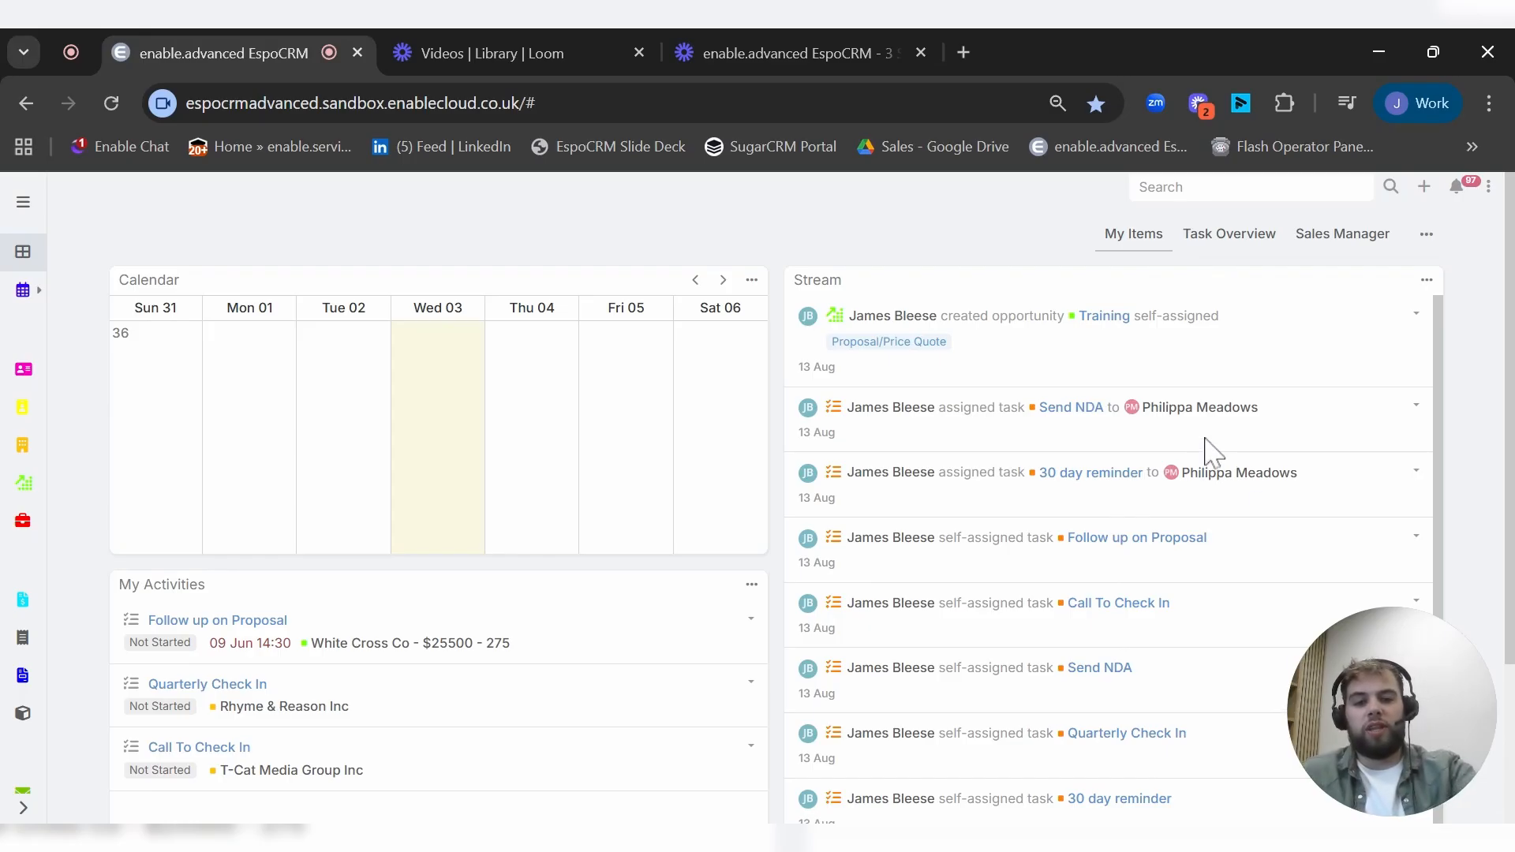
mouse_move(821, 522)
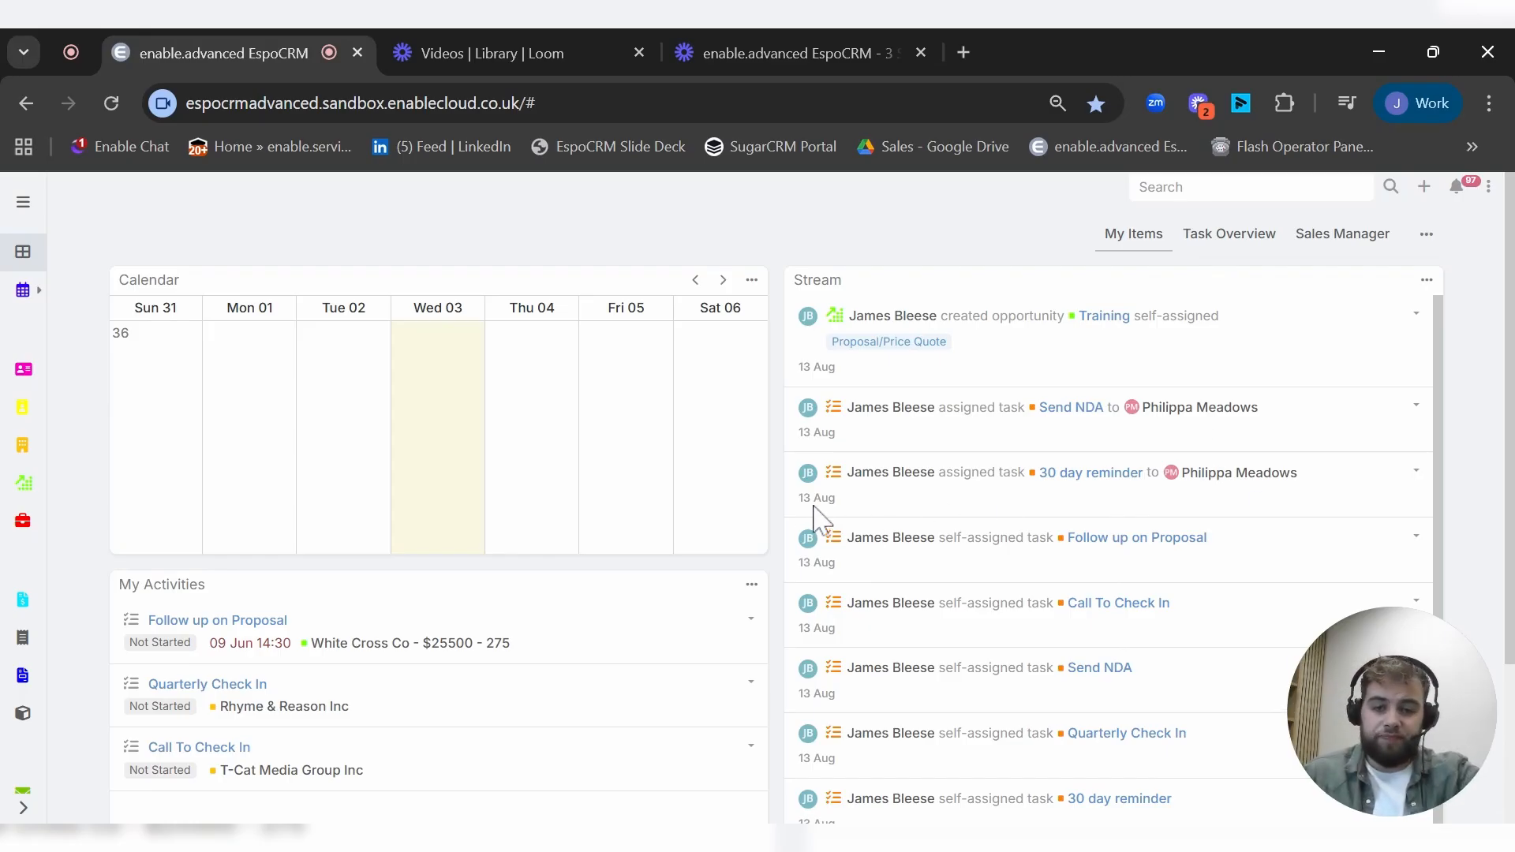
mouse_move(1469, 529)
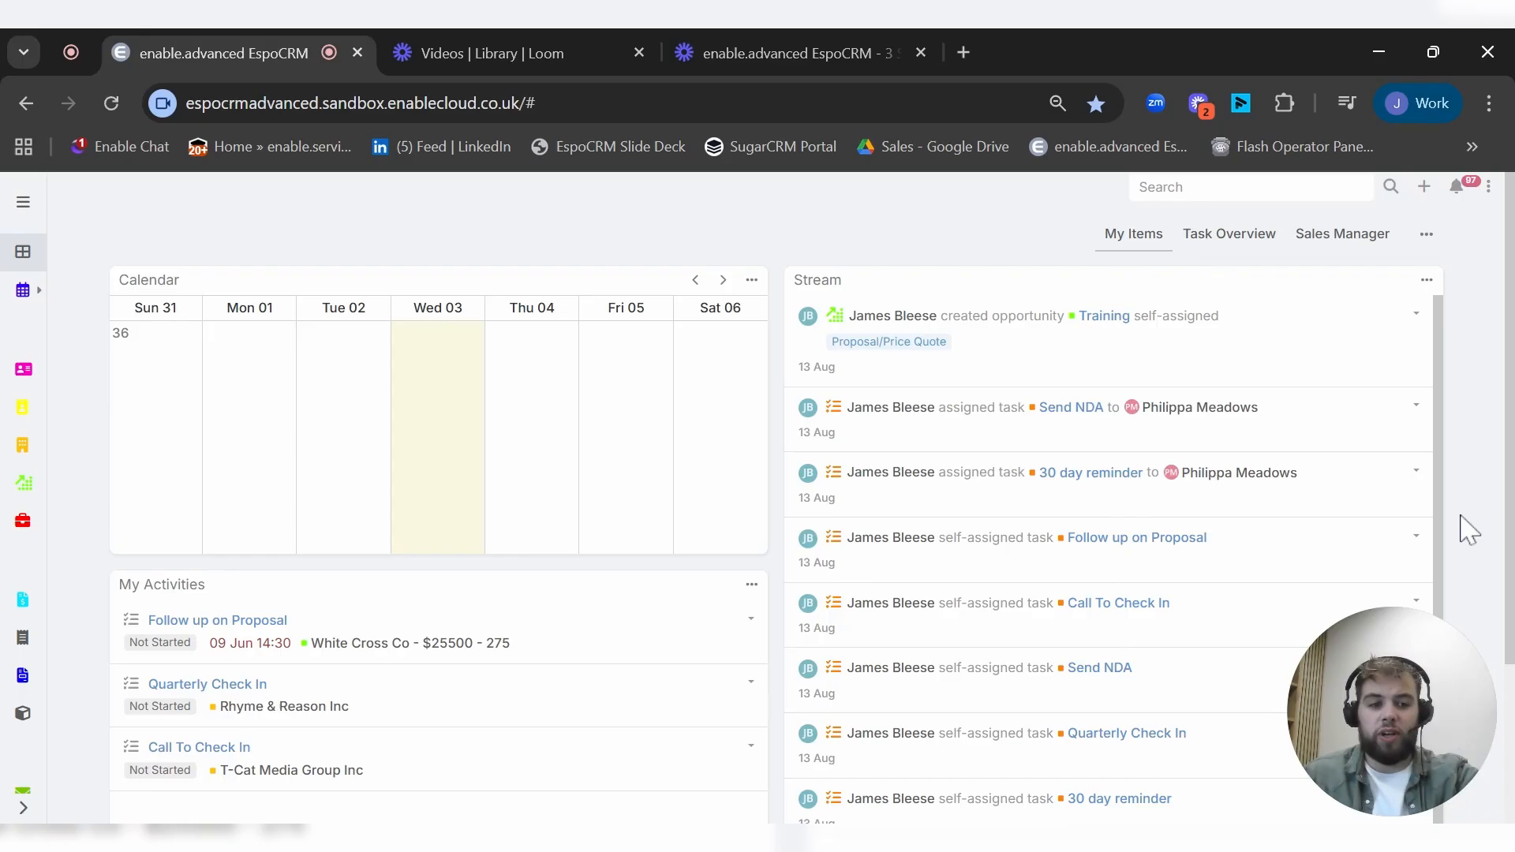
mouse_move(918, 614)
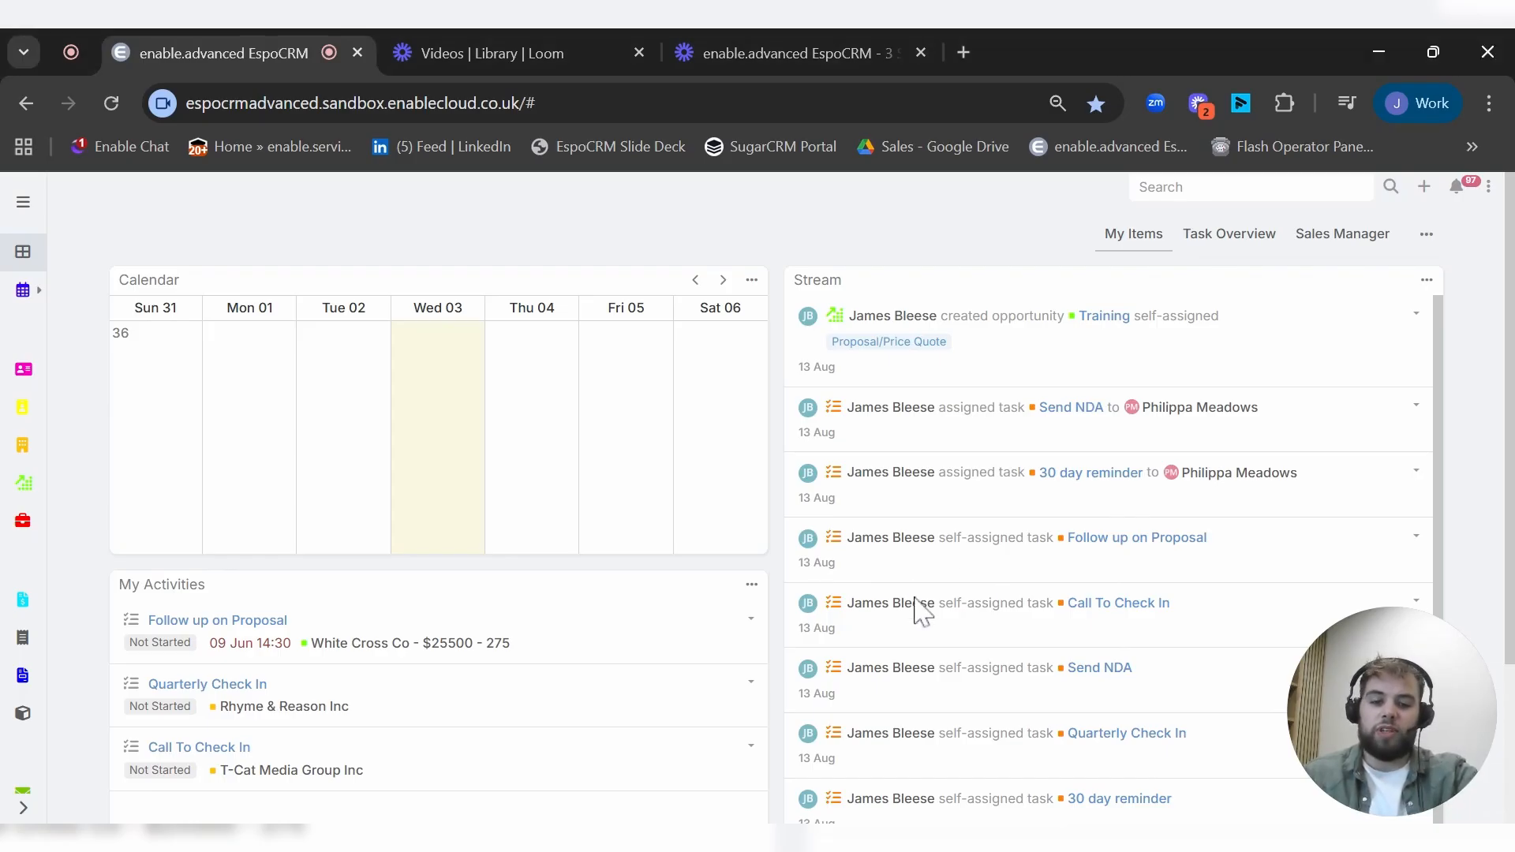
mouse_move(604, 604)
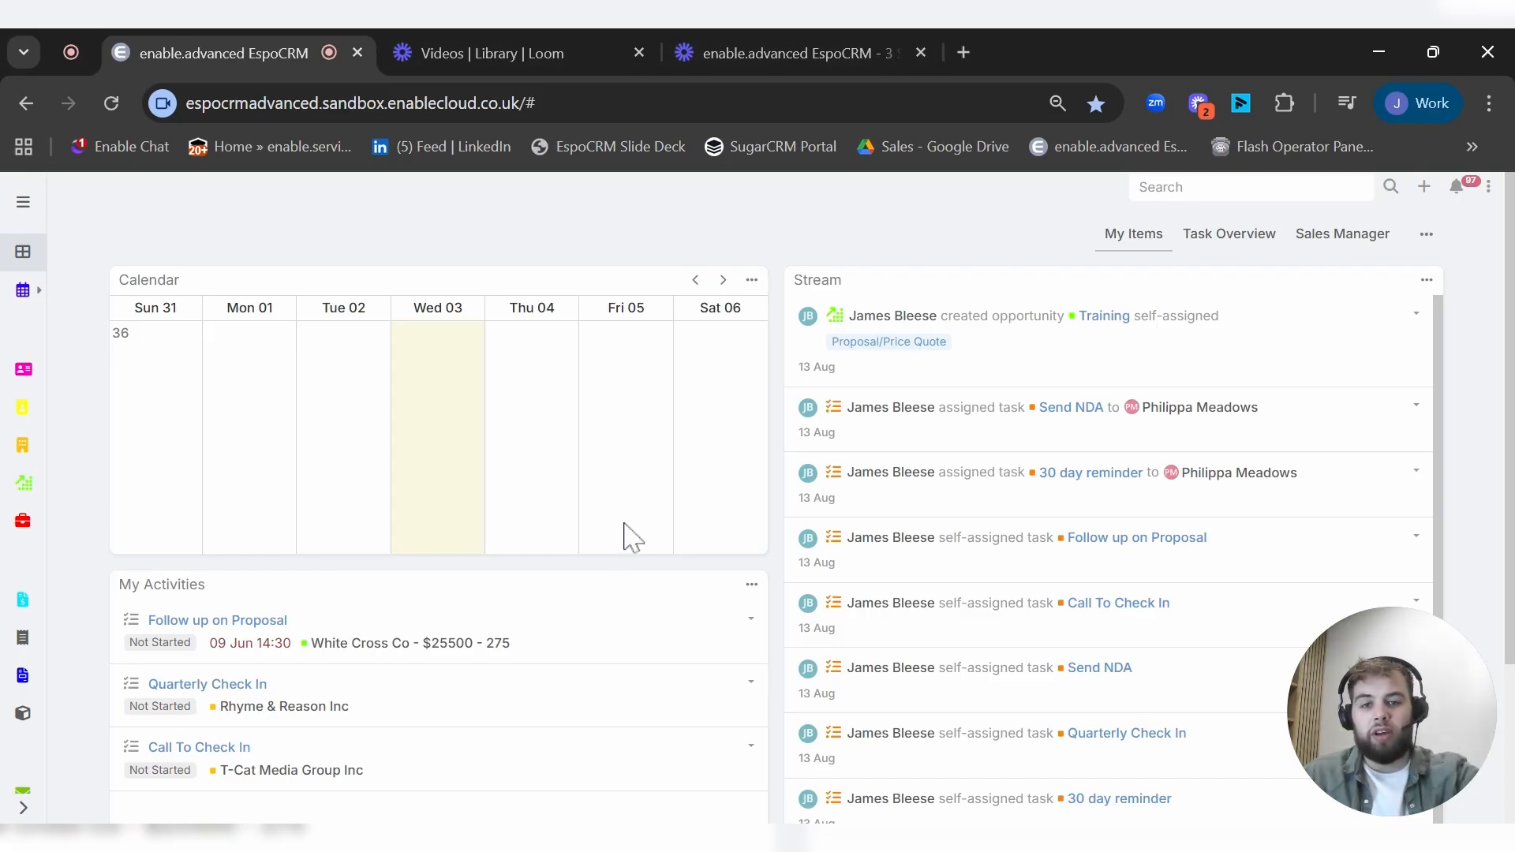
mouse_move(1175, 357)
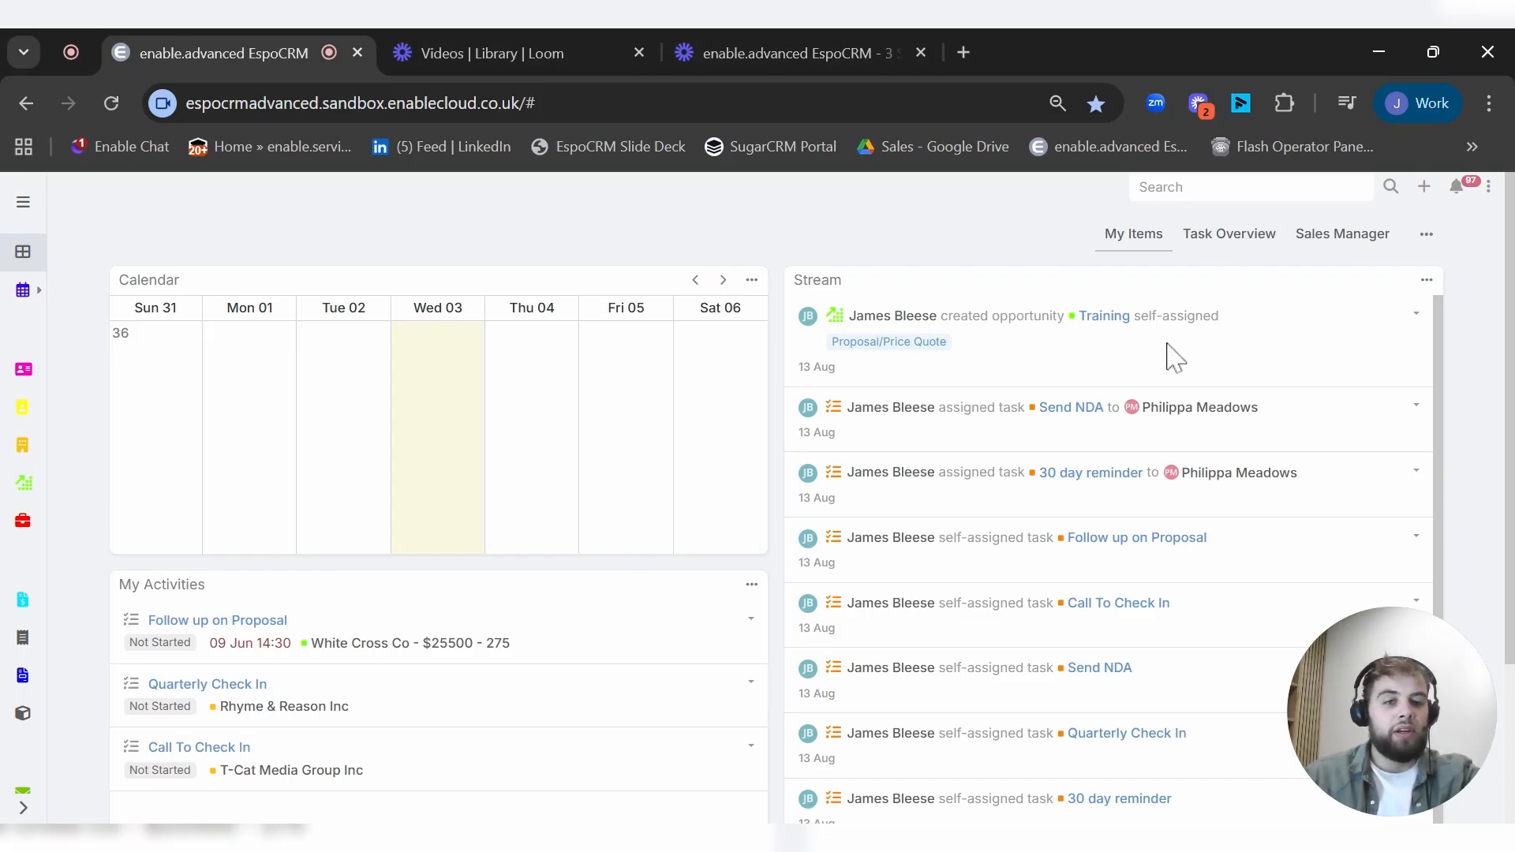
mouse_move(1248, 704)
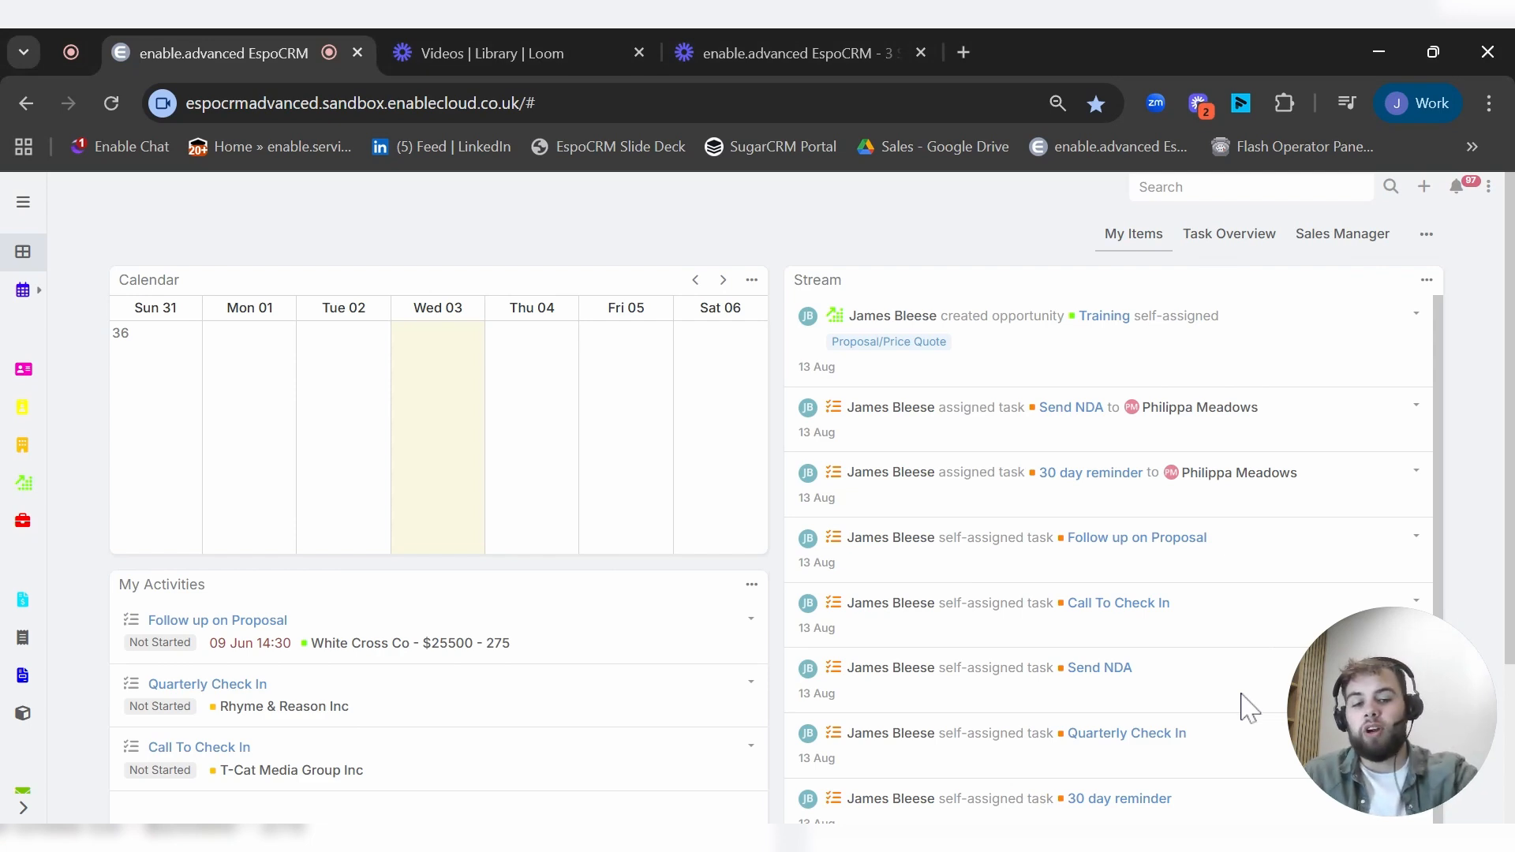
mouse_move(1071, 377)
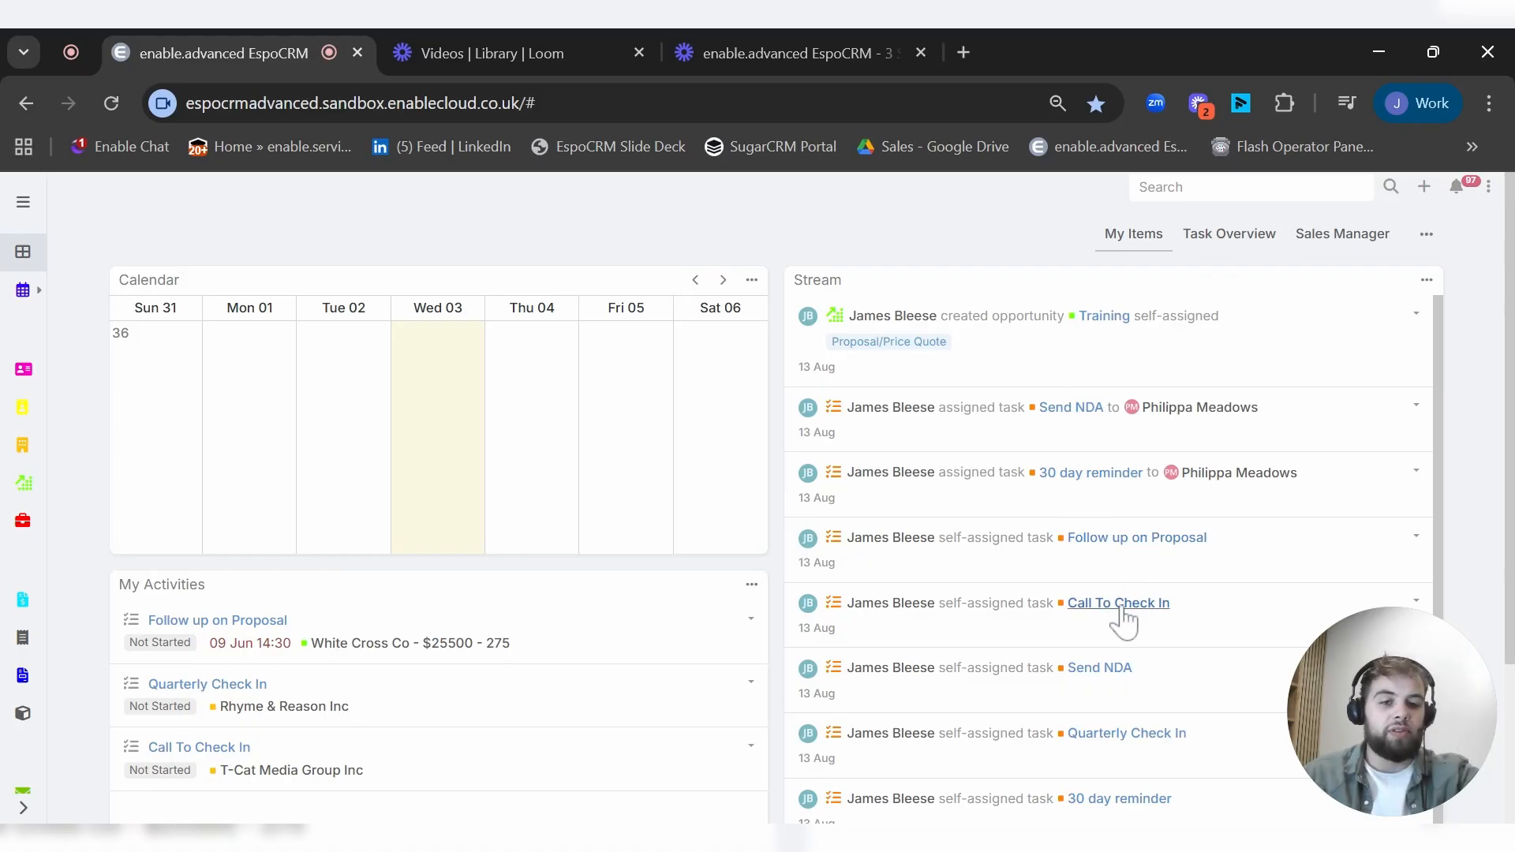
mouse_move(645, 619)
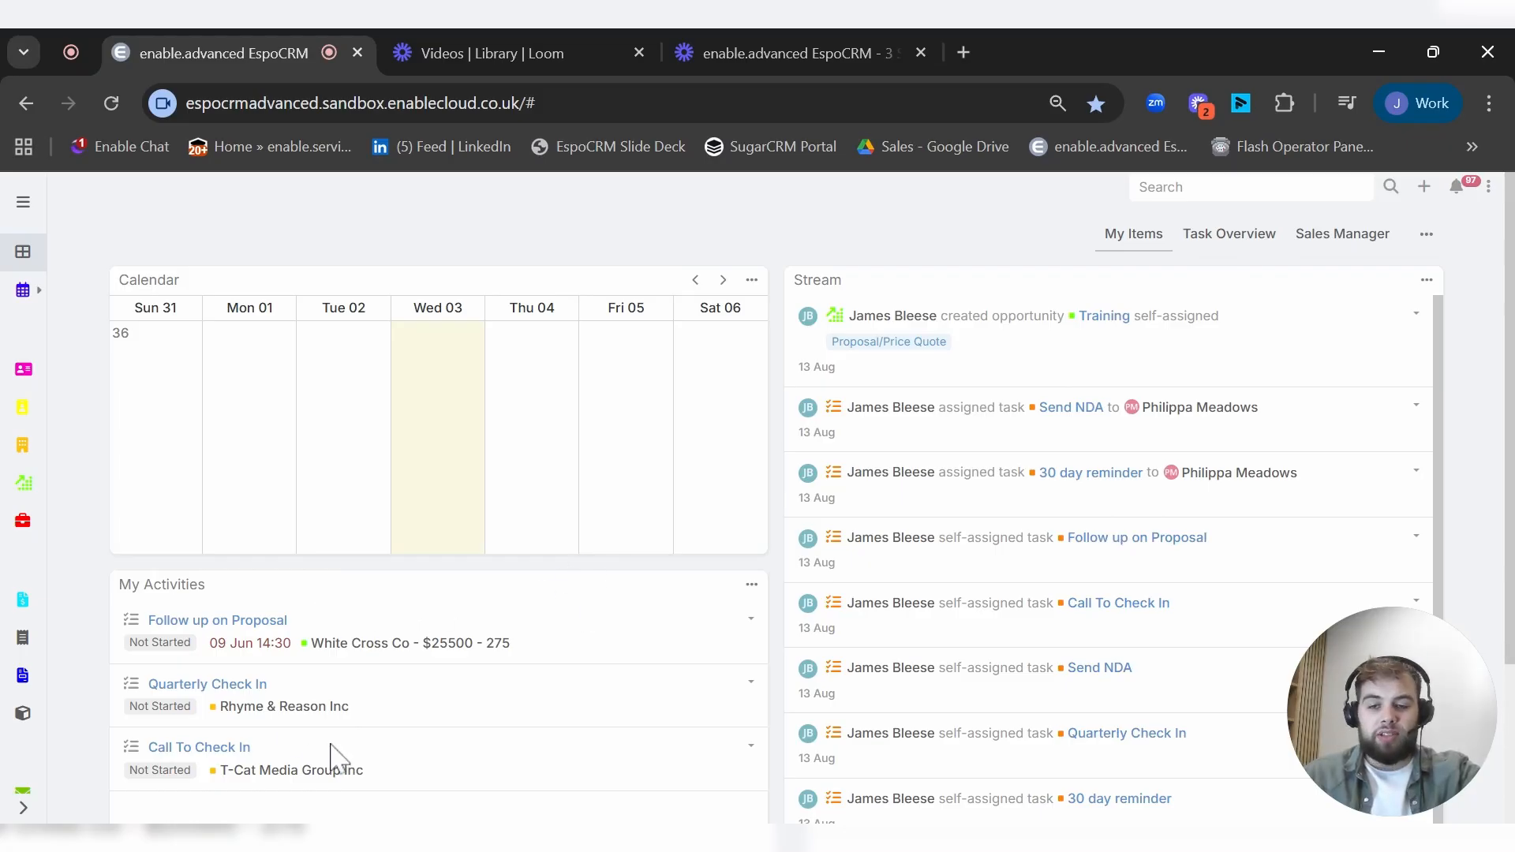
mouse_move(425, 719)
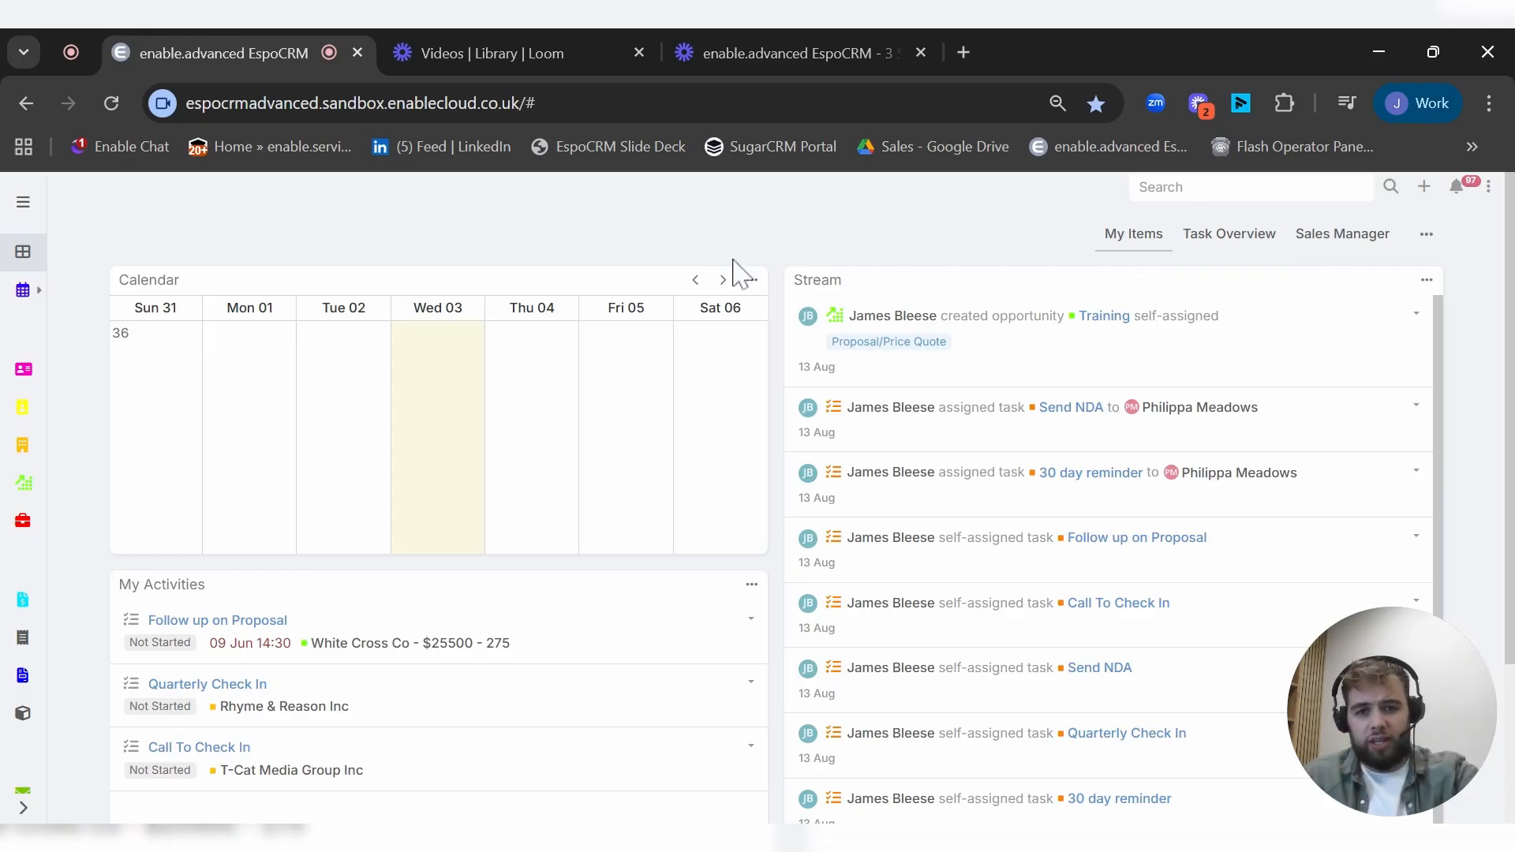
mouse_move(723, 623)
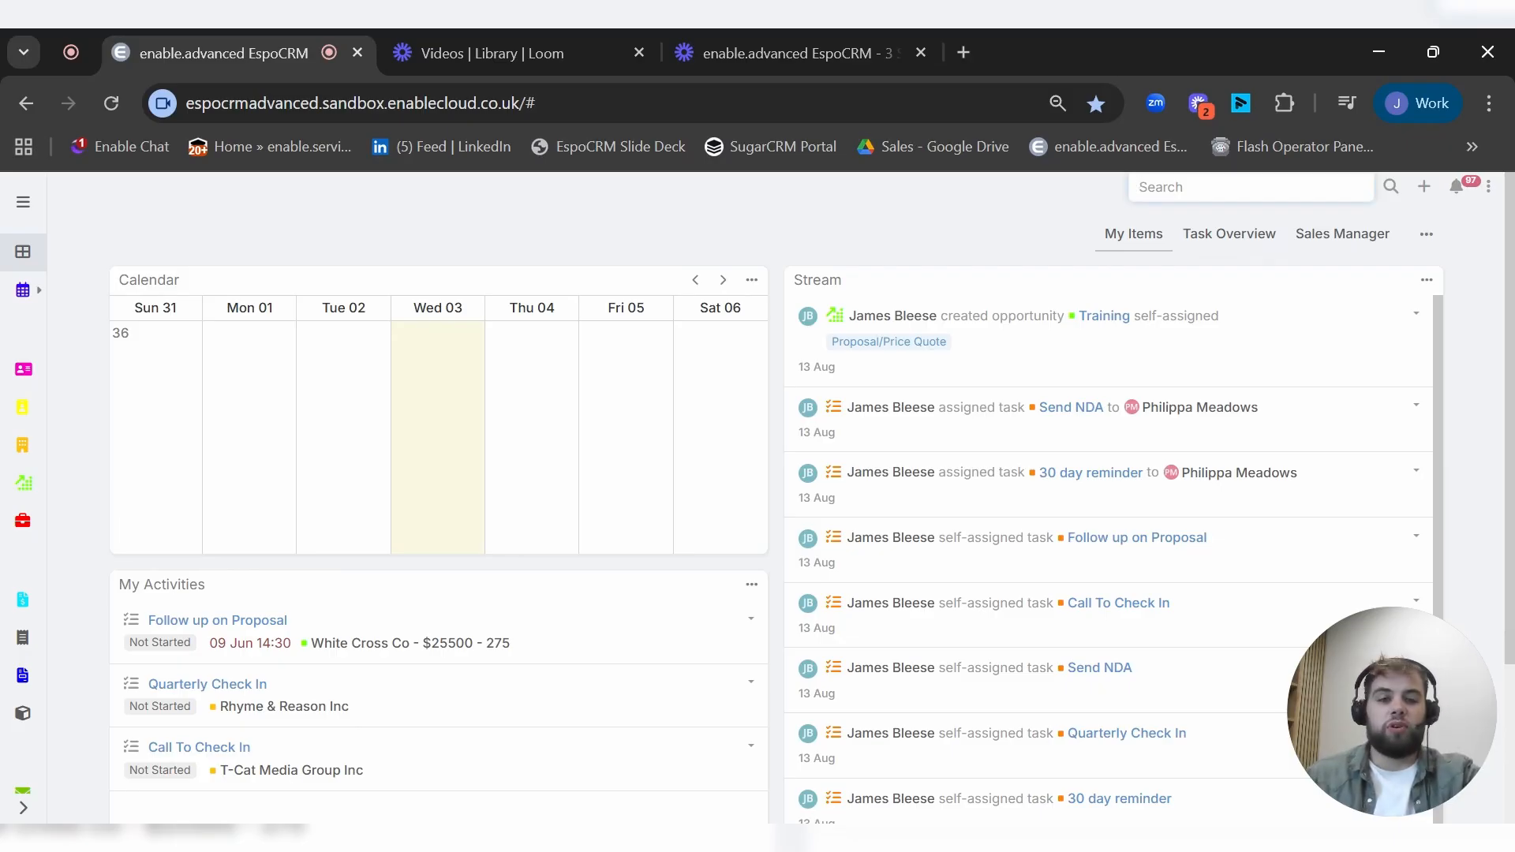
Step: Search globally for 'elon musk', finding an Enquiry and a Contact, then dismiss the results
type("e")
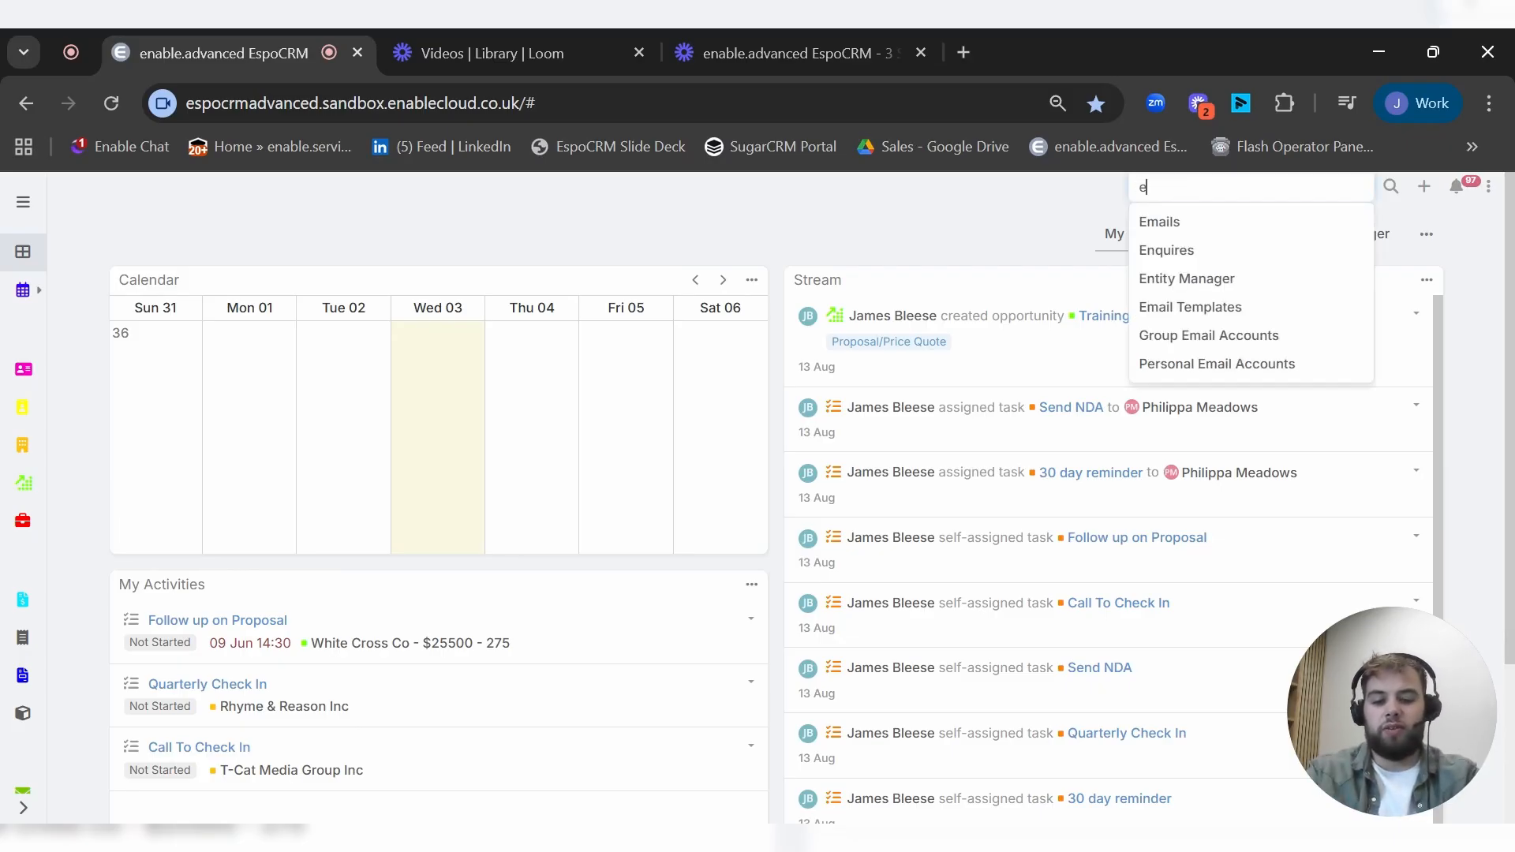
type("elon musk")
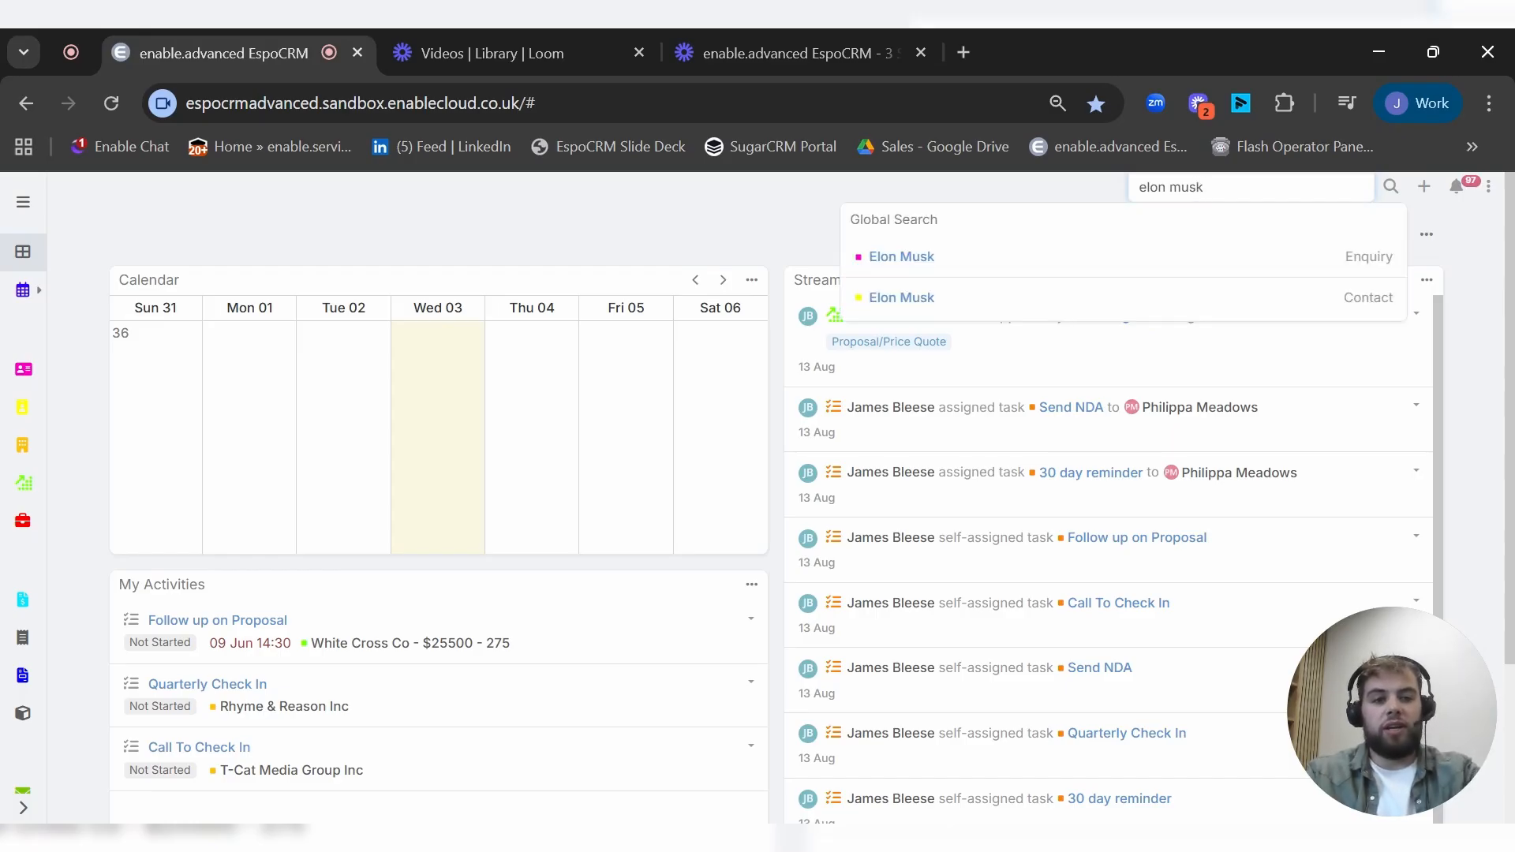
mouse_move(901, 296)
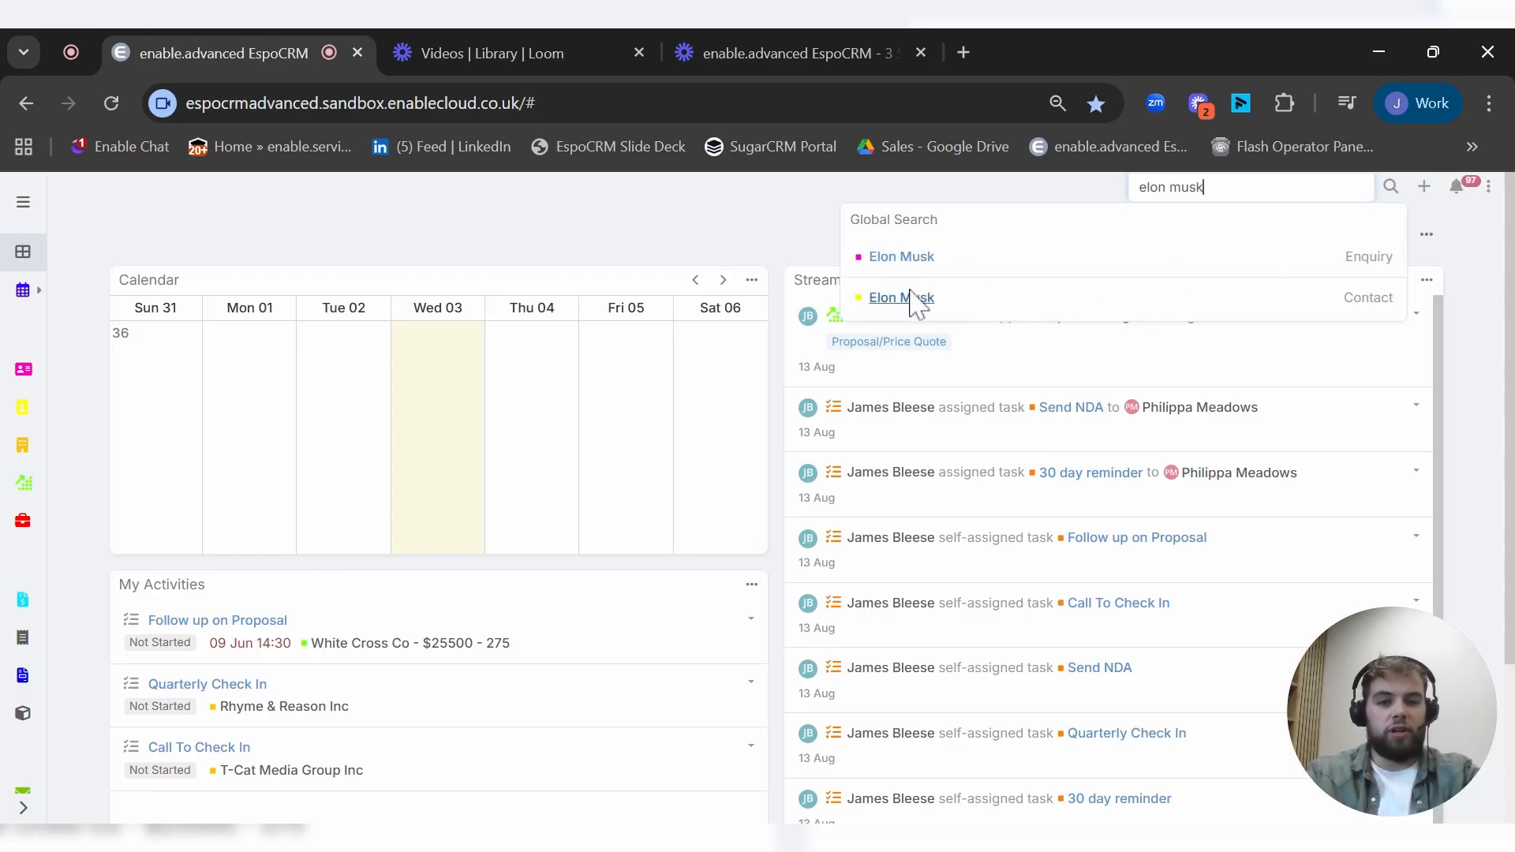
left_click(899, 256)
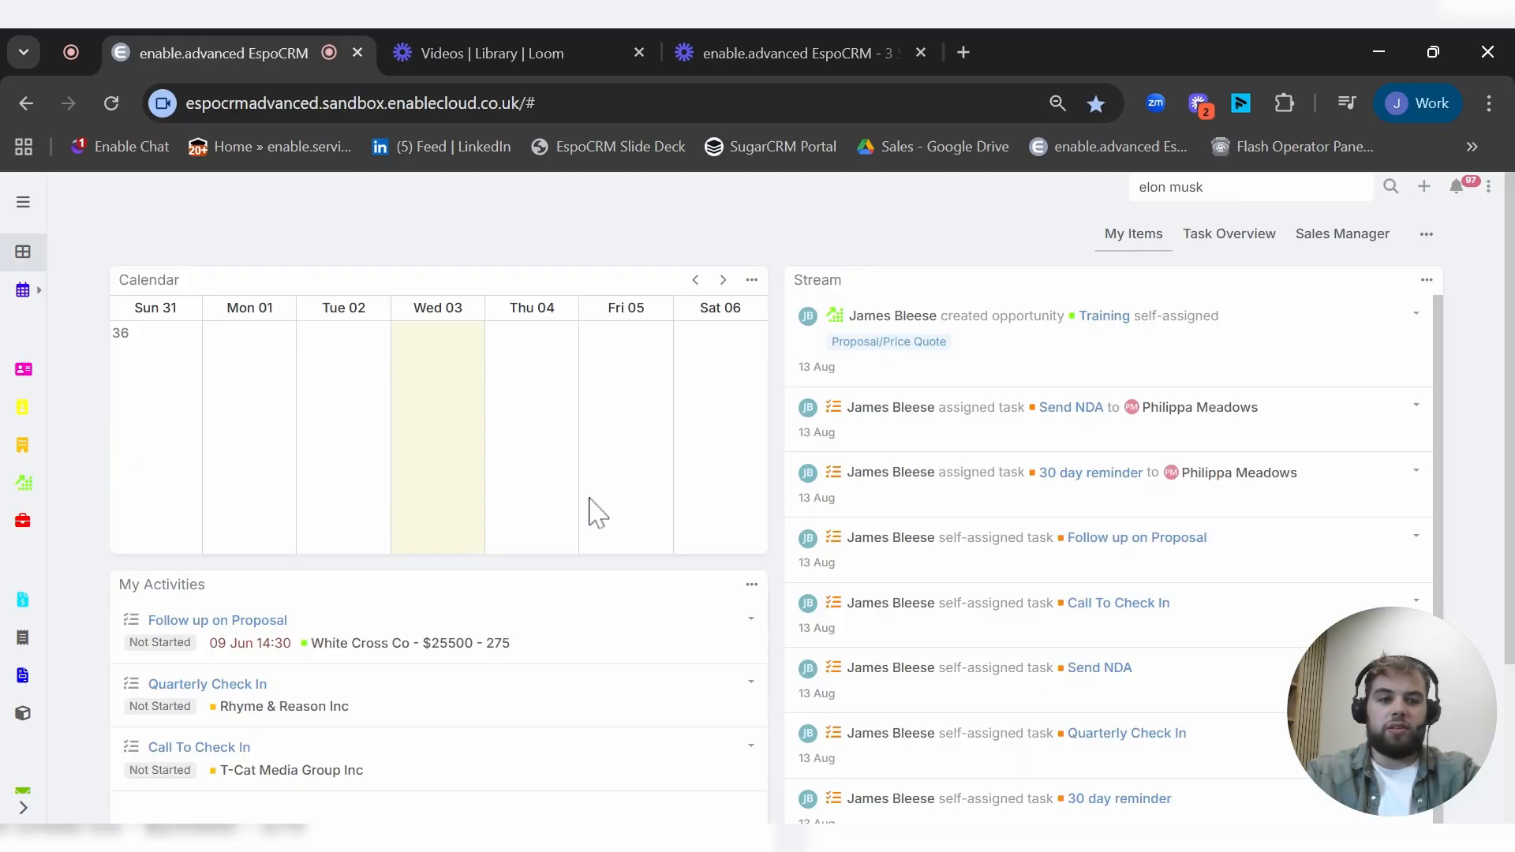
mouse_move(1241, 256)
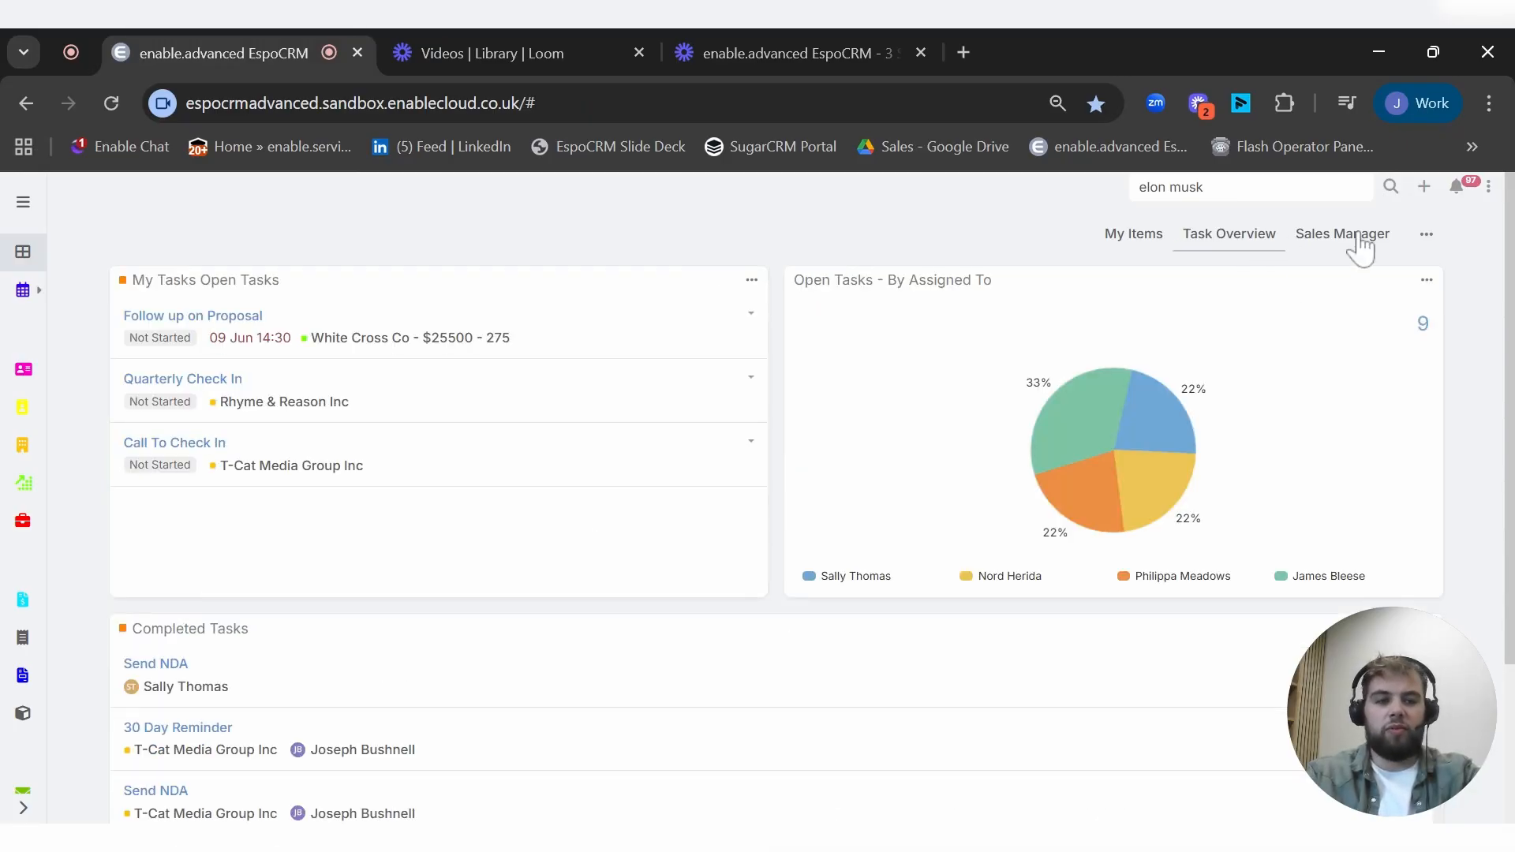
Step: Return to the My Items dashboard, then open and close the user menu
left_click(1133, 233)
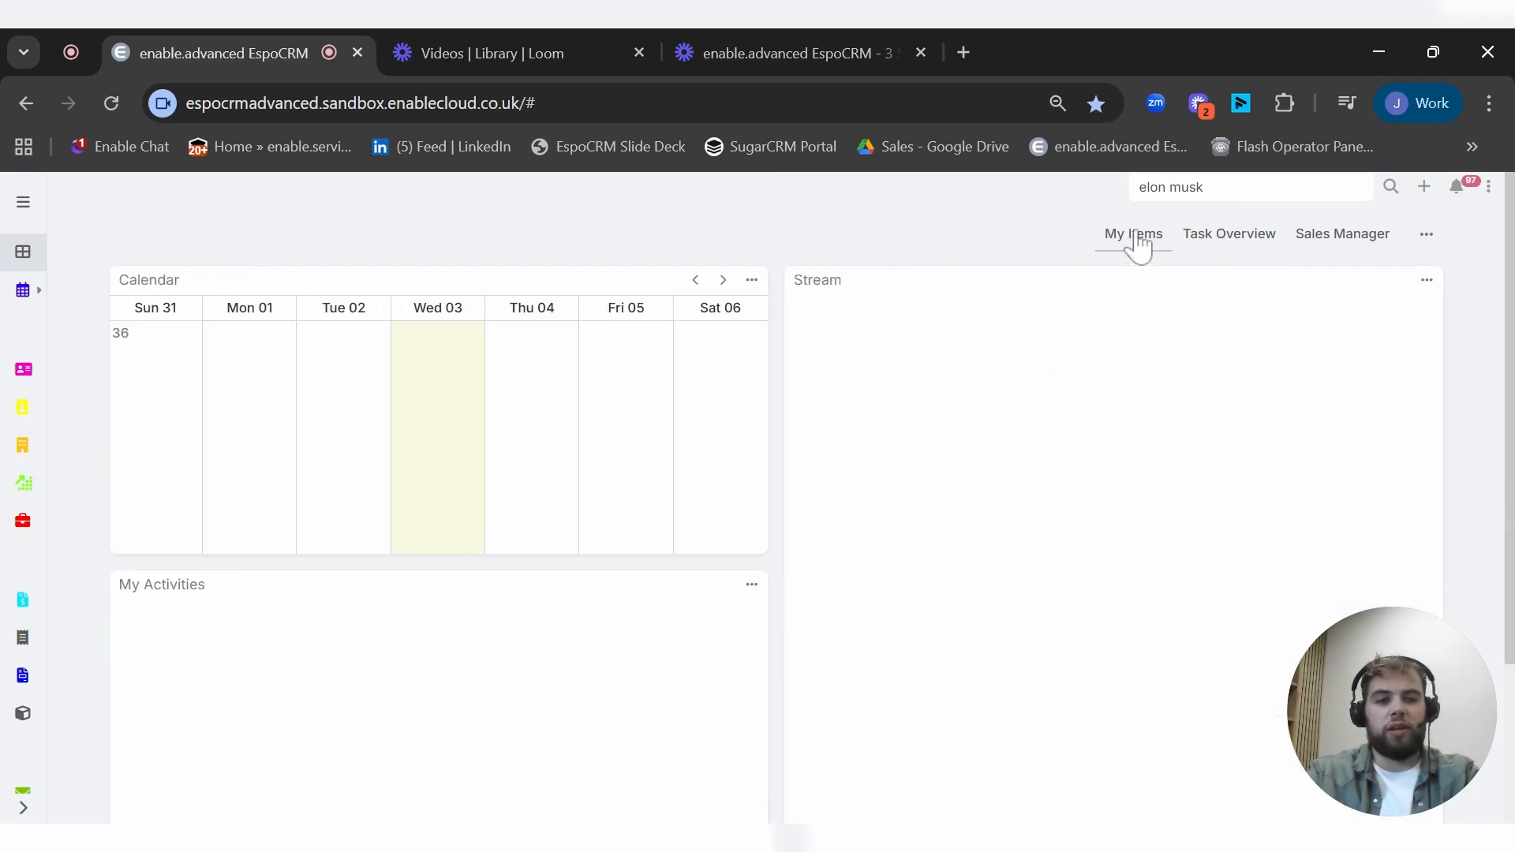
left_click(1457, 186)
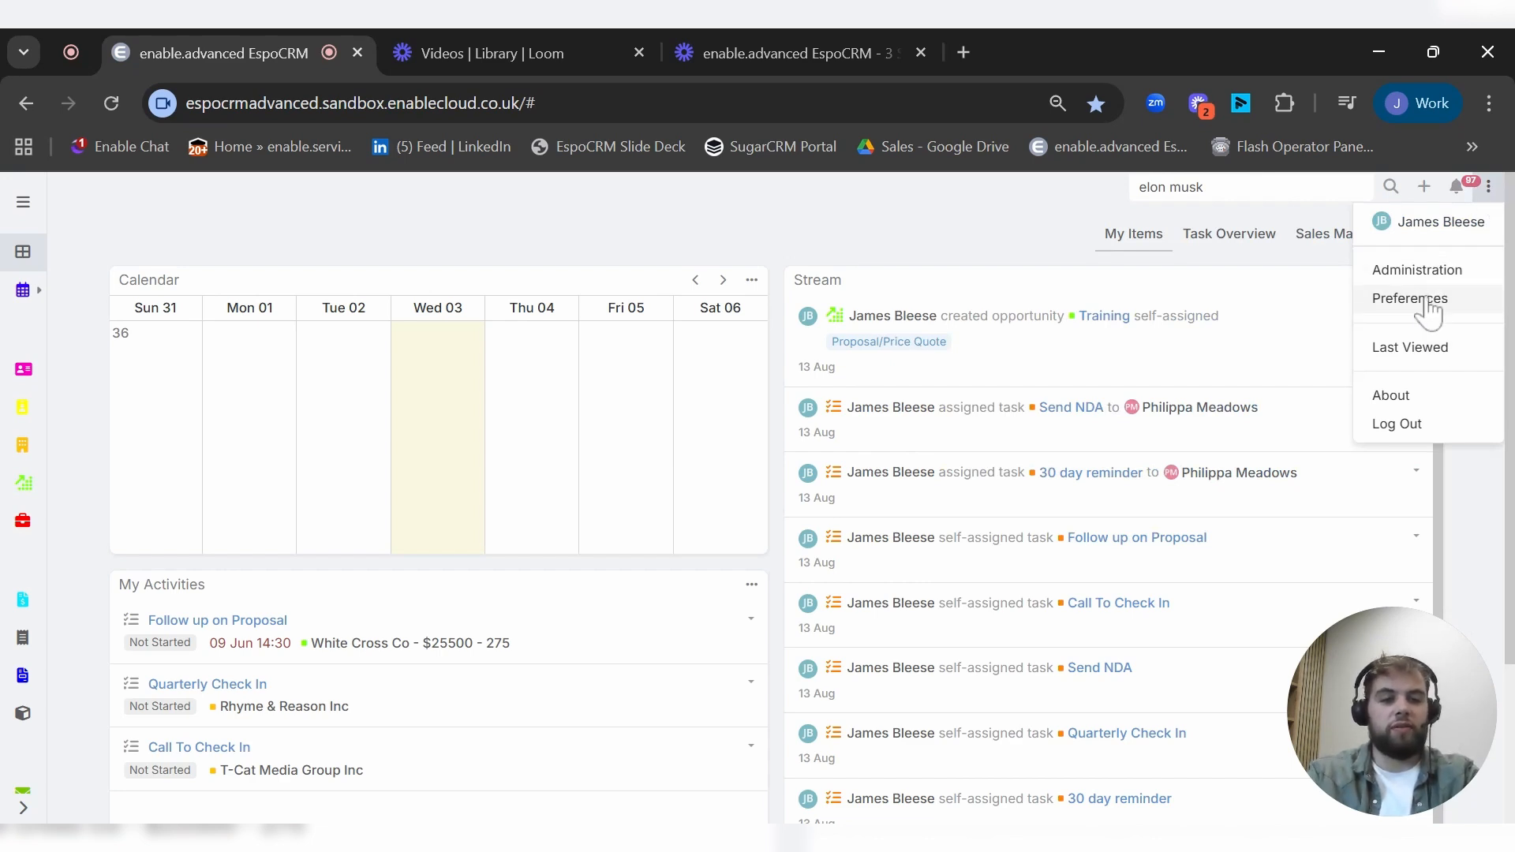
left_click(1489, 187)
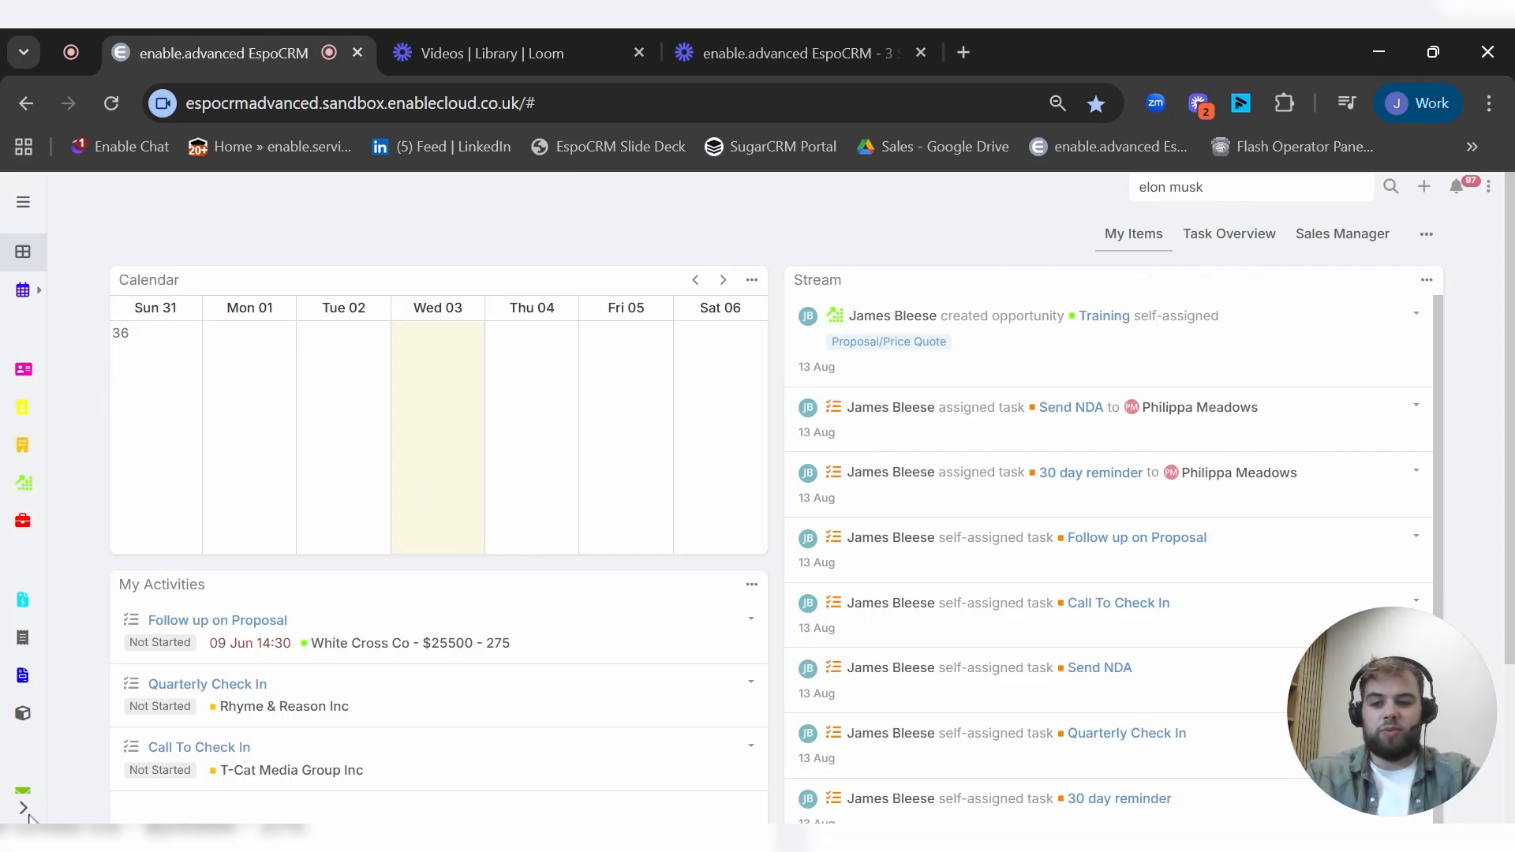
left_click(23, 202)
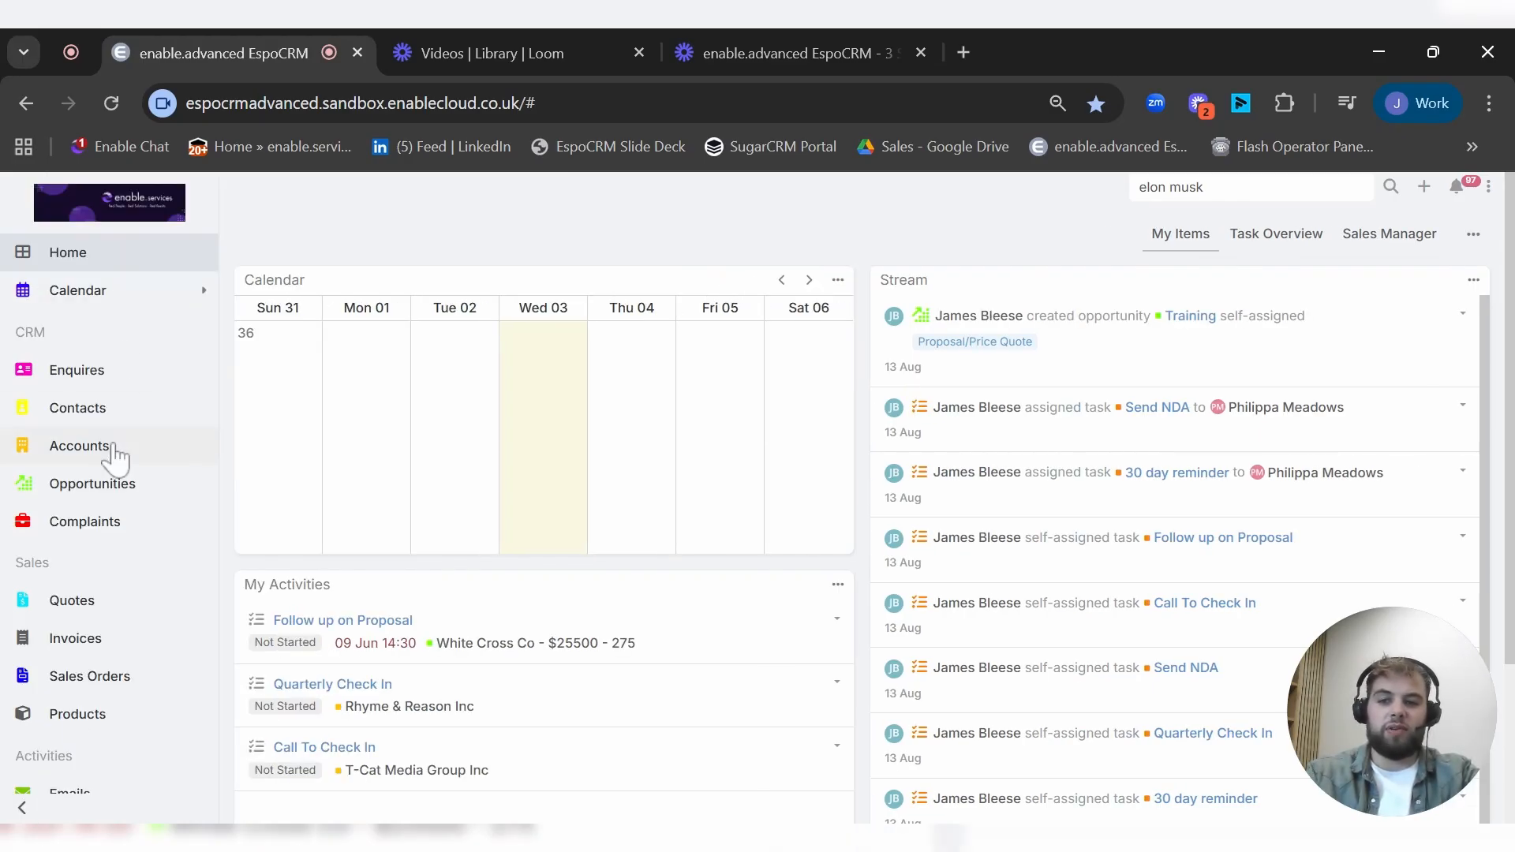
left_click(22, 201)
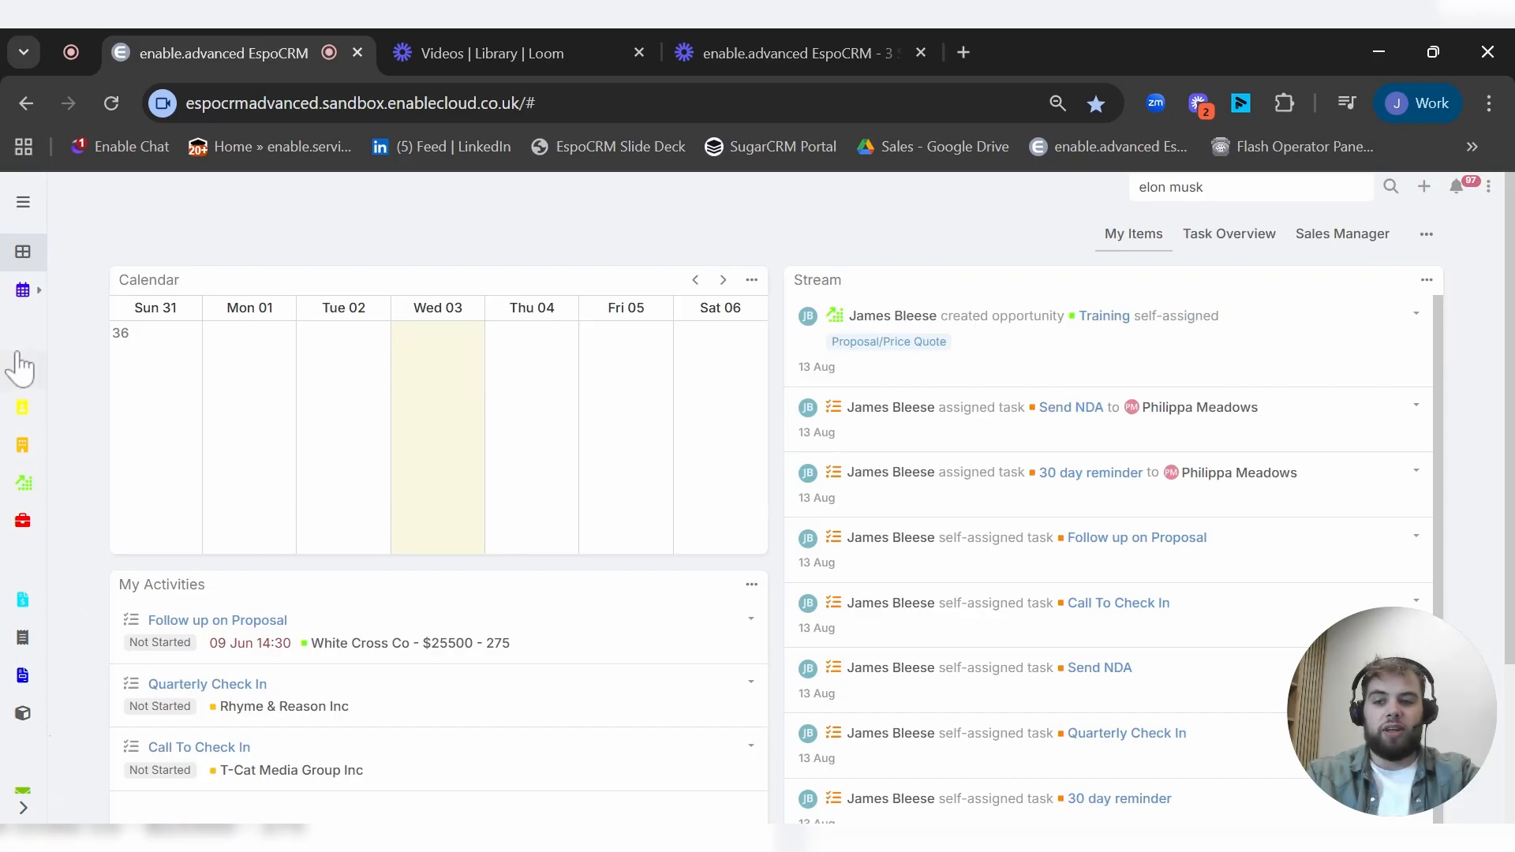
mouse_move(27, 649)
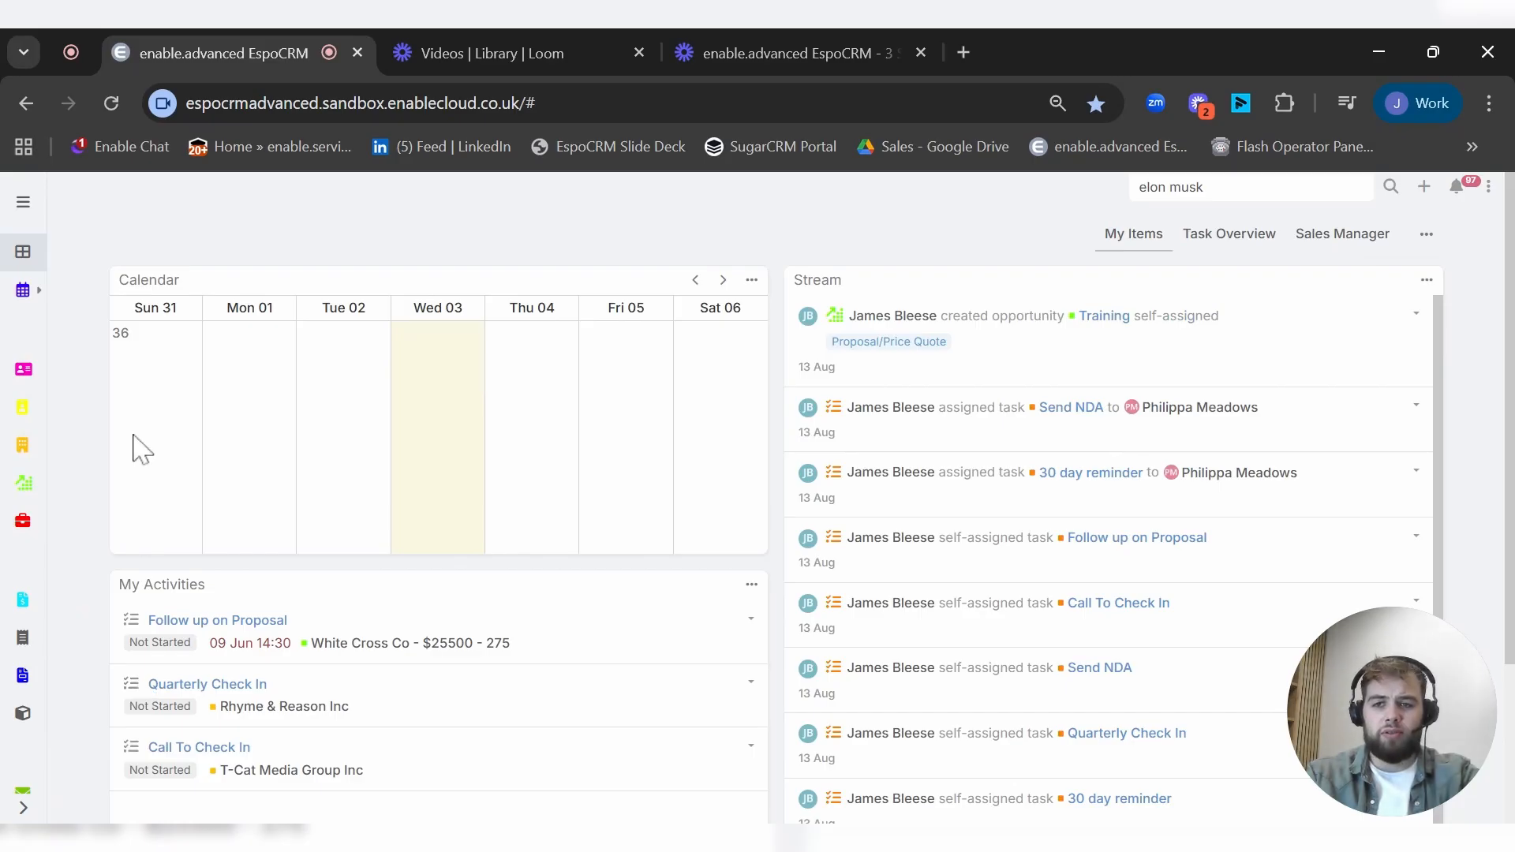
mouse_move(23, 202)
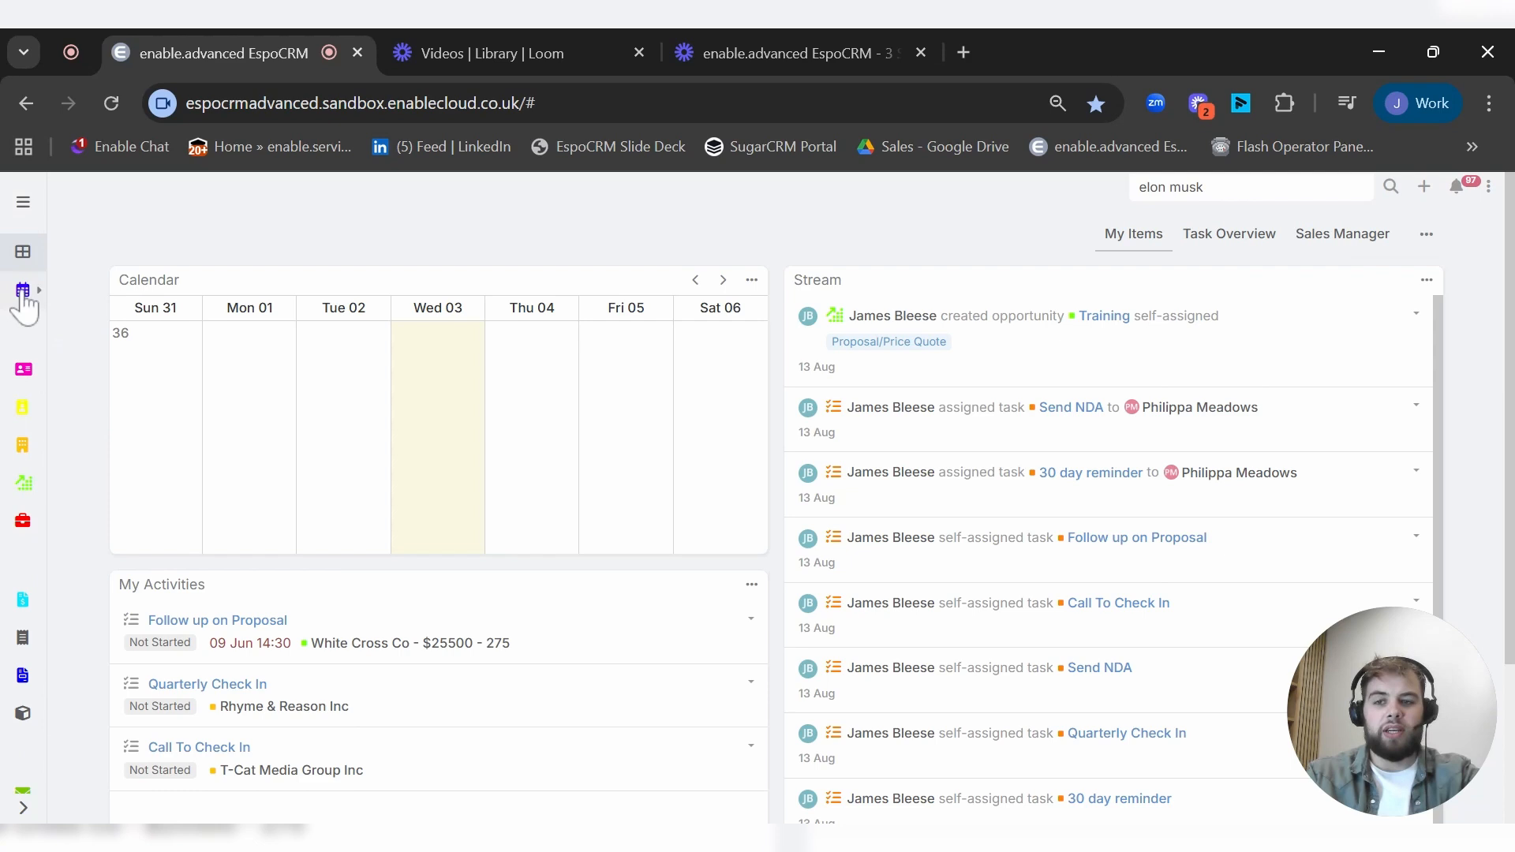
Step: View the calendar by month and week, then the admin user's calendar as a timeline
left_click(23, 289)
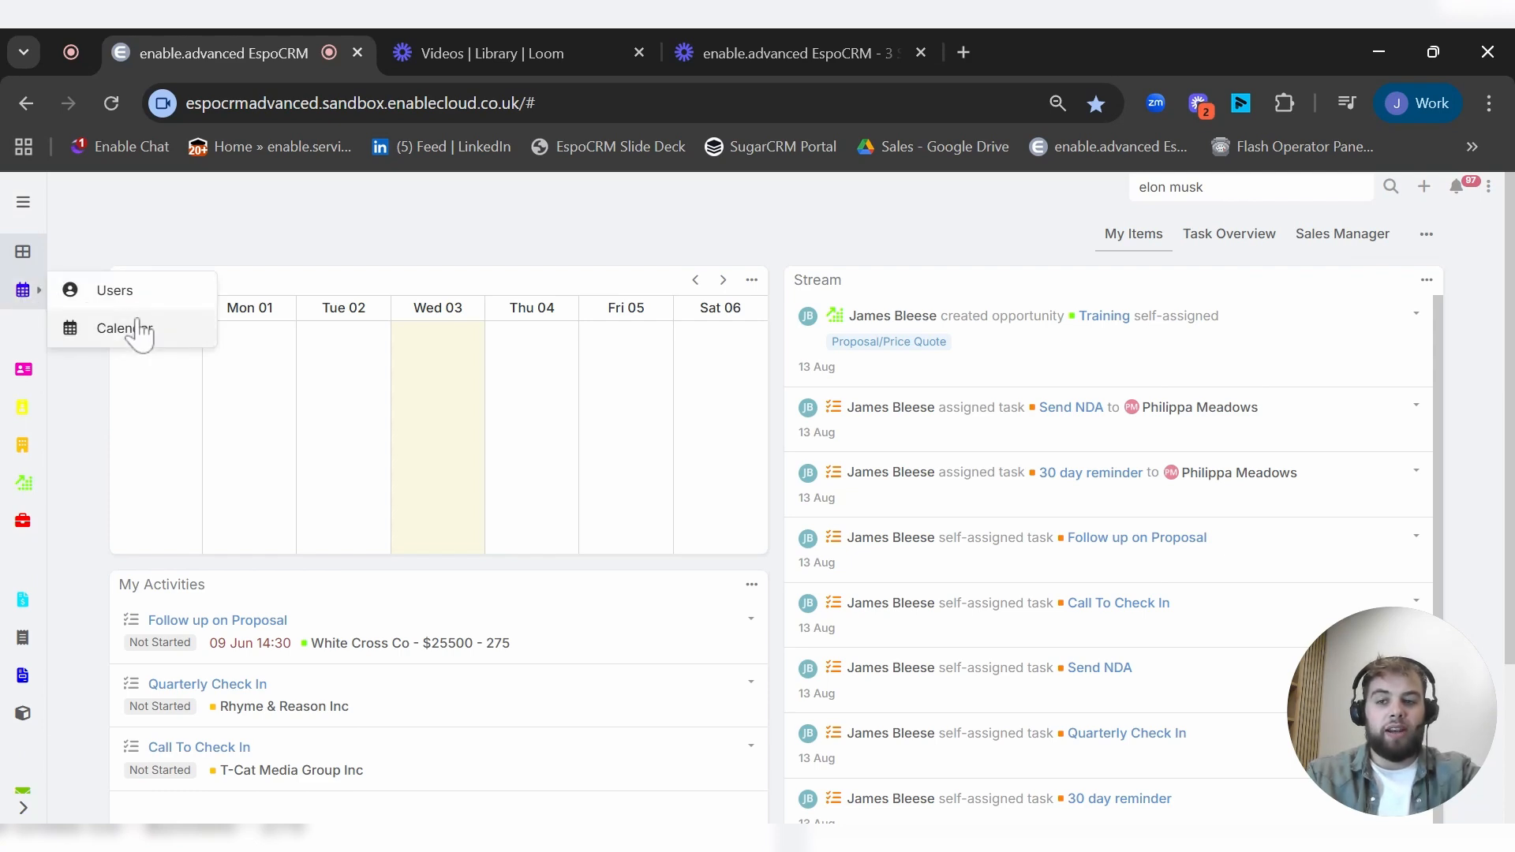
left_click(124, 327)
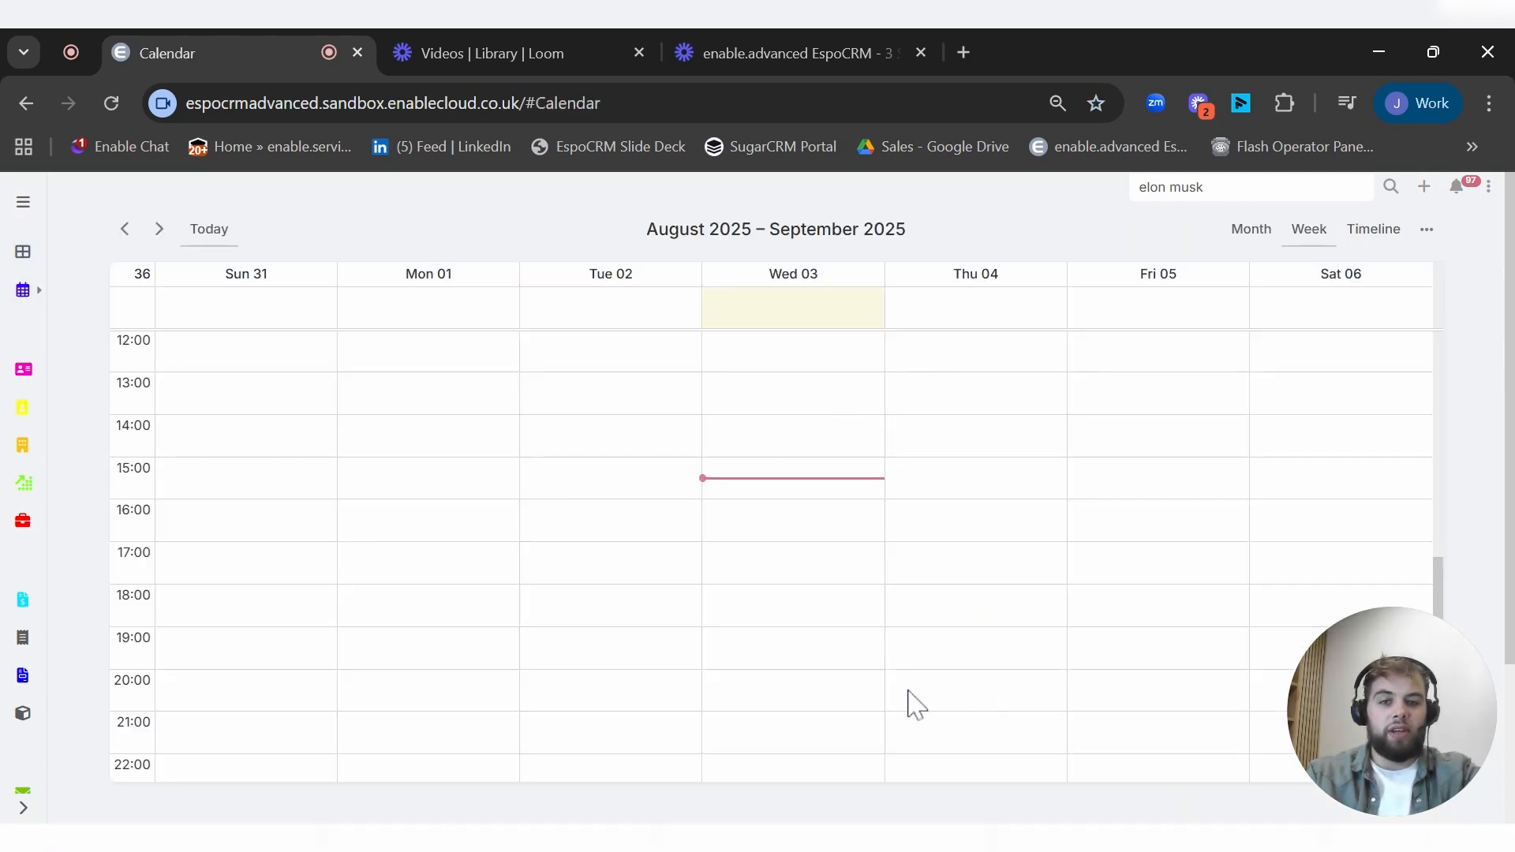
mouse_move(844, 645)
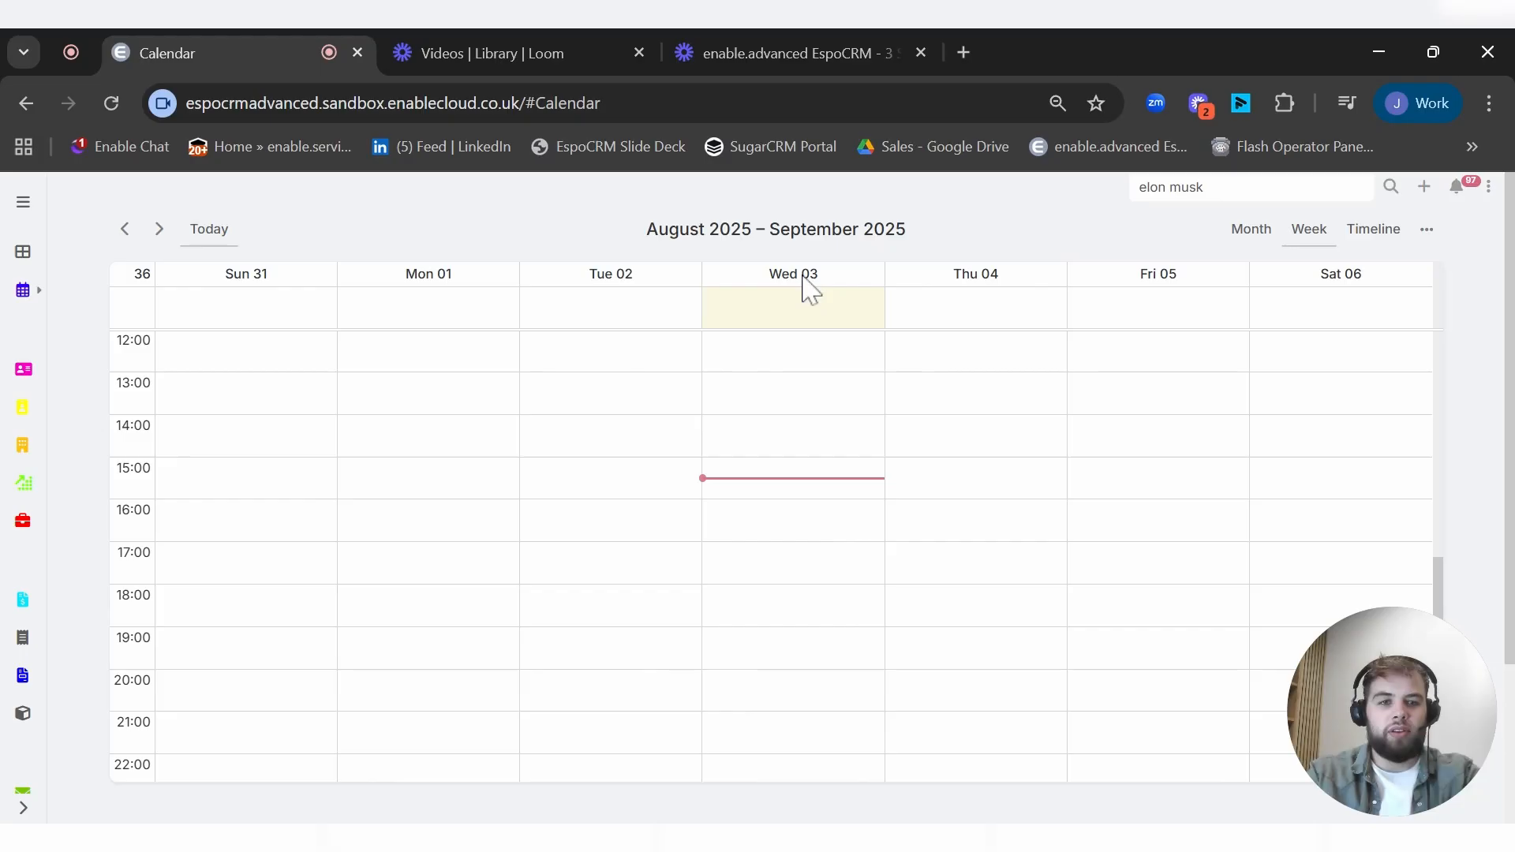
left_click(1250, 229)
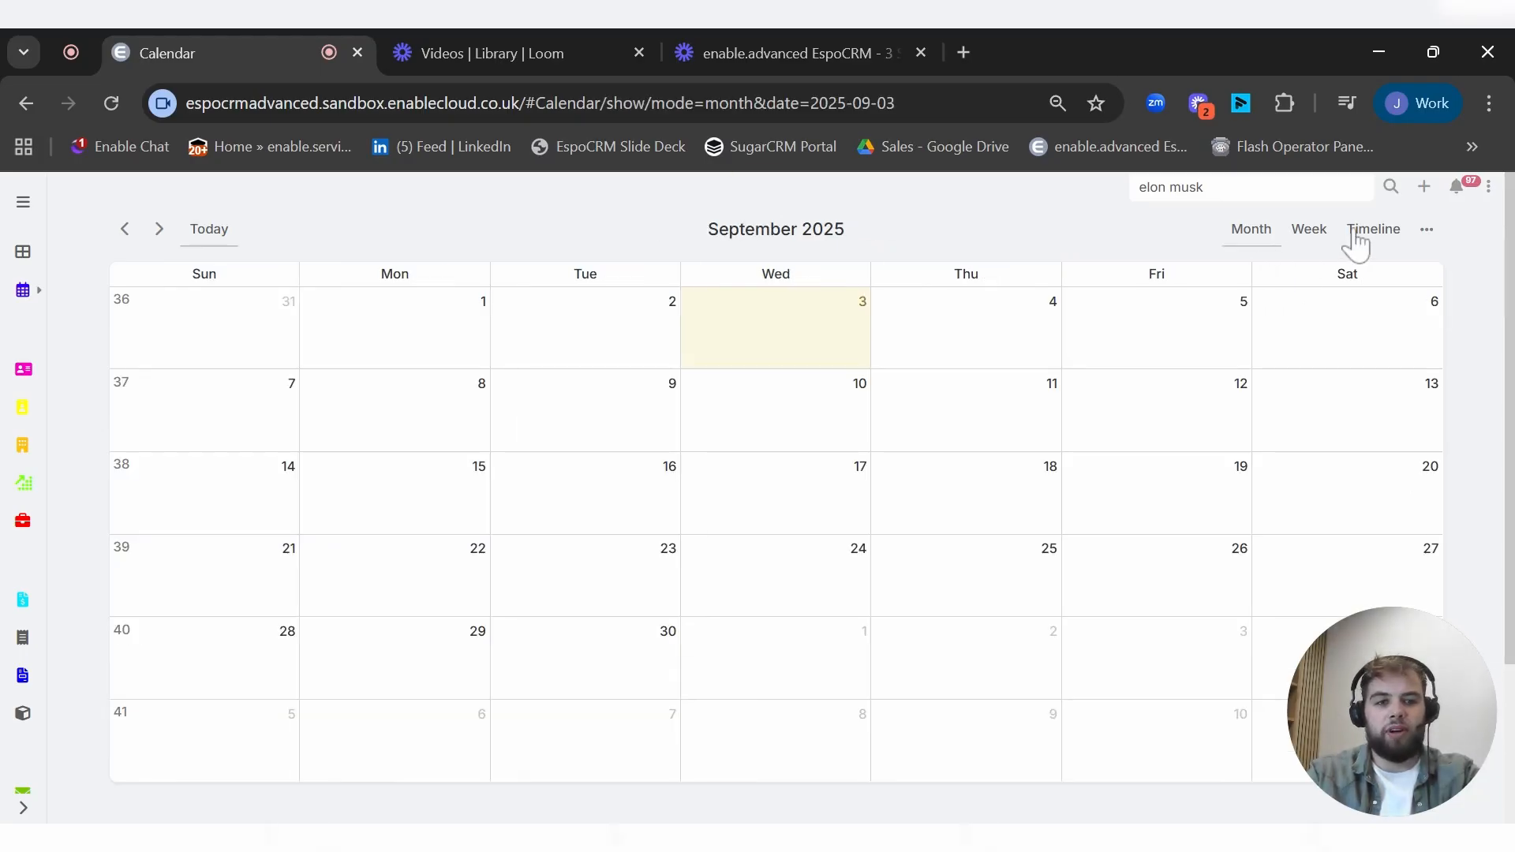
left_click(1308, 229)
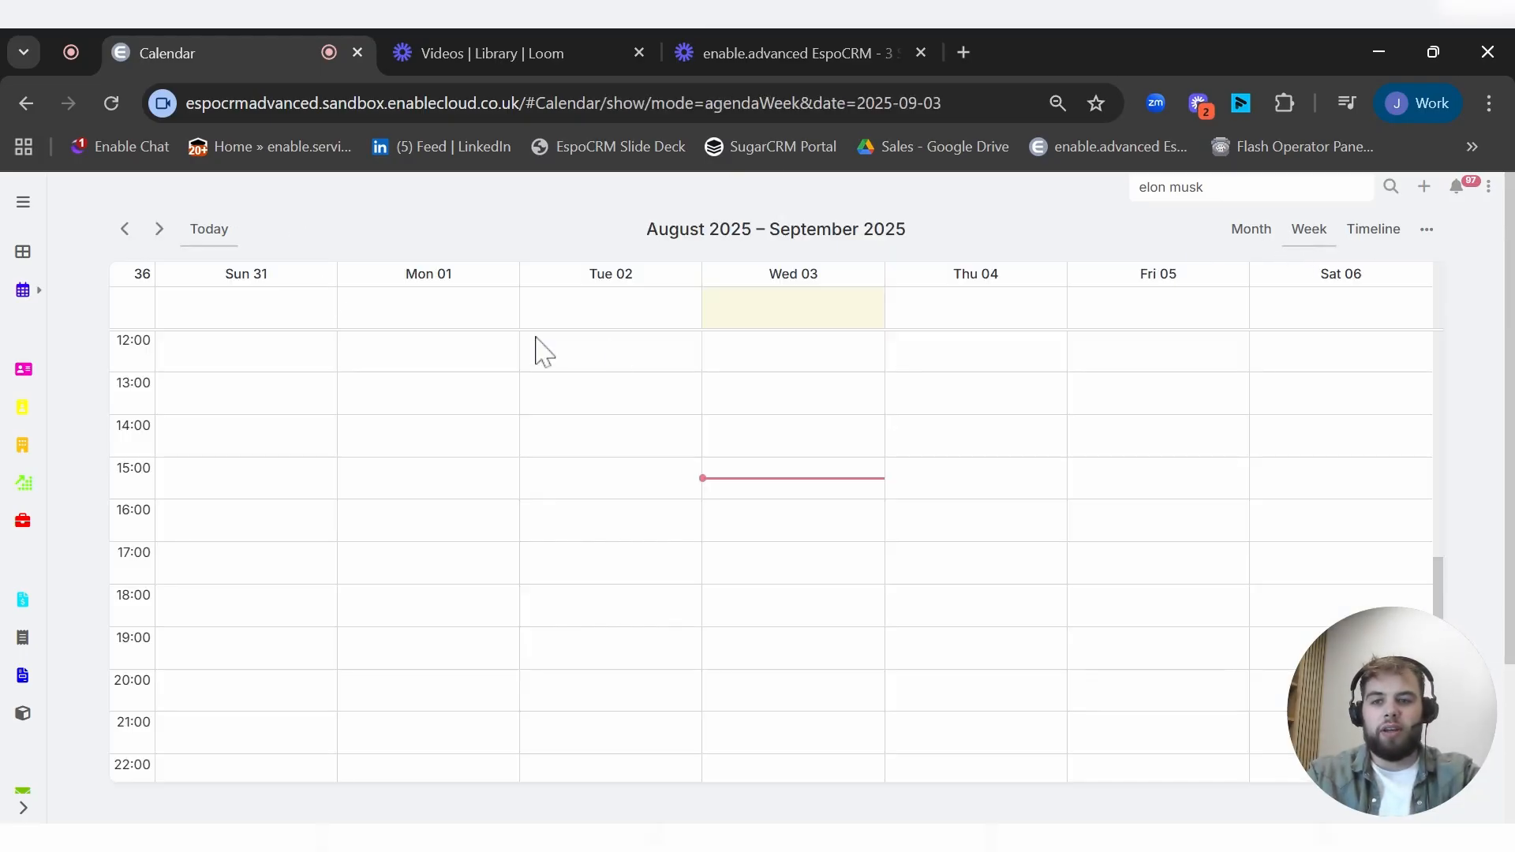
mouse_move(496, 463)
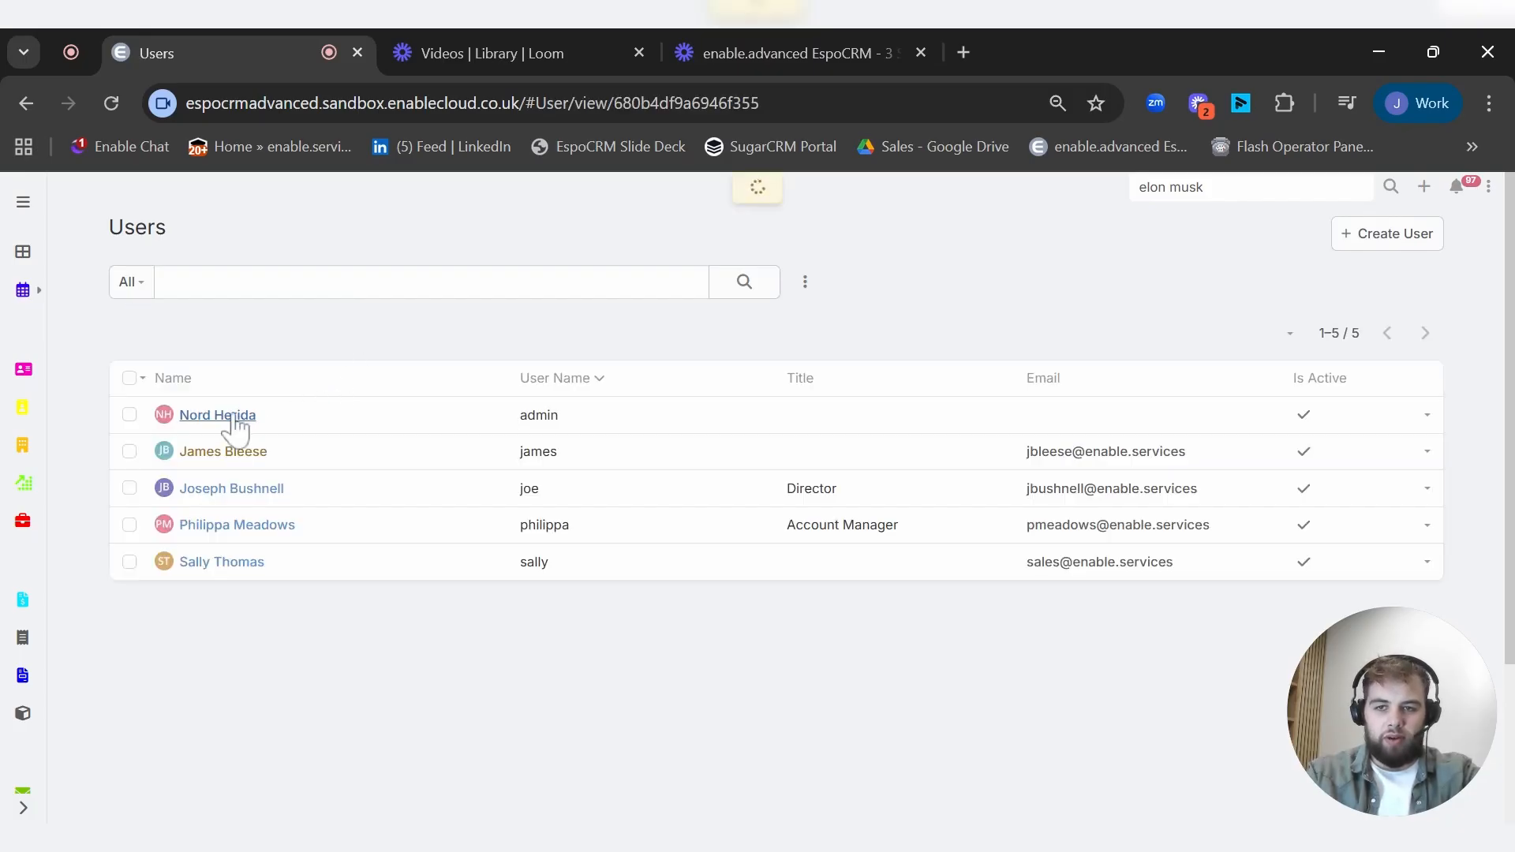
left_click(216, 414)
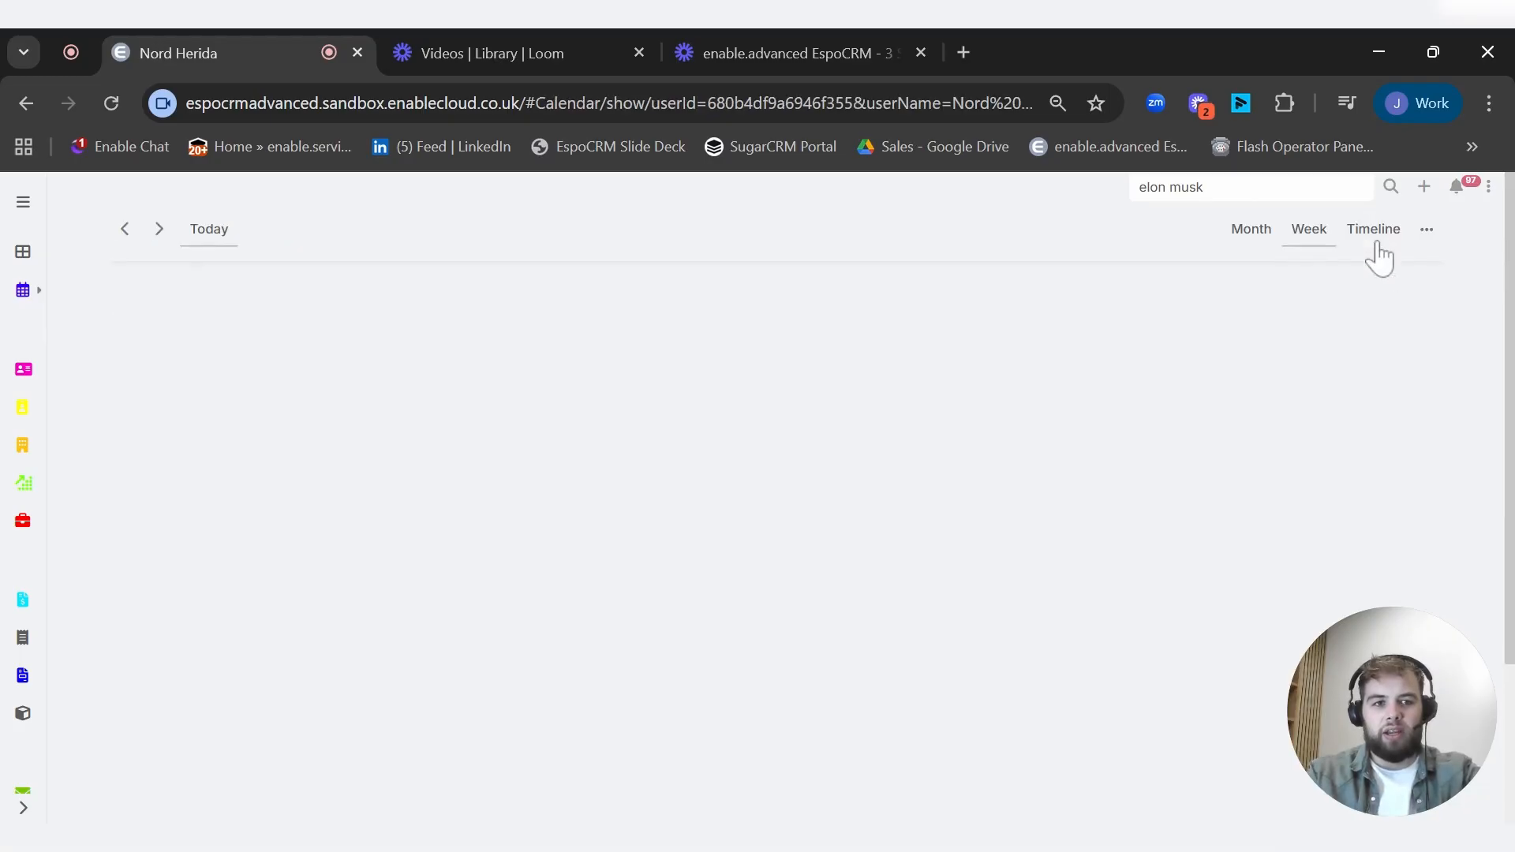
left_click(1307, 228)
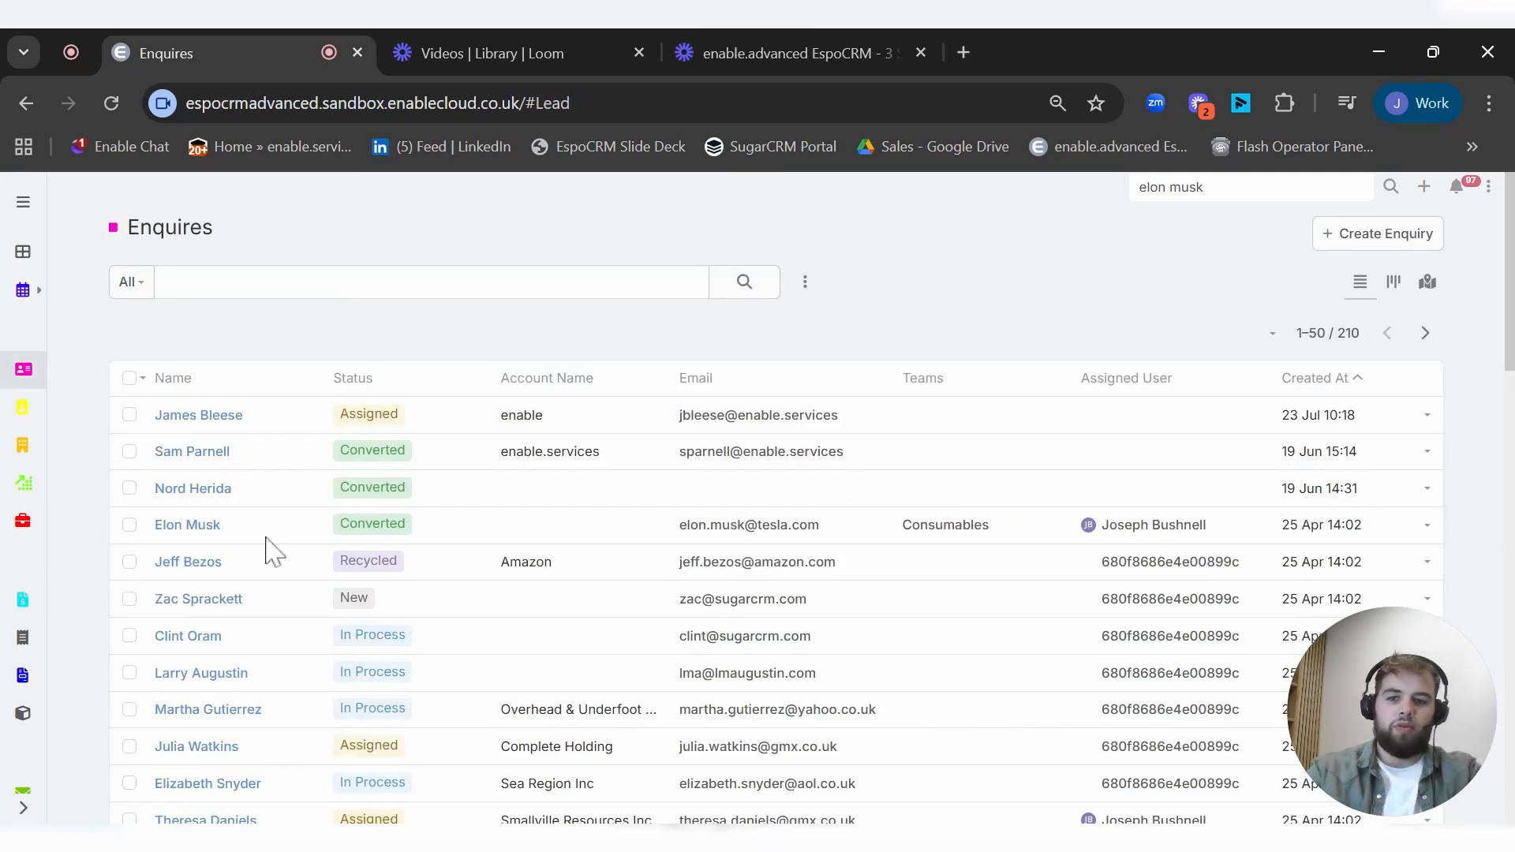
mouse_move(676, 551)
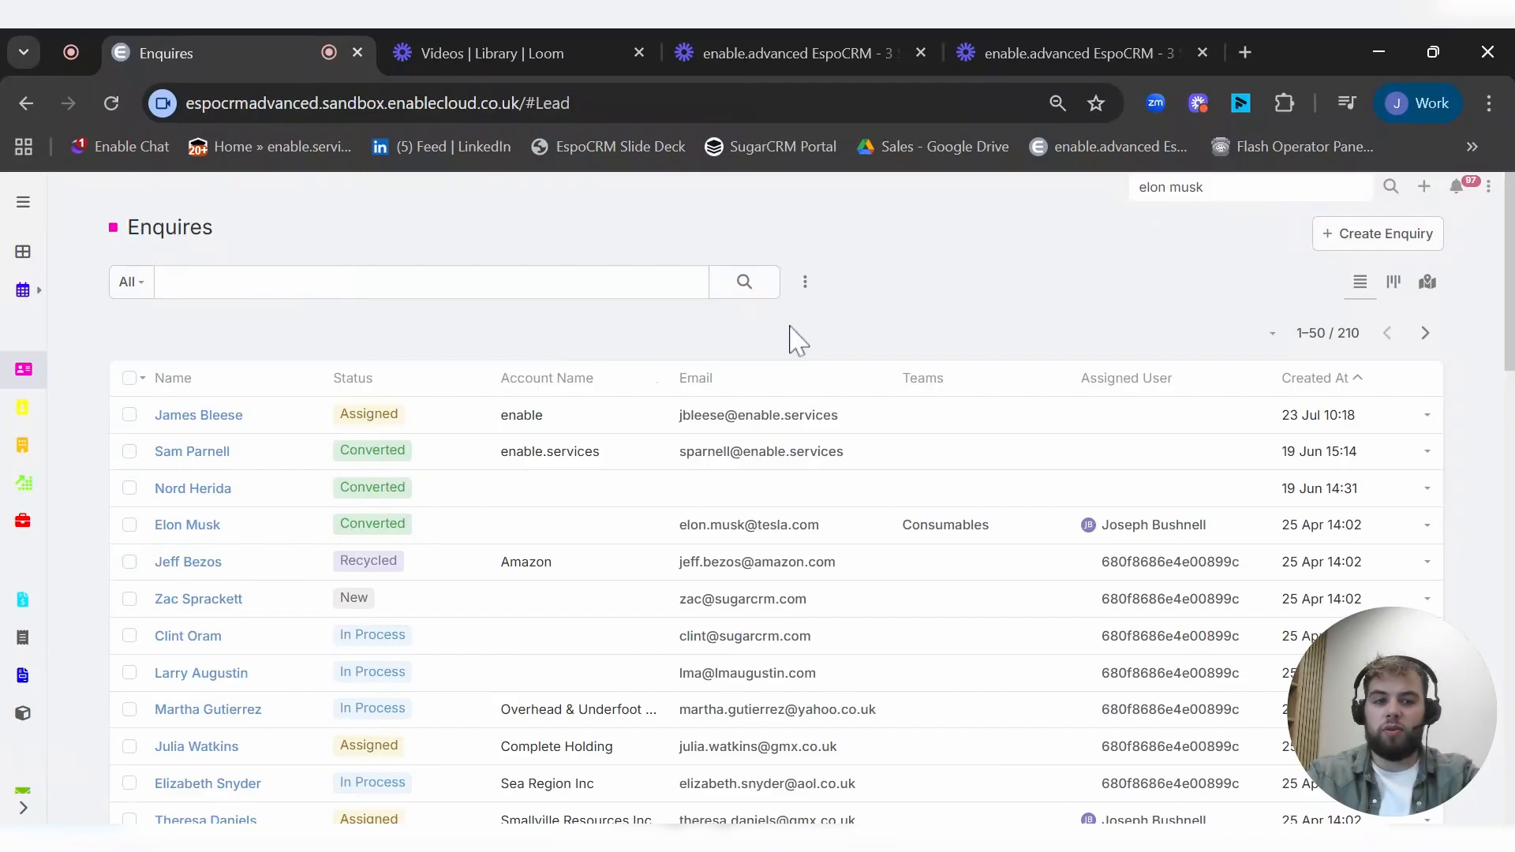
mouse_move(997, 422)
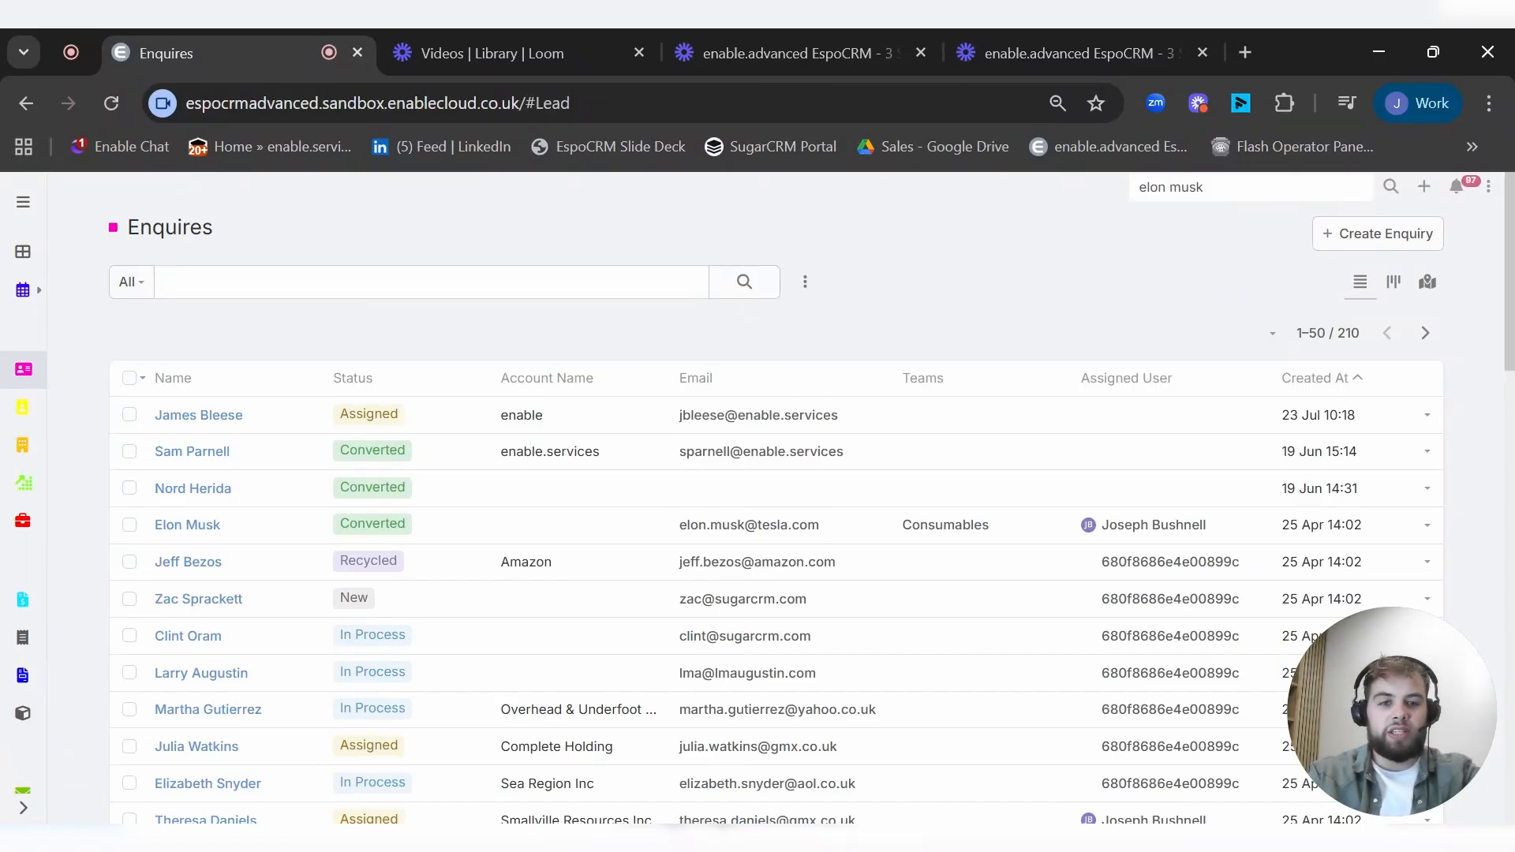
mouse_move(1034, 423)
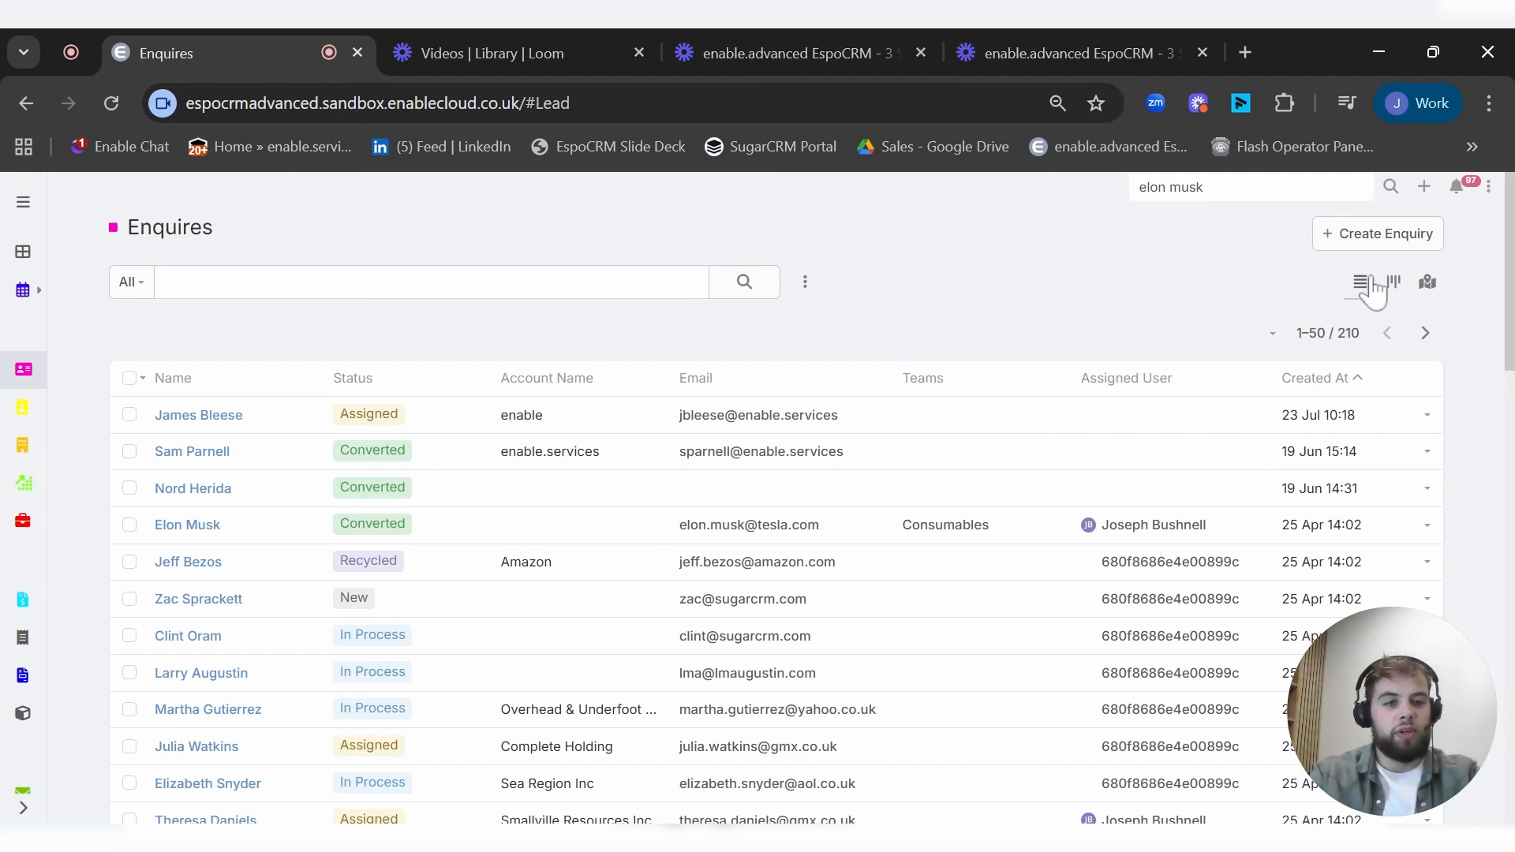
mouse_move(778, 510)
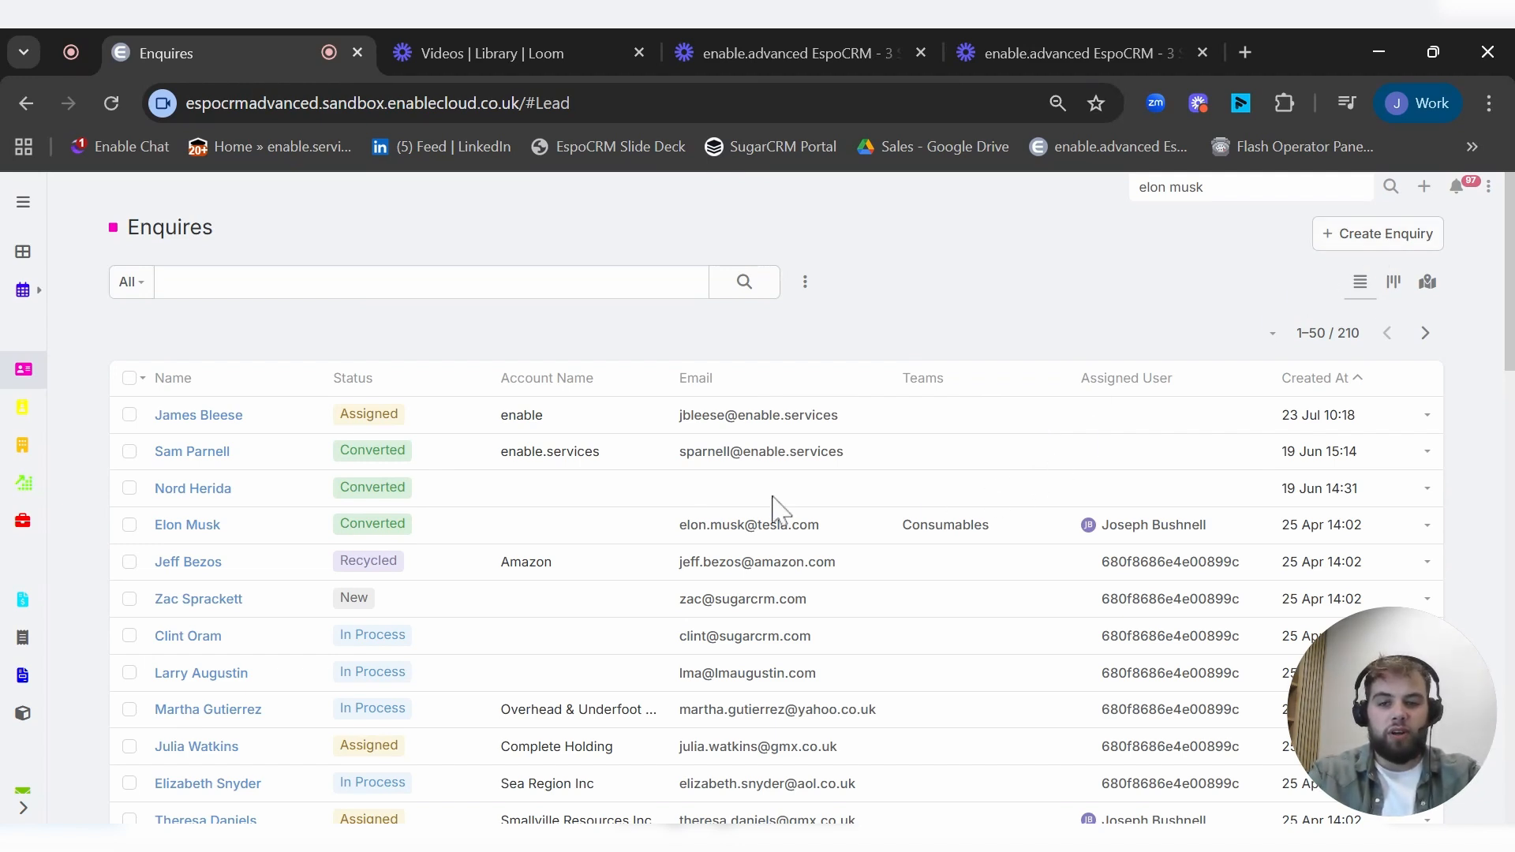
Step: Open the first enquiry, scroll its status history, and show its empty related entities
left_click(198, 414)
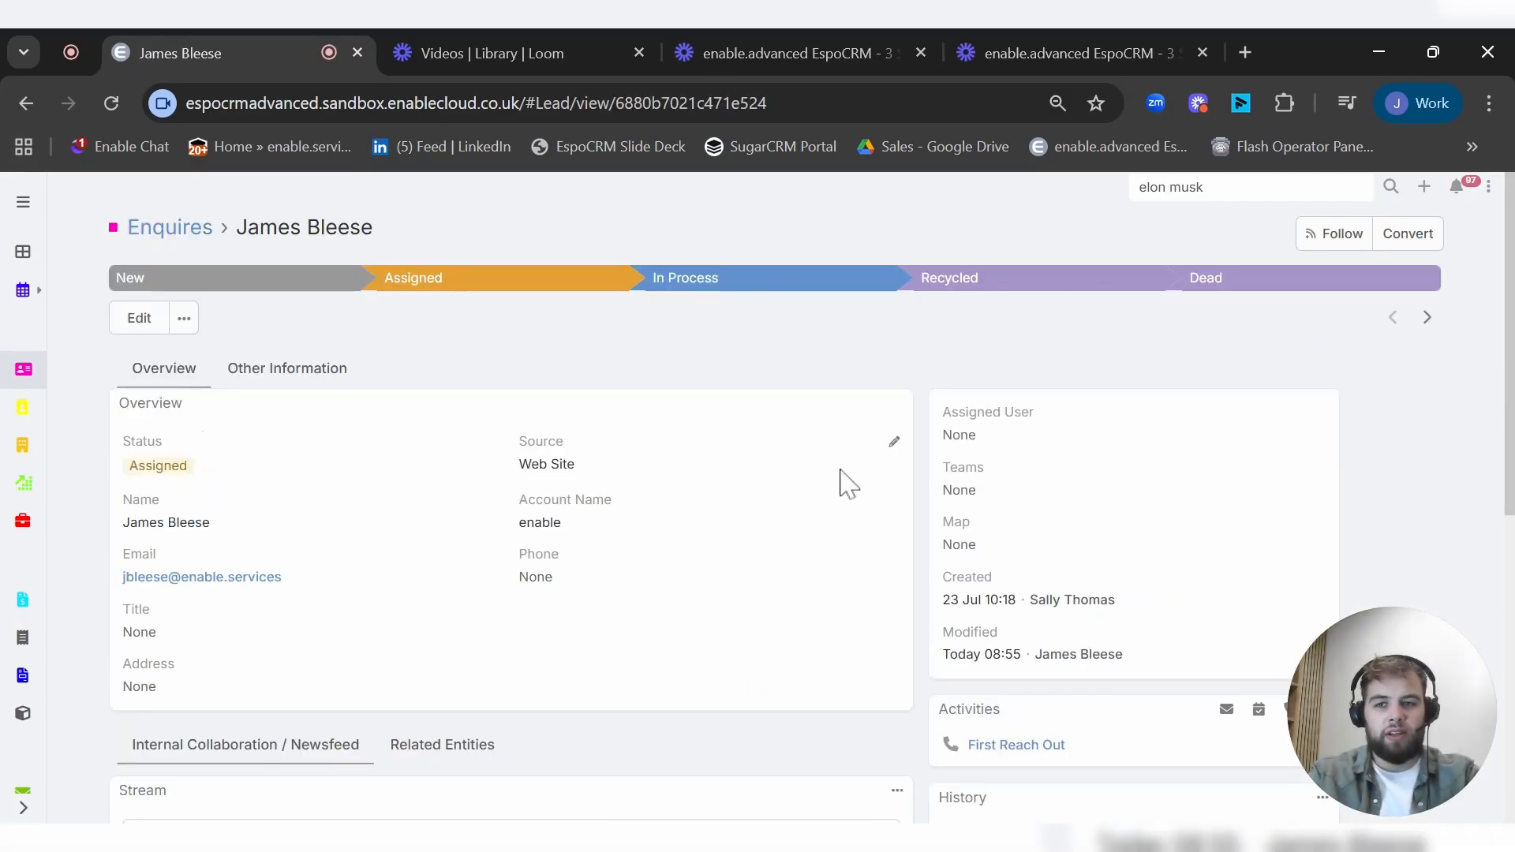
scroll("down", 3)
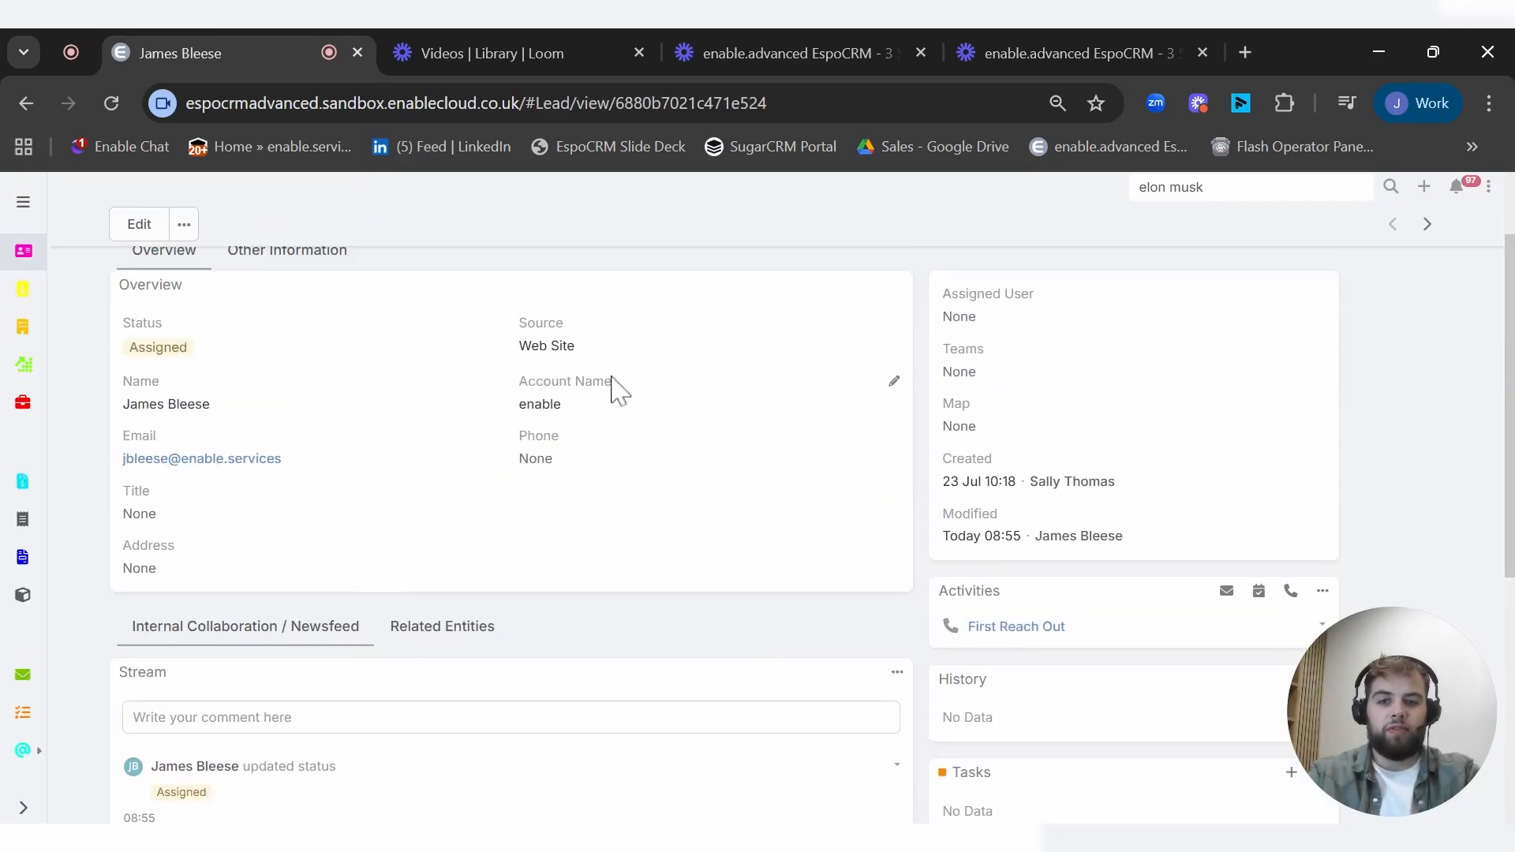
mouse_move(778, 491)
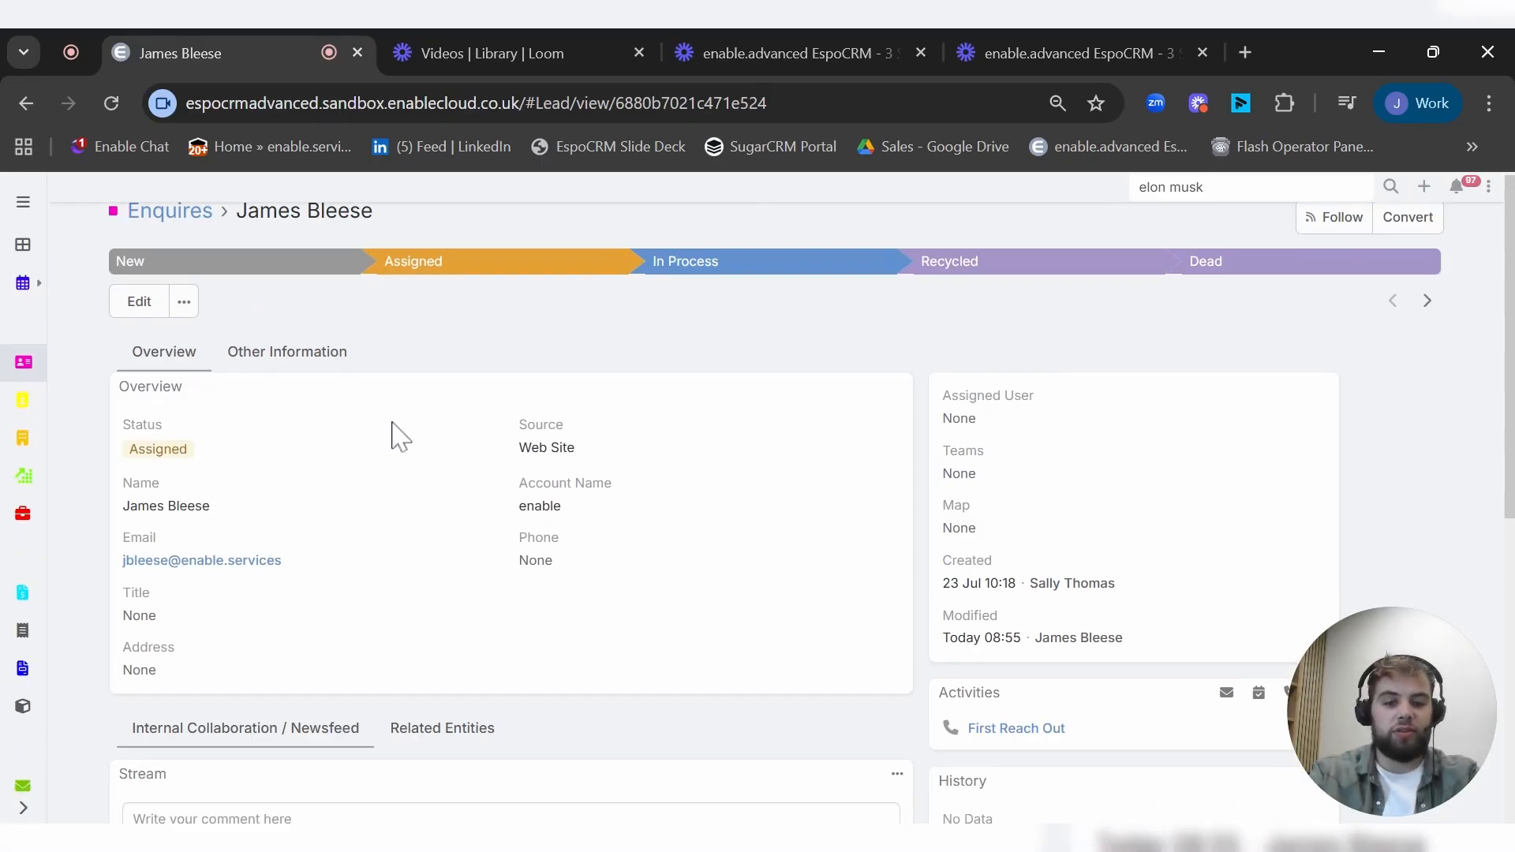
scroll("down", 3)
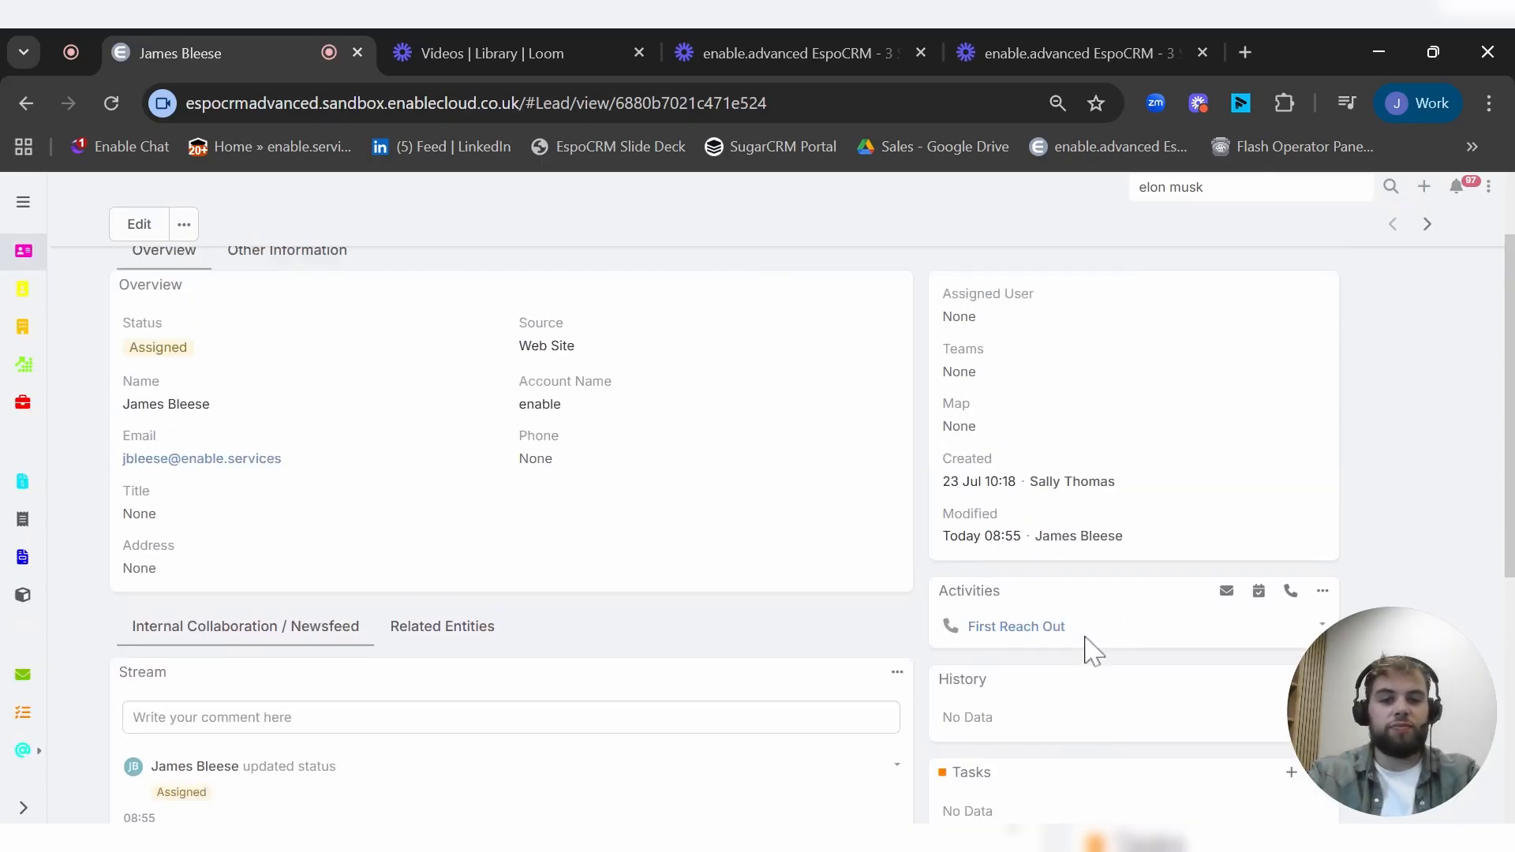
scroll("down", 3)
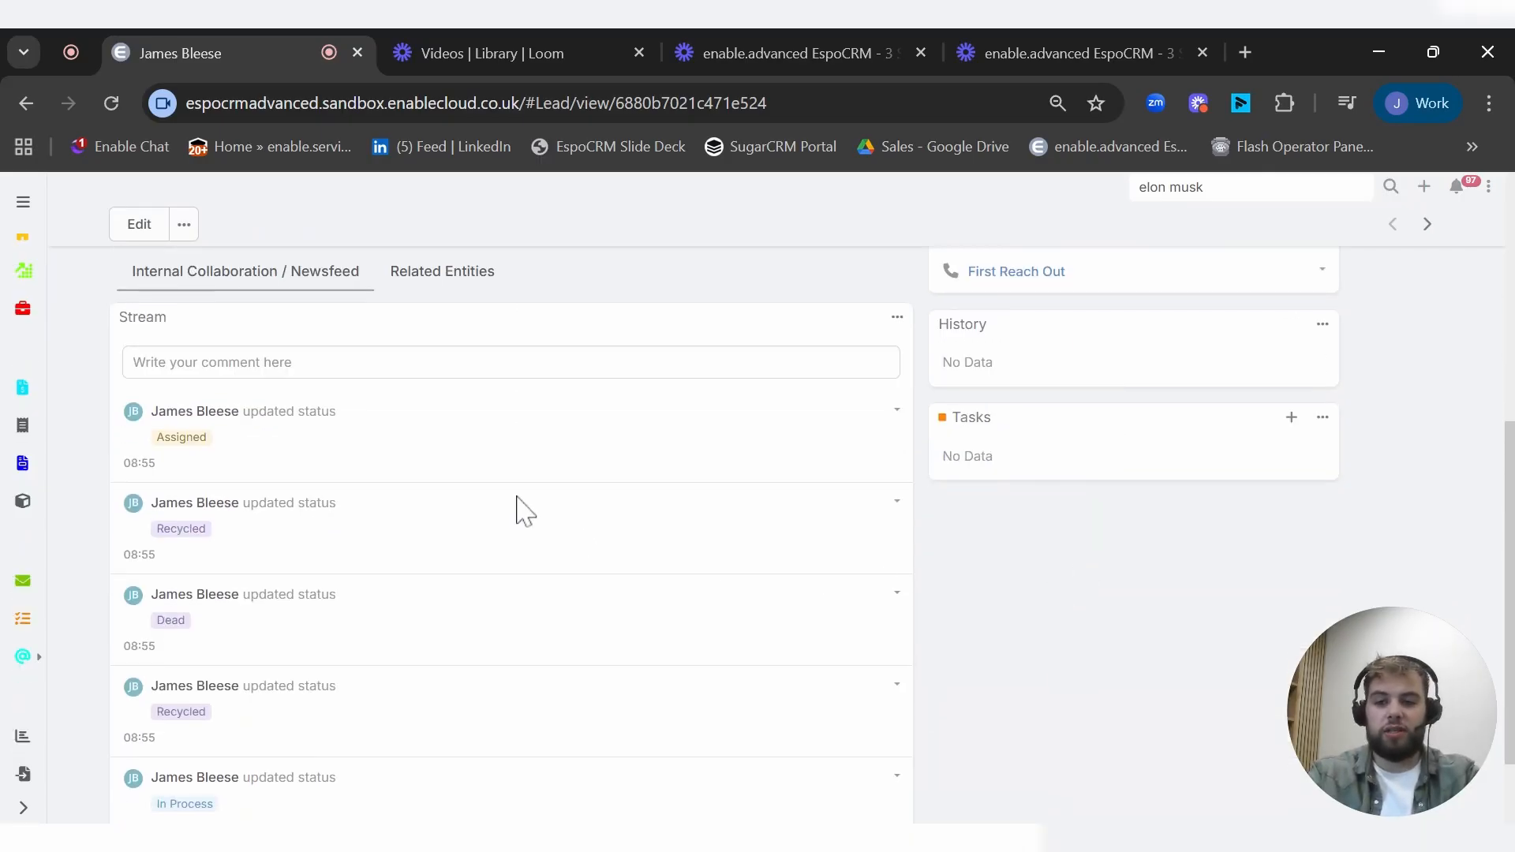
scroll("down", 3)
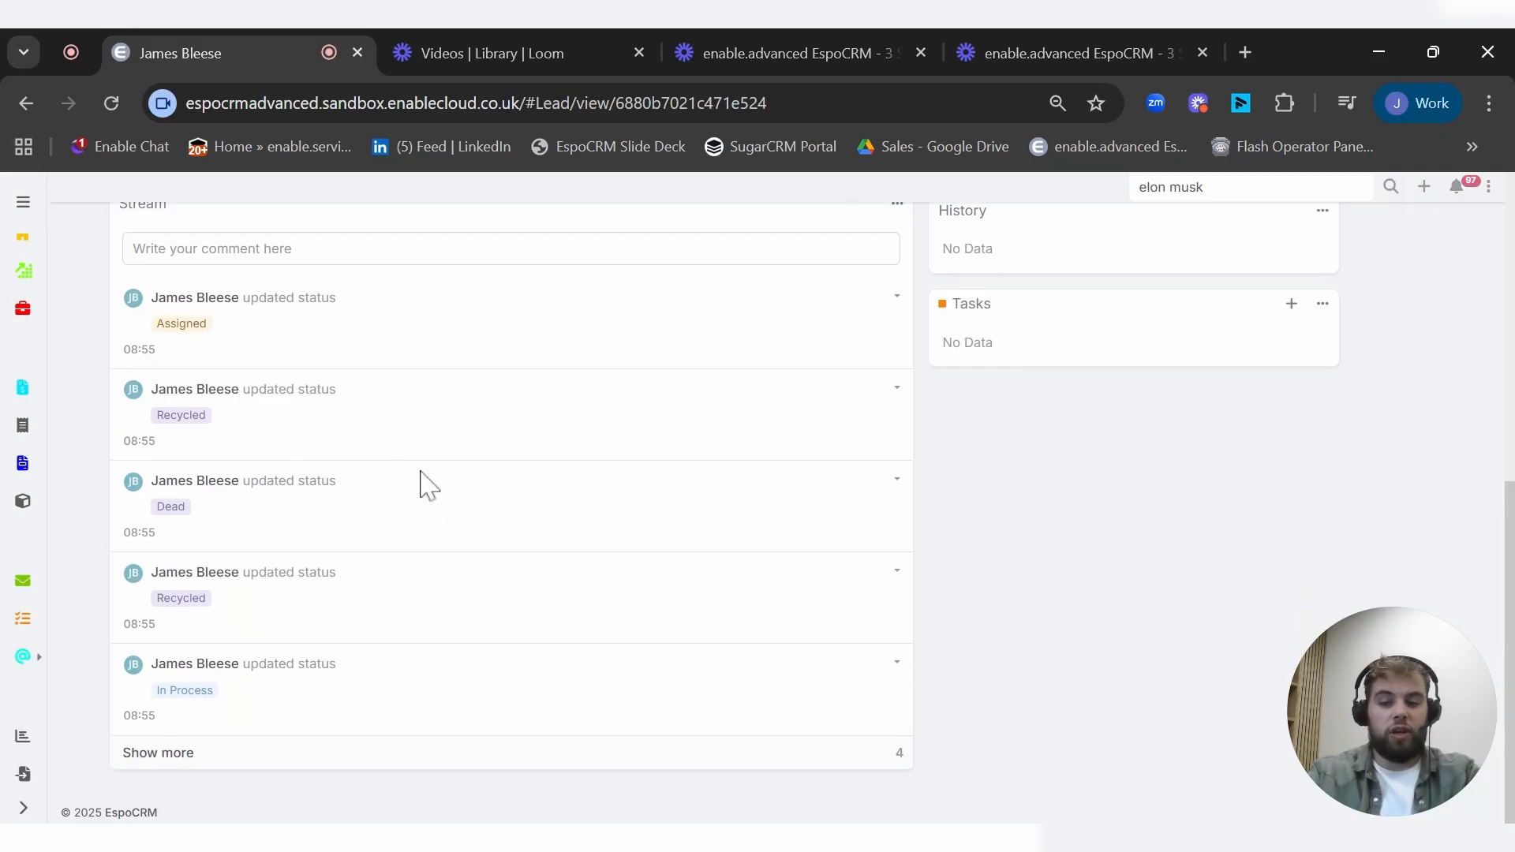
mouse_move(428, 629)
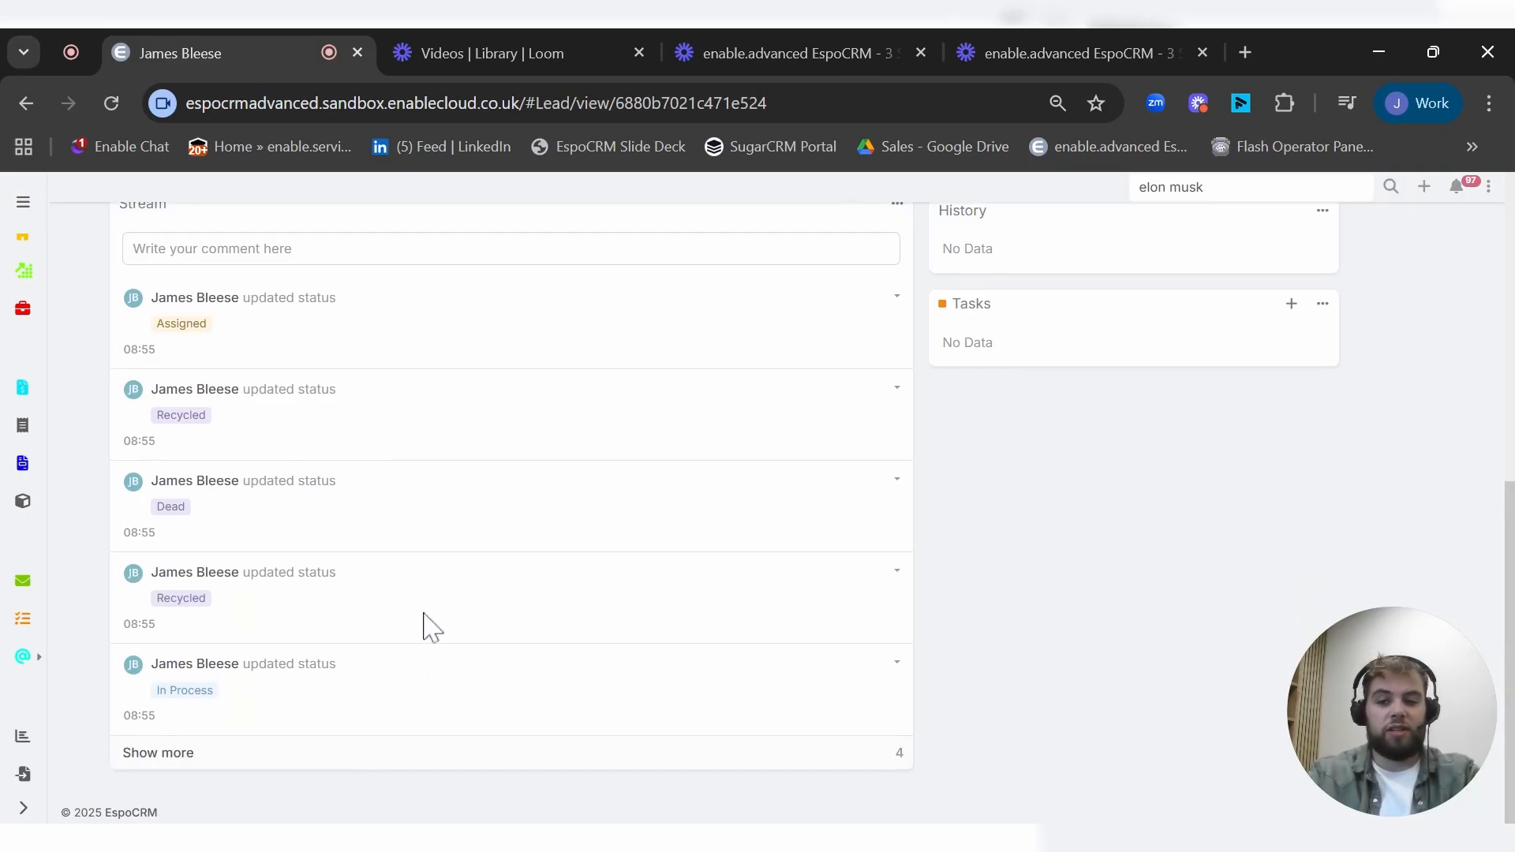
left_click(442, 380)
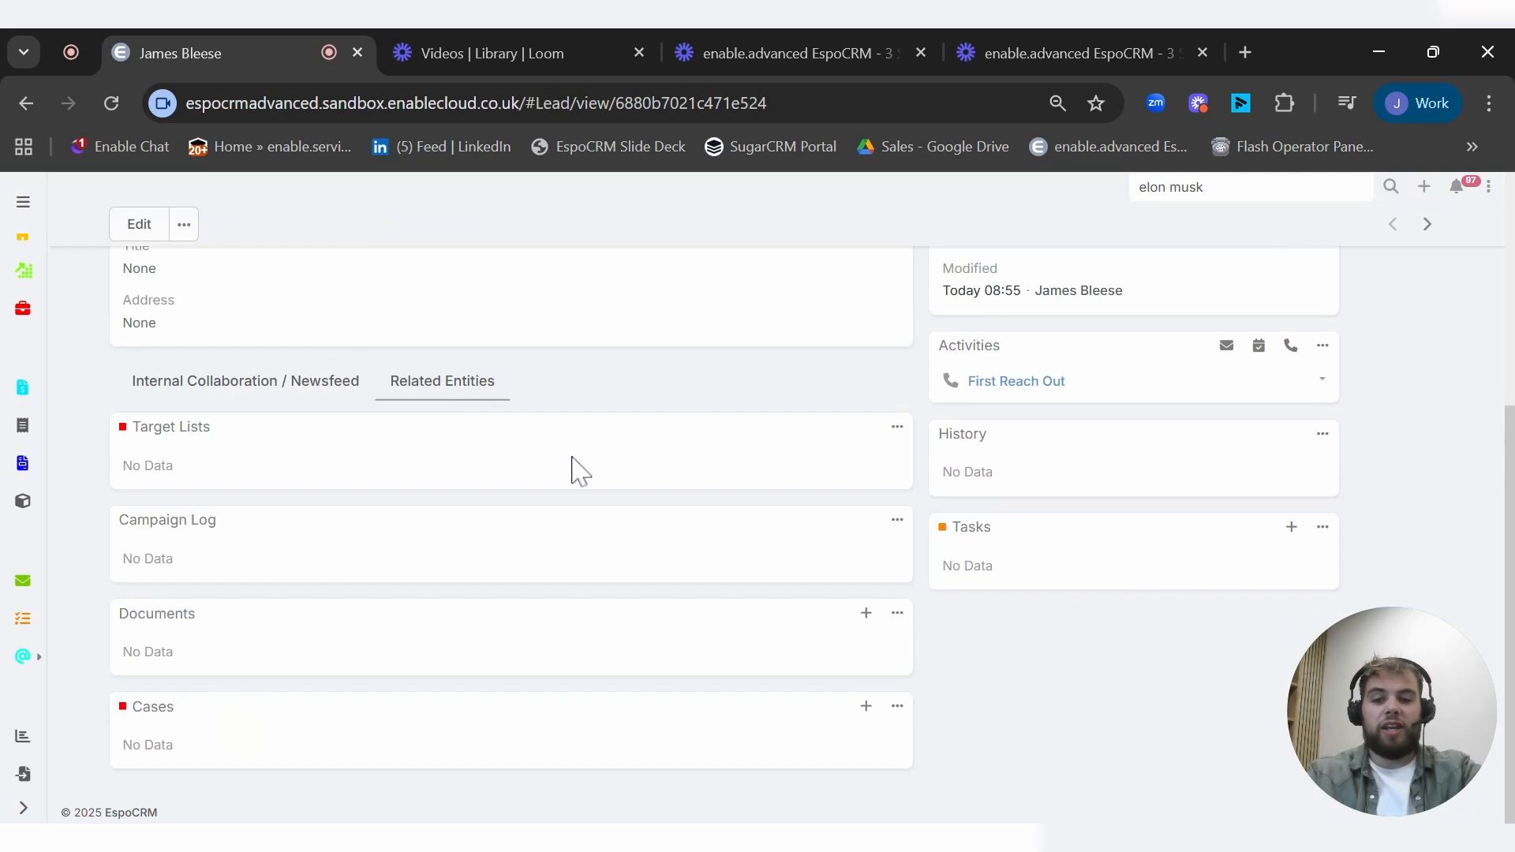
mouse_move(381, 641)
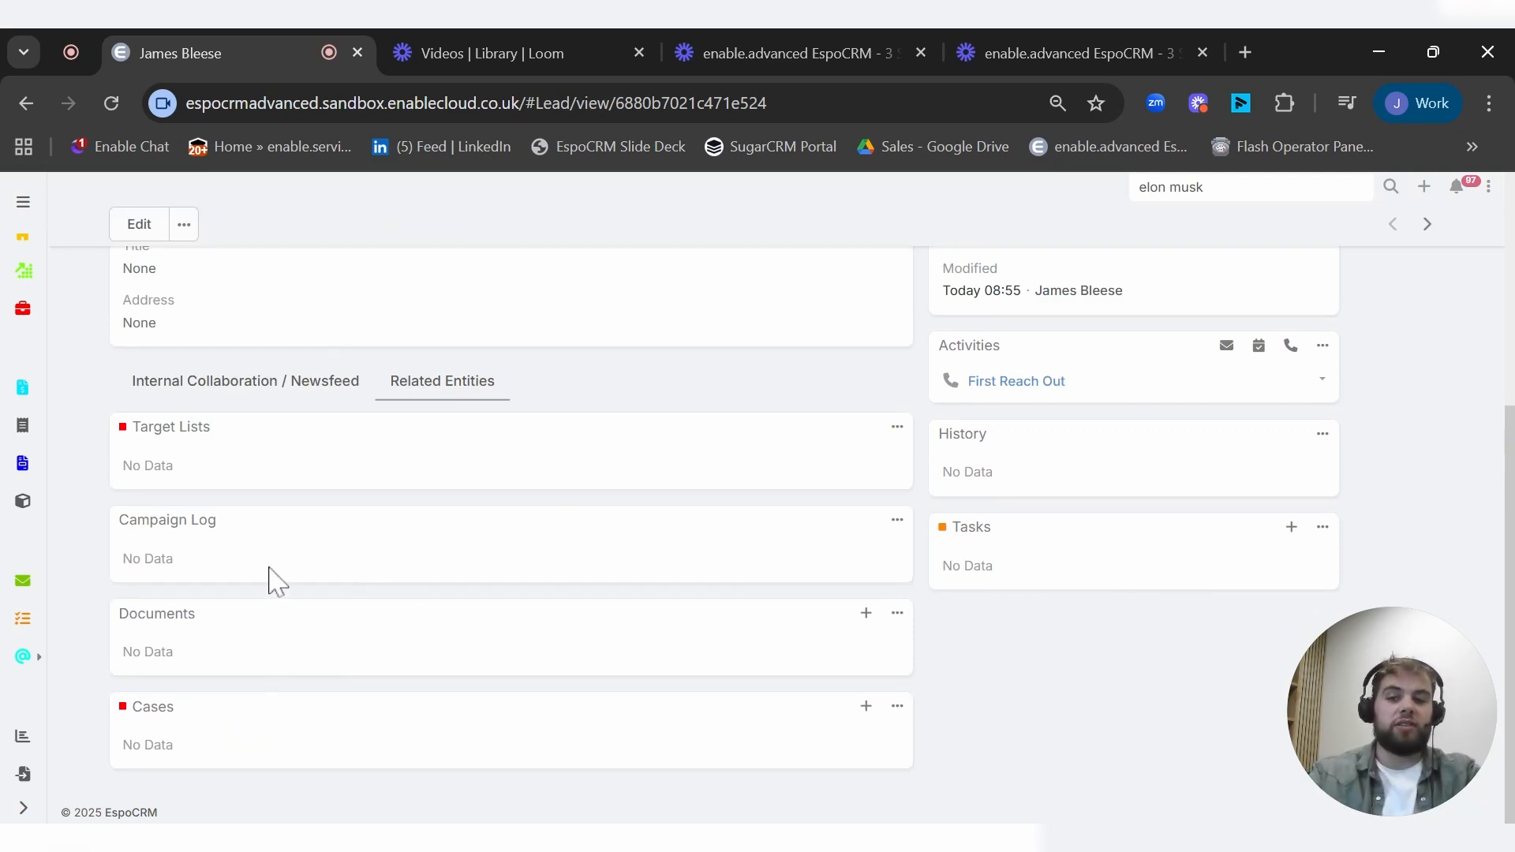
mouse_move(303, 450)
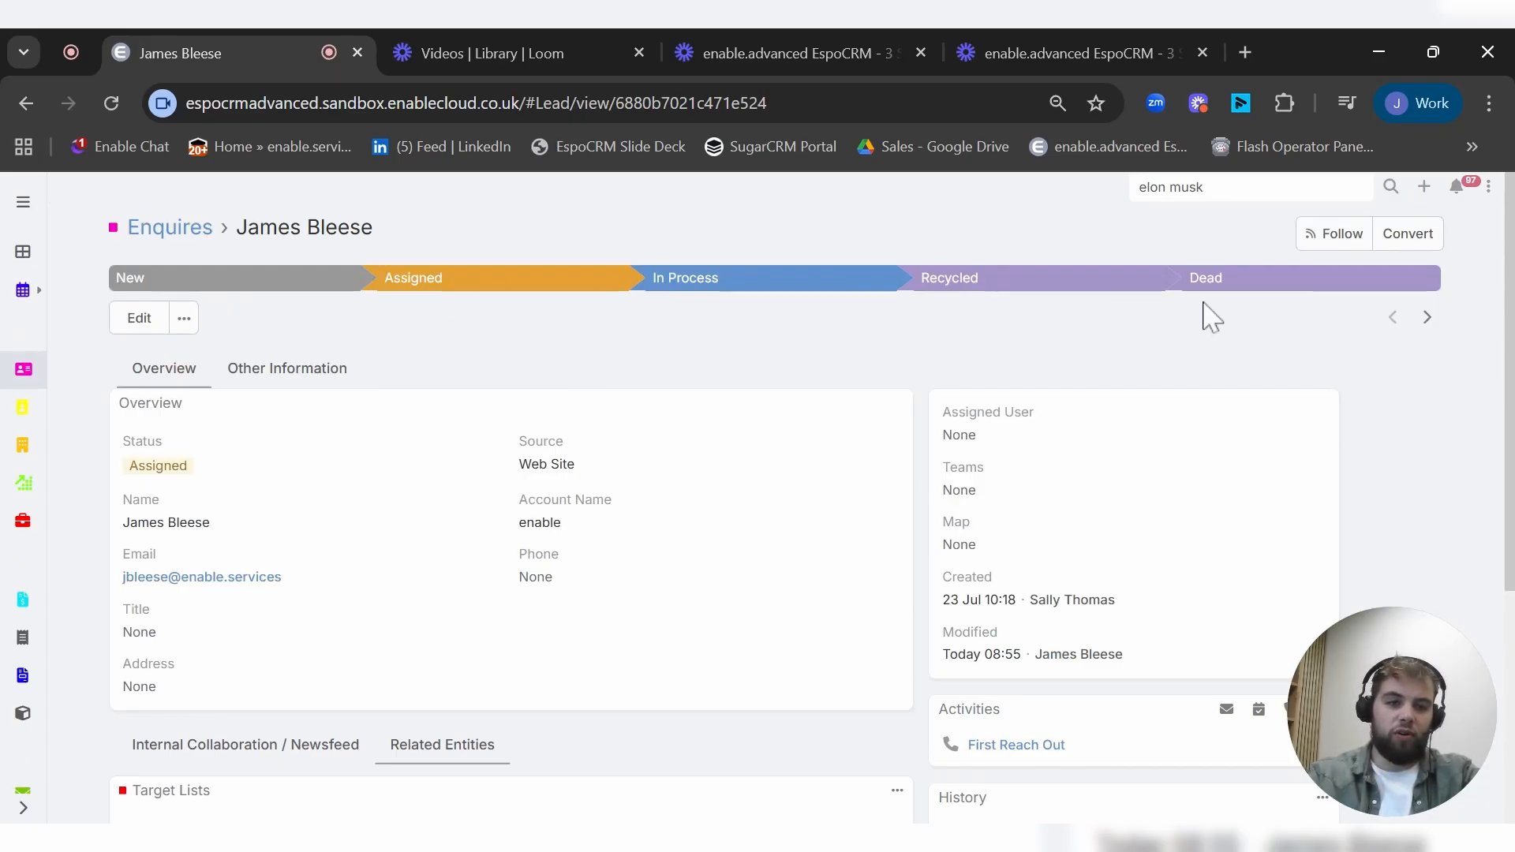
mouse_move(700, 446)
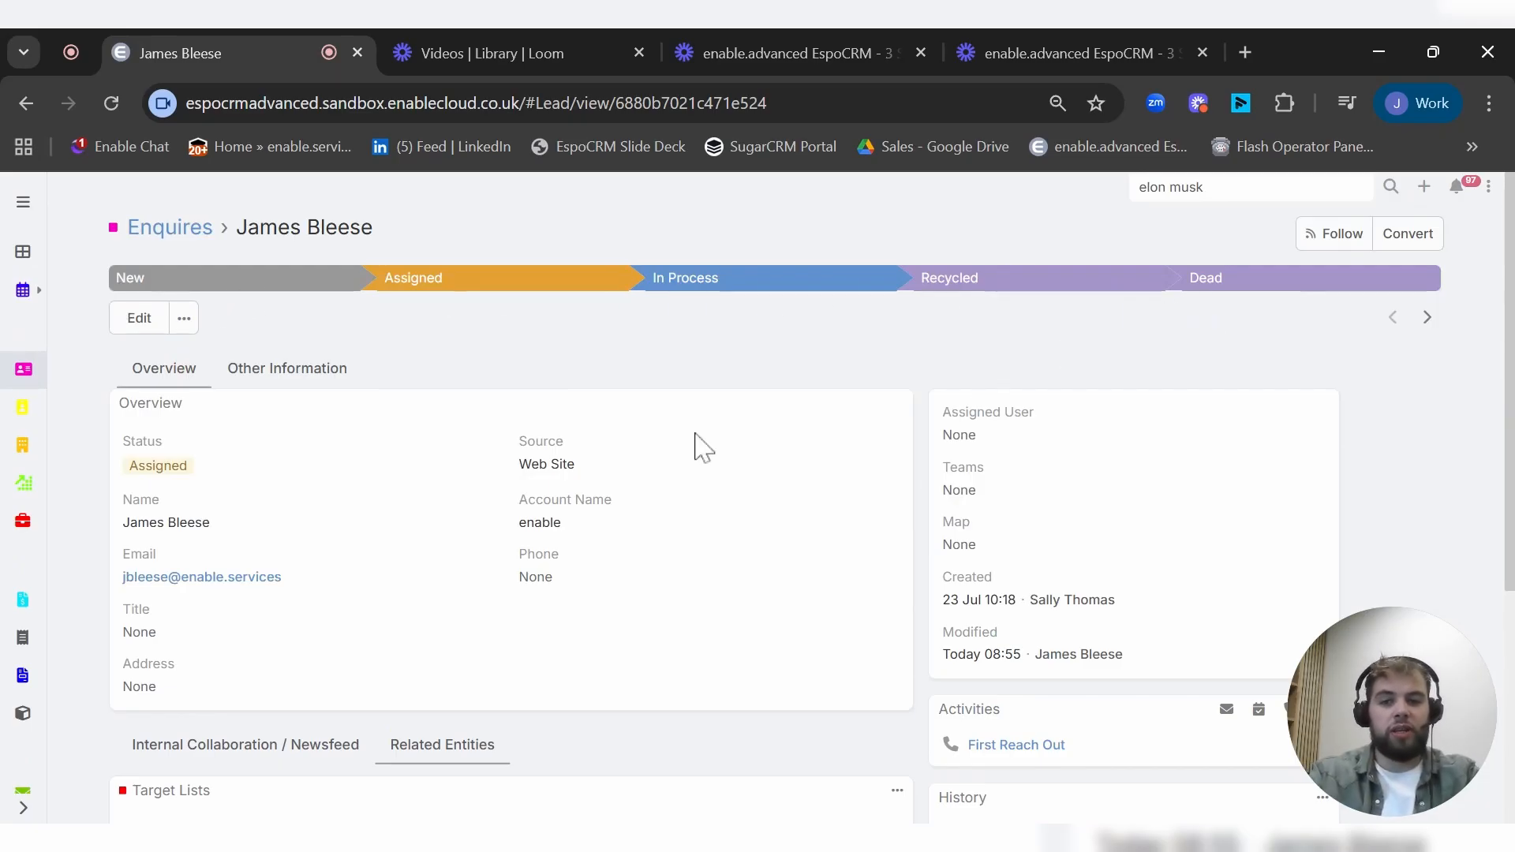
mouse_move(455, 299)
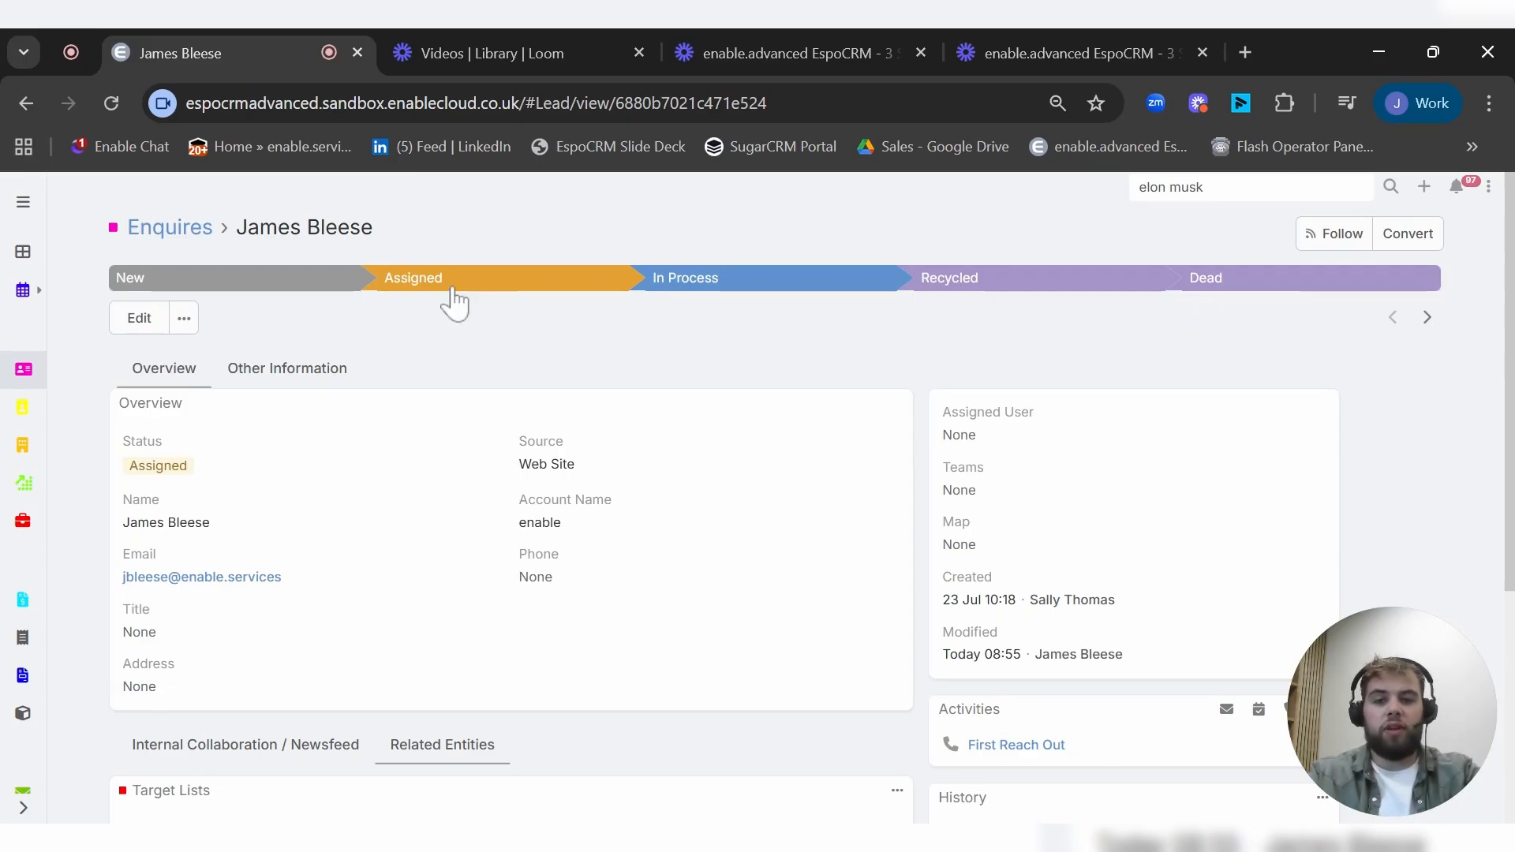
left_click(686, 279)
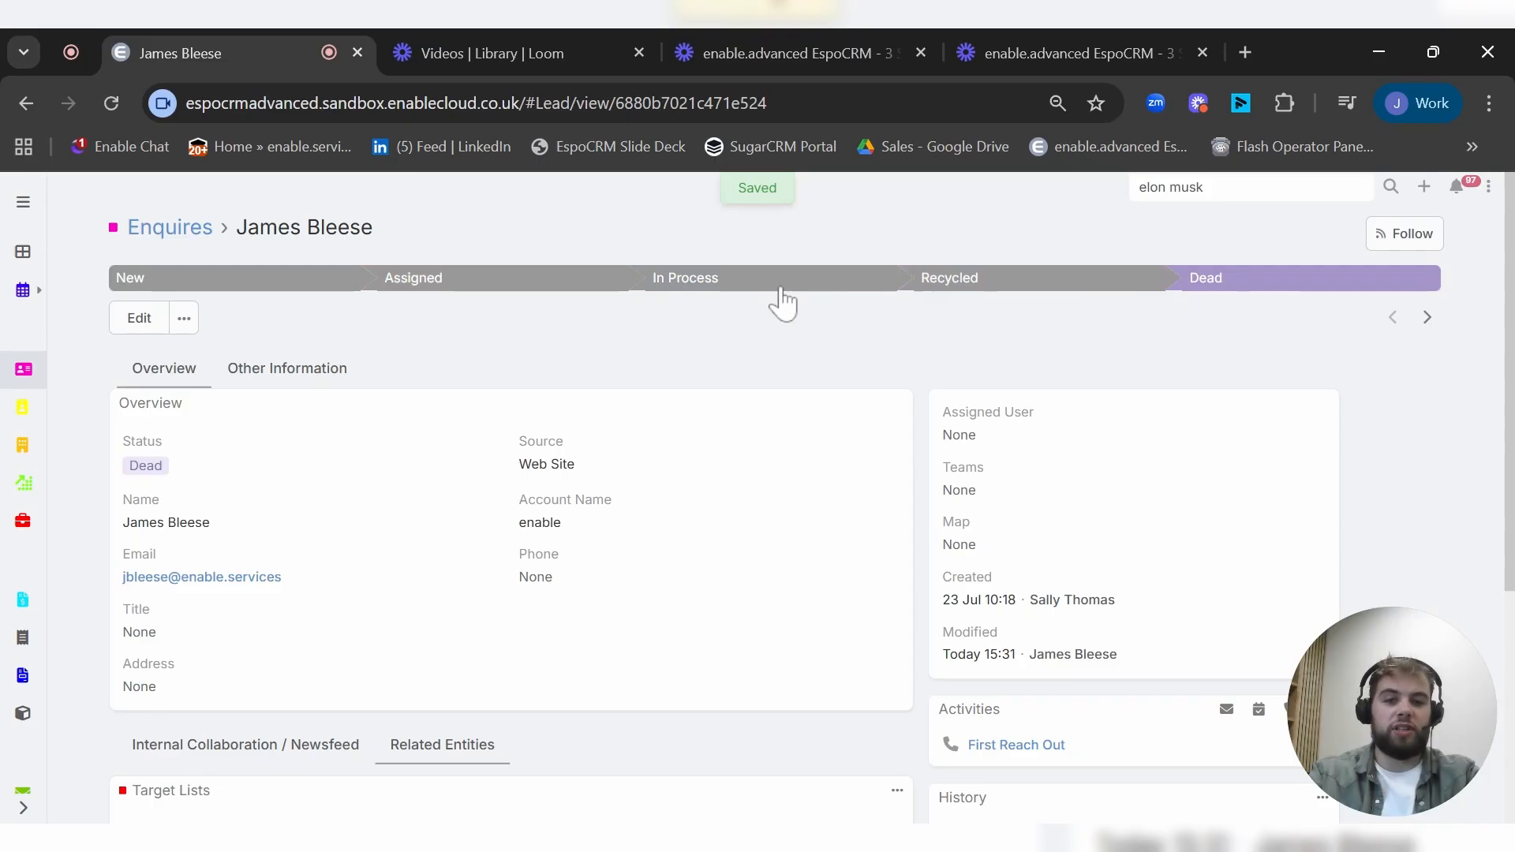
left_click(413, 278)
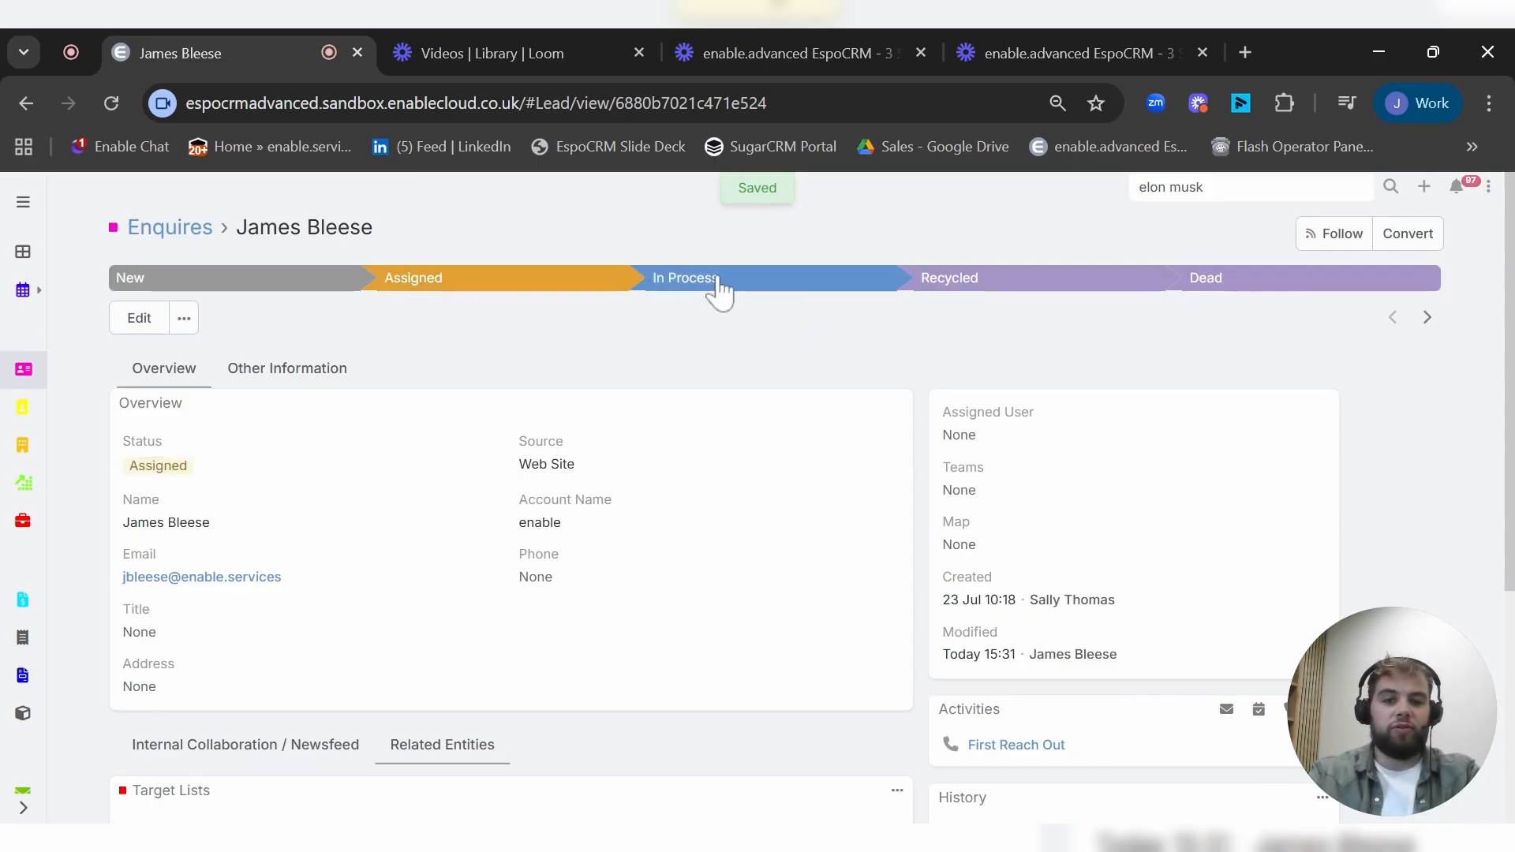
left_click(685, 278)
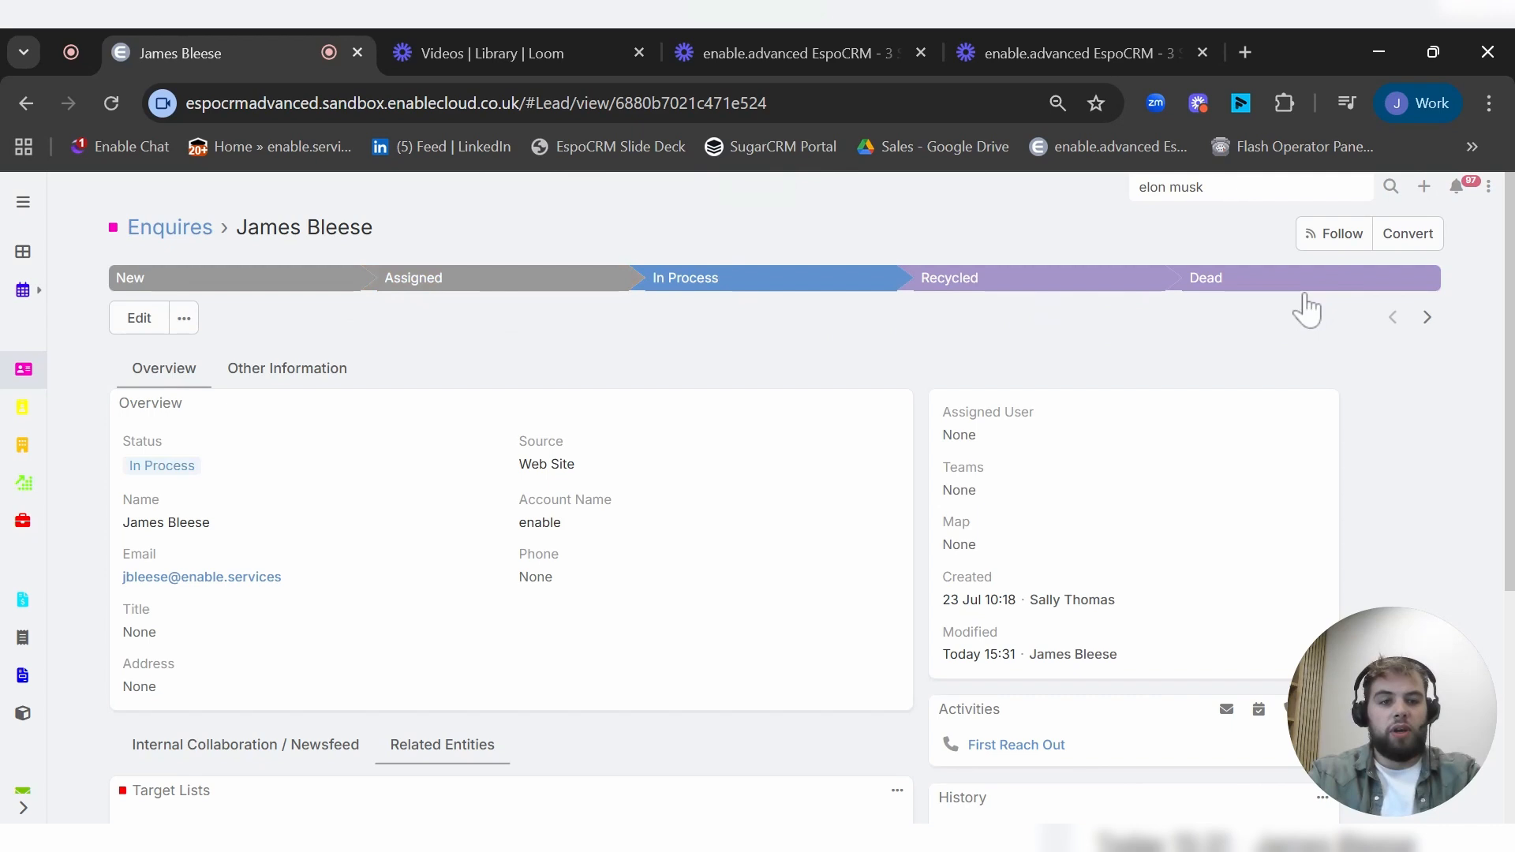
mouse_move(1316, 332)
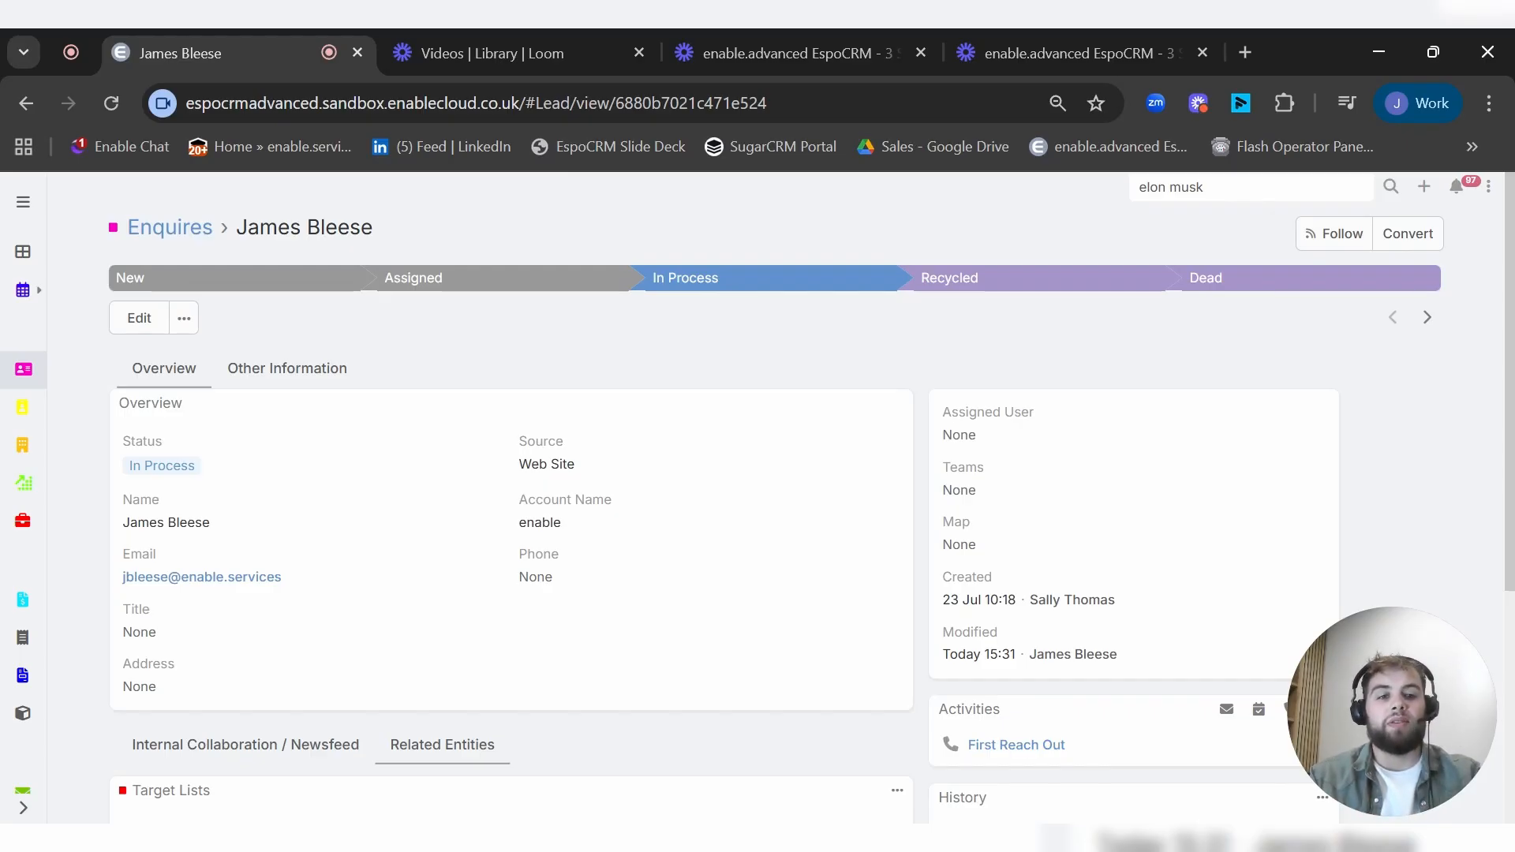
Step: Start converting the enquiry with Account ticked, named enable, keeping type Prospect
left_click(1407, 232)
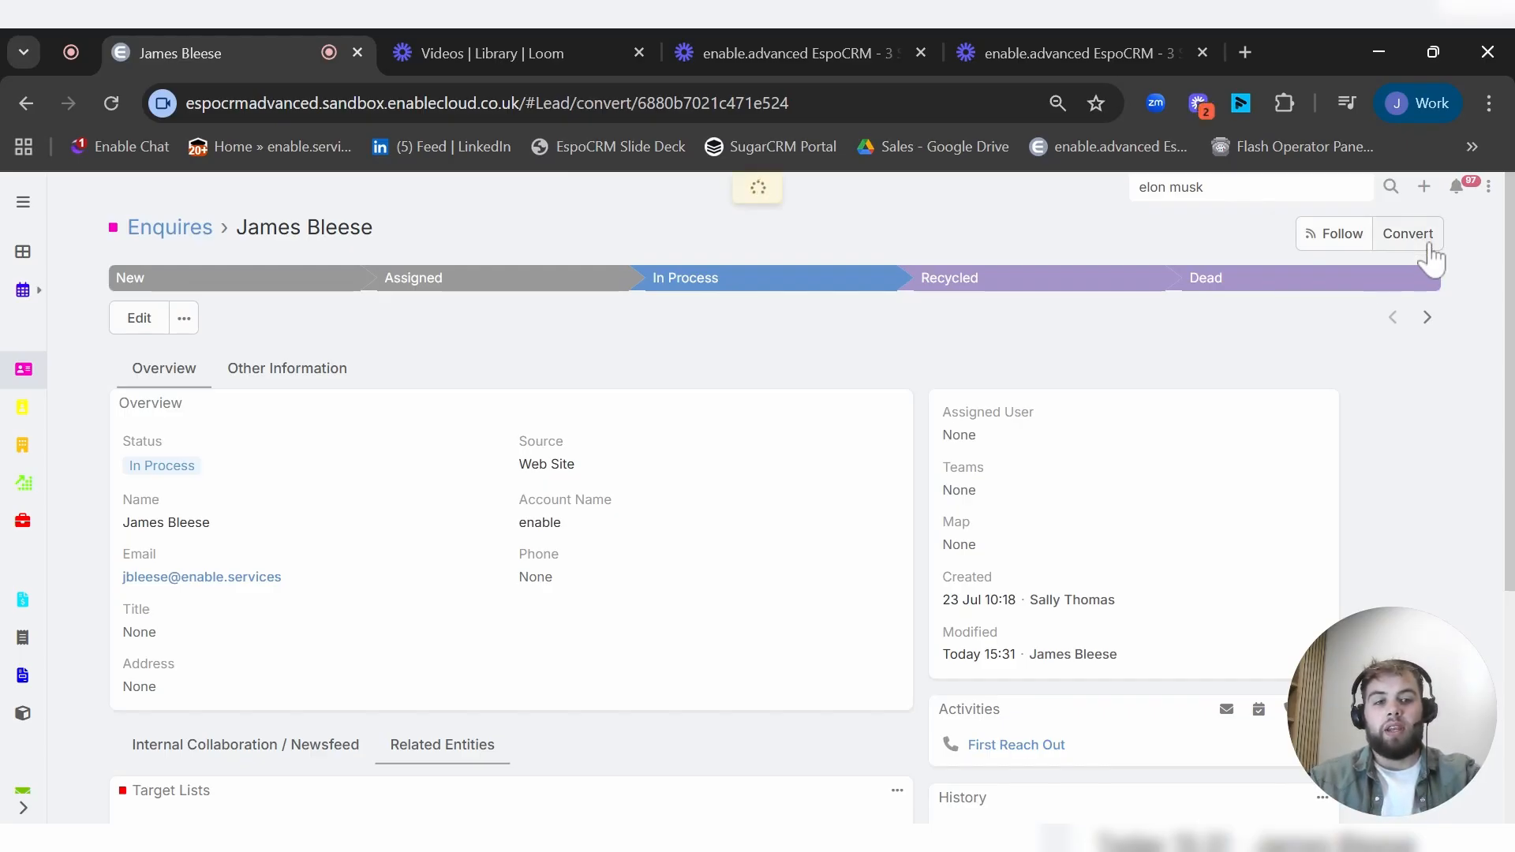
left_click(1407, 233)
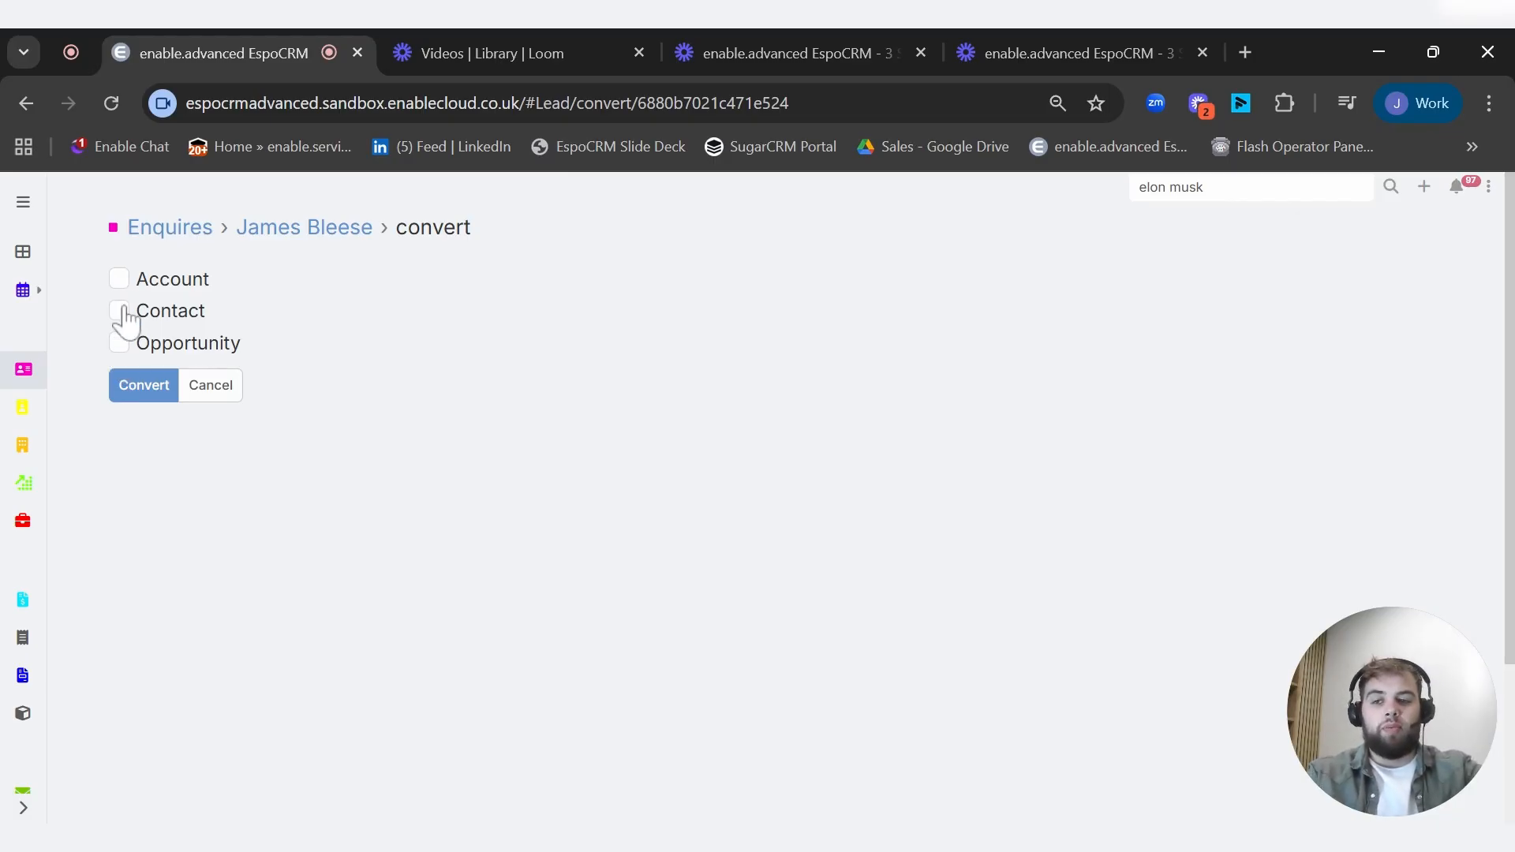
left_click(118, 279)
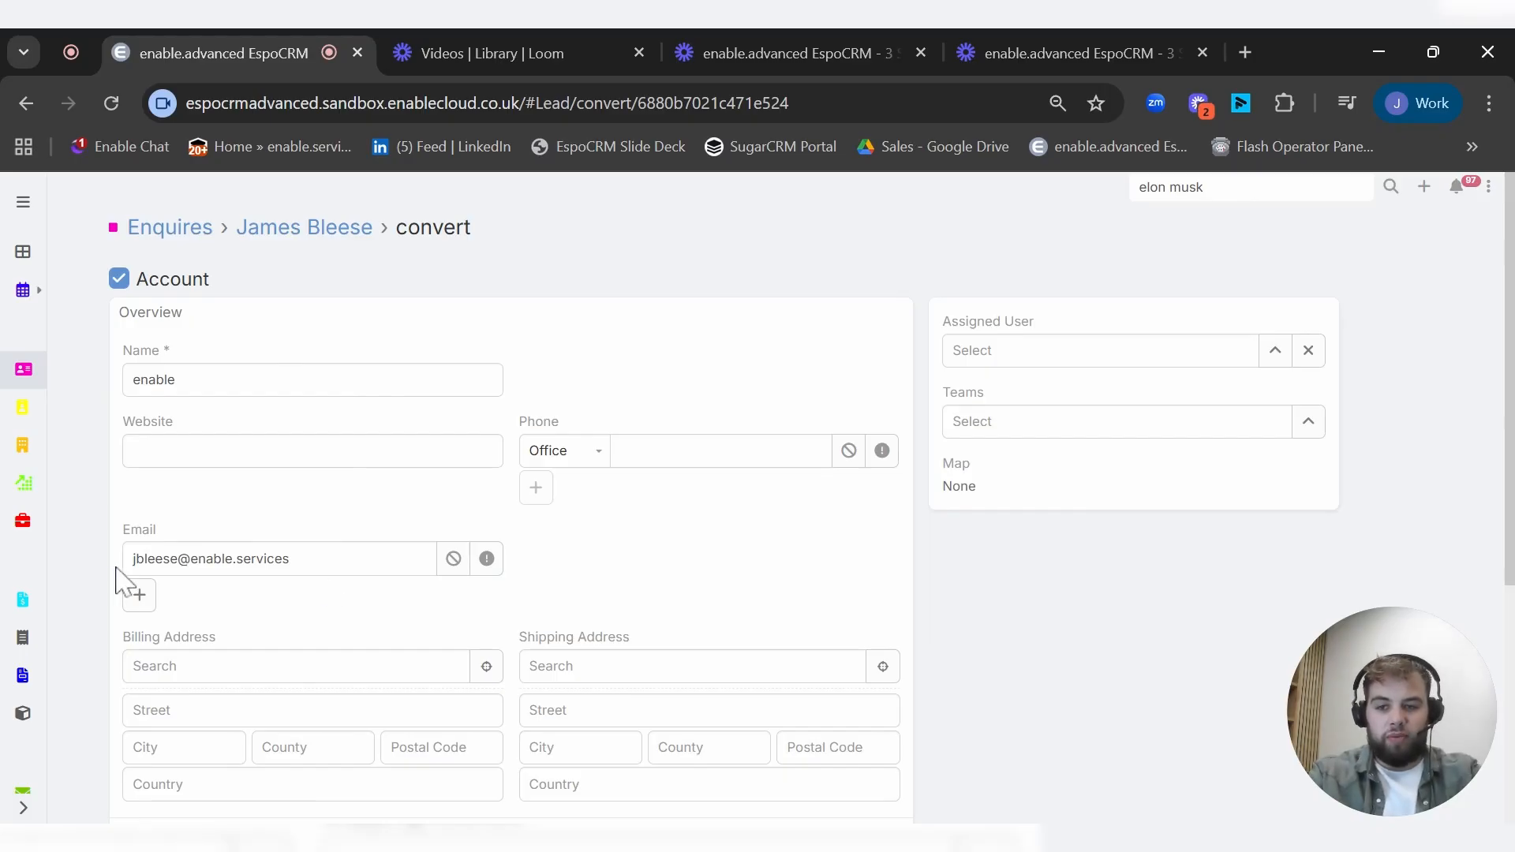
scroll("down", 3)
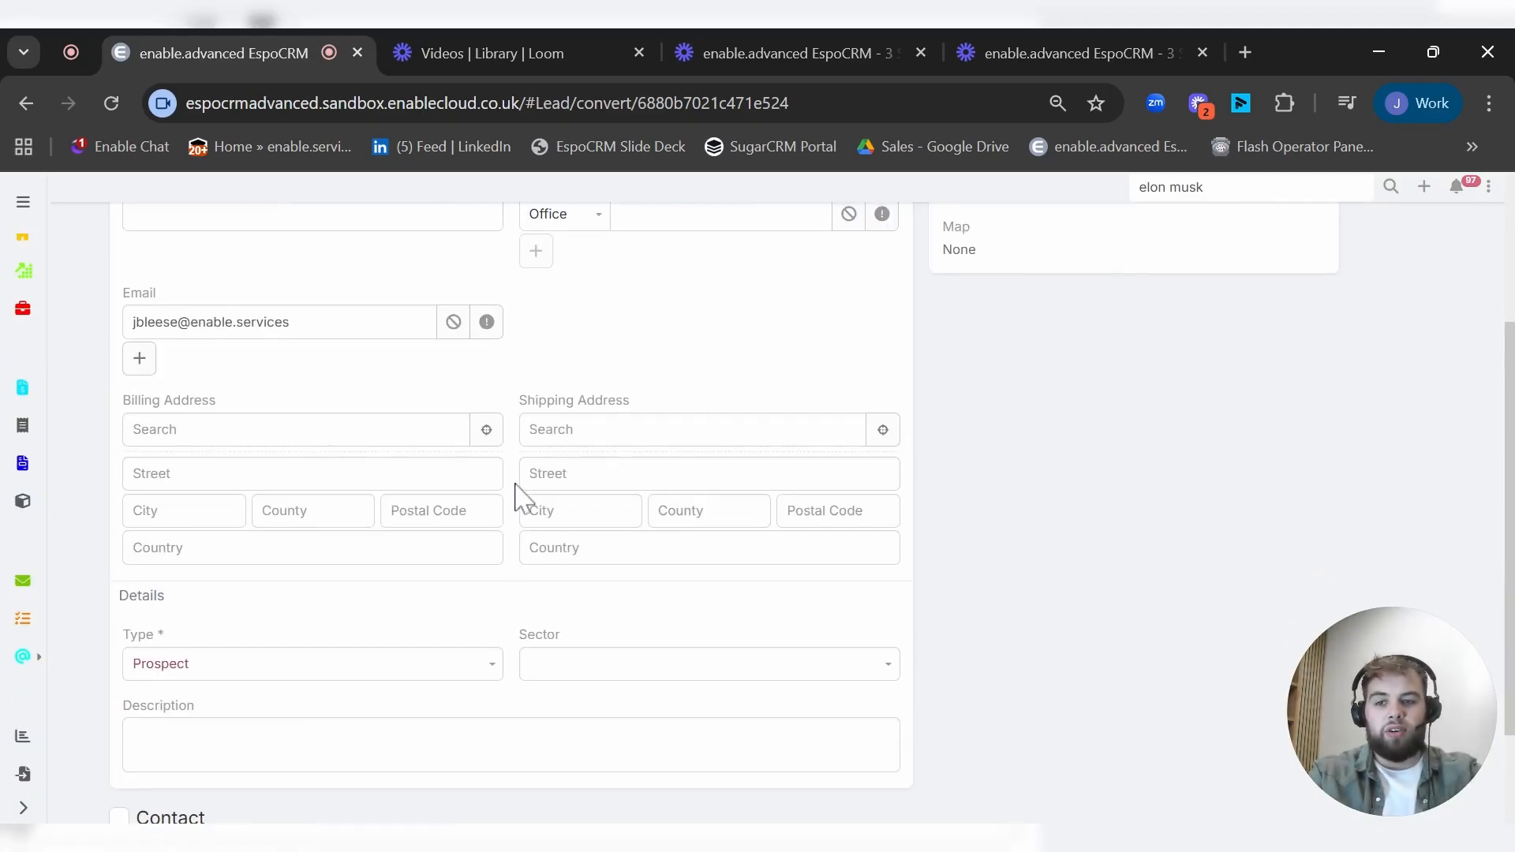
left_click(311, 663)
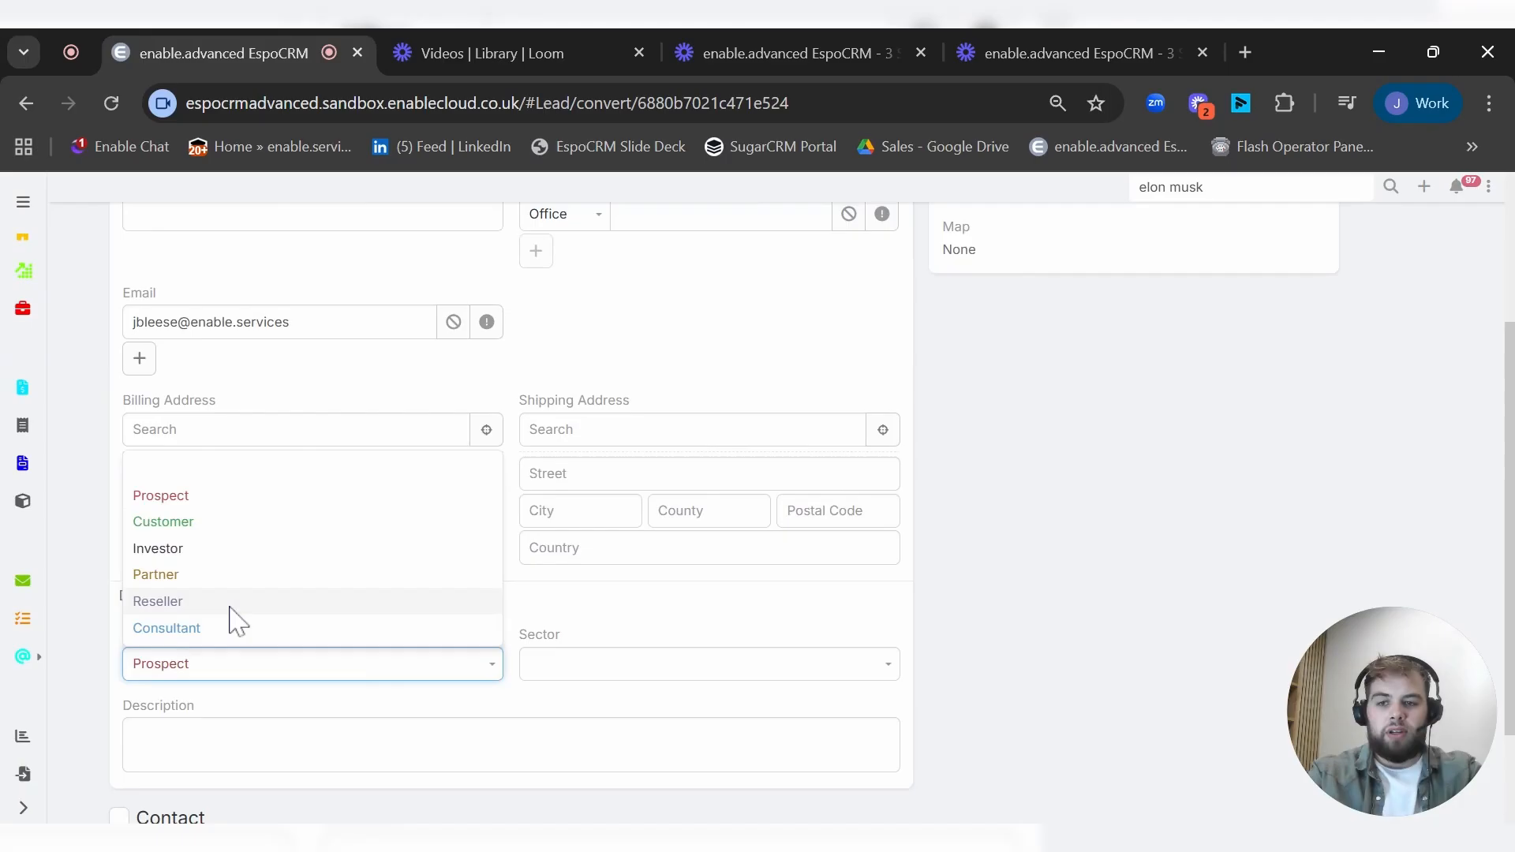
mouse_move(176, 624)
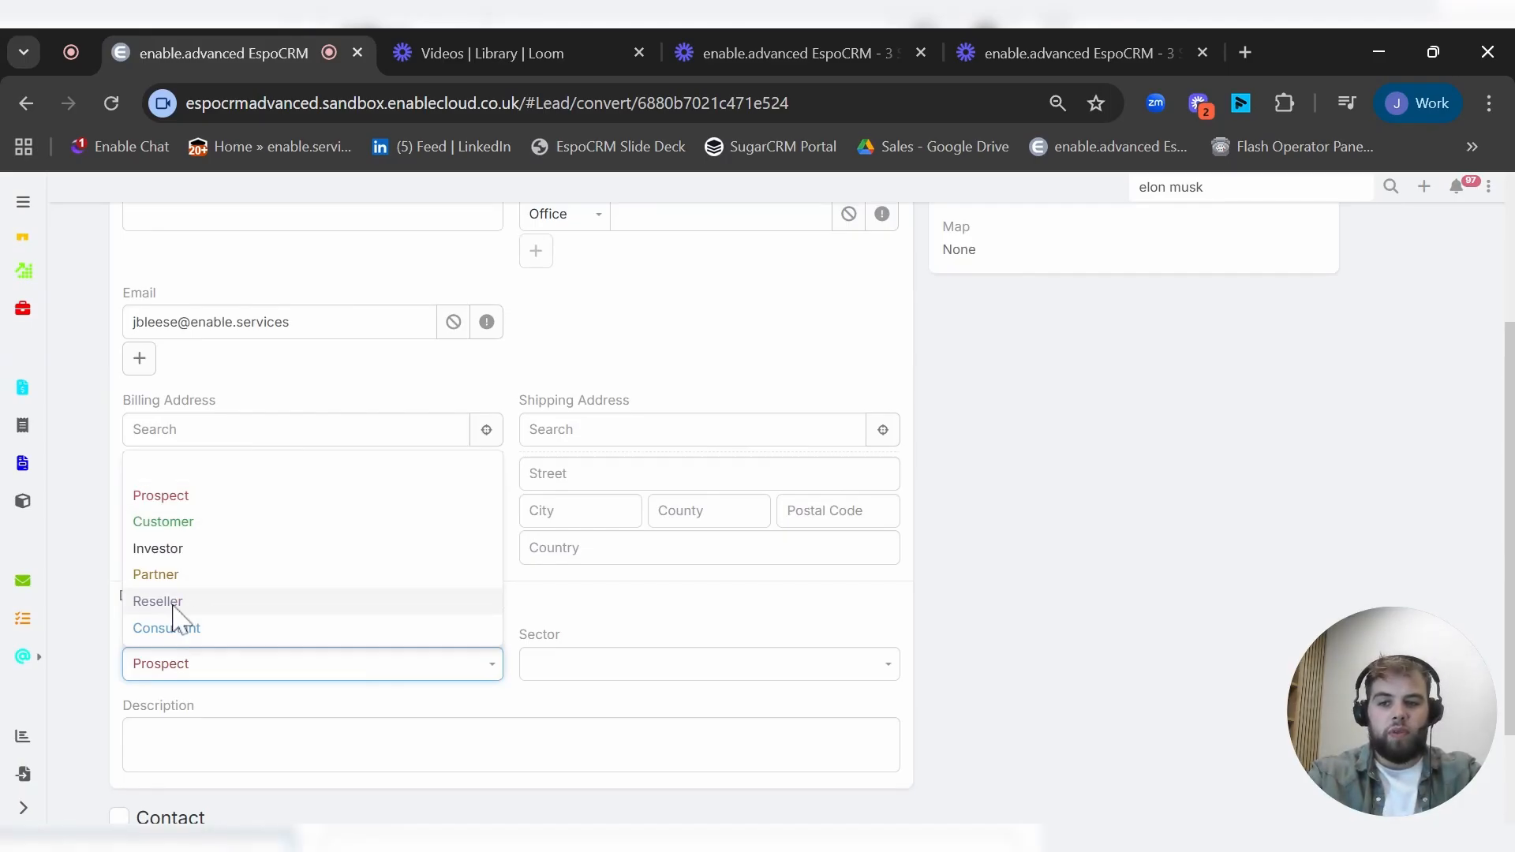
mouse_move(211, 642)
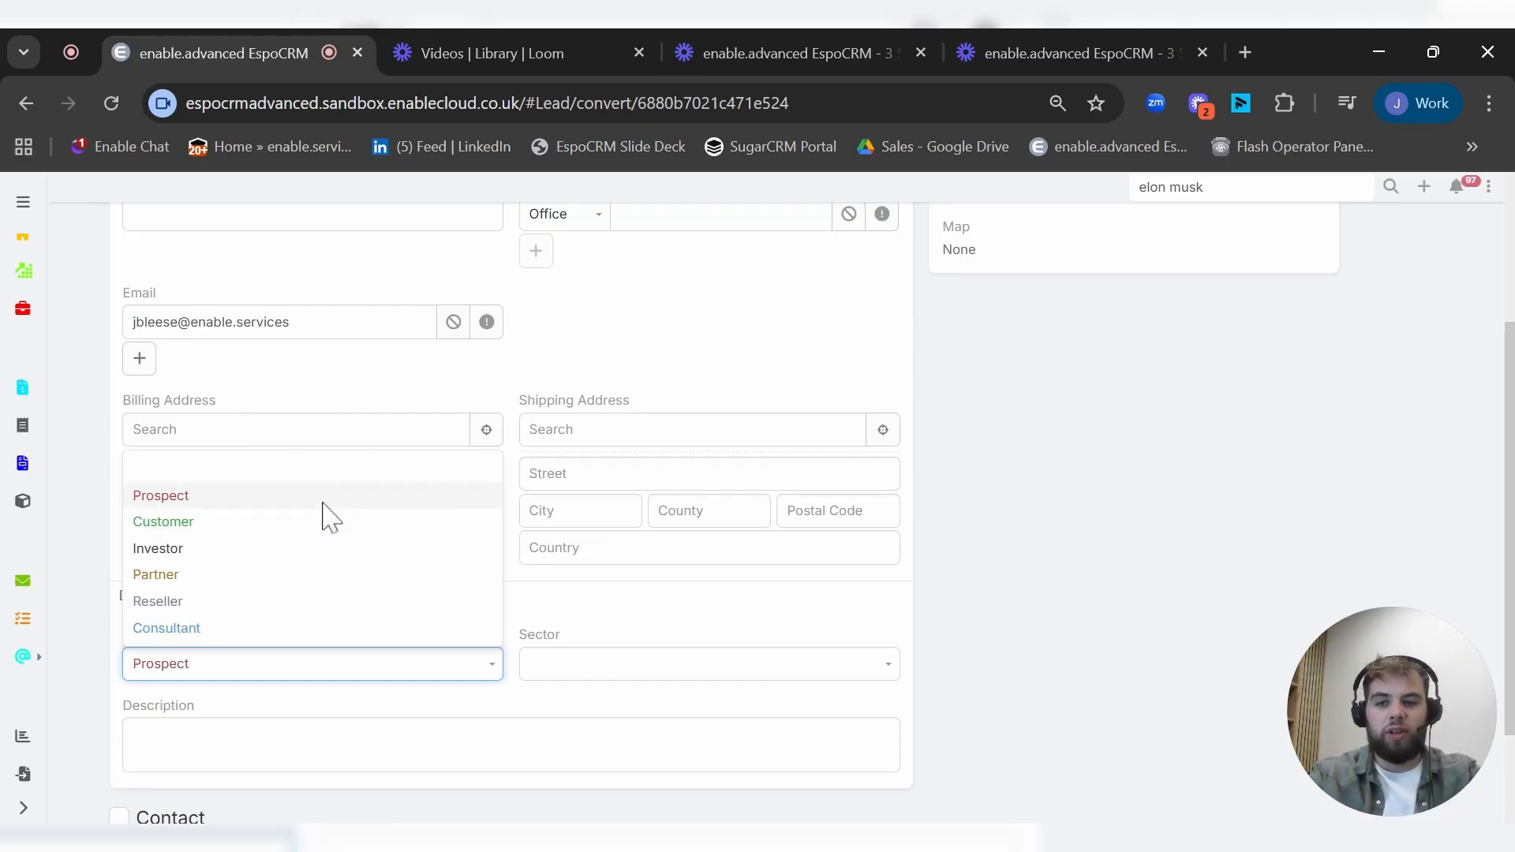
left_click(160, 494)
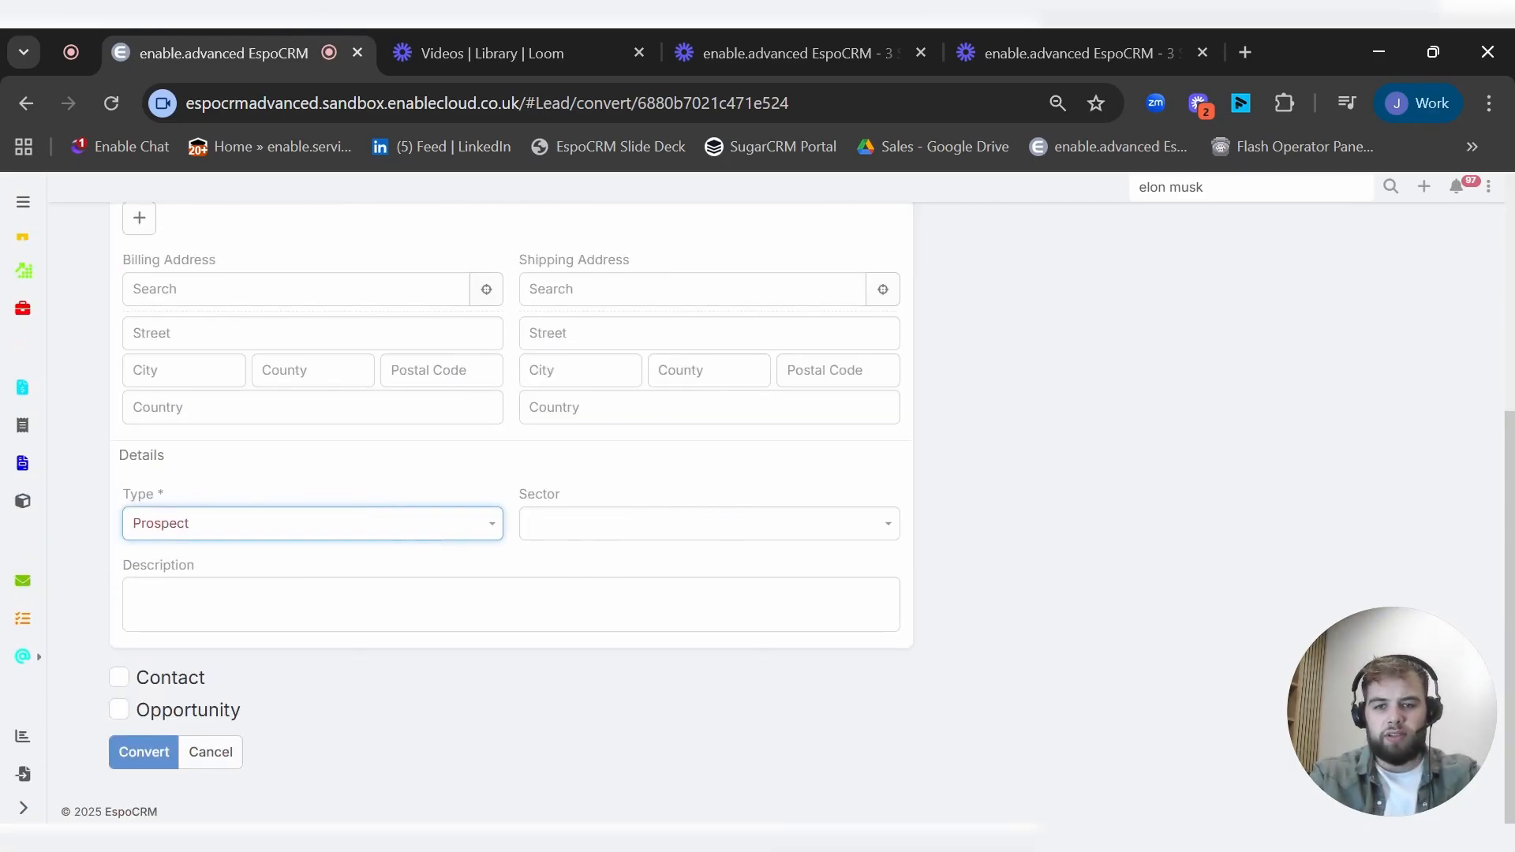
left_click(119, 677)
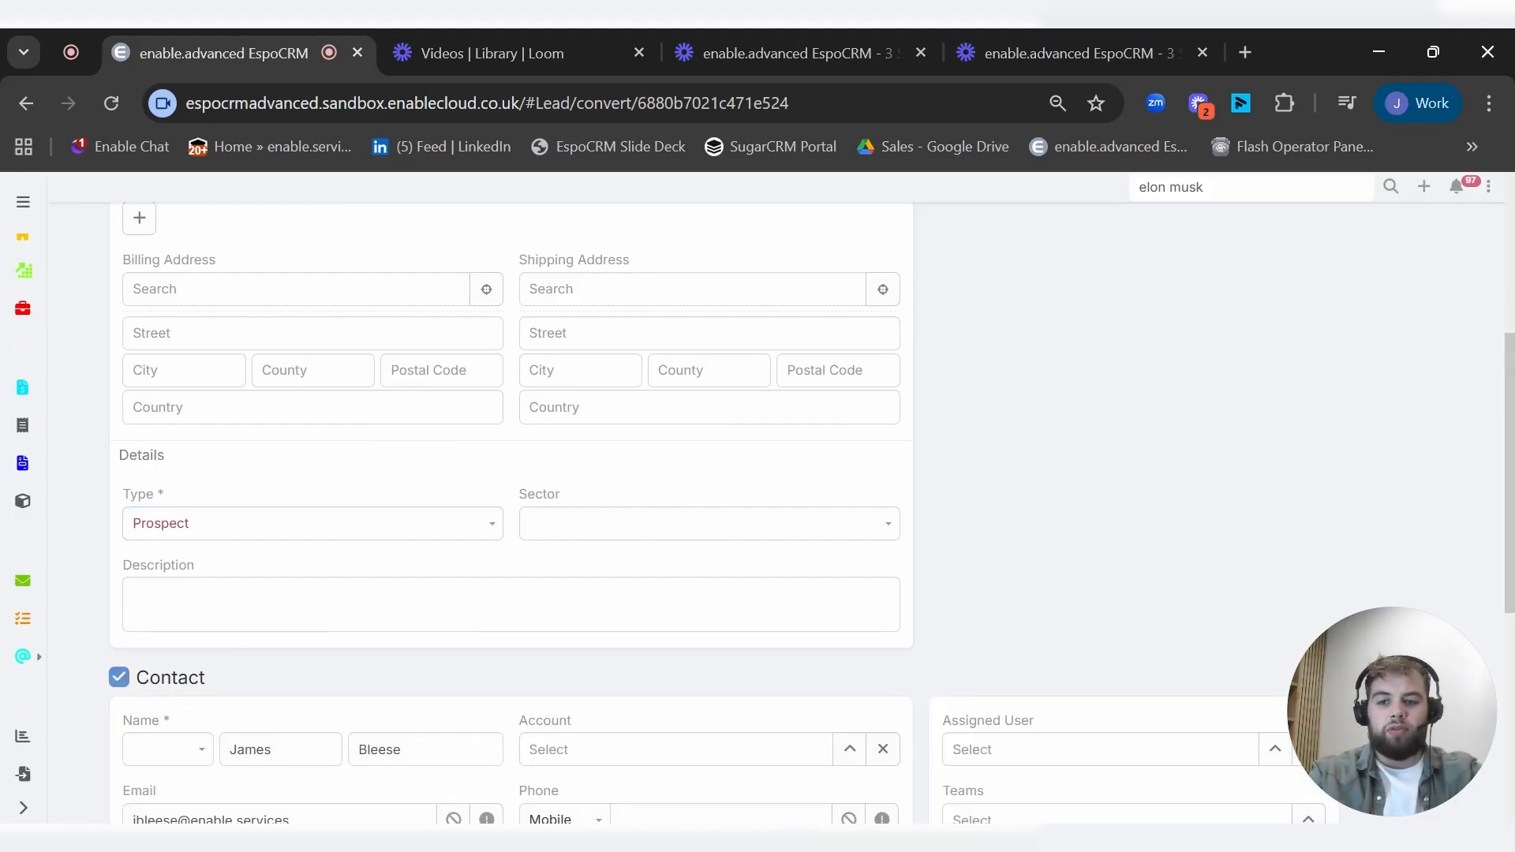
scroll("down", 3)
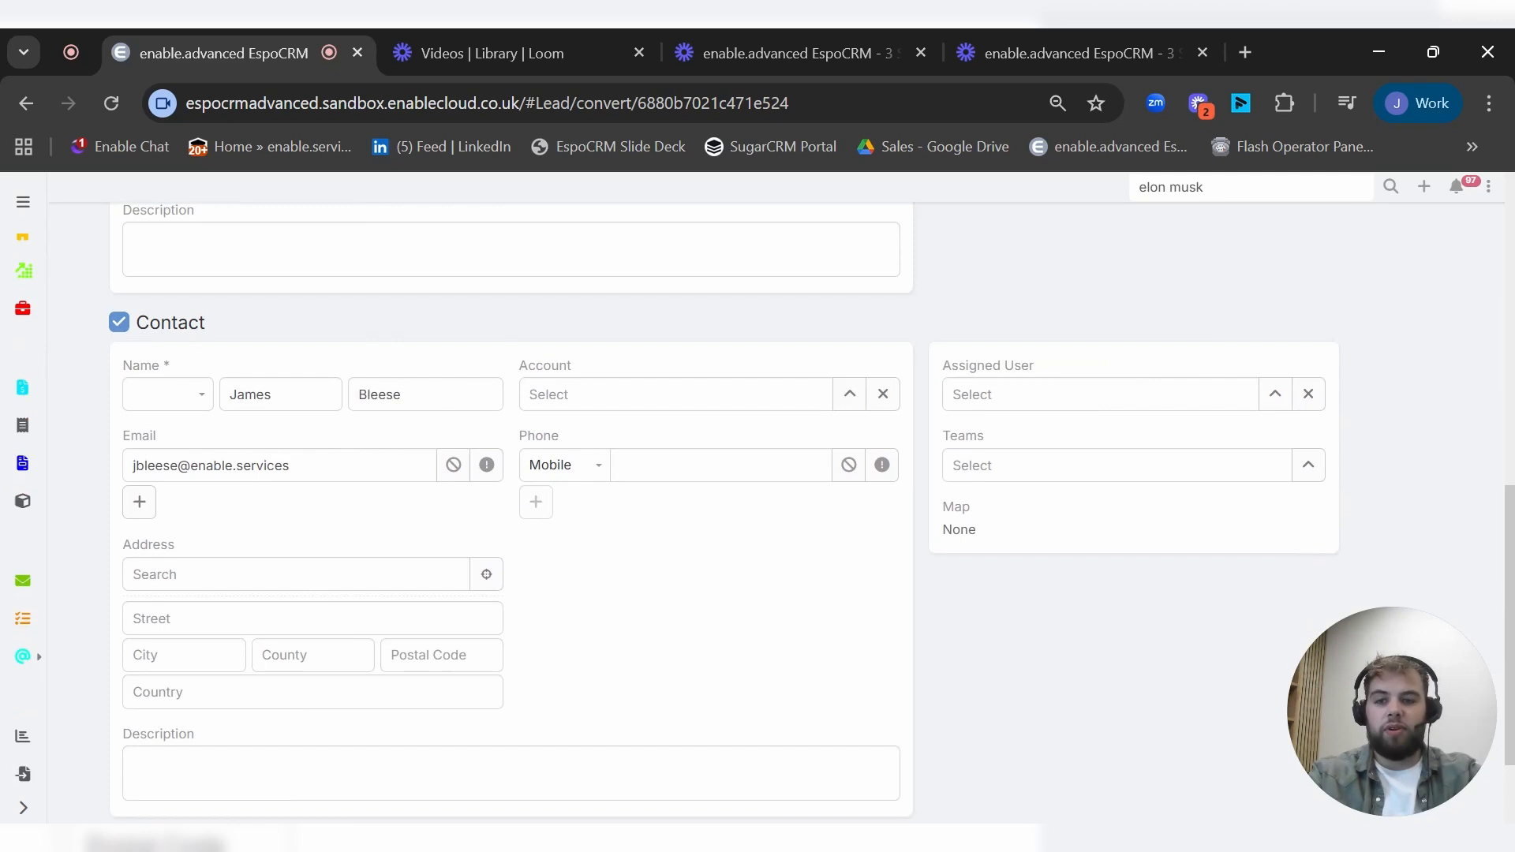
scroll("down", 3)
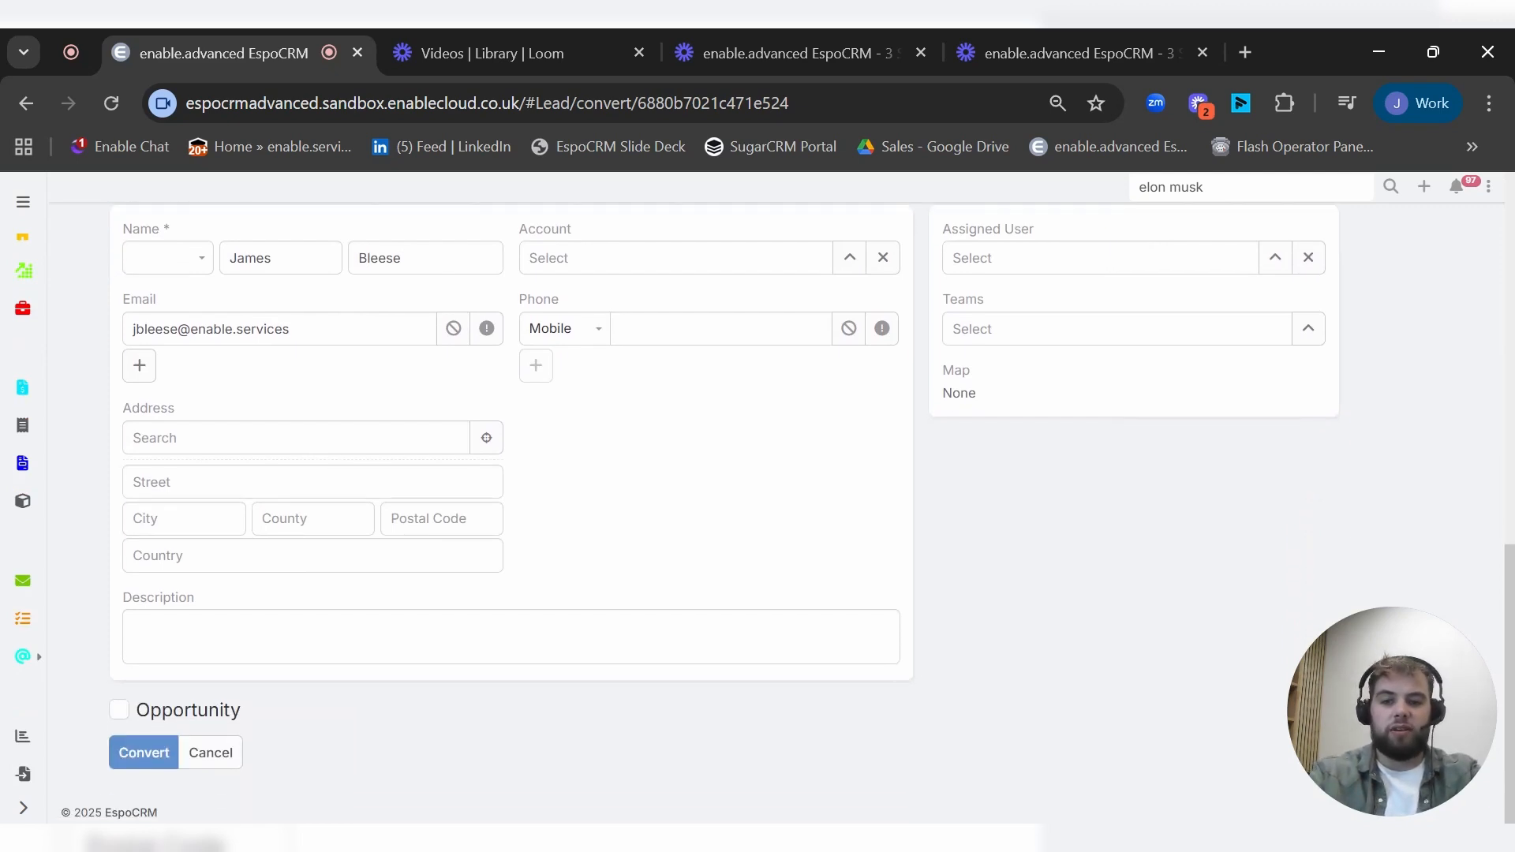
left_click(119, 710)
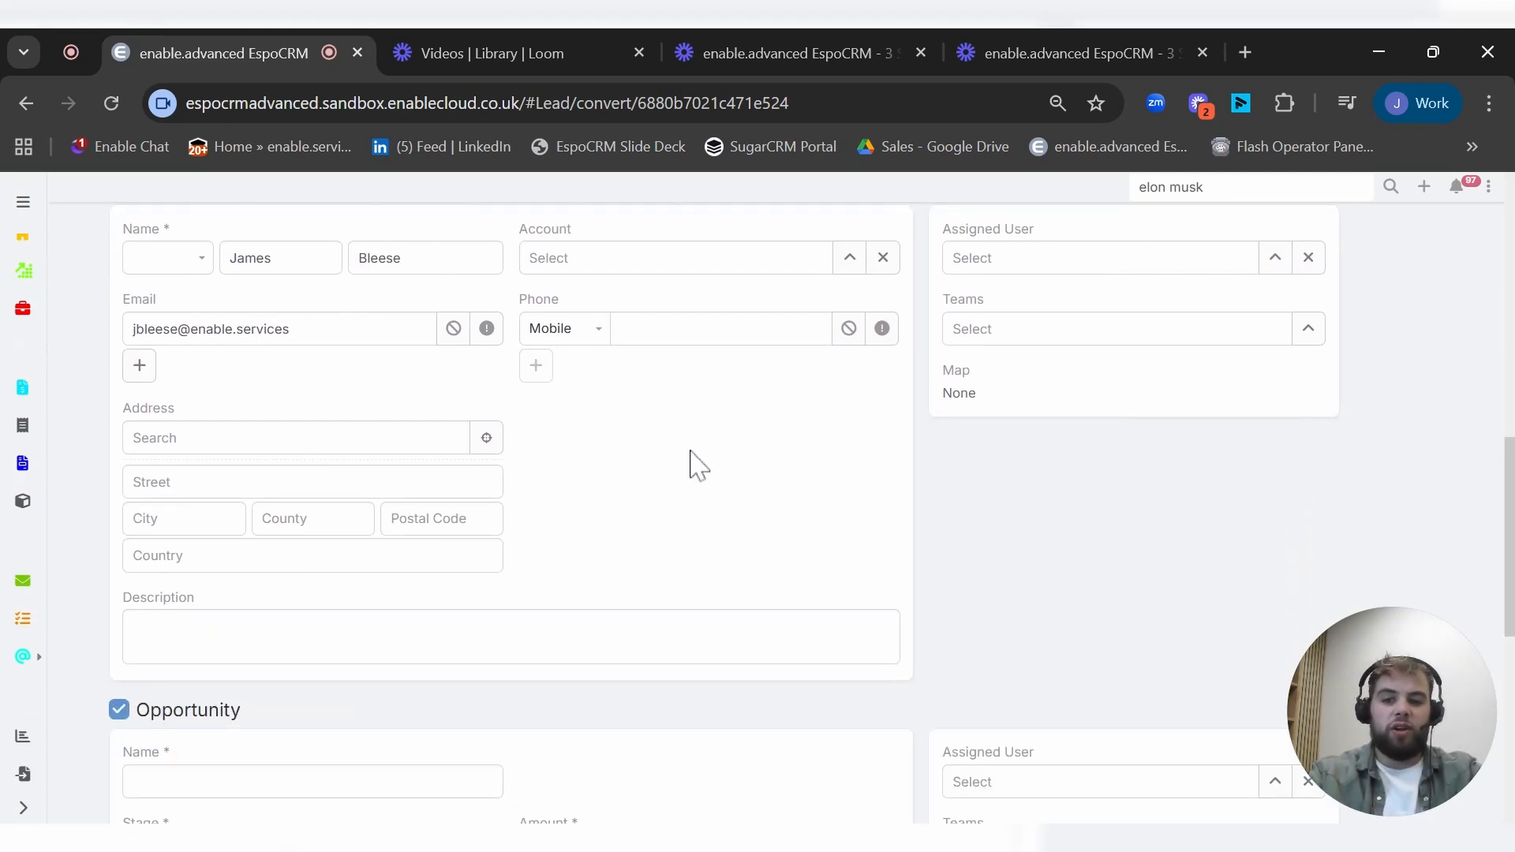
scroll("down", 3)
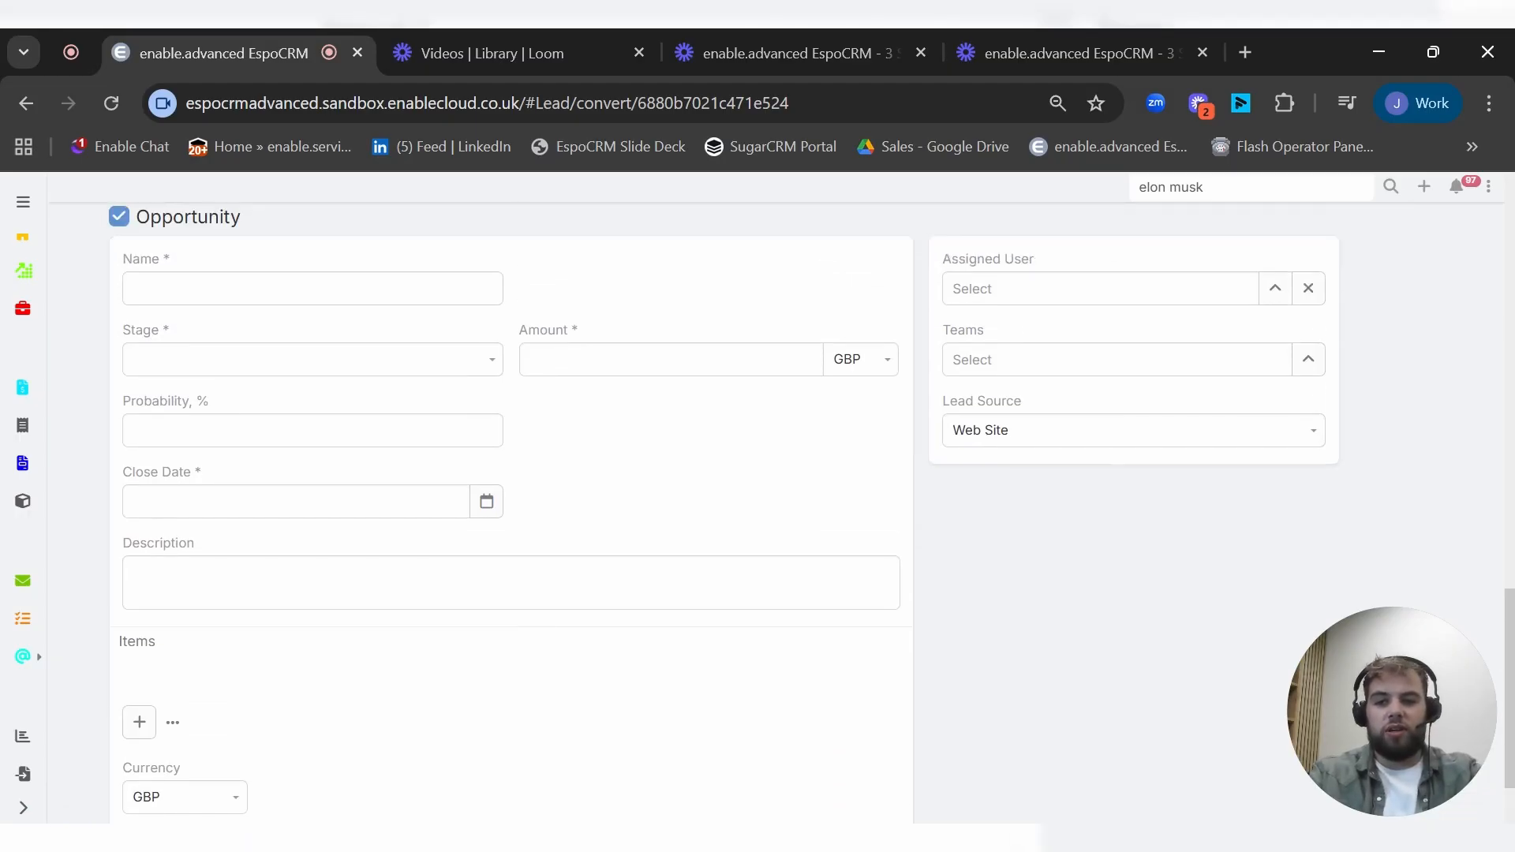
Step: Name the opportunity Sales, set stage Qualification, and enter the amount
left_click(311, 288)
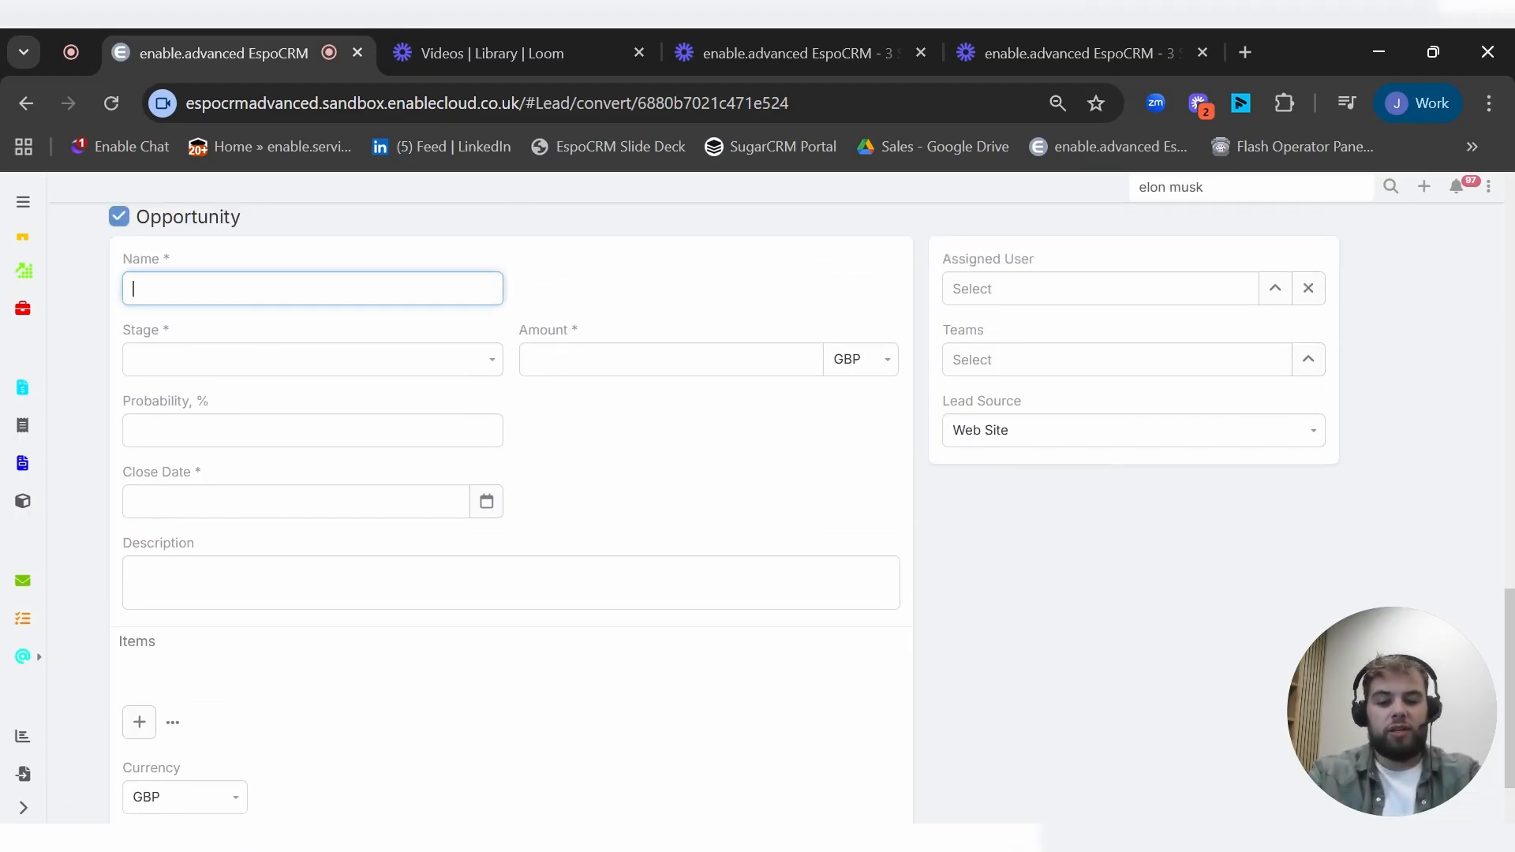
type("Sales")
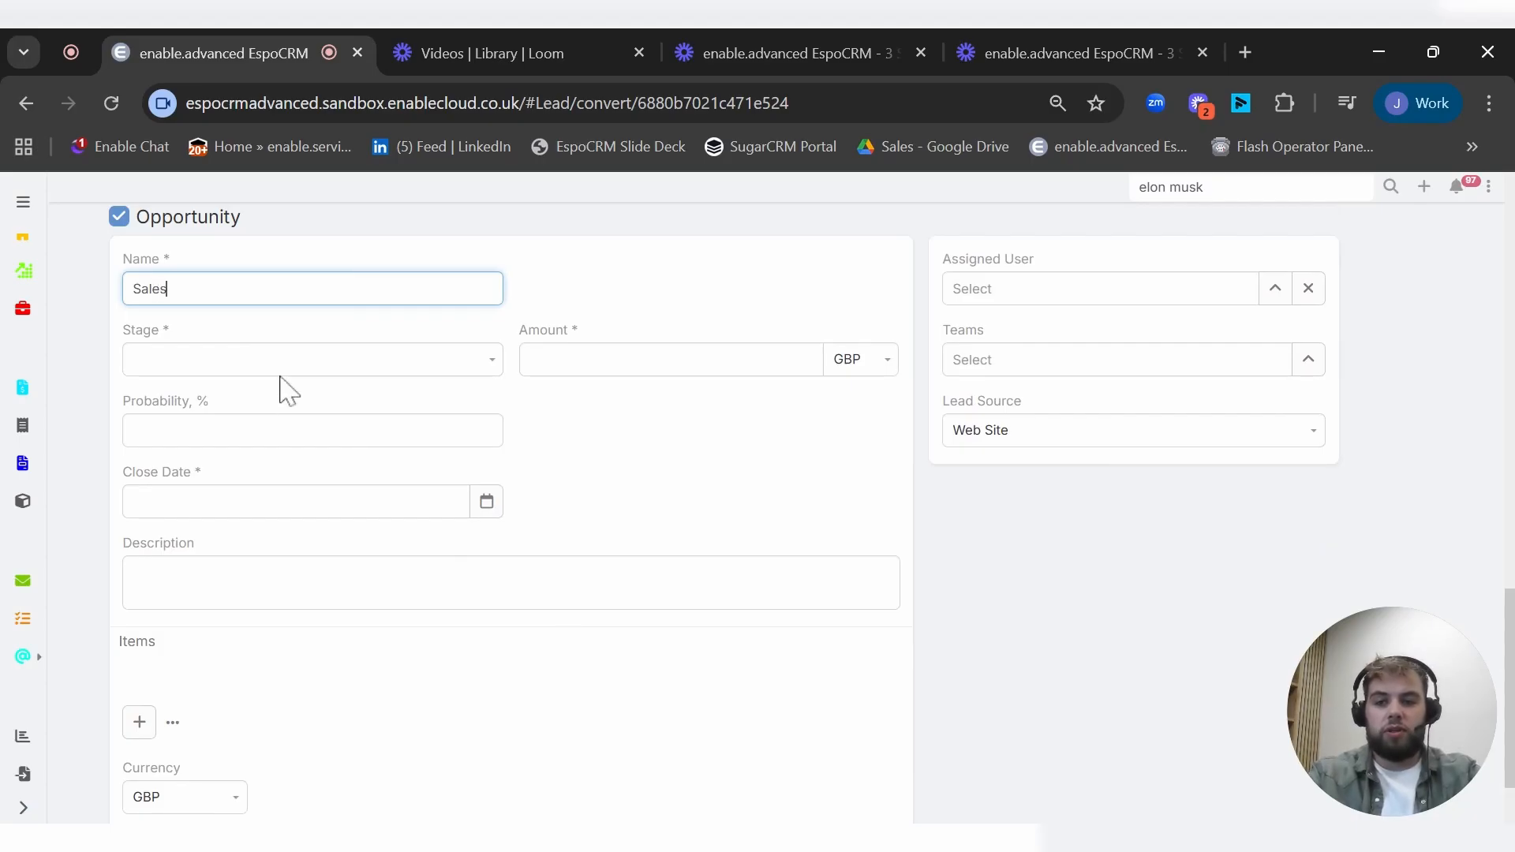
left_click(312, 359)
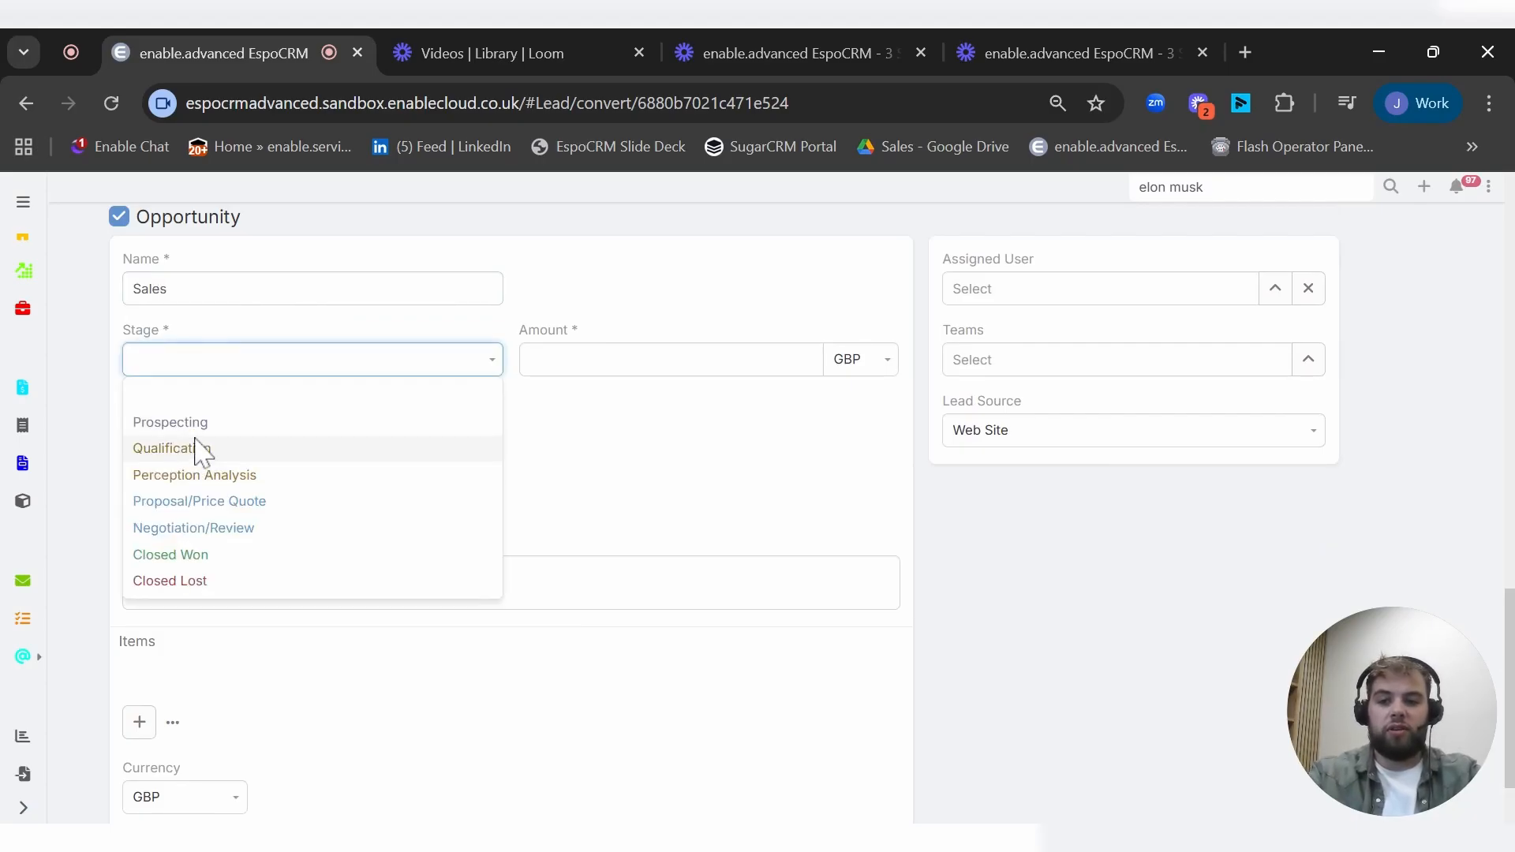
left_click(164, 447)
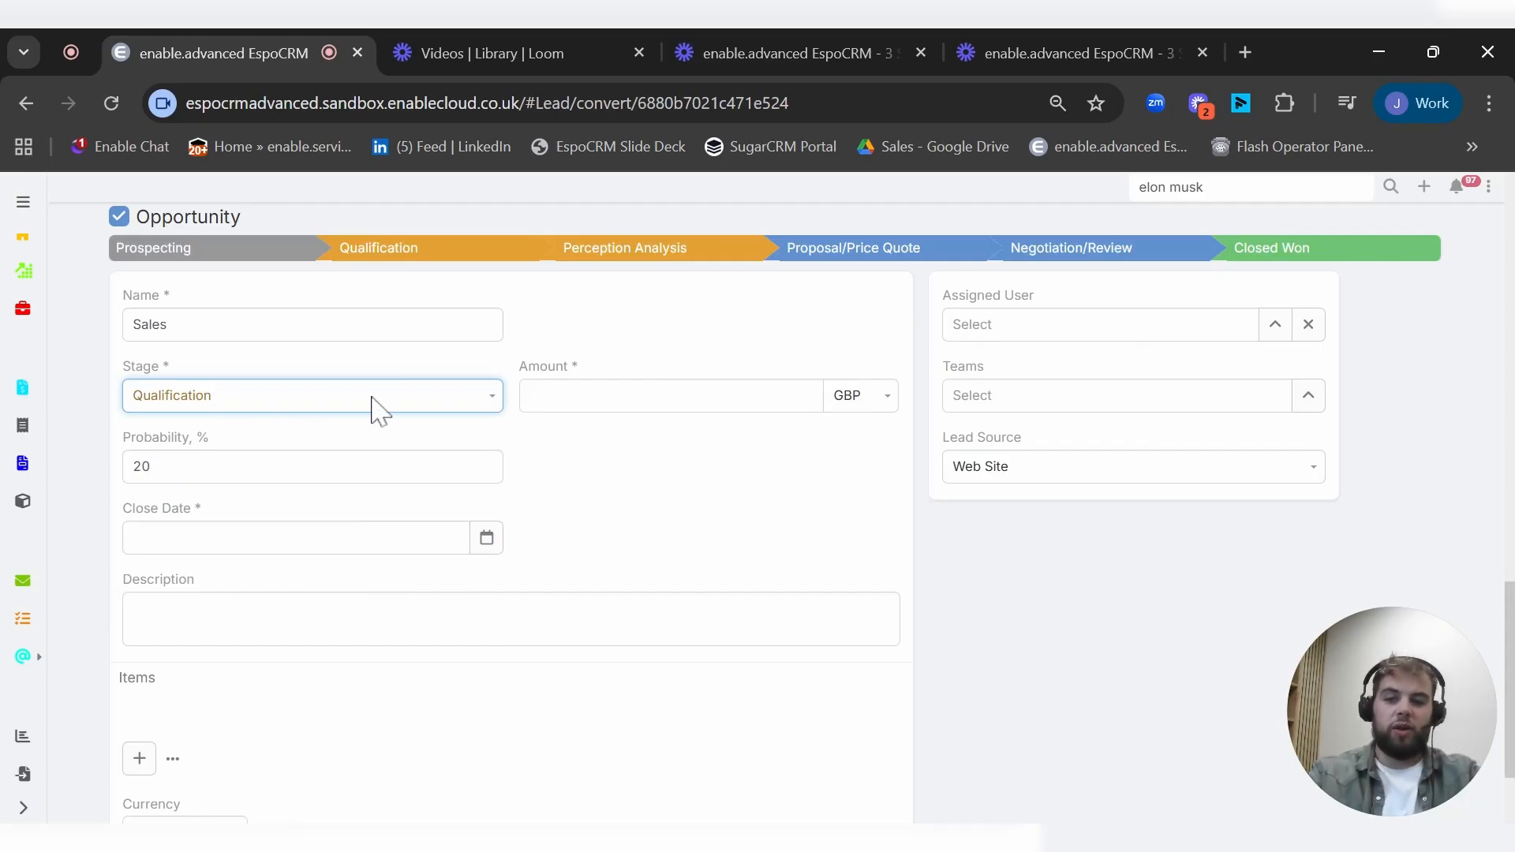
left_click(670, 395)
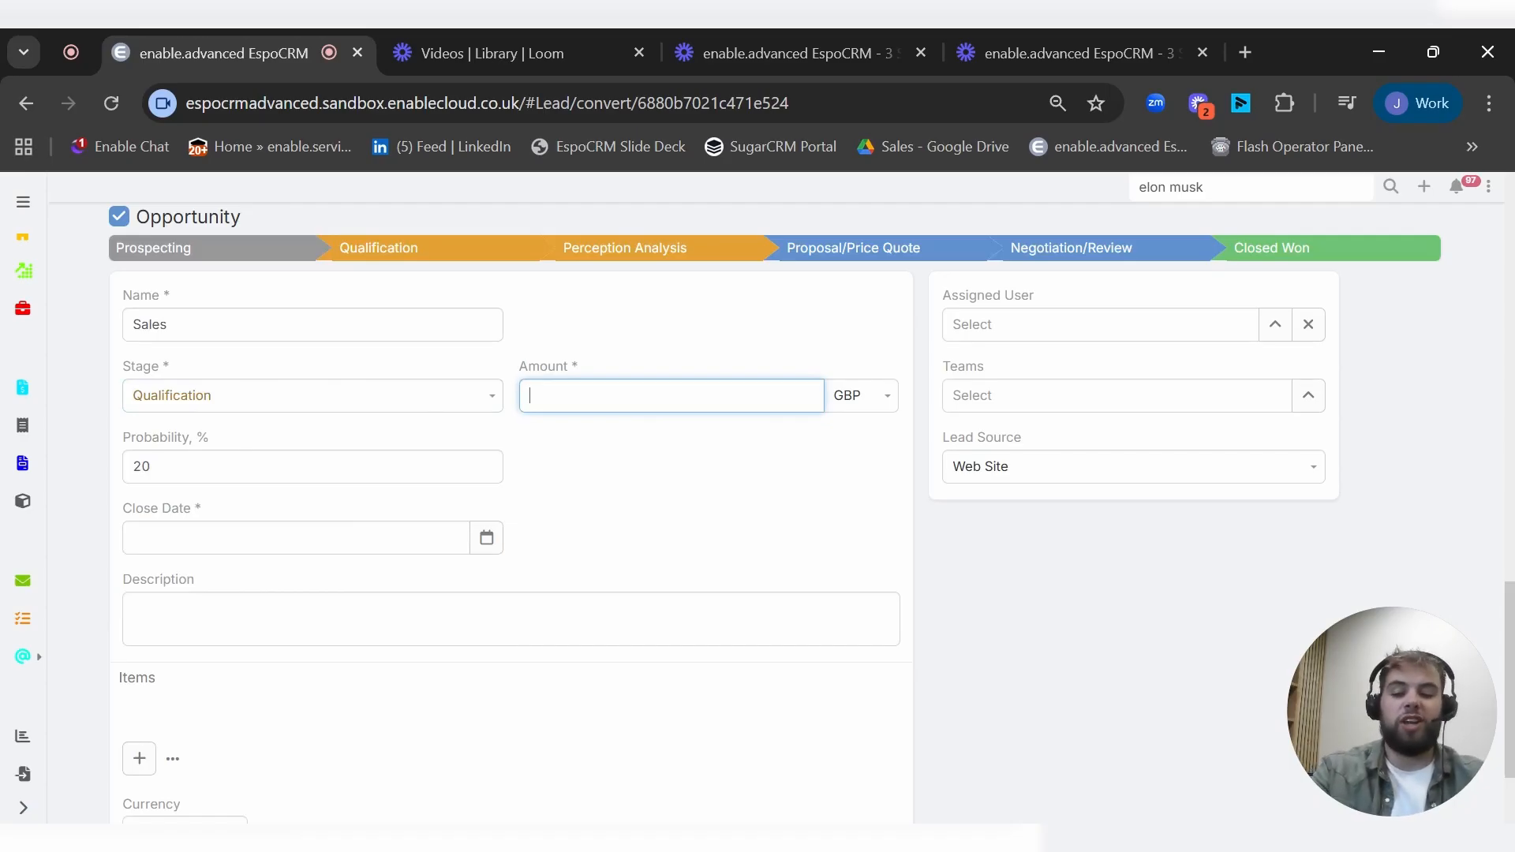
type("1000")
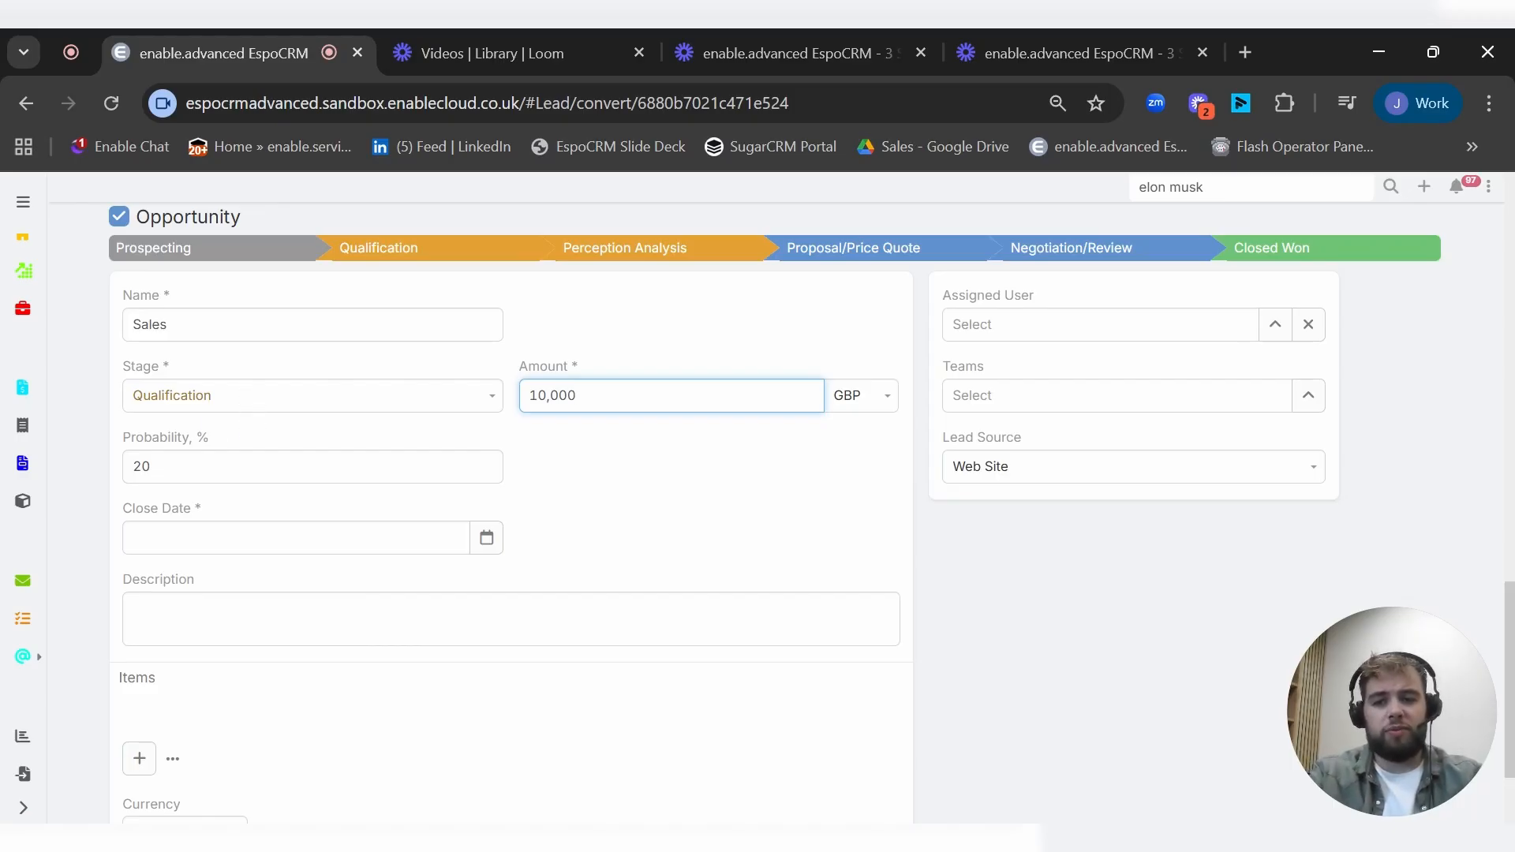
Step: Try other stages, keep Qualification, and set the close date to 30.09.2025
left_click(311, 395)
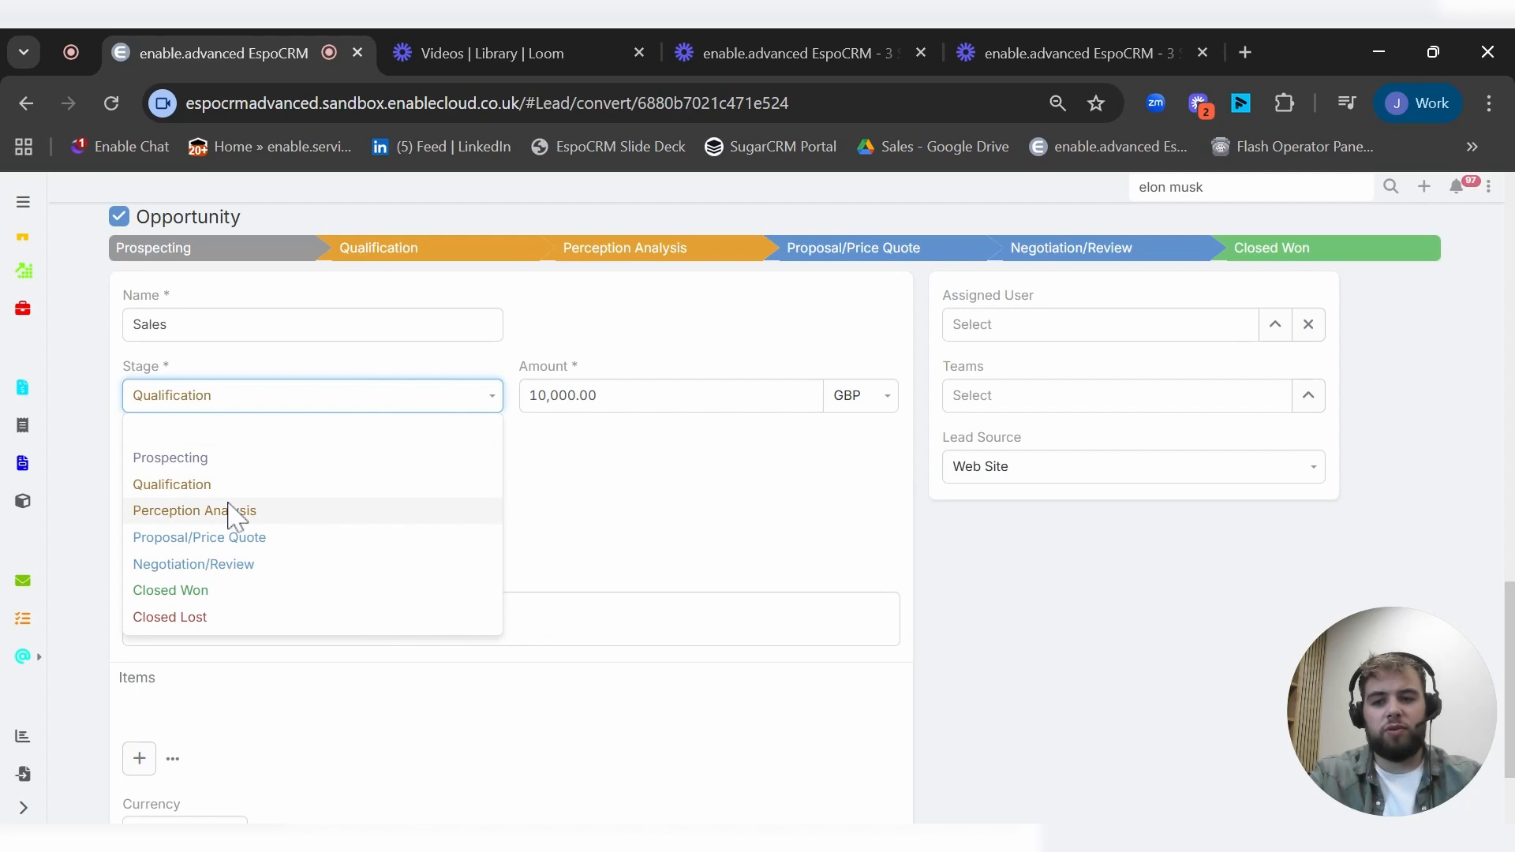
left_click(193, 511)
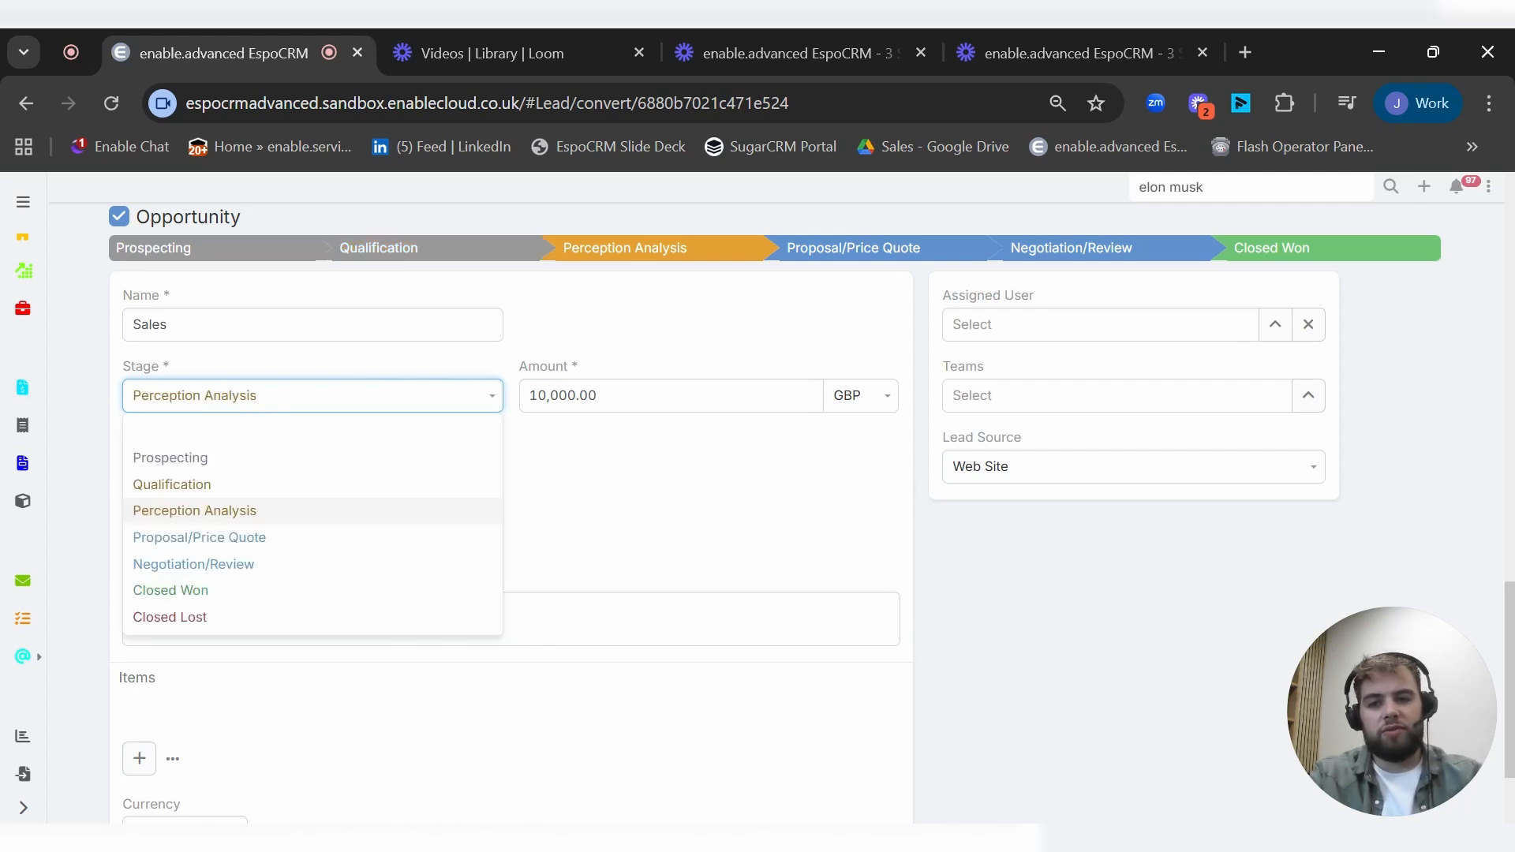
left_click(171, 590)
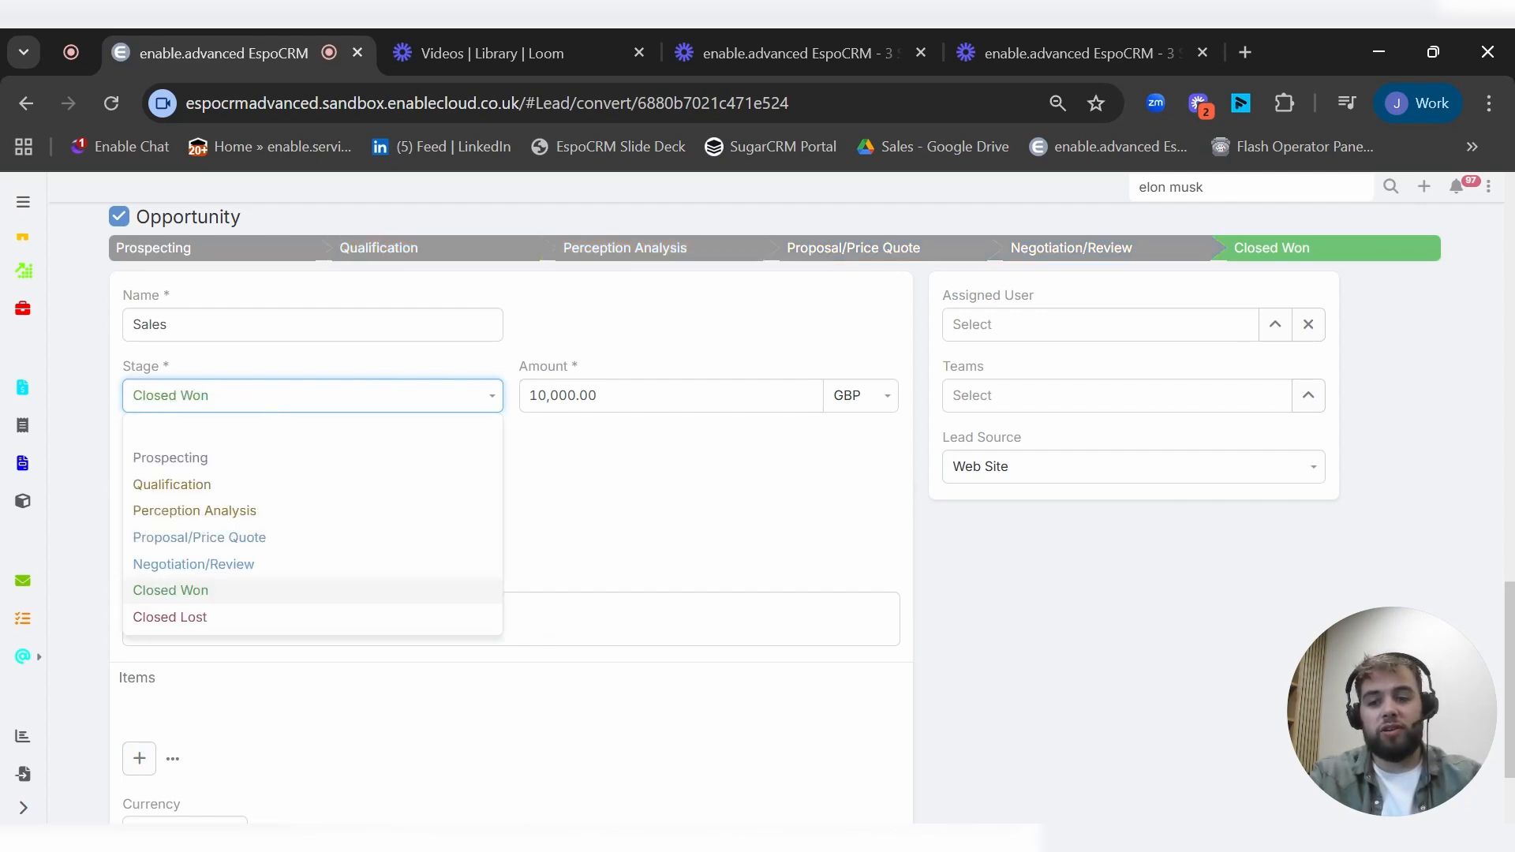
left_click(171, 616)
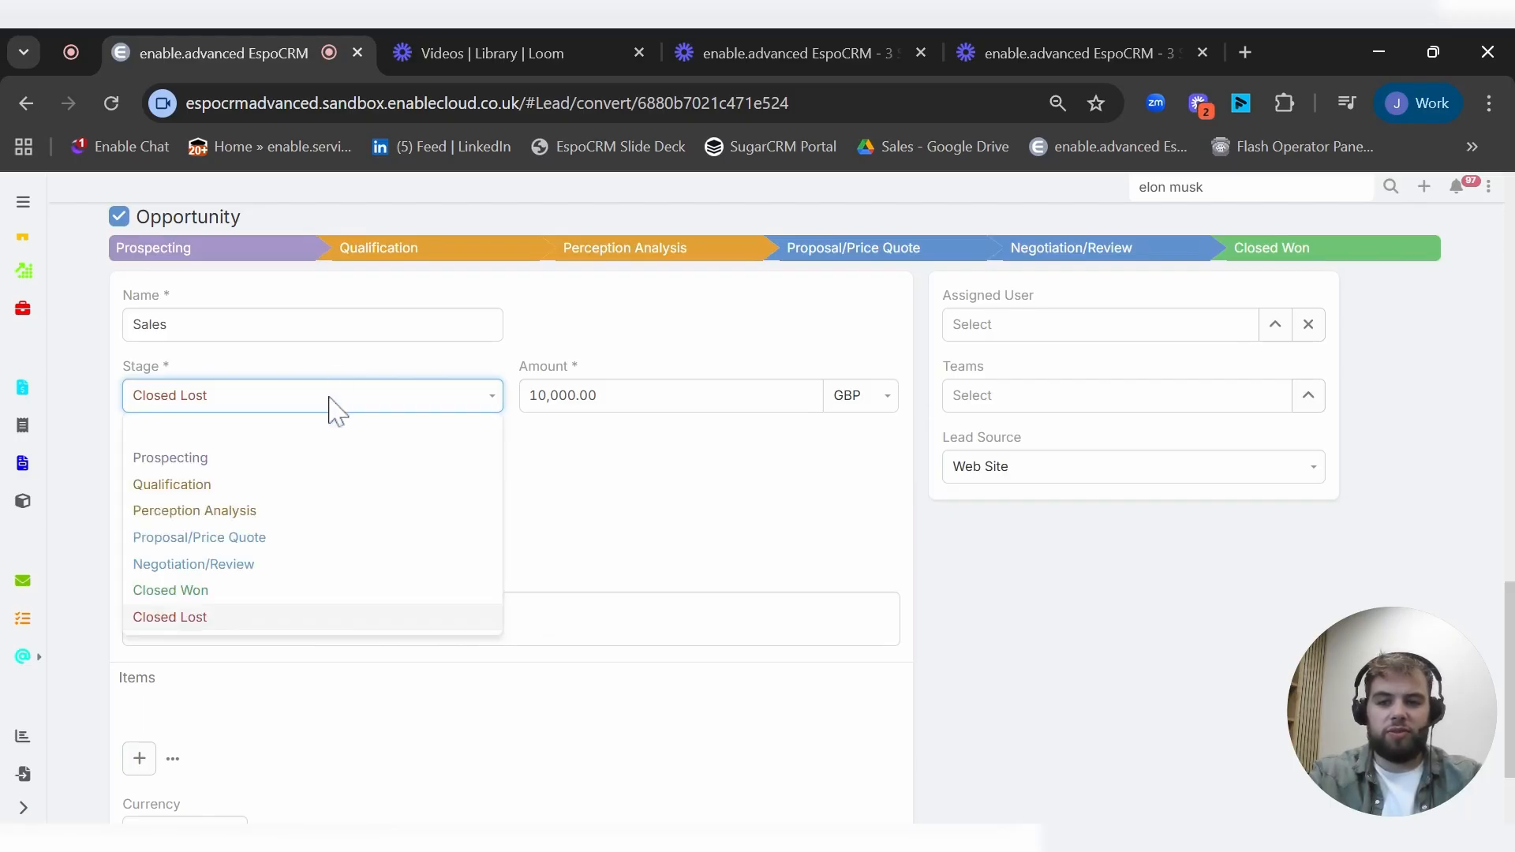
left_click(172, 484)
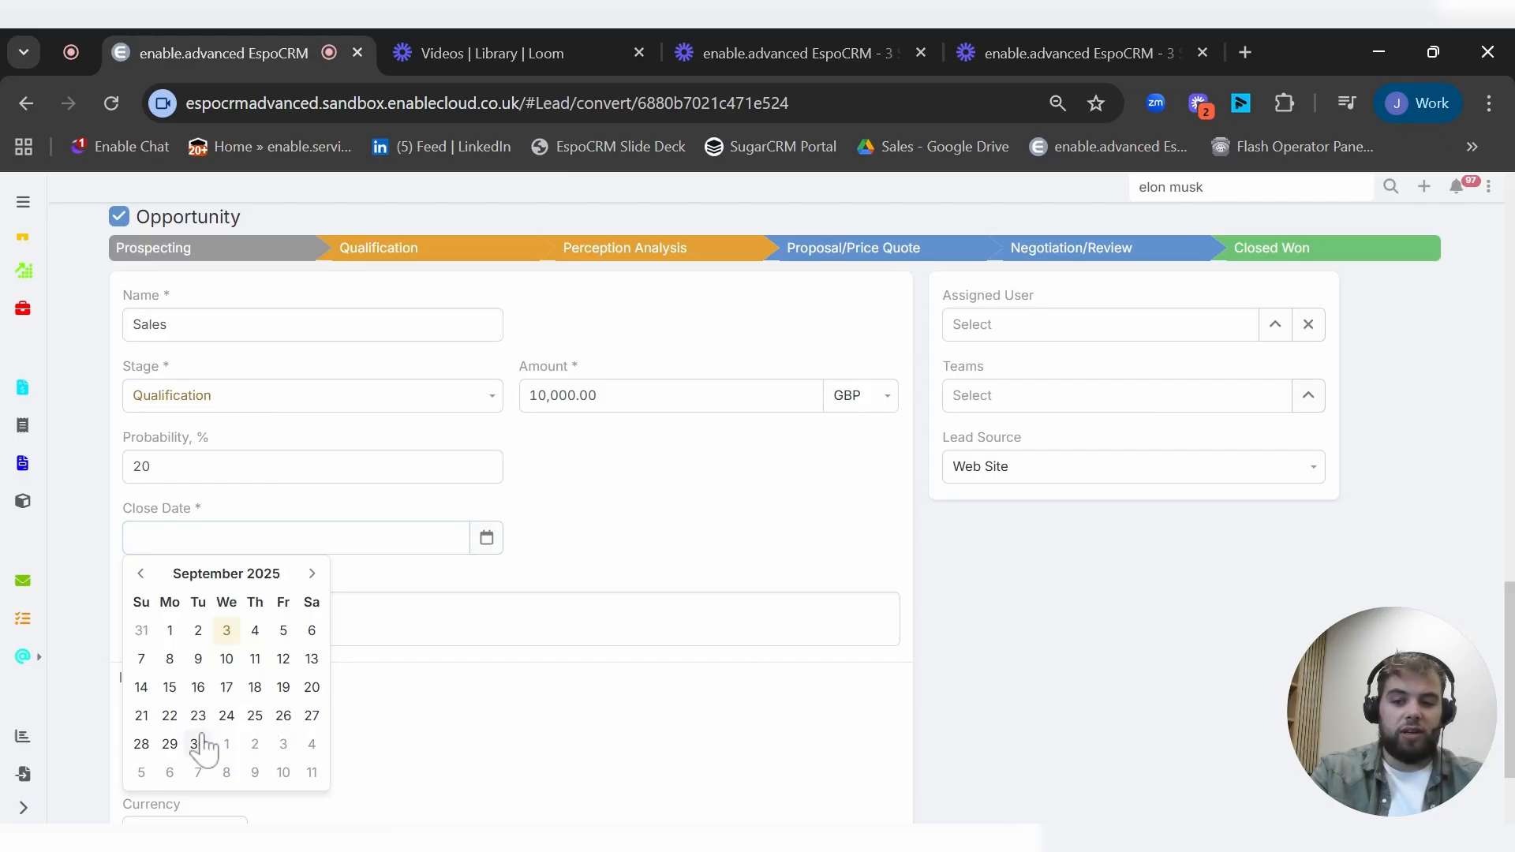
left_click(198, 743)
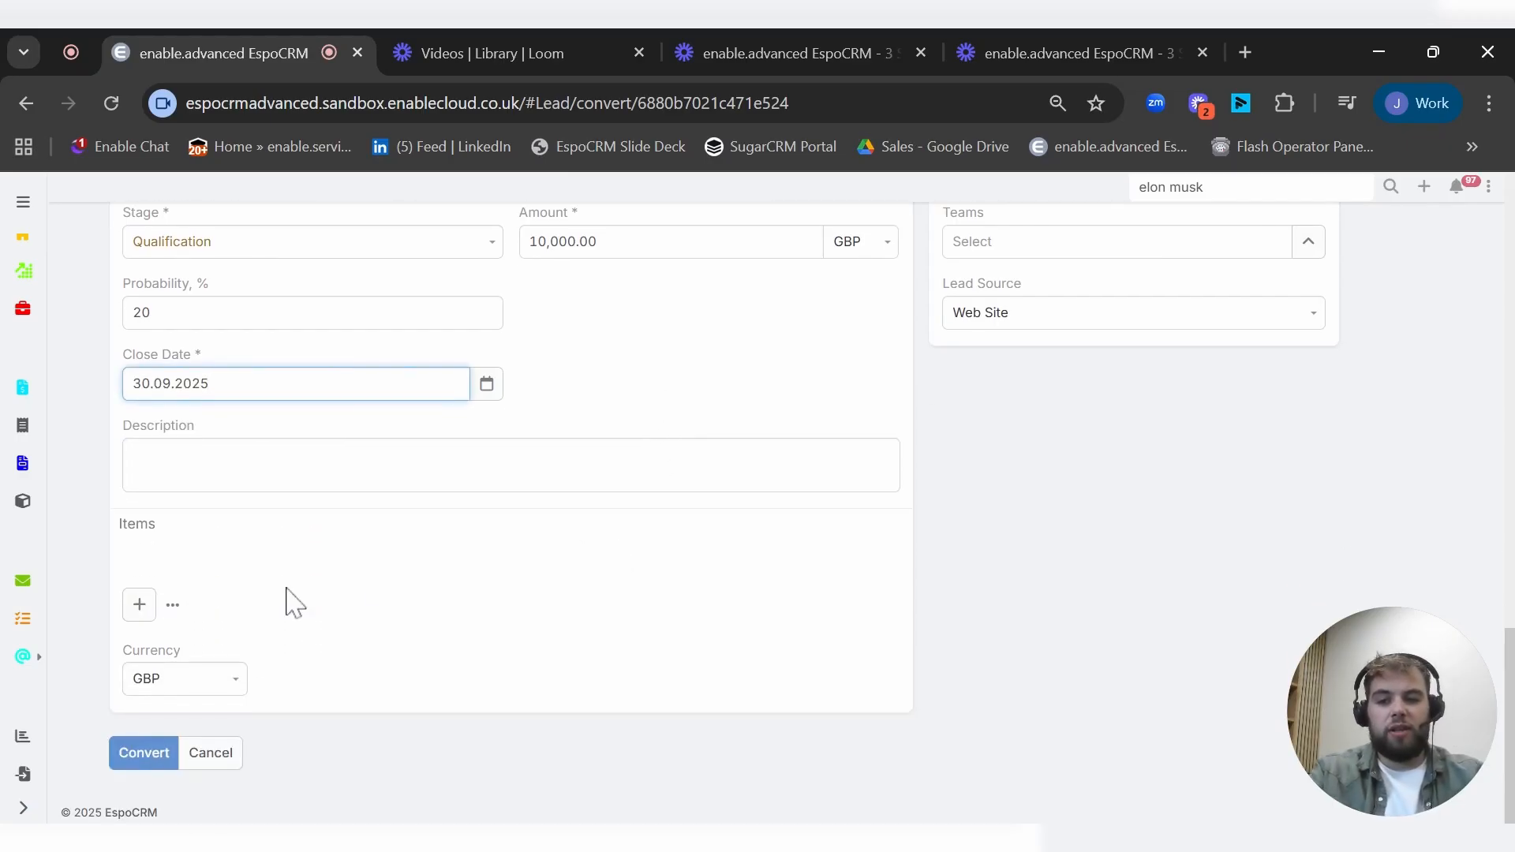
left_click(138, 603)
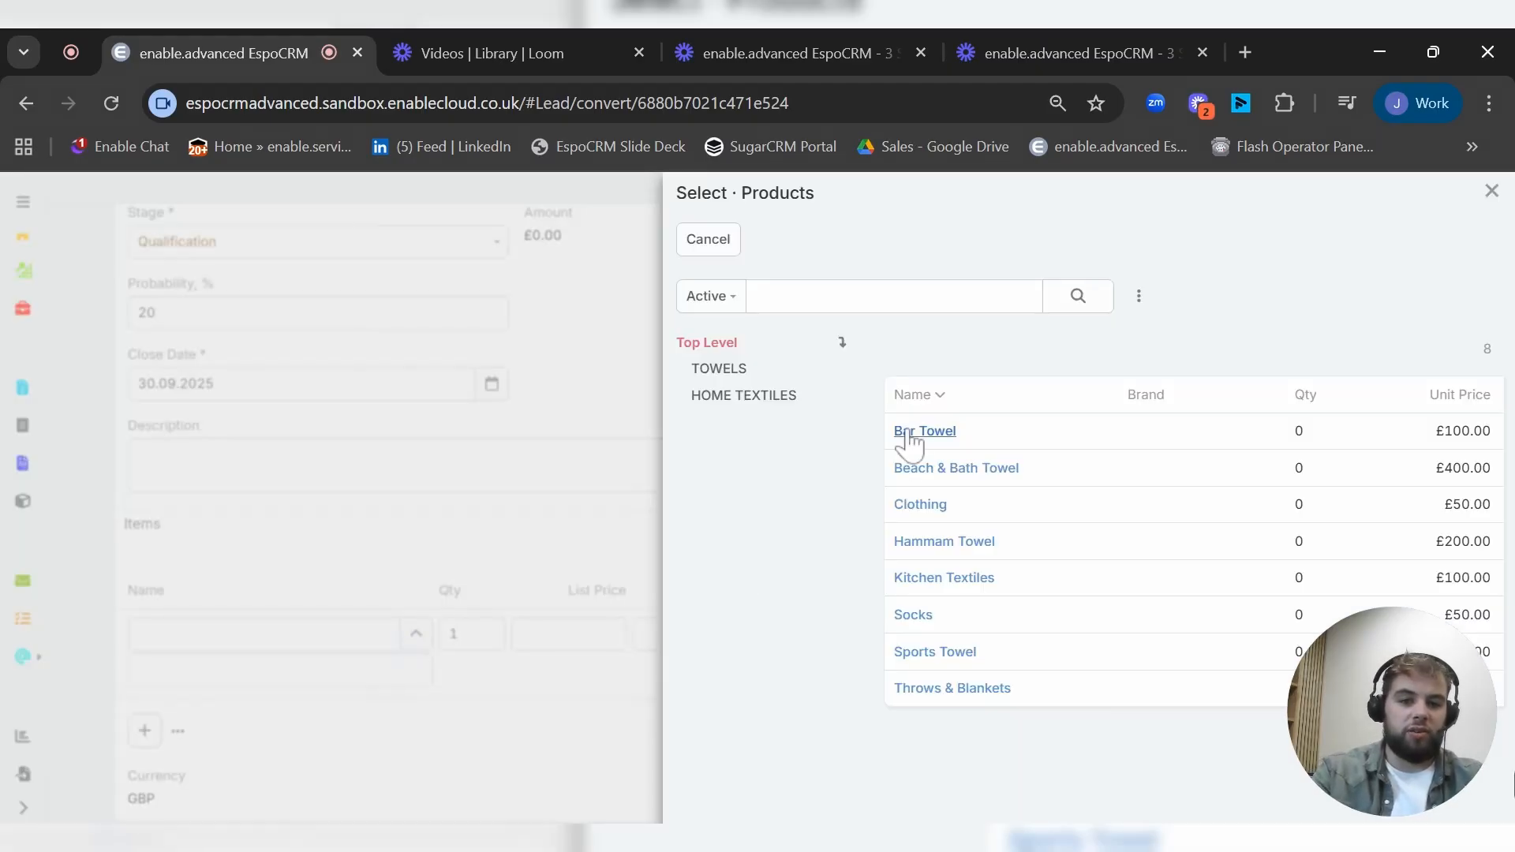
Step: Add a Bar Towel item line with quantity 100
left_click(923, 430)
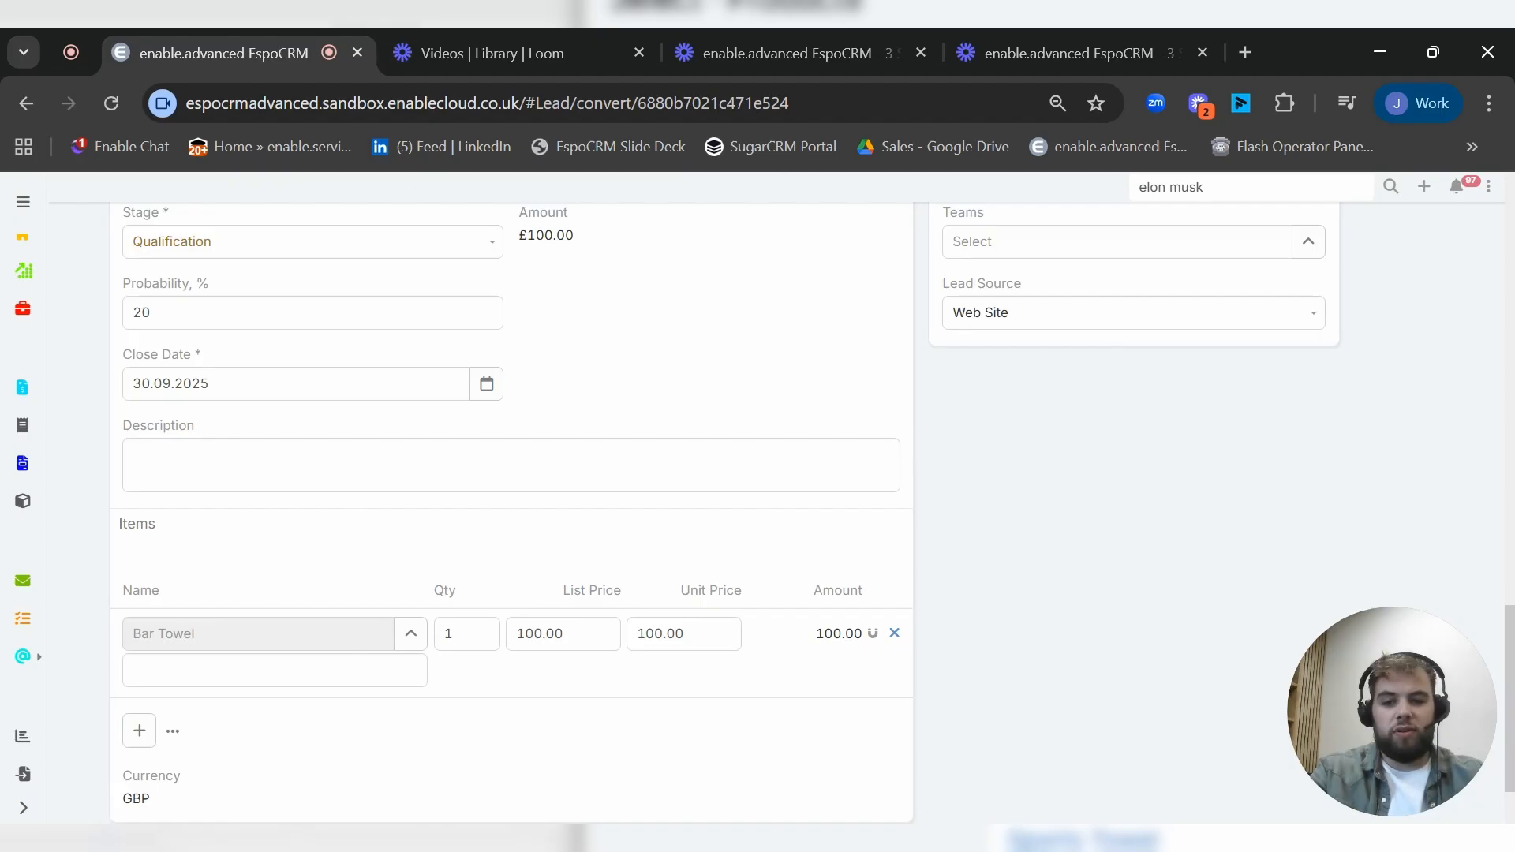
type("100")
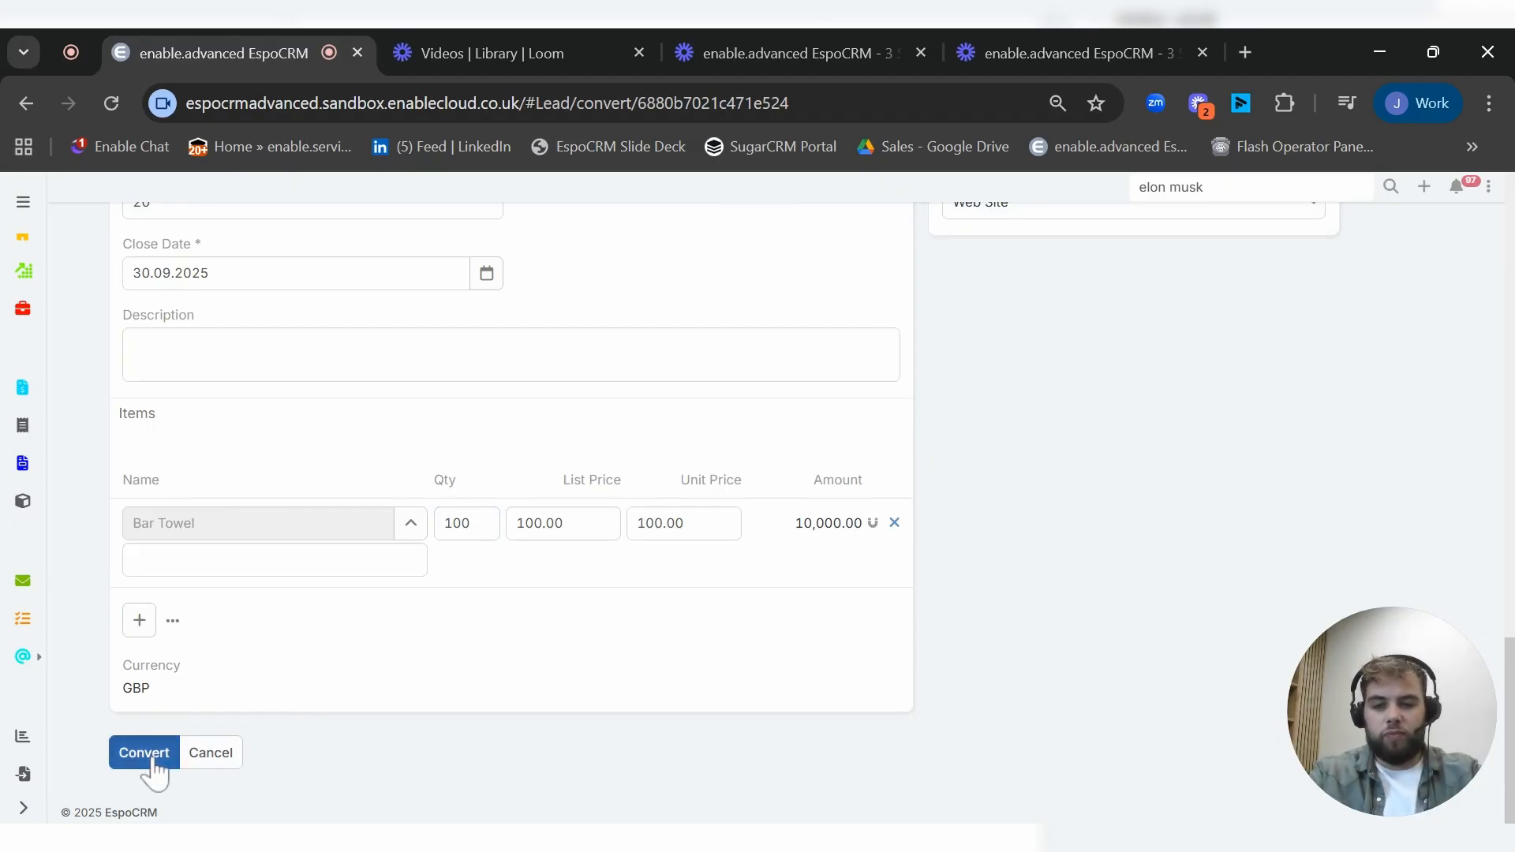
Step: Convert the enquiry and save despite the possible-duplicates warning
left_click(143, 753)
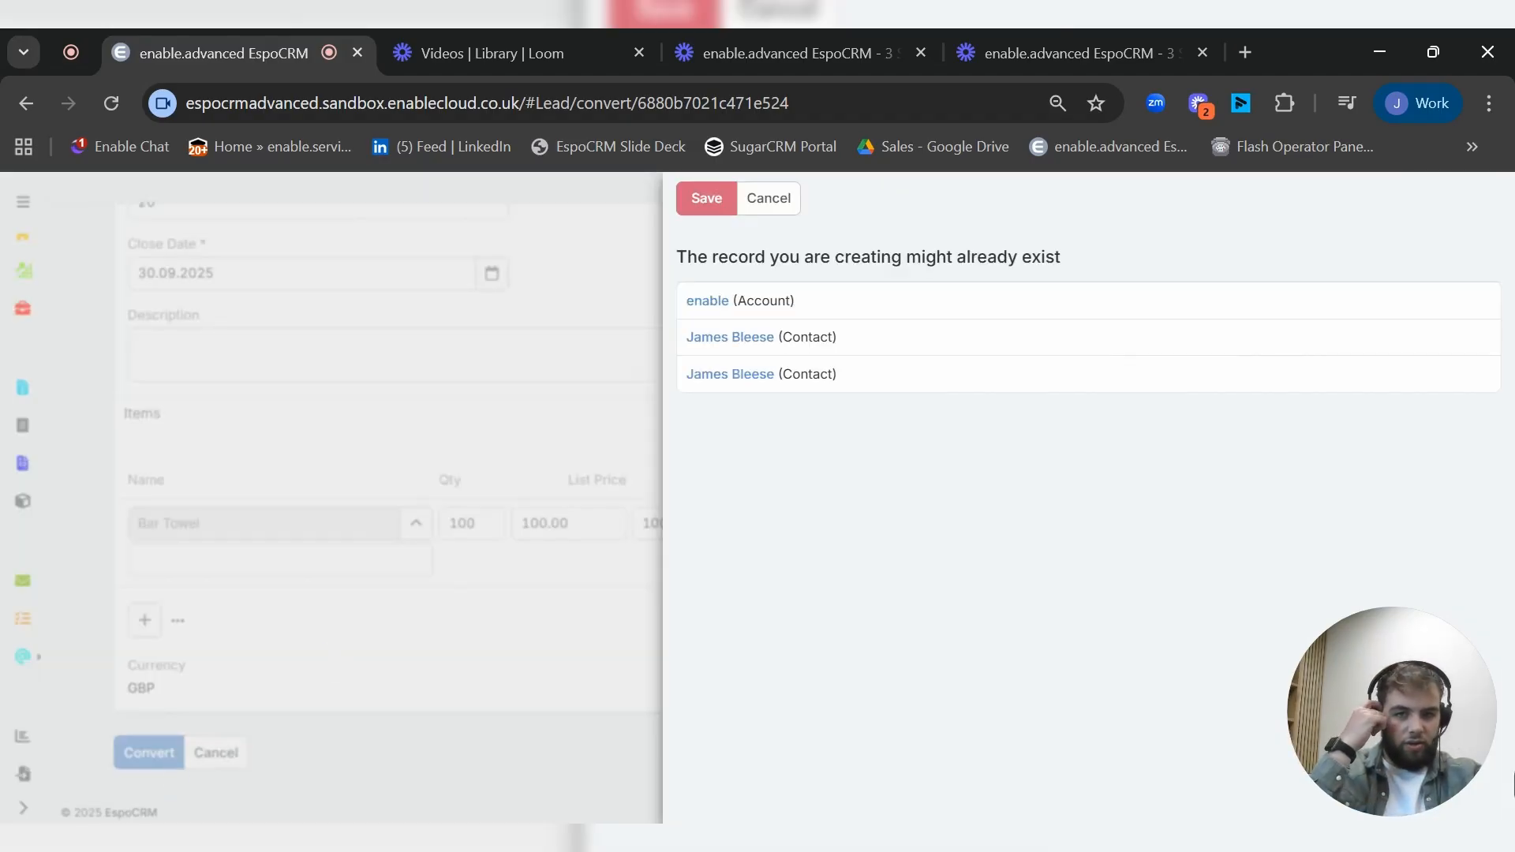
mouse_move(724, 340)
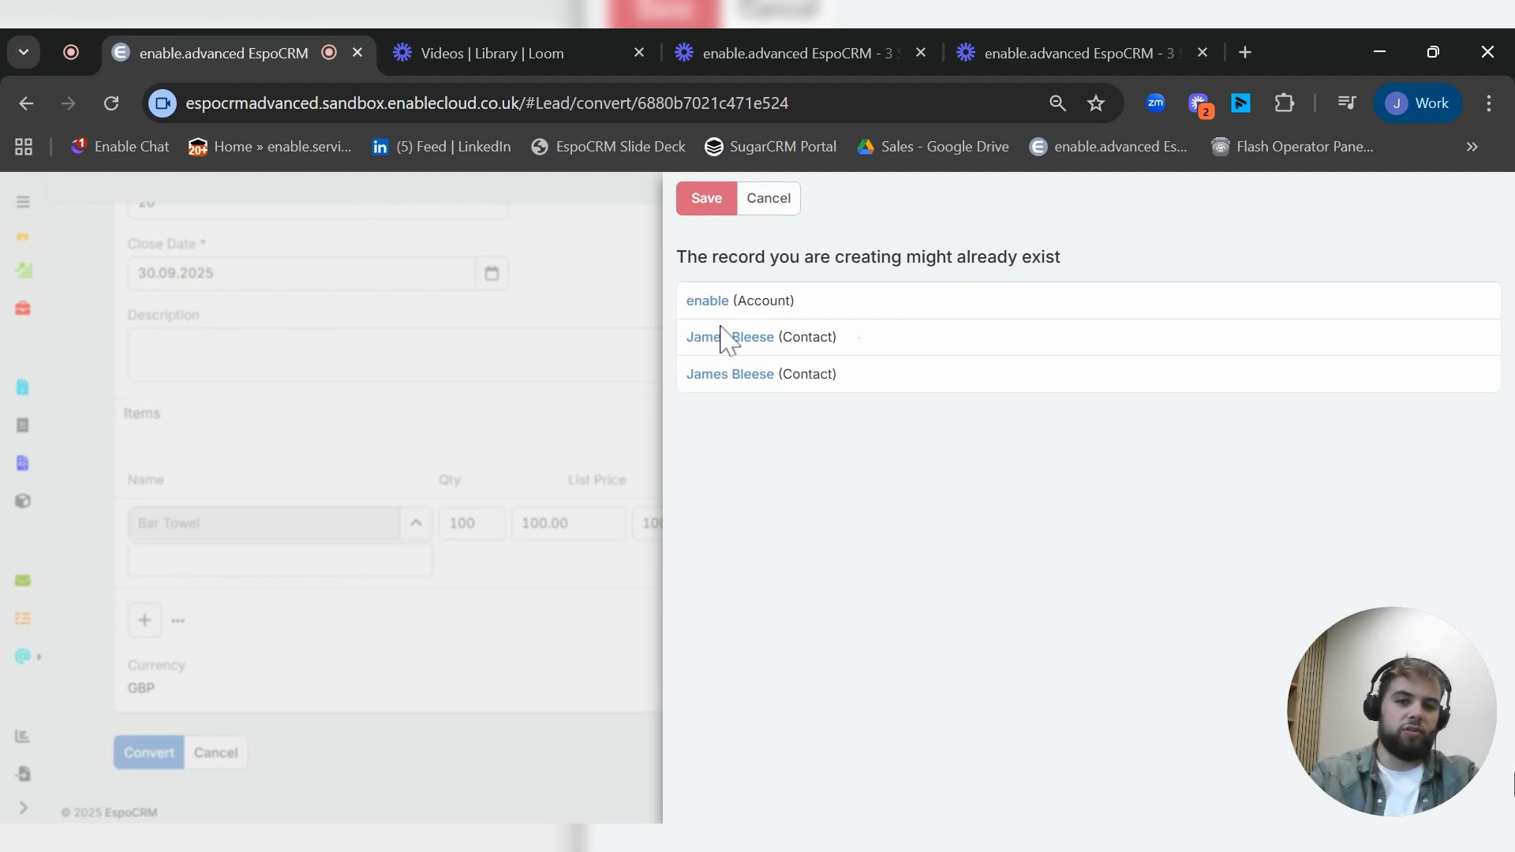
mouse_move(729, 374)
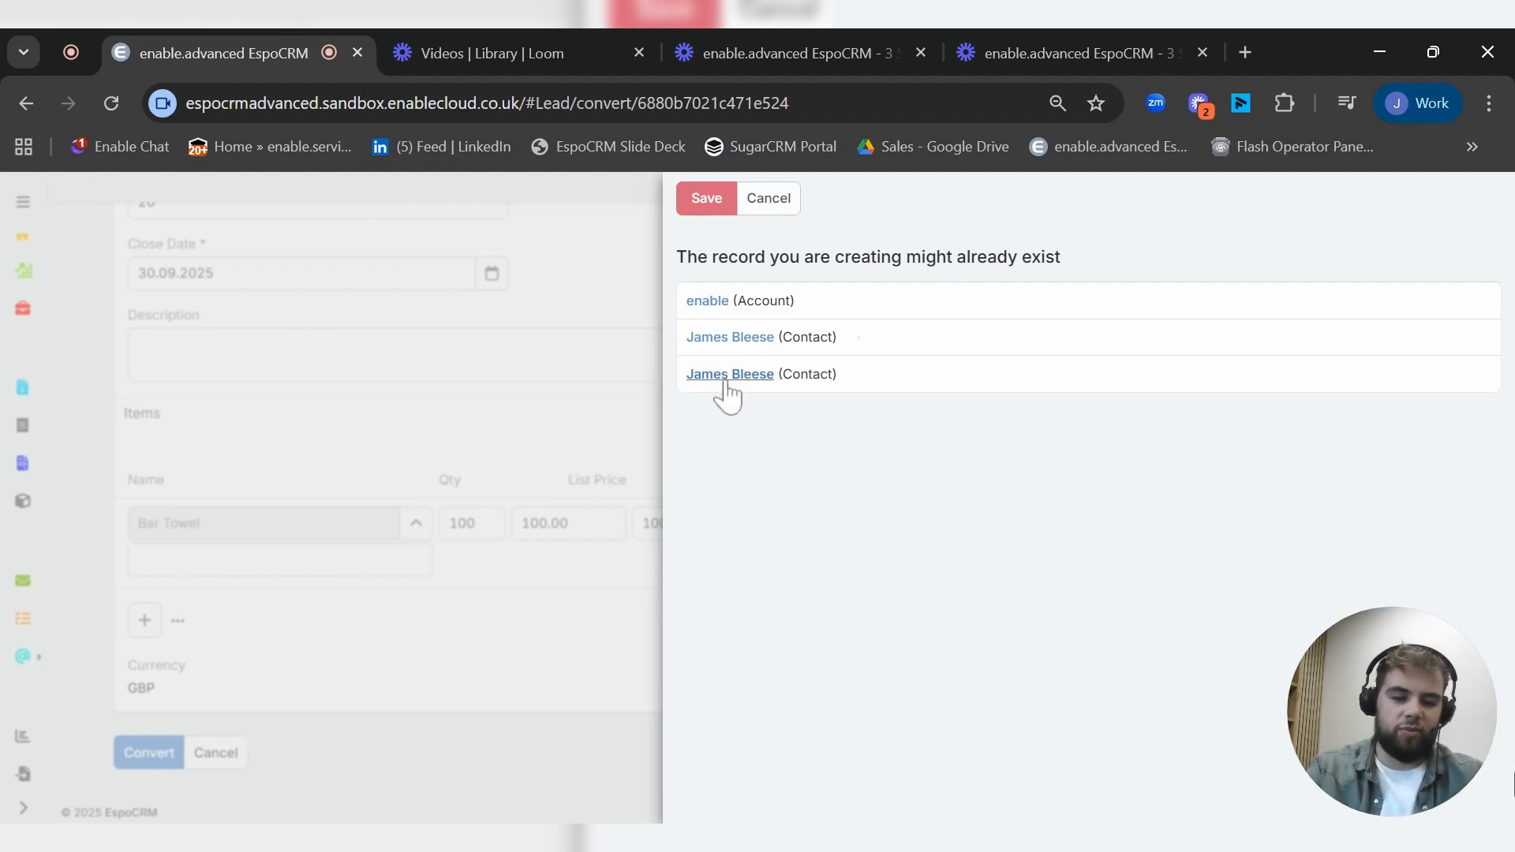
mouse_move(706, 198)
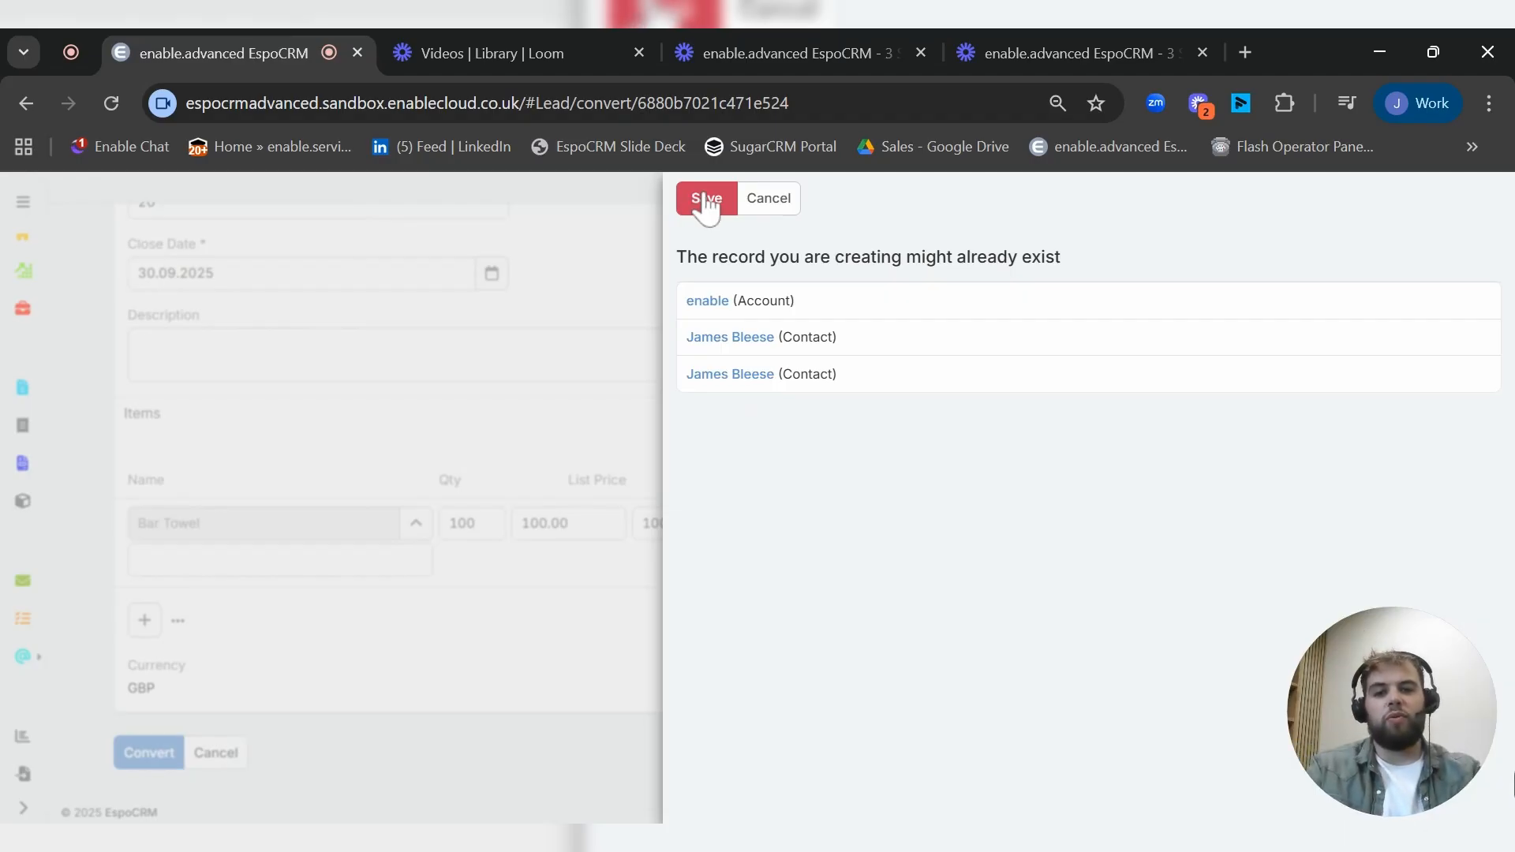
left_click(704, 199)
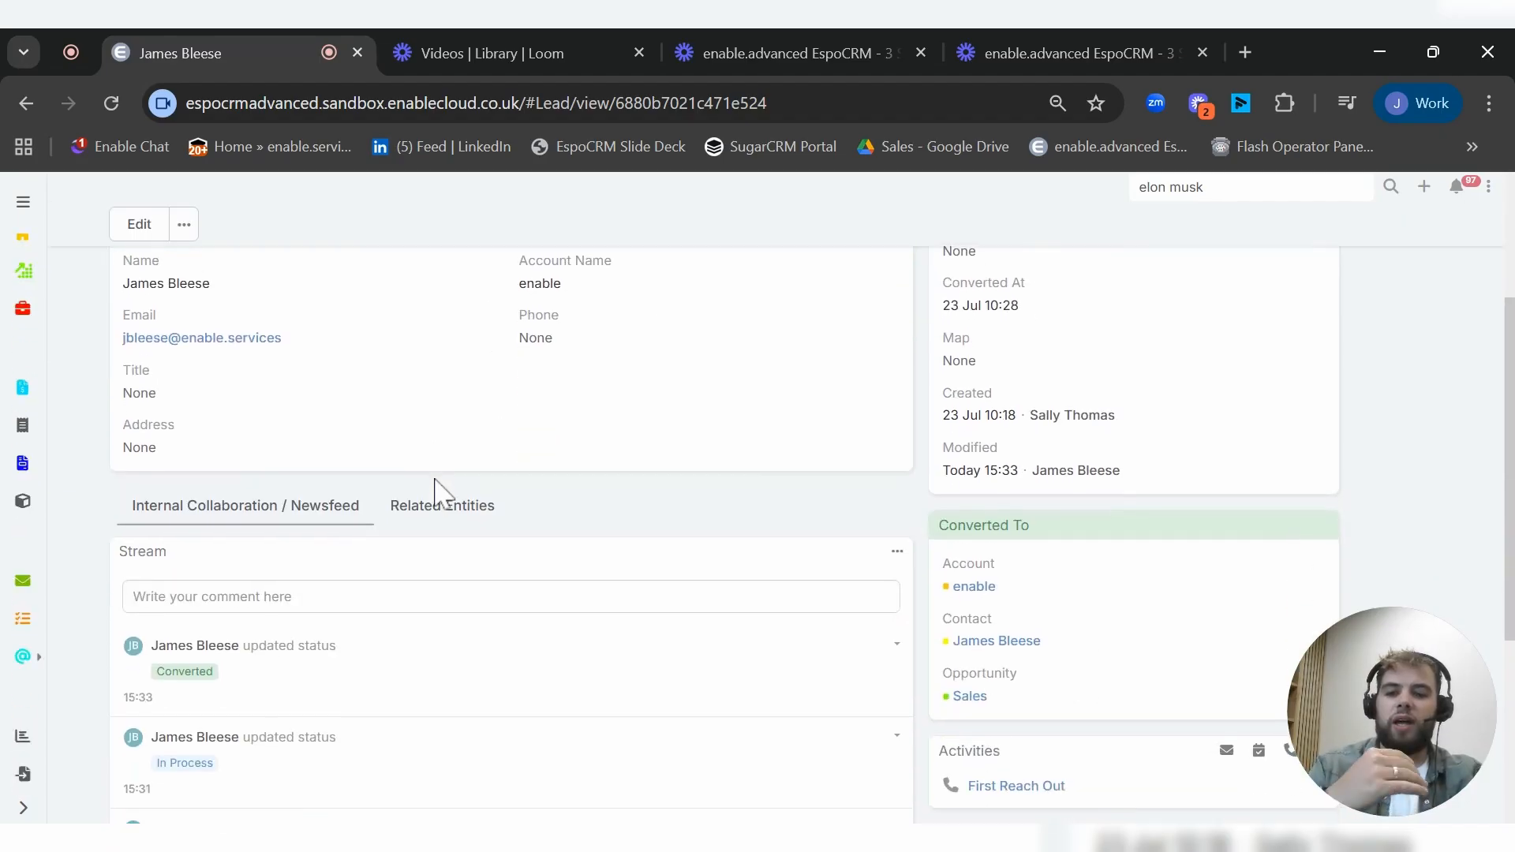
left_click(441, 504)
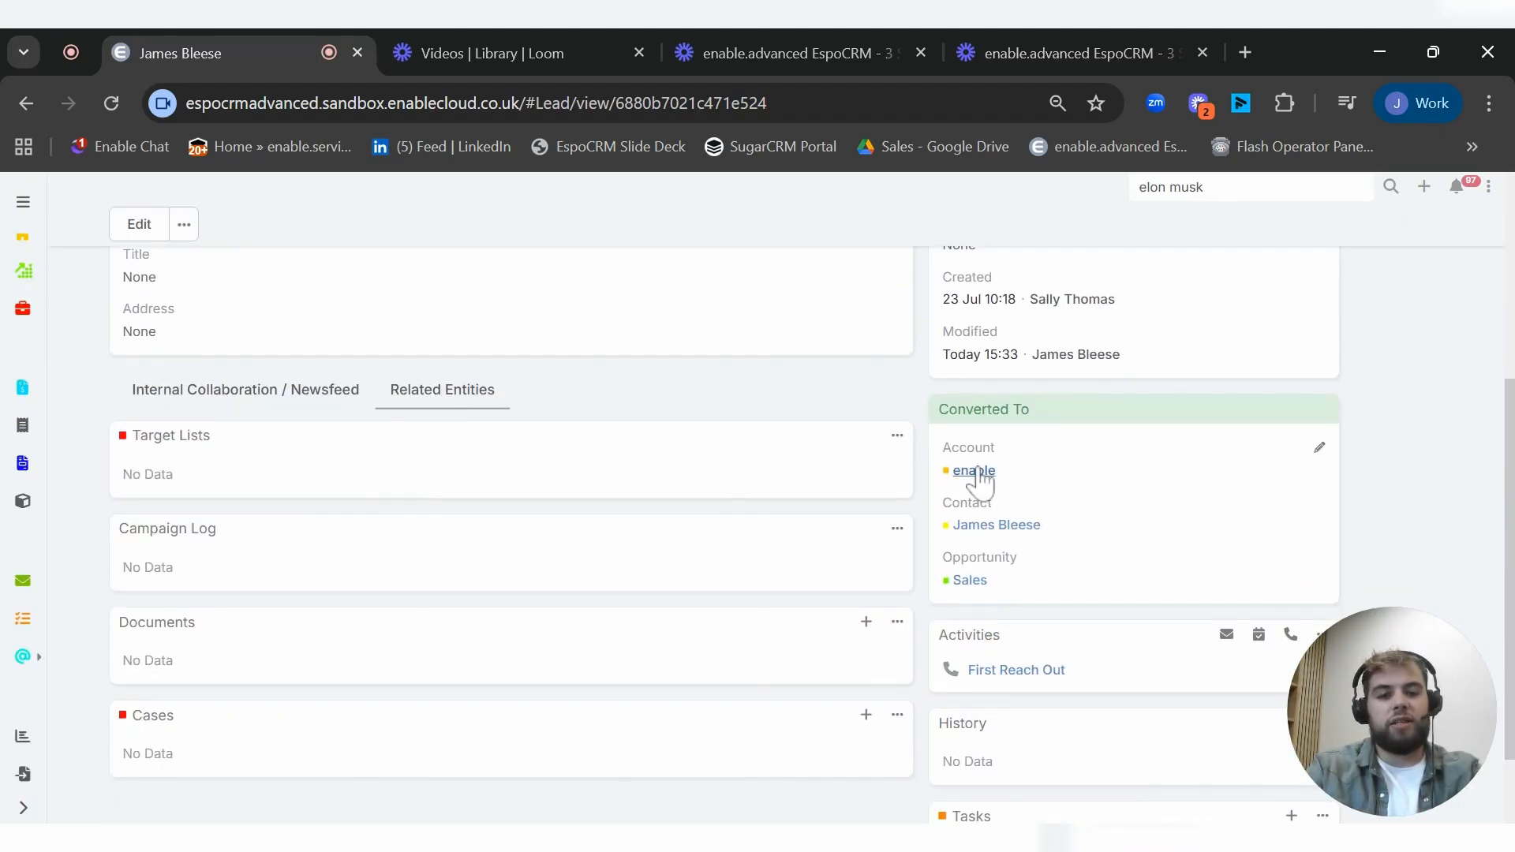
mouse_move(990, 461)
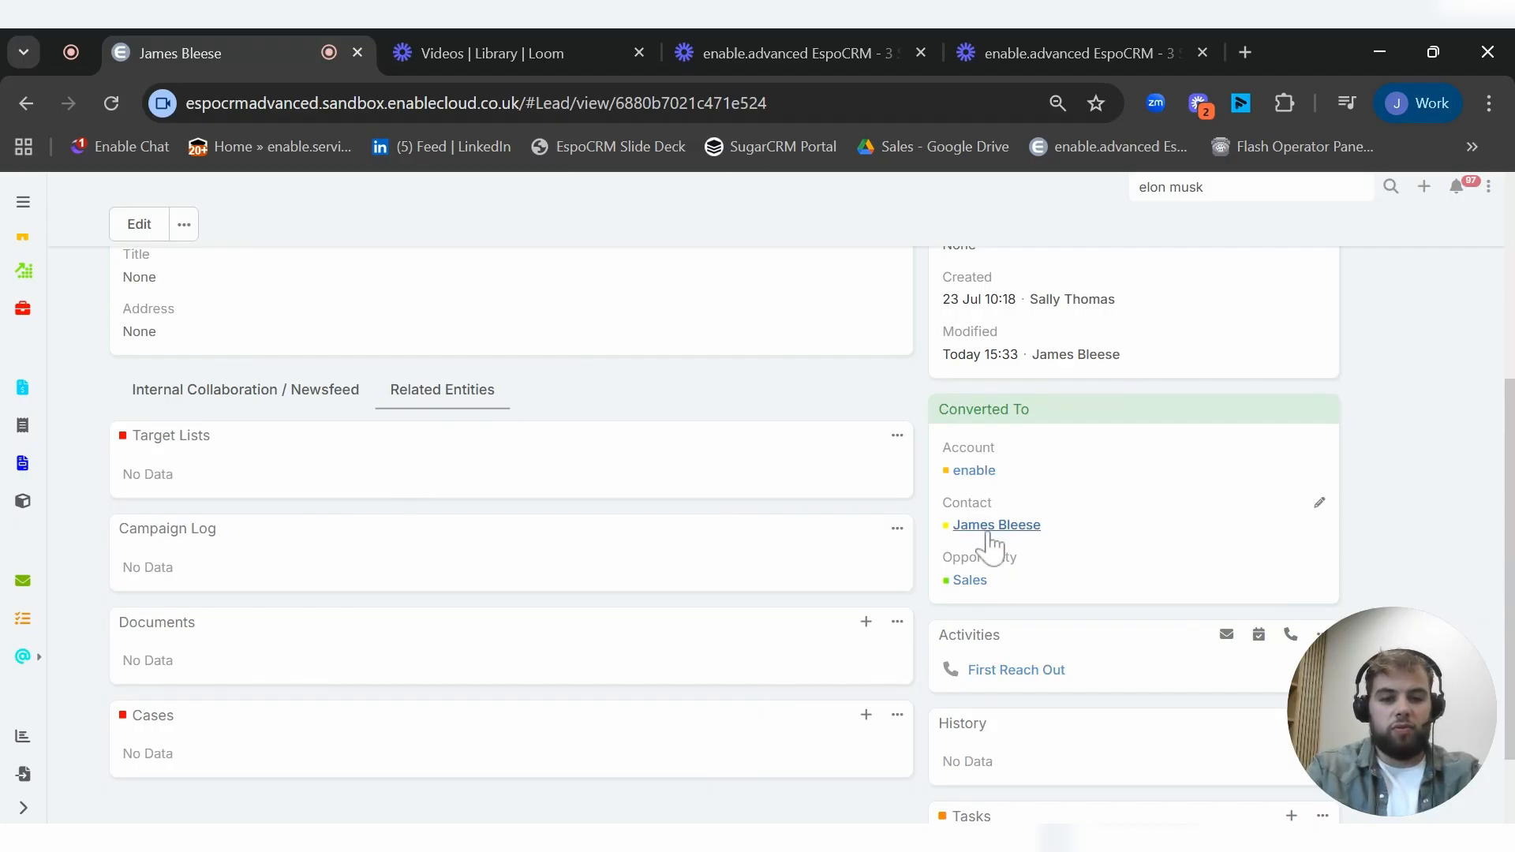
left_click(995, 524)
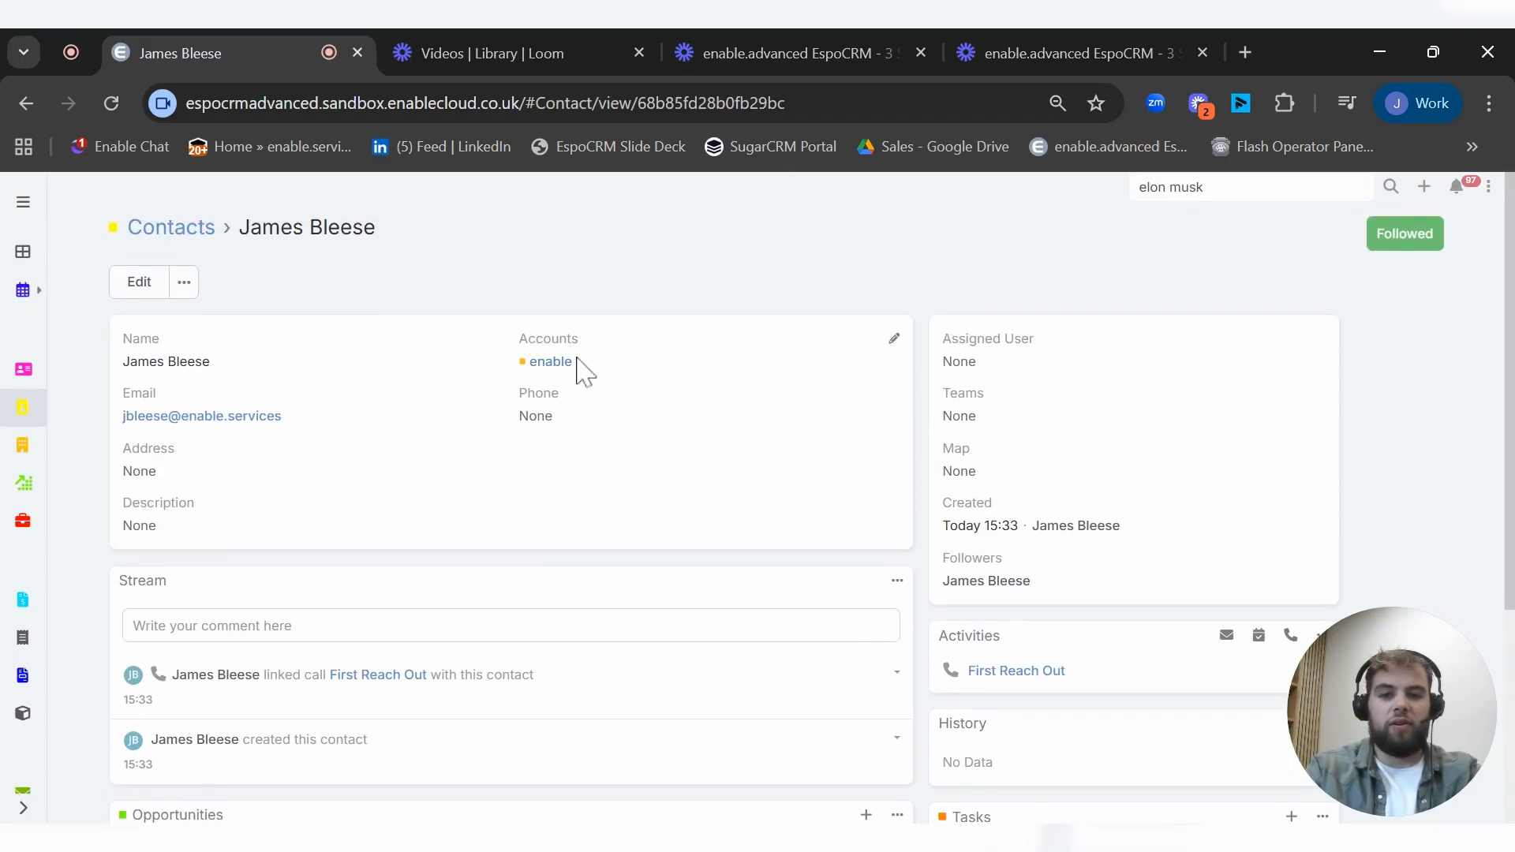
Step: Open the enable account record and show its contacts and Sales opportunity
left_click(550, 361)
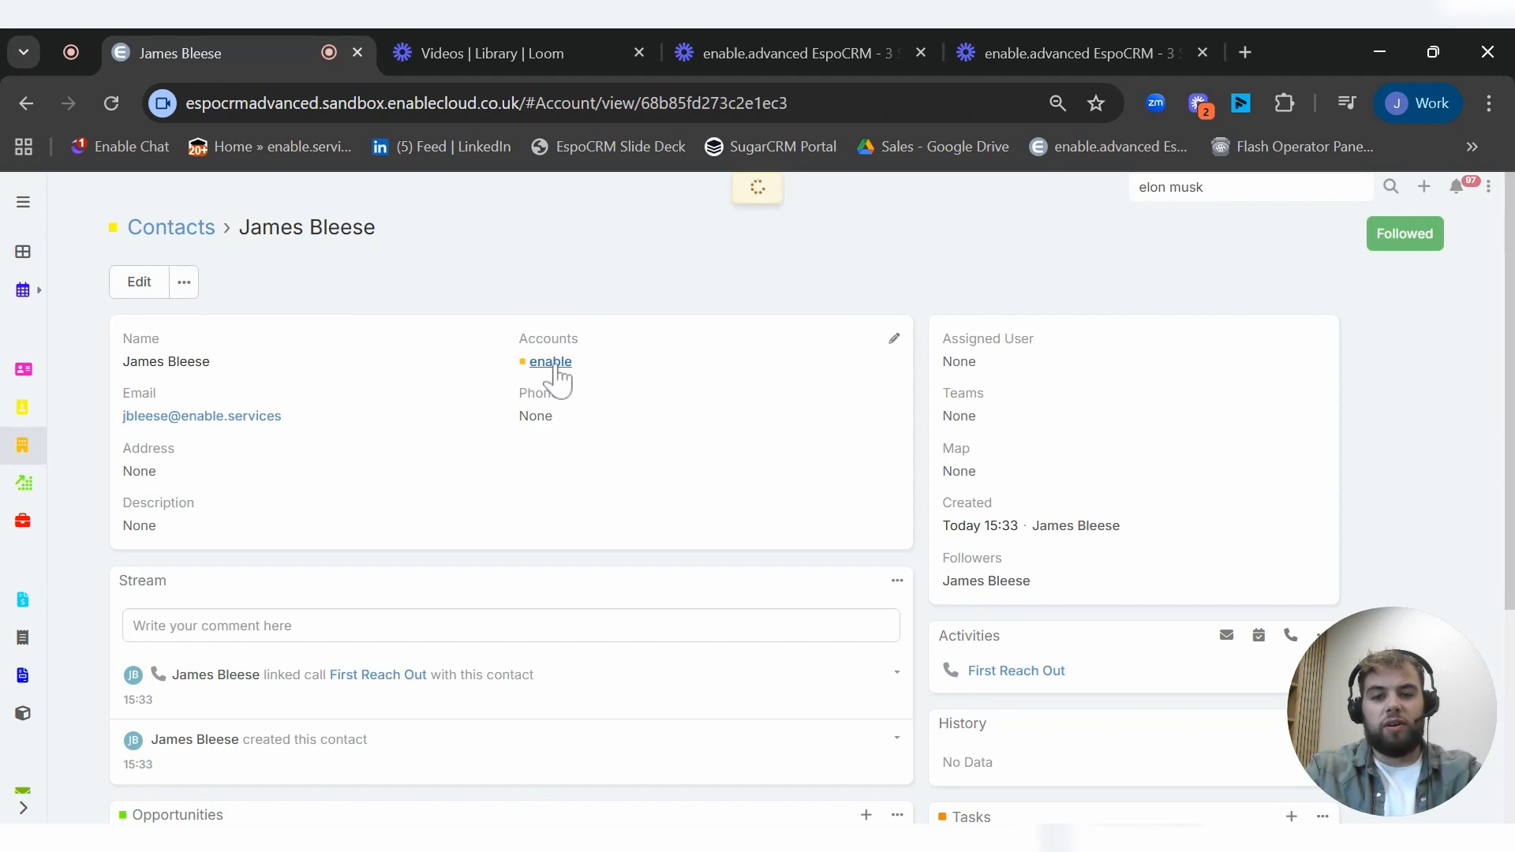
left_click(550, 361)
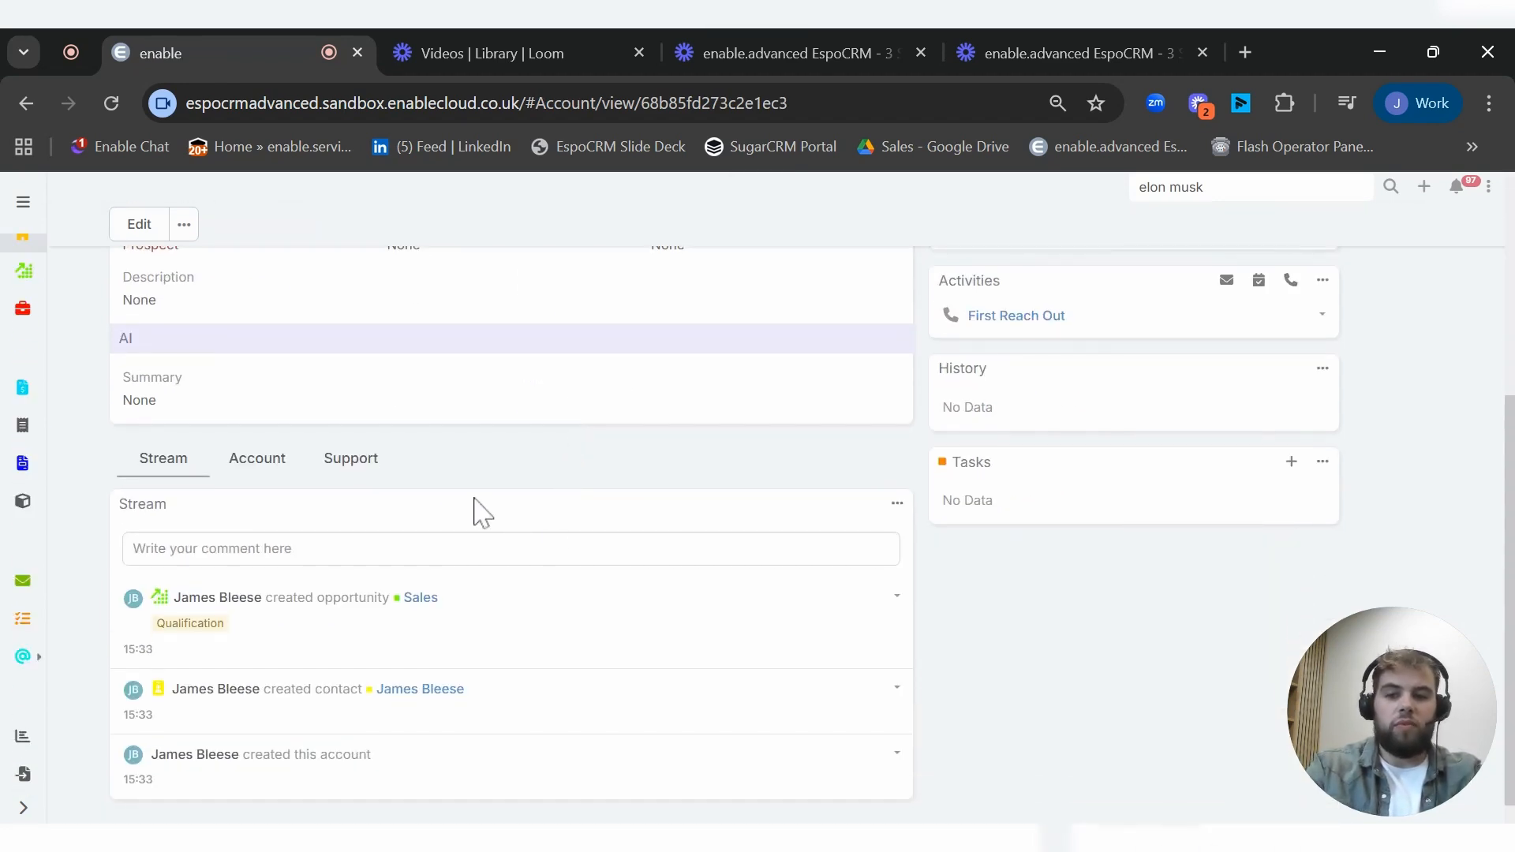
left_click(257, 458)
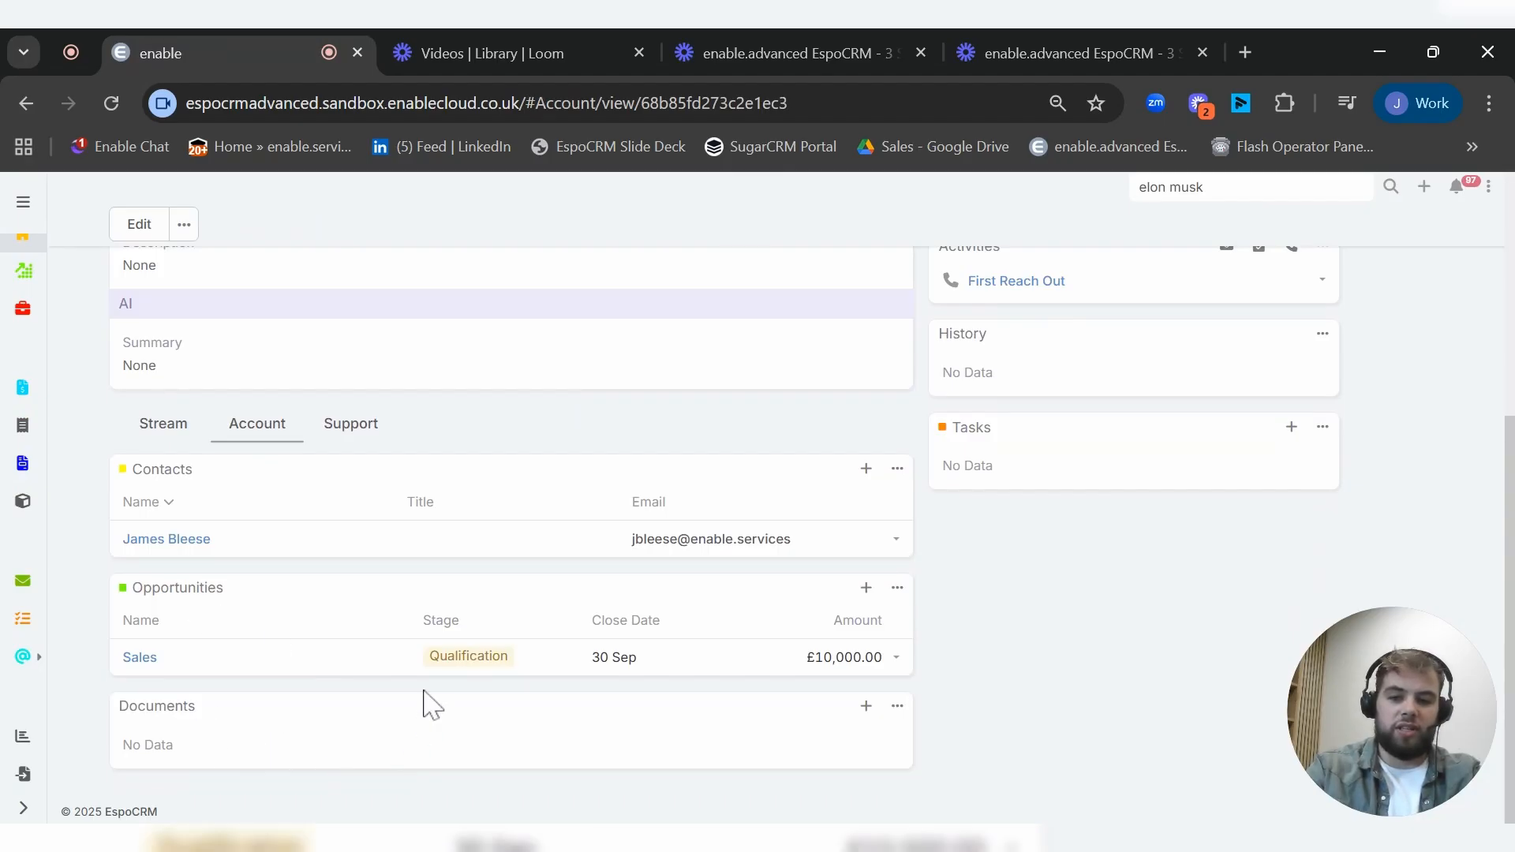
mouse_move(210, 667)
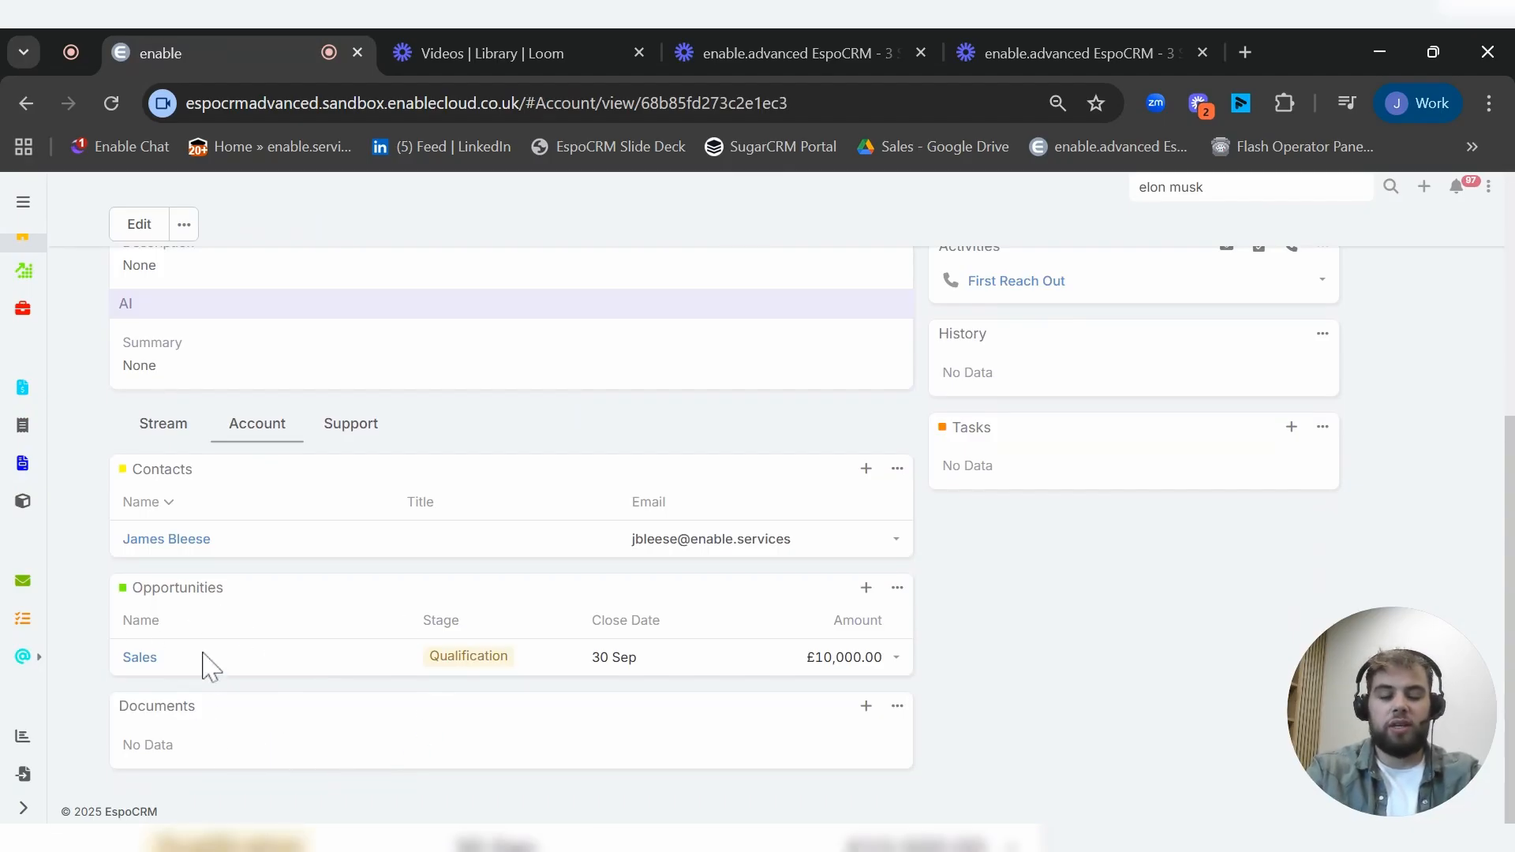
mouse_move(220, 701)
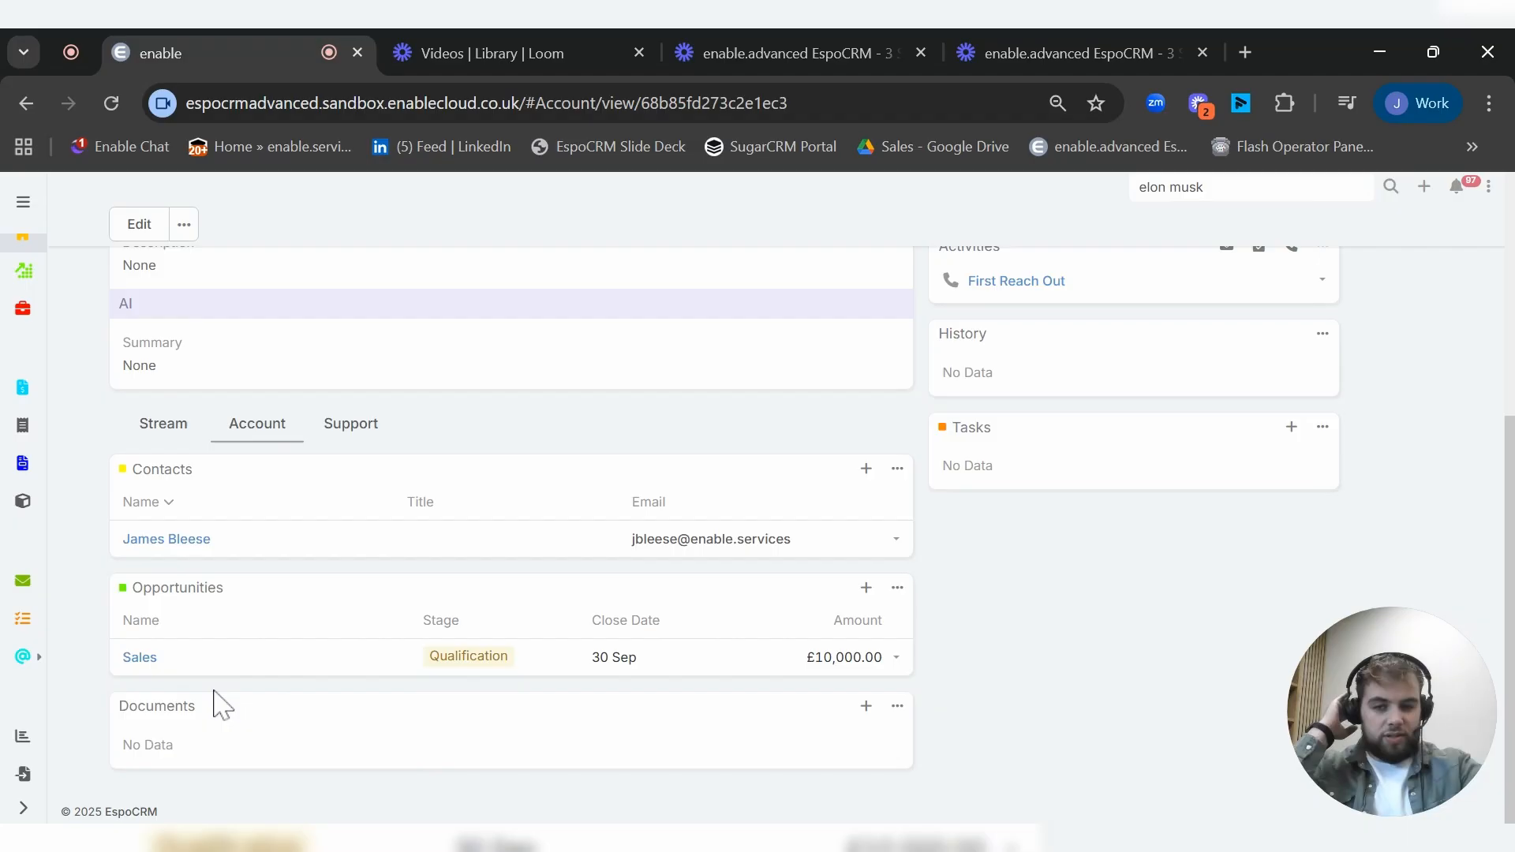
mouse_move(263, 636)
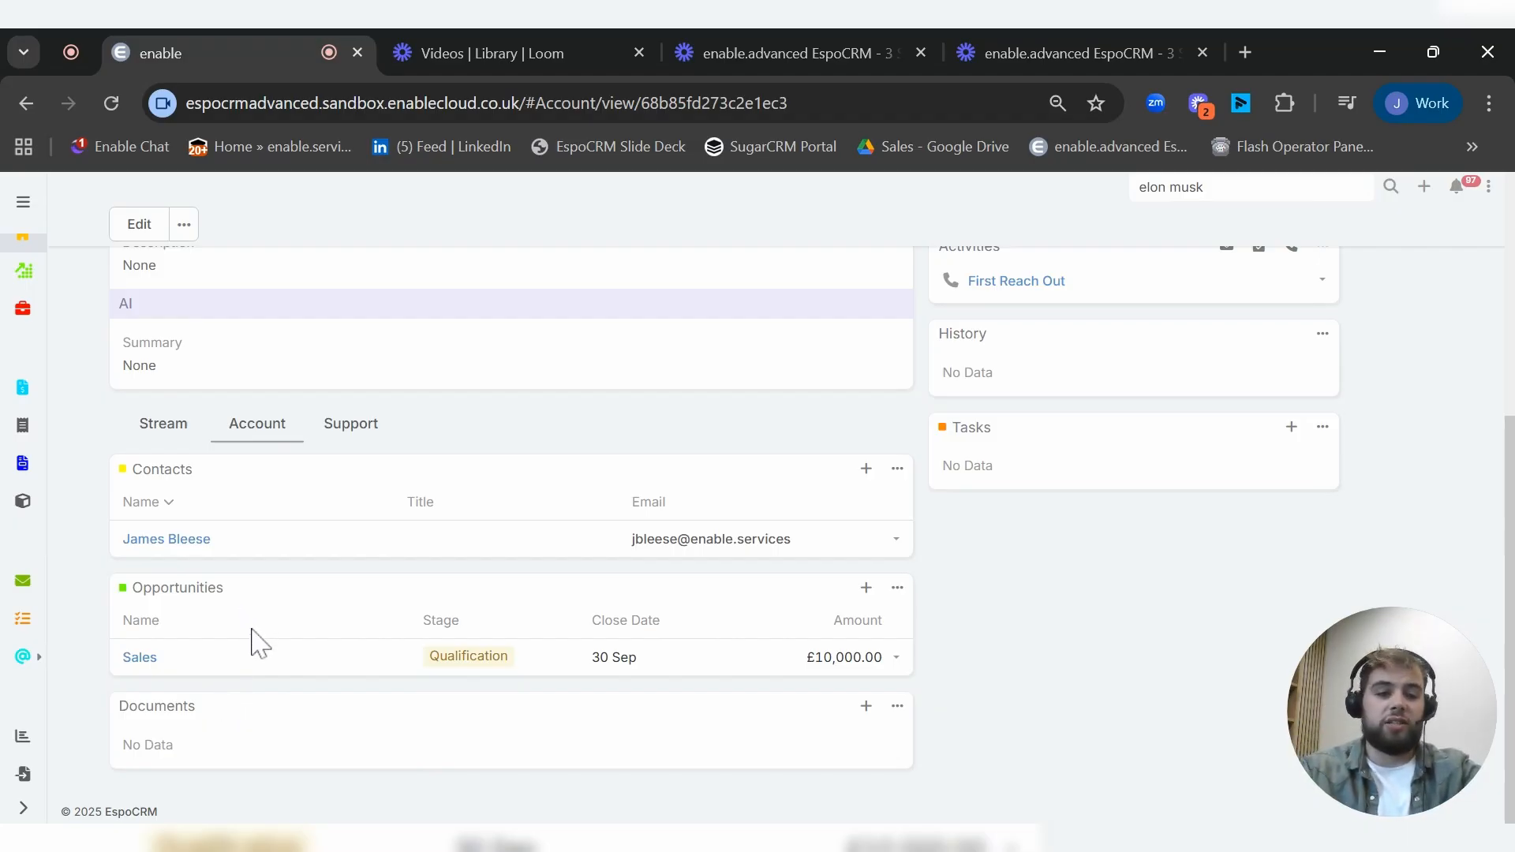
mouse_move(294, 585)
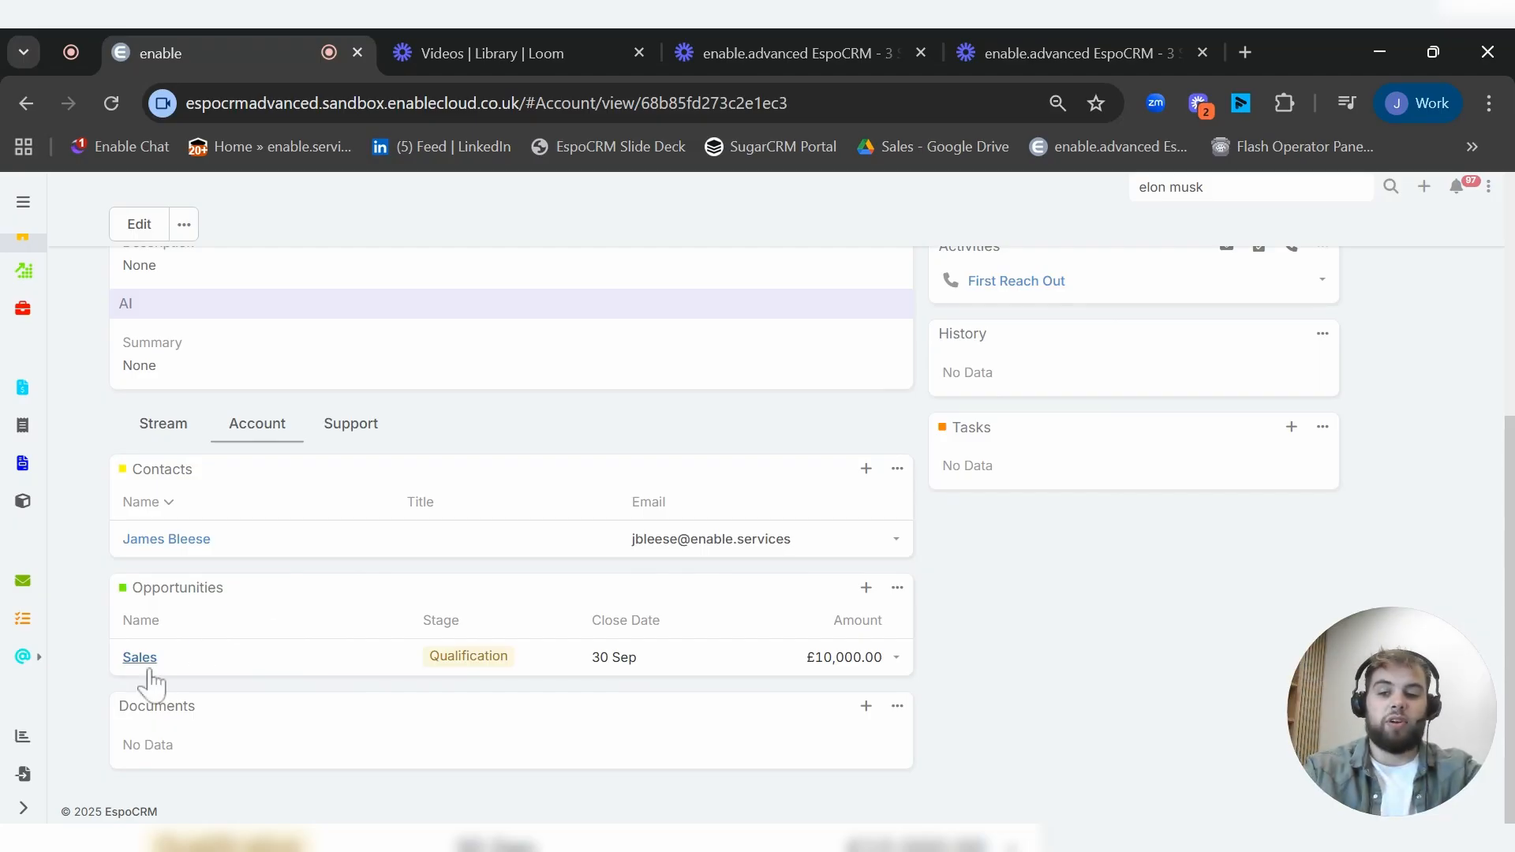
mouse_move(130, 671)
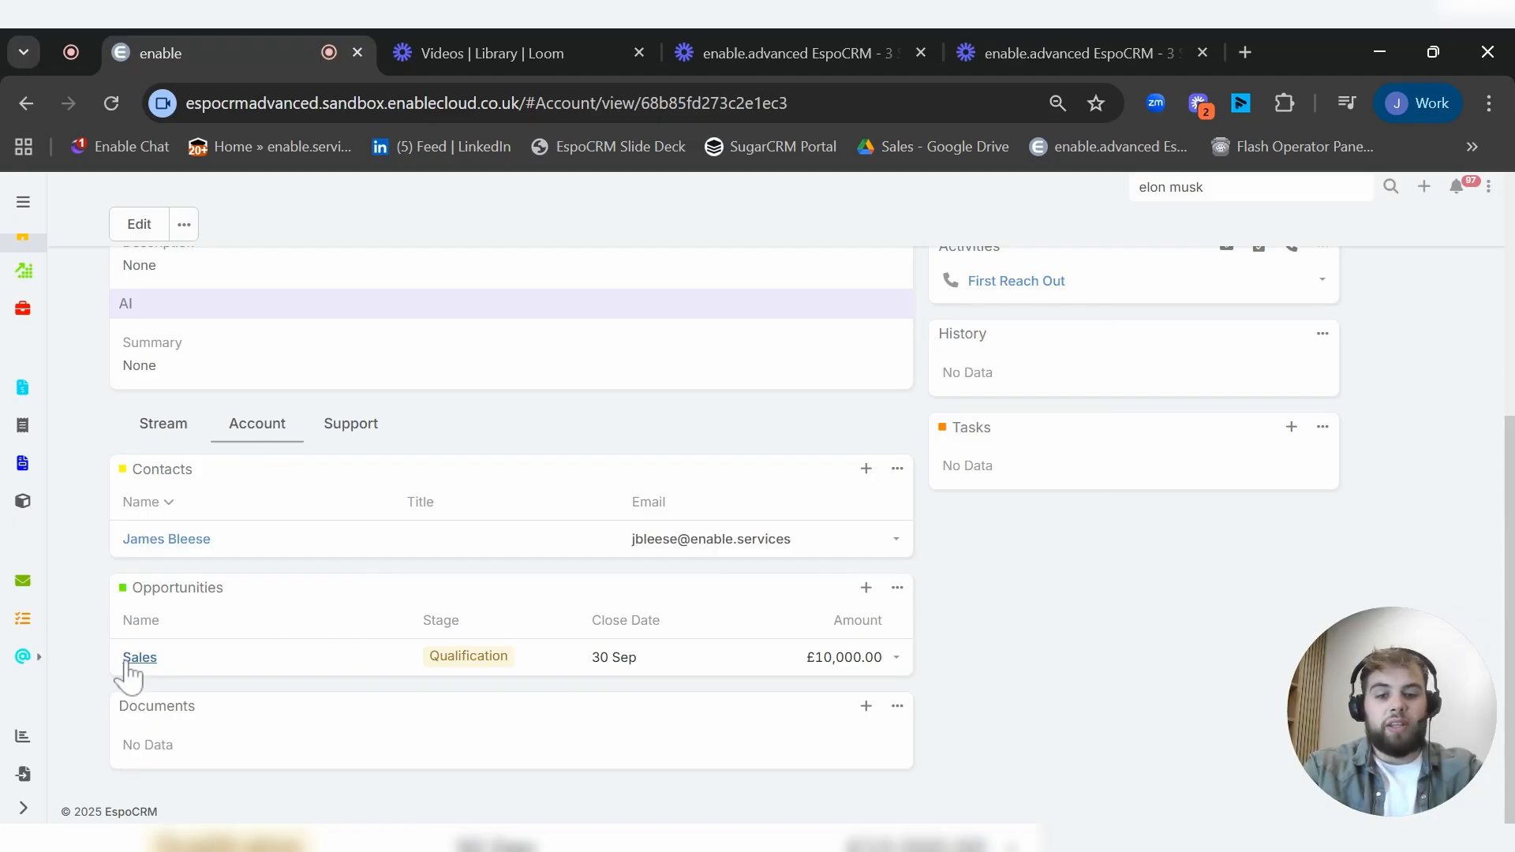
mouse_move(898, 500)
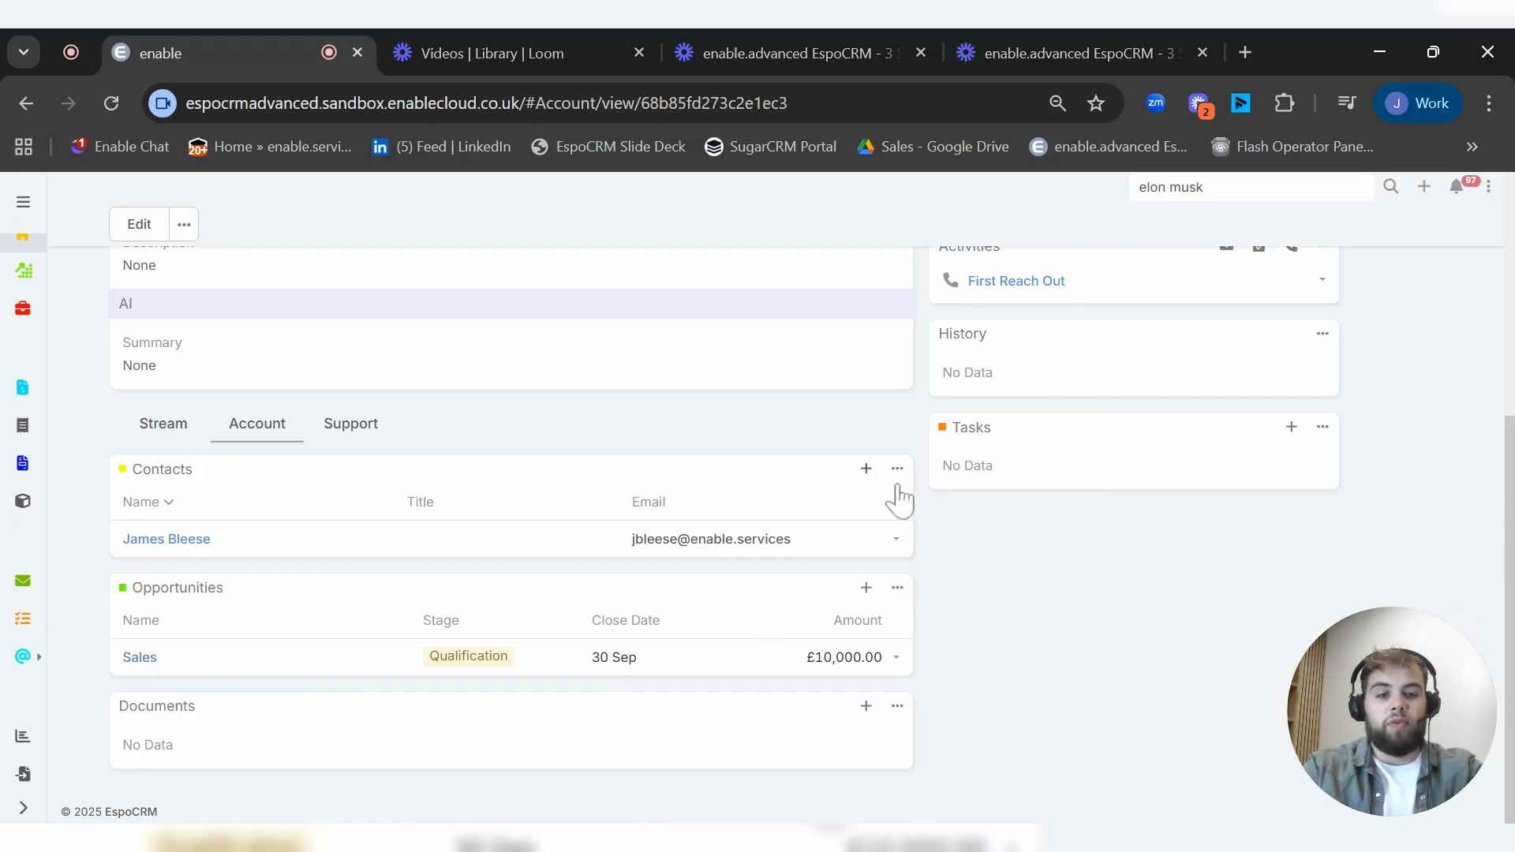
mouse_move(969, 542)
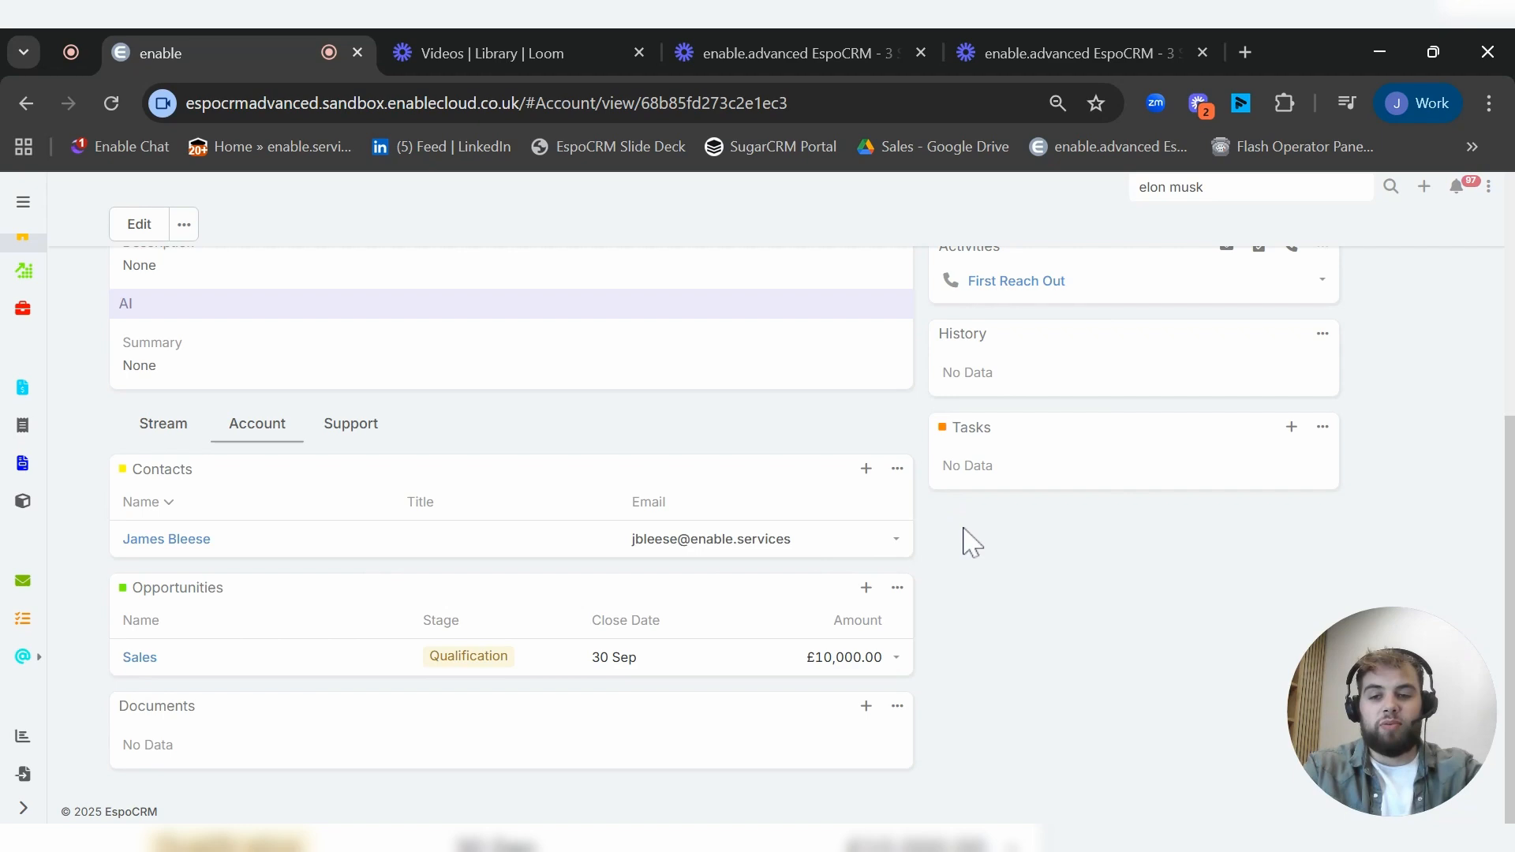
mouse_move(977, 543)
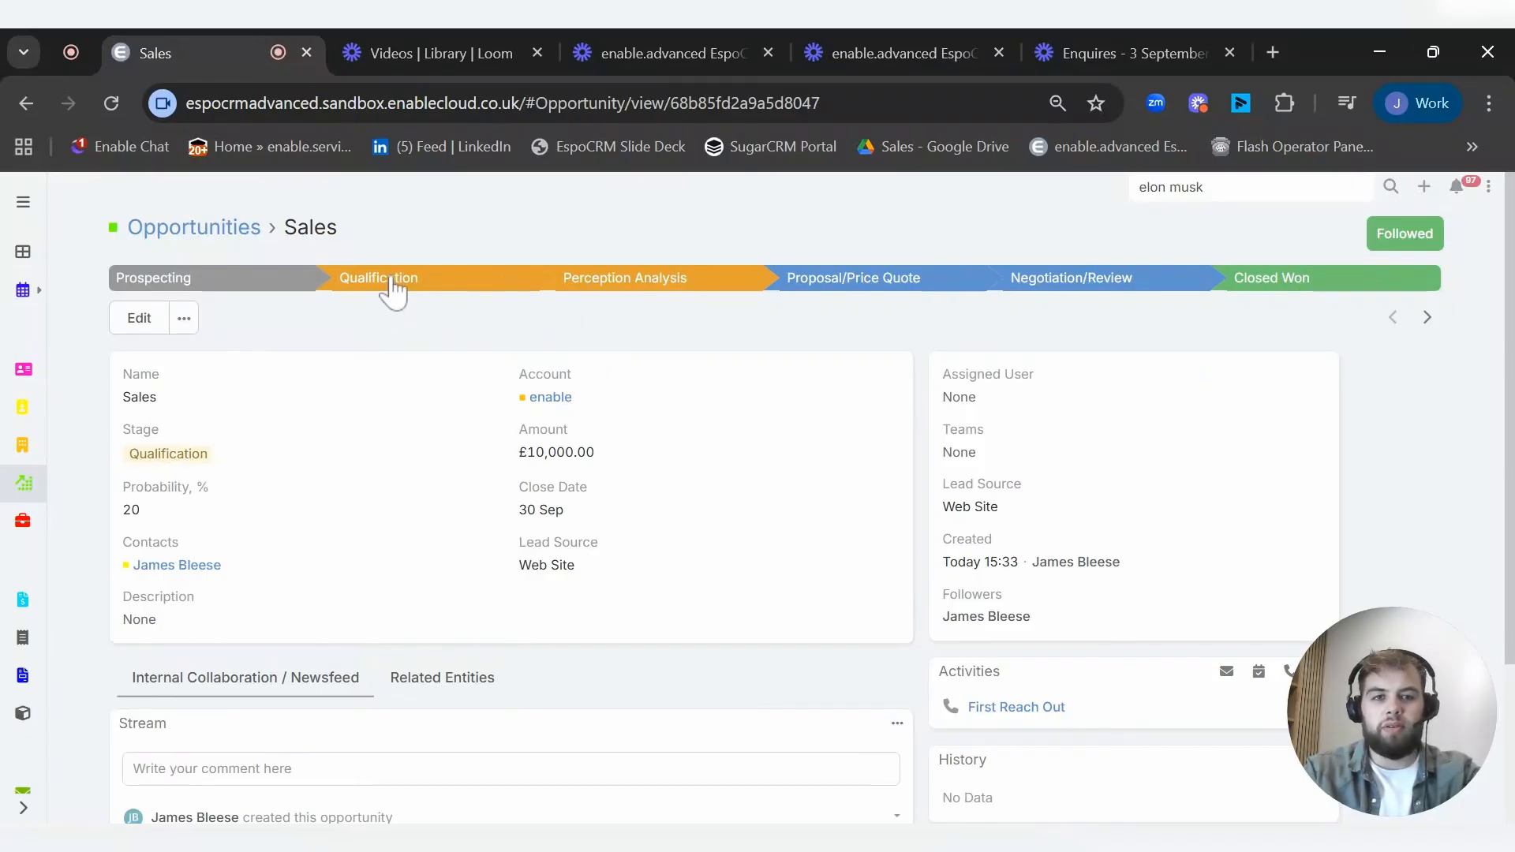
mouse_move(701, 285)
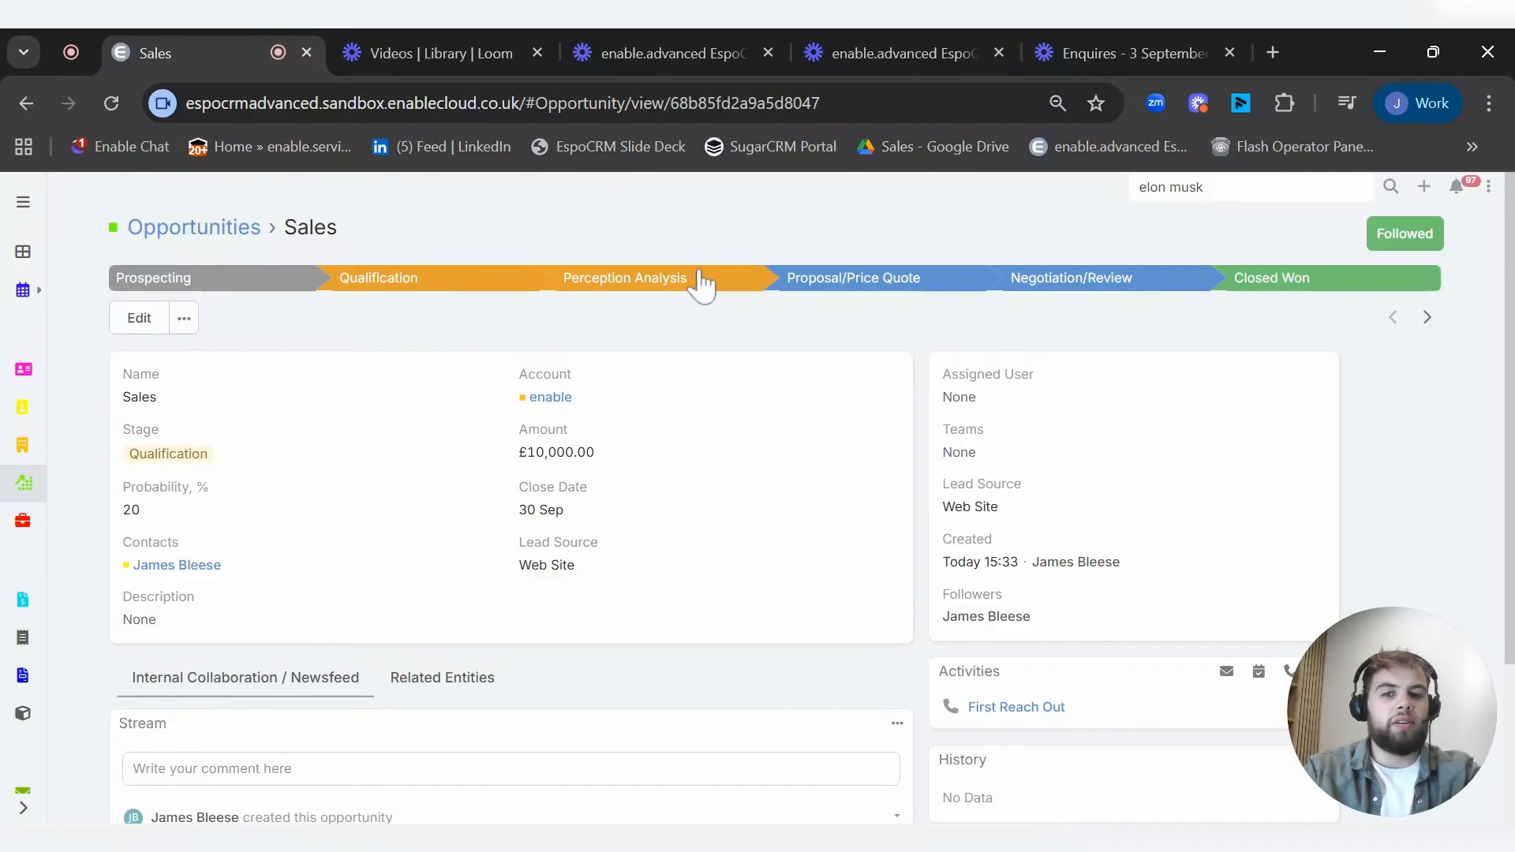
Step: Step the Sales opportunity through Perception Analysis, Proposal/Price Quote, Negotiation/Review to Closed Won
left_click(624, 279)
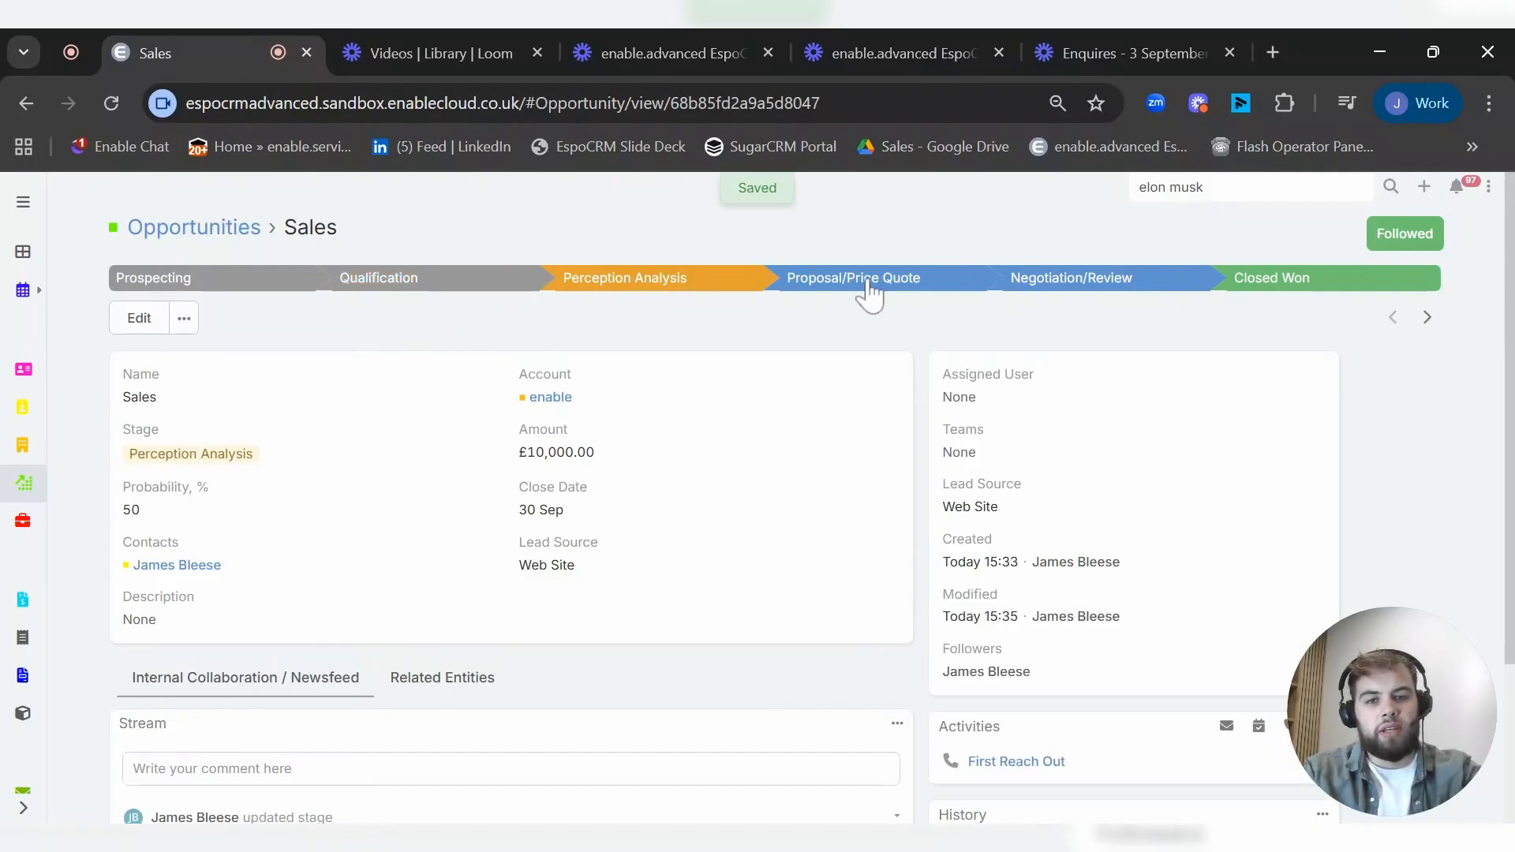
left_click(853, 278)
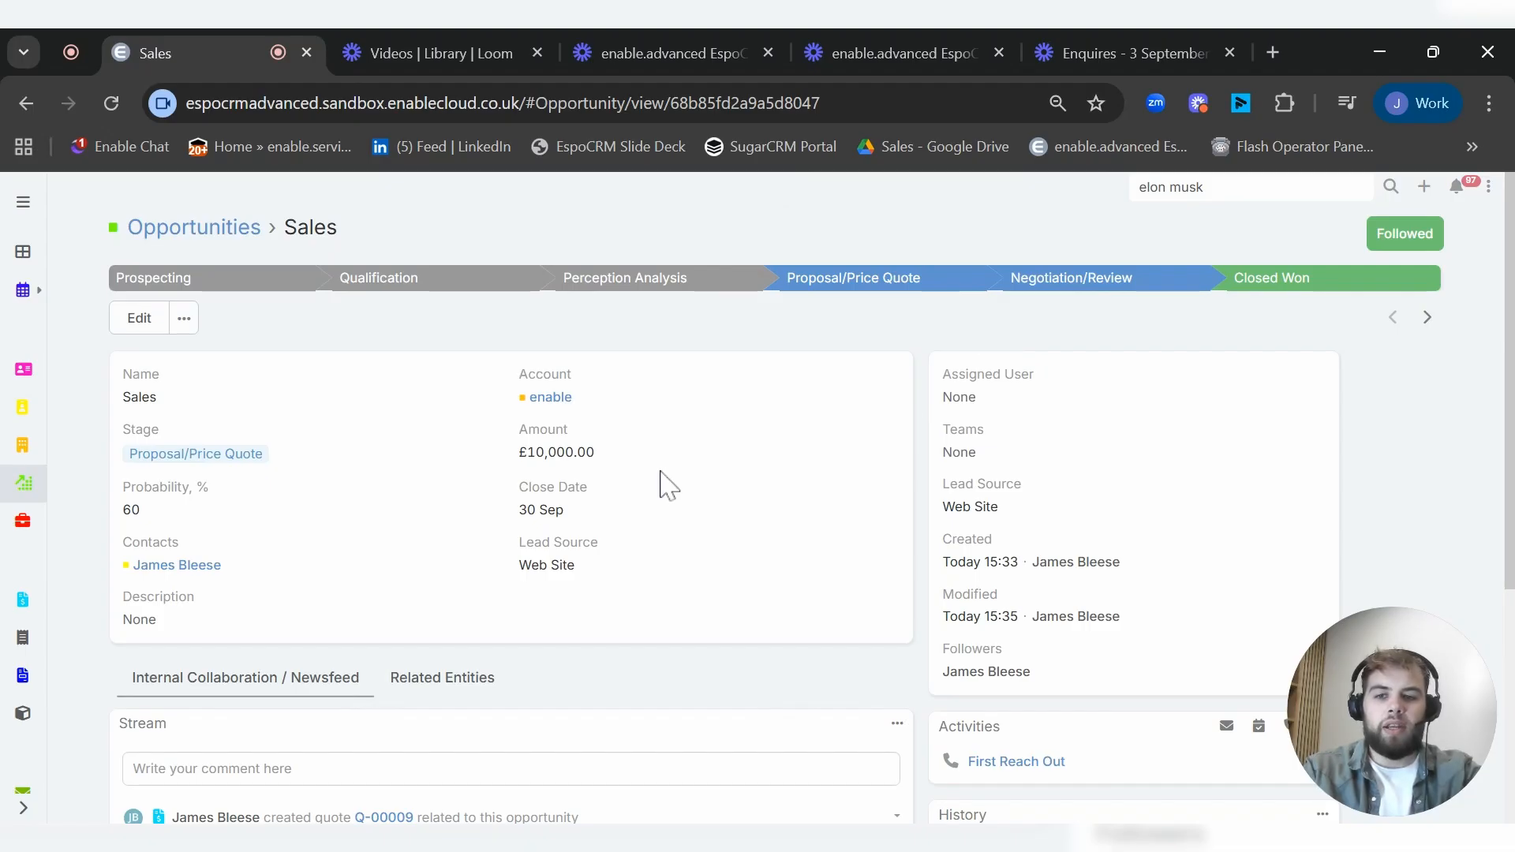
left_click(1070, 278)
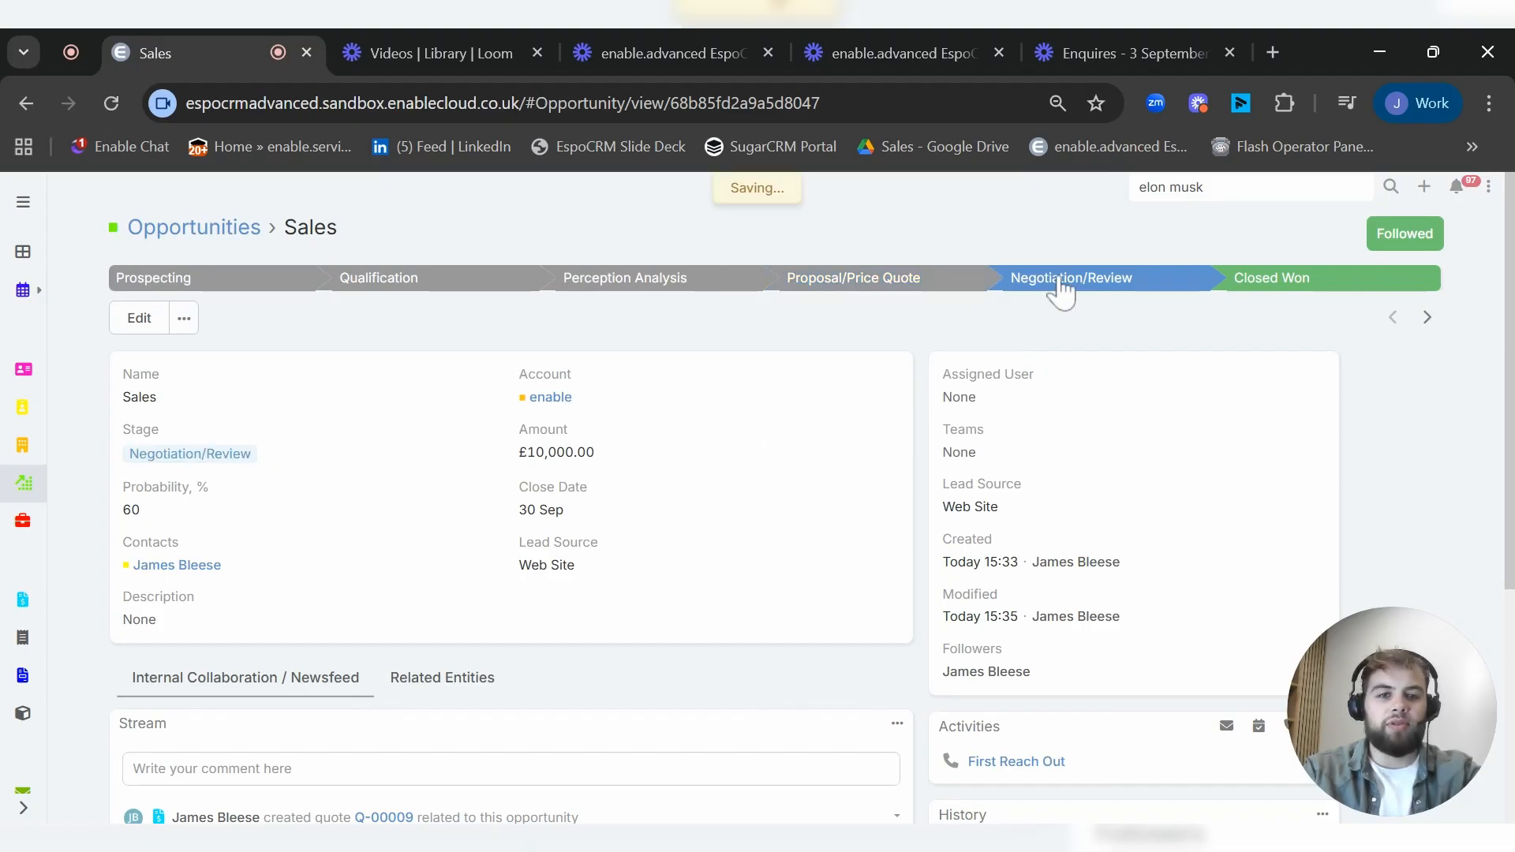
left_click(1071, 279)
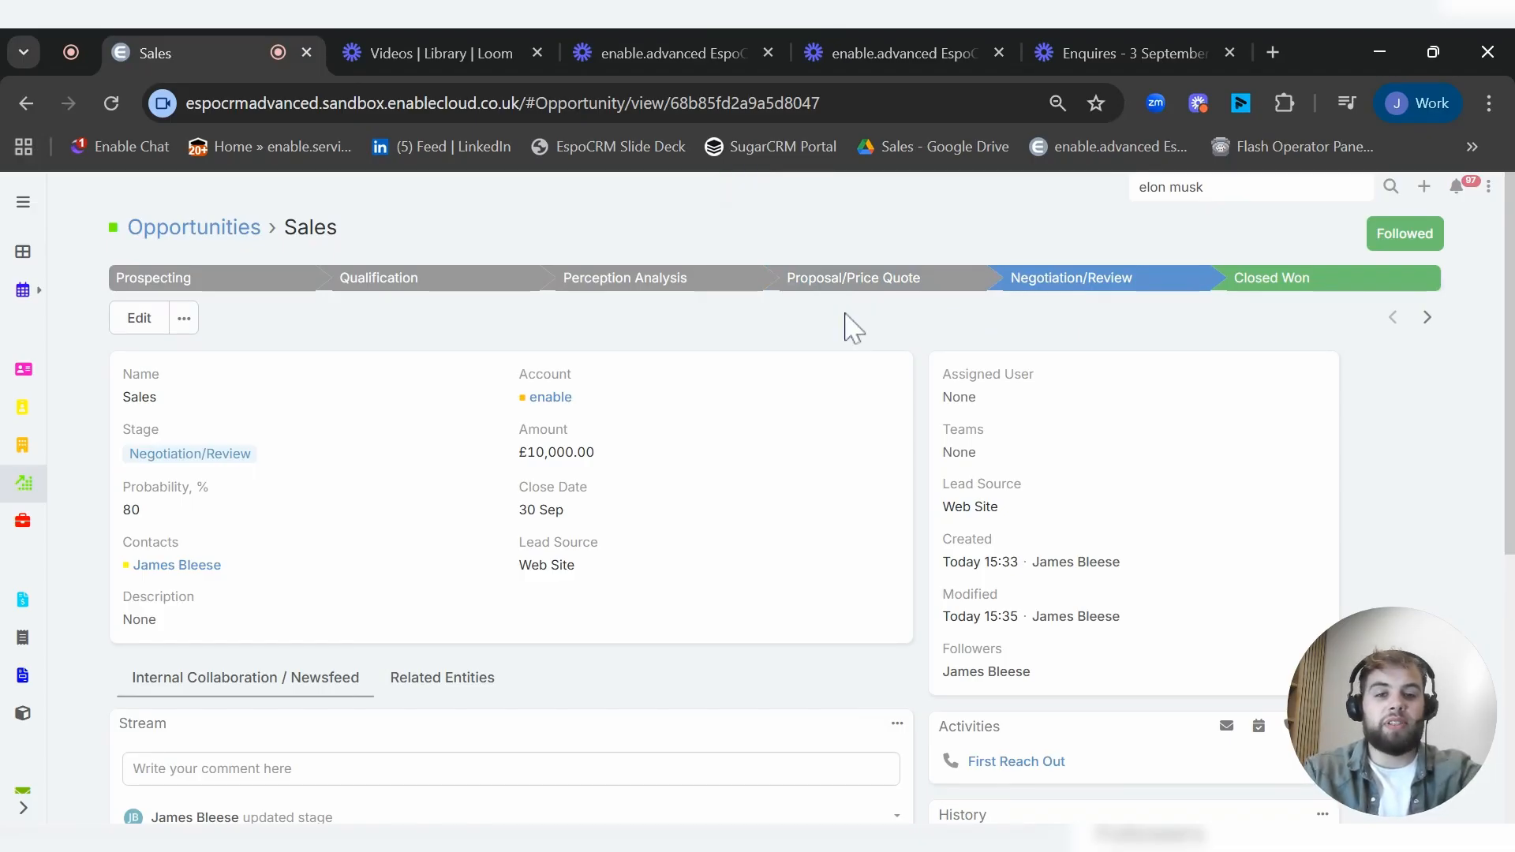
left_click(852, 279)
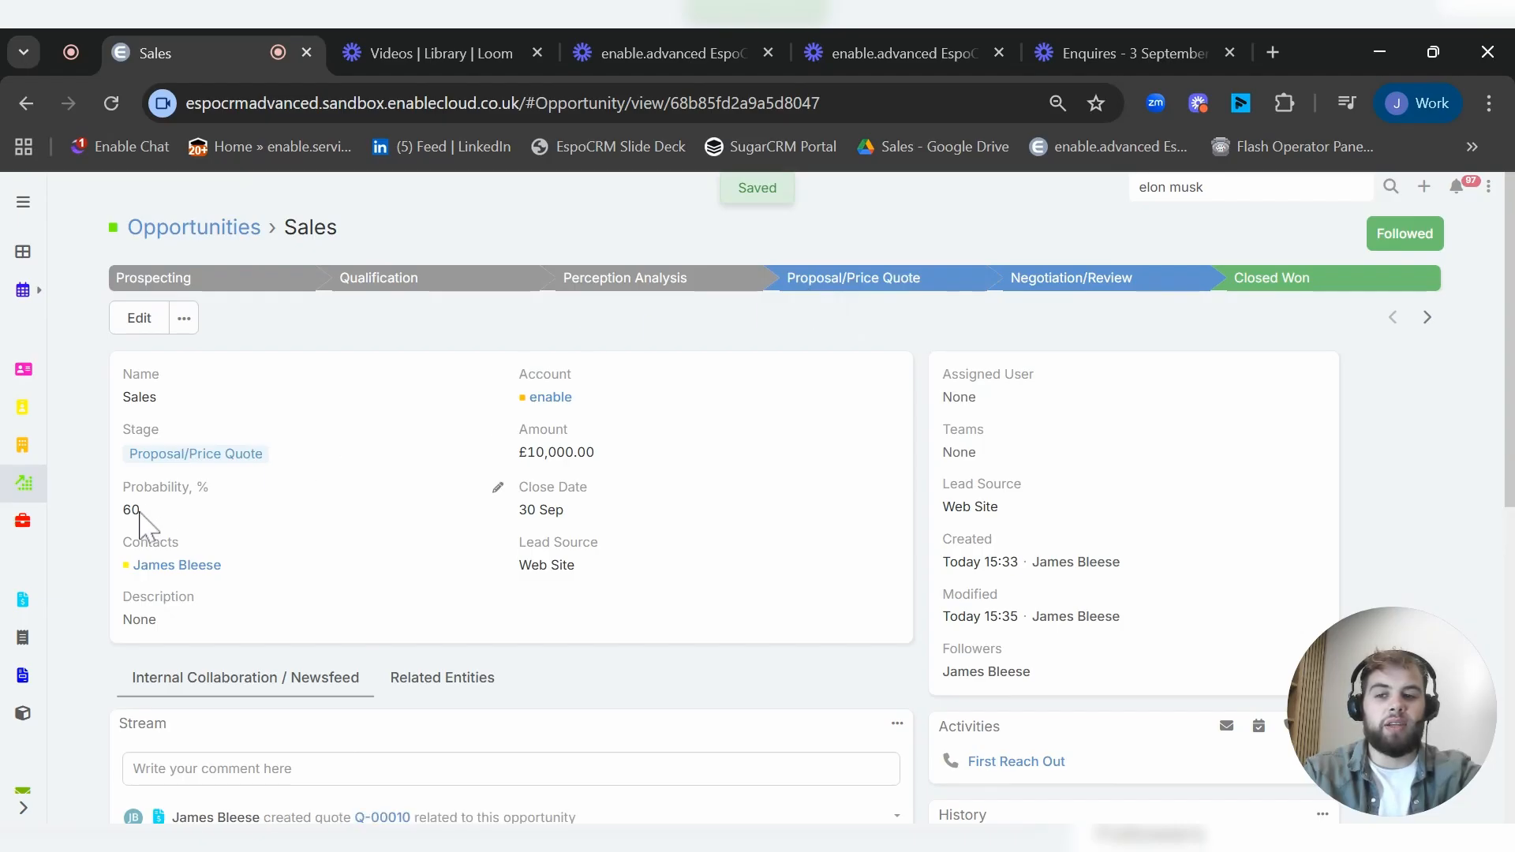
left_click(1070, 278)
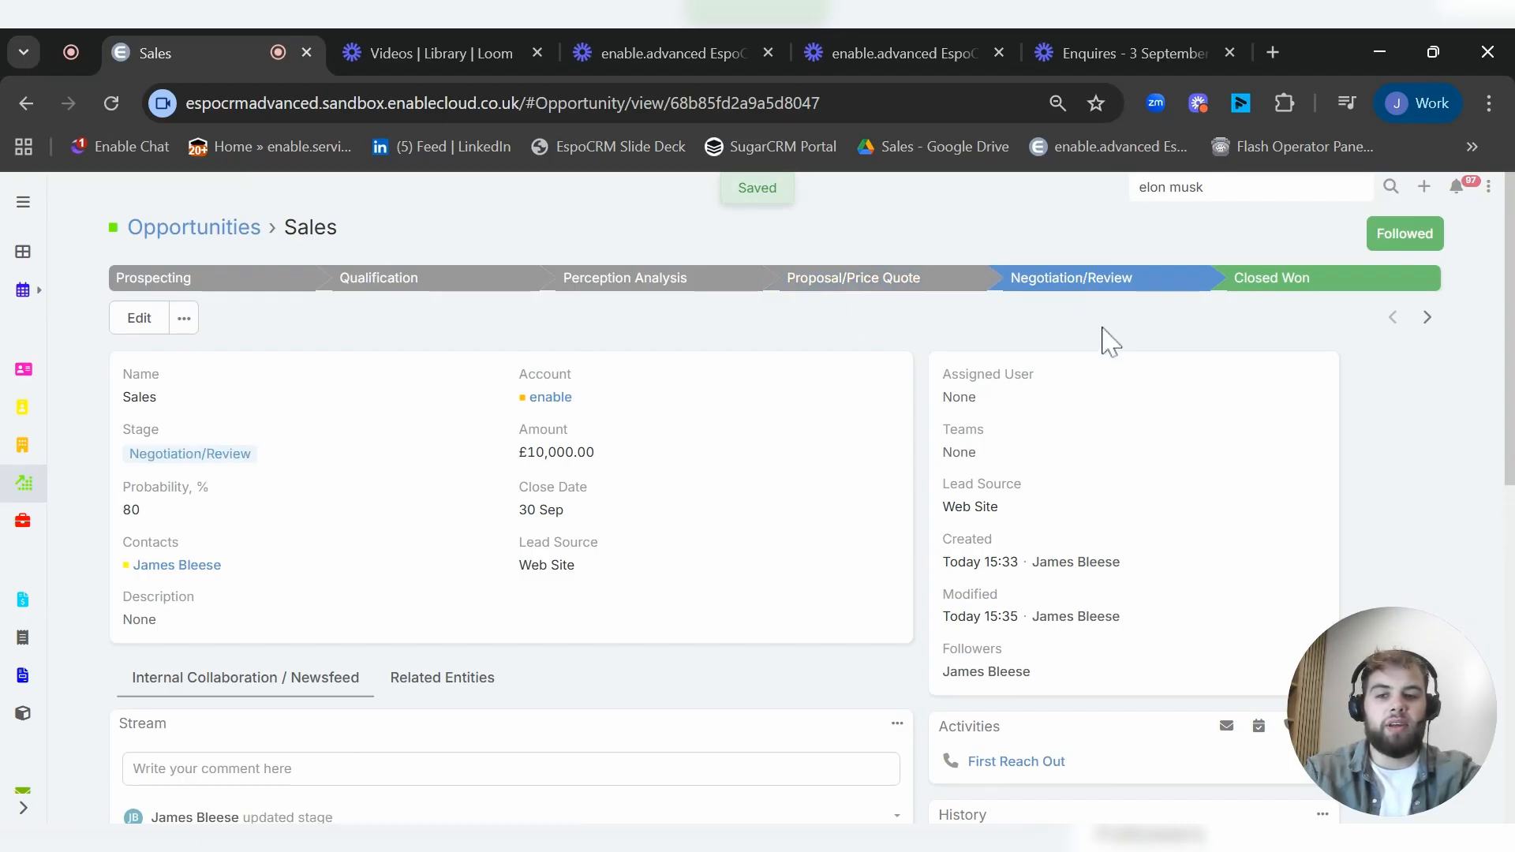
left_click(1271, 279)
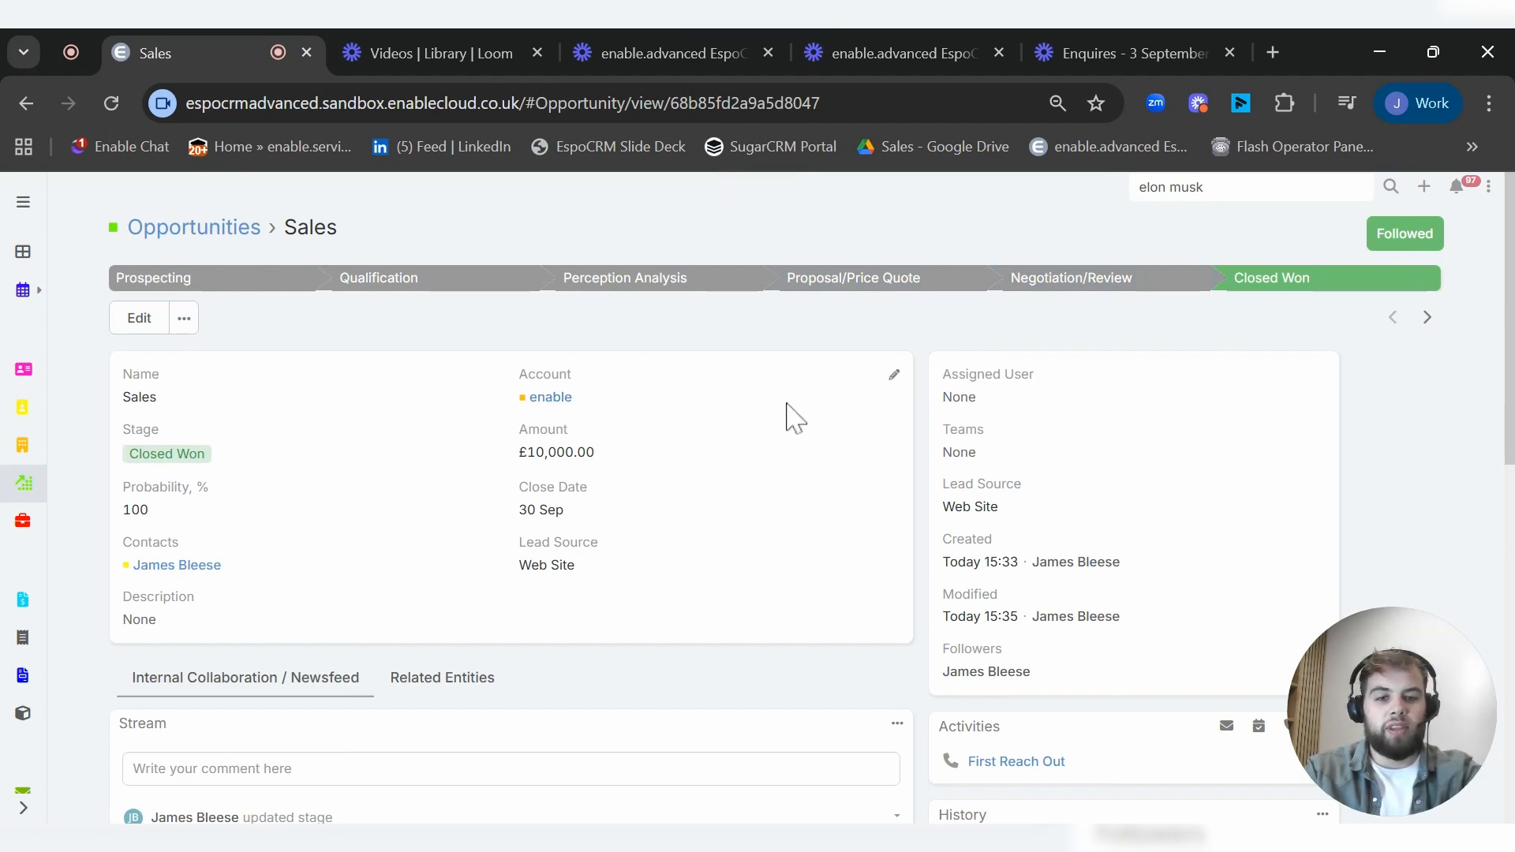
mouse_move(792, 439)
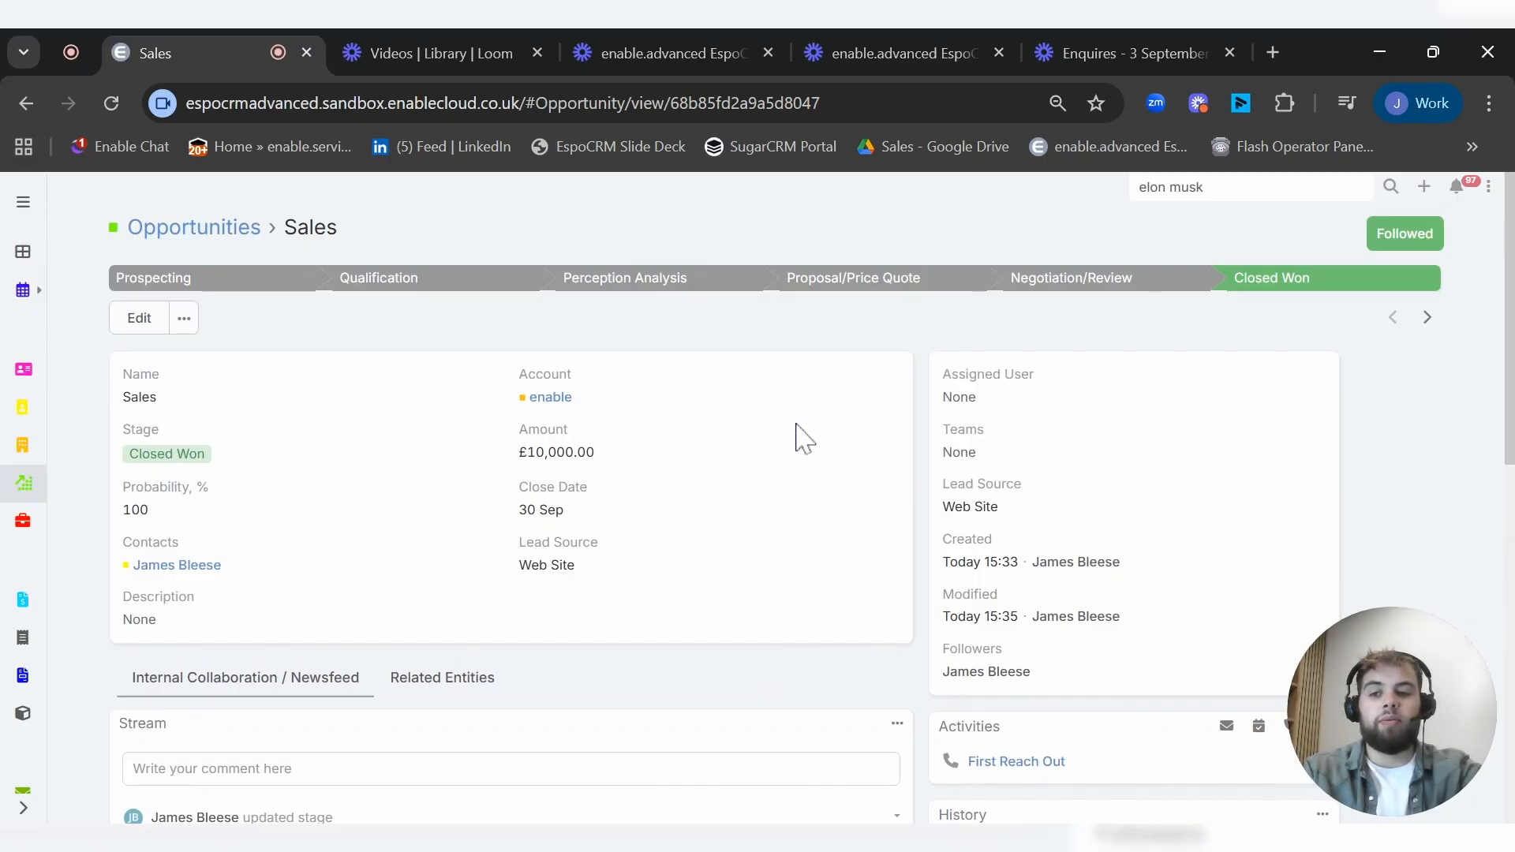
Step: Show the Sales opportunity's related quotes, documents and items, and start a new quote
scroll("down", 3)
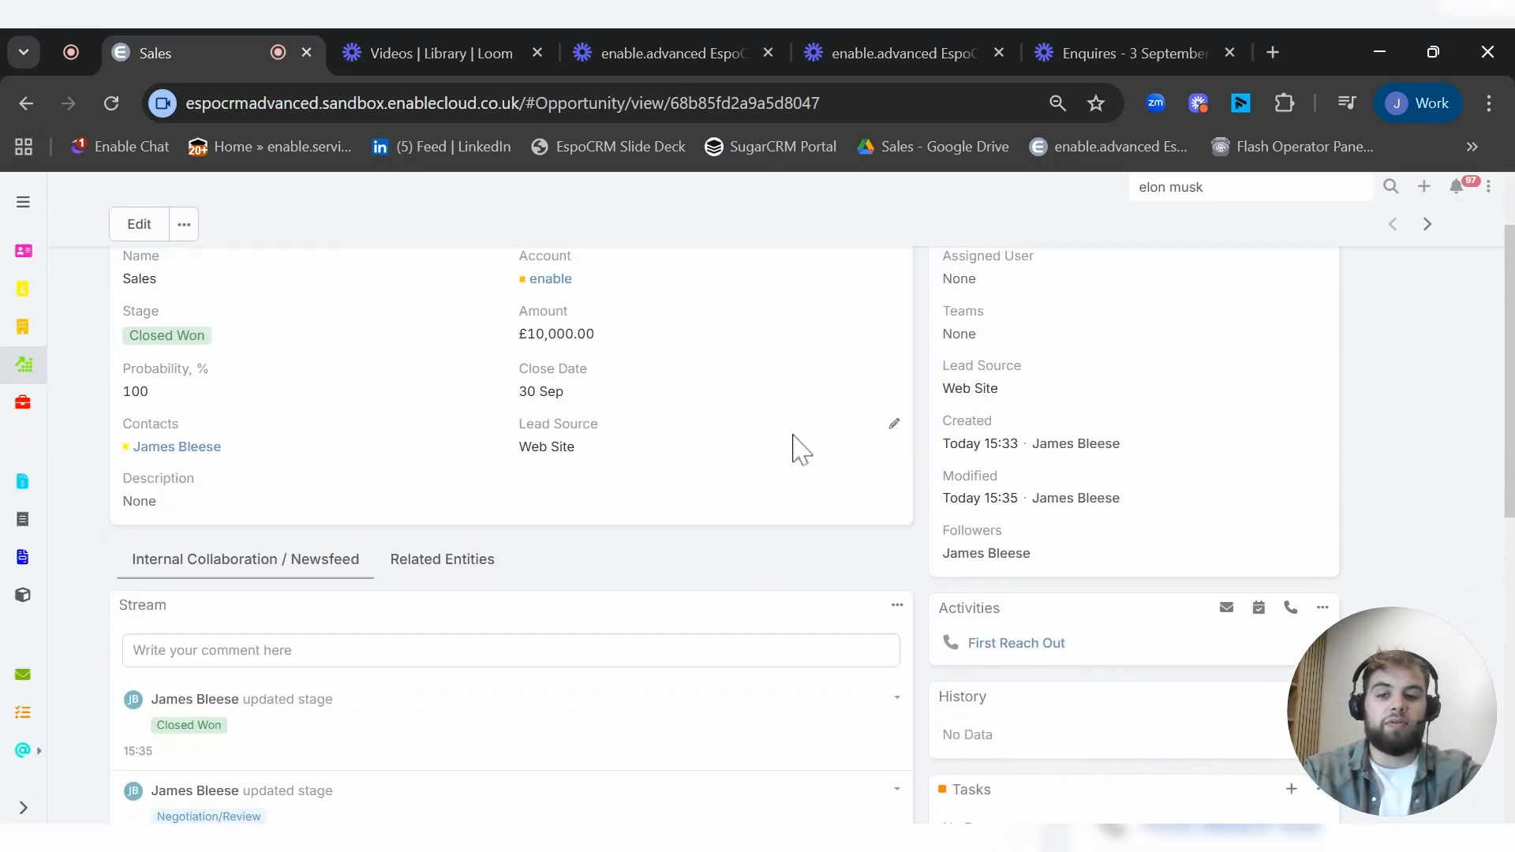
scroll("down", 3)
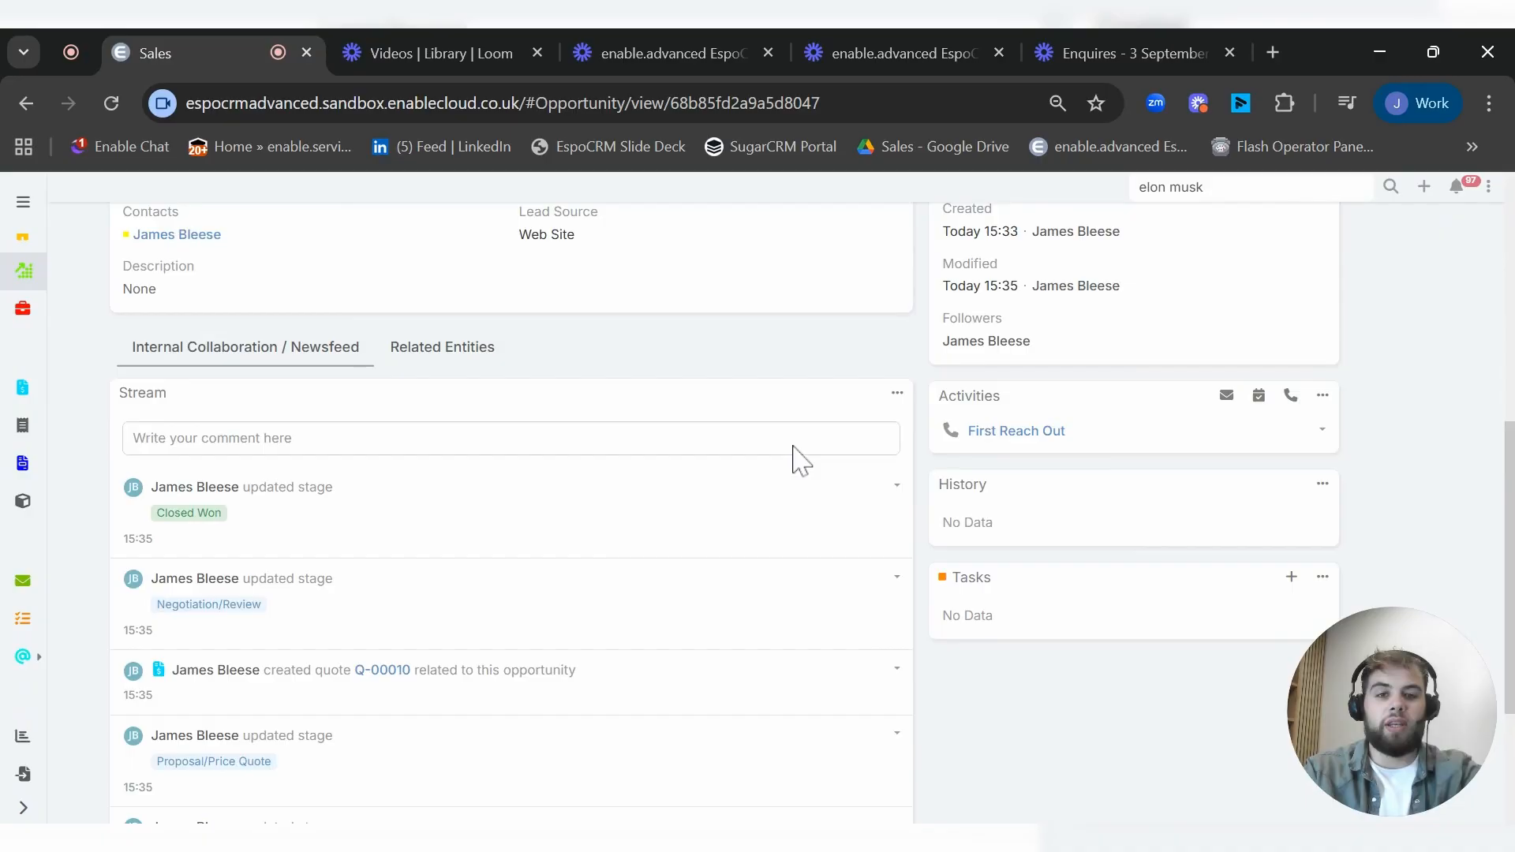
left_click(442, 347)
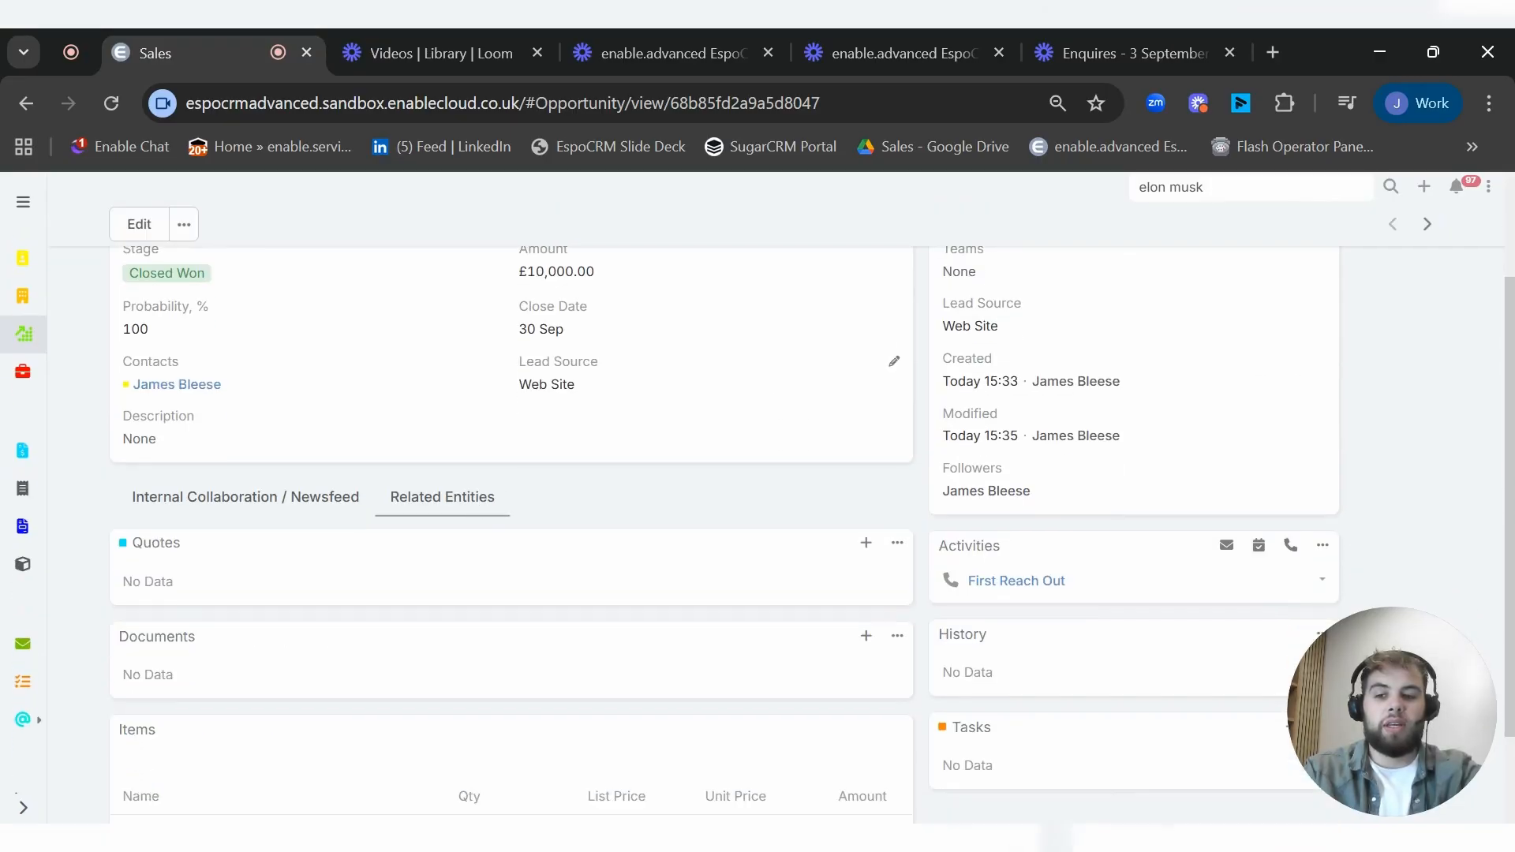
scroll("down", 3)
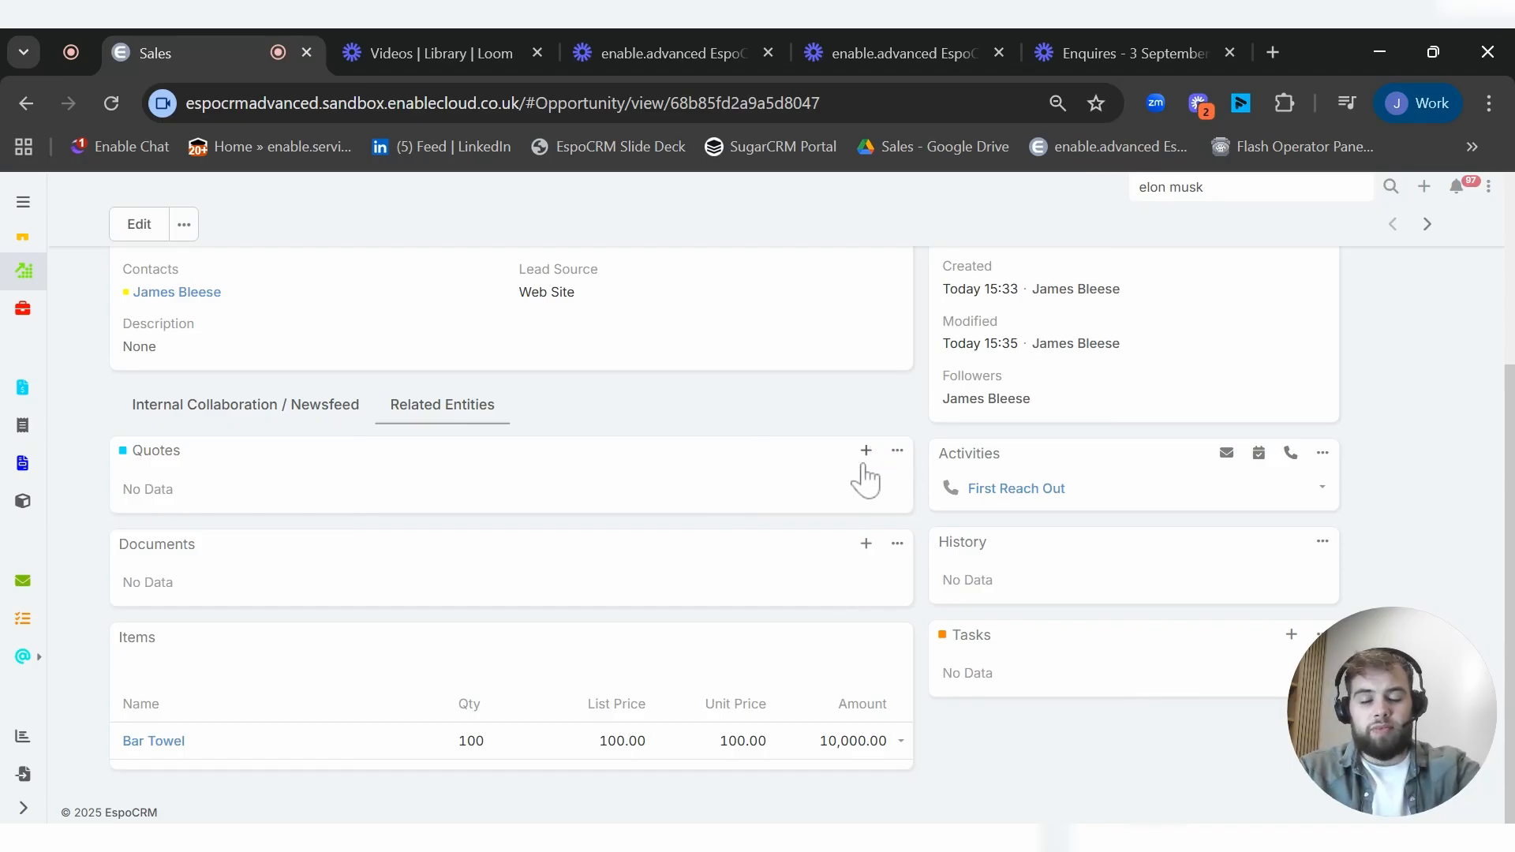
mouse_move(807, 500)
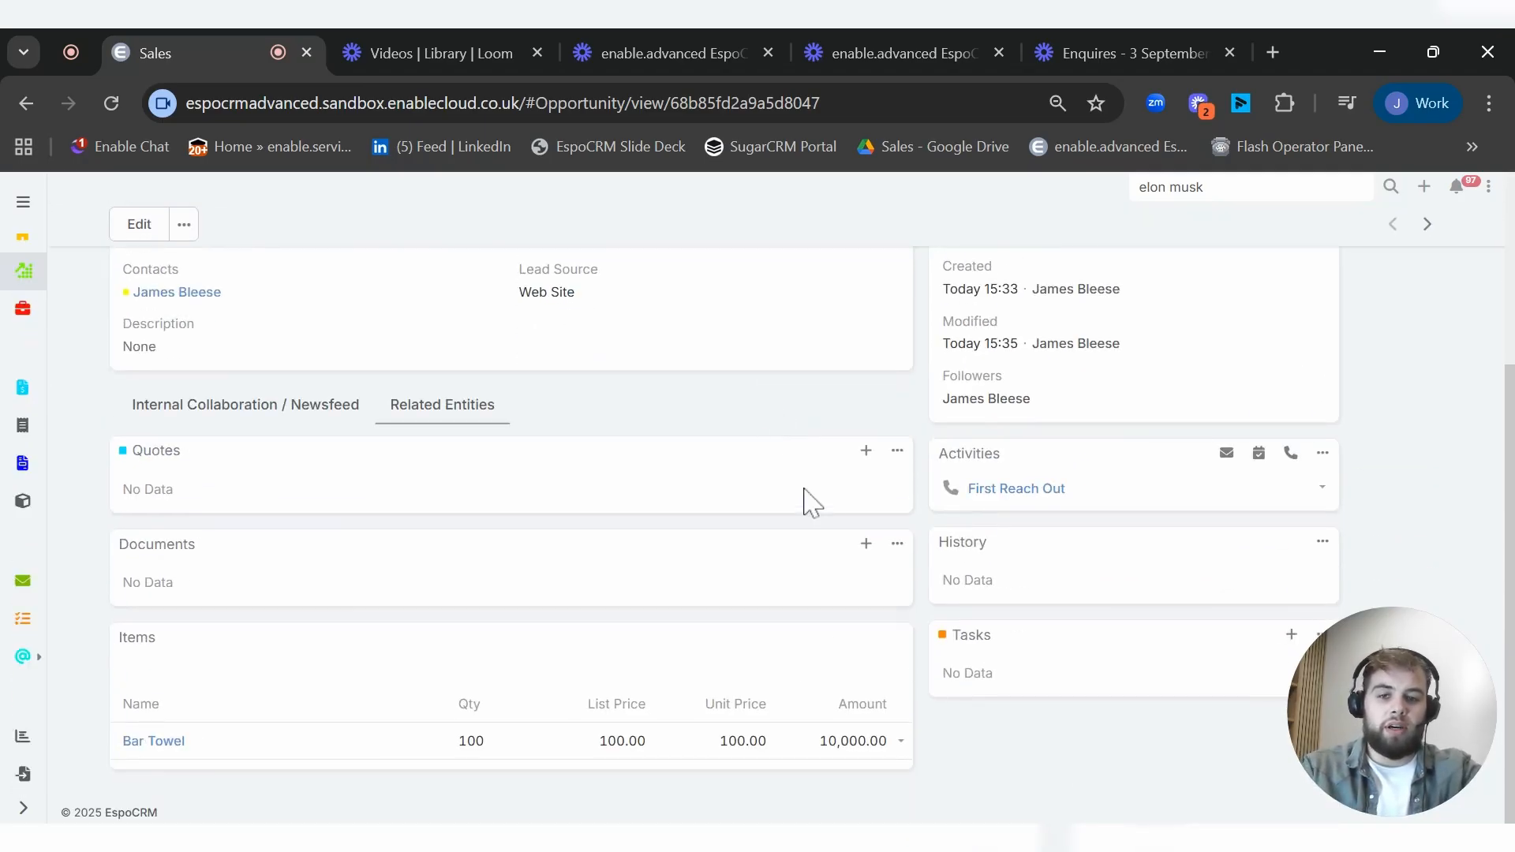
left_click(865, 449)
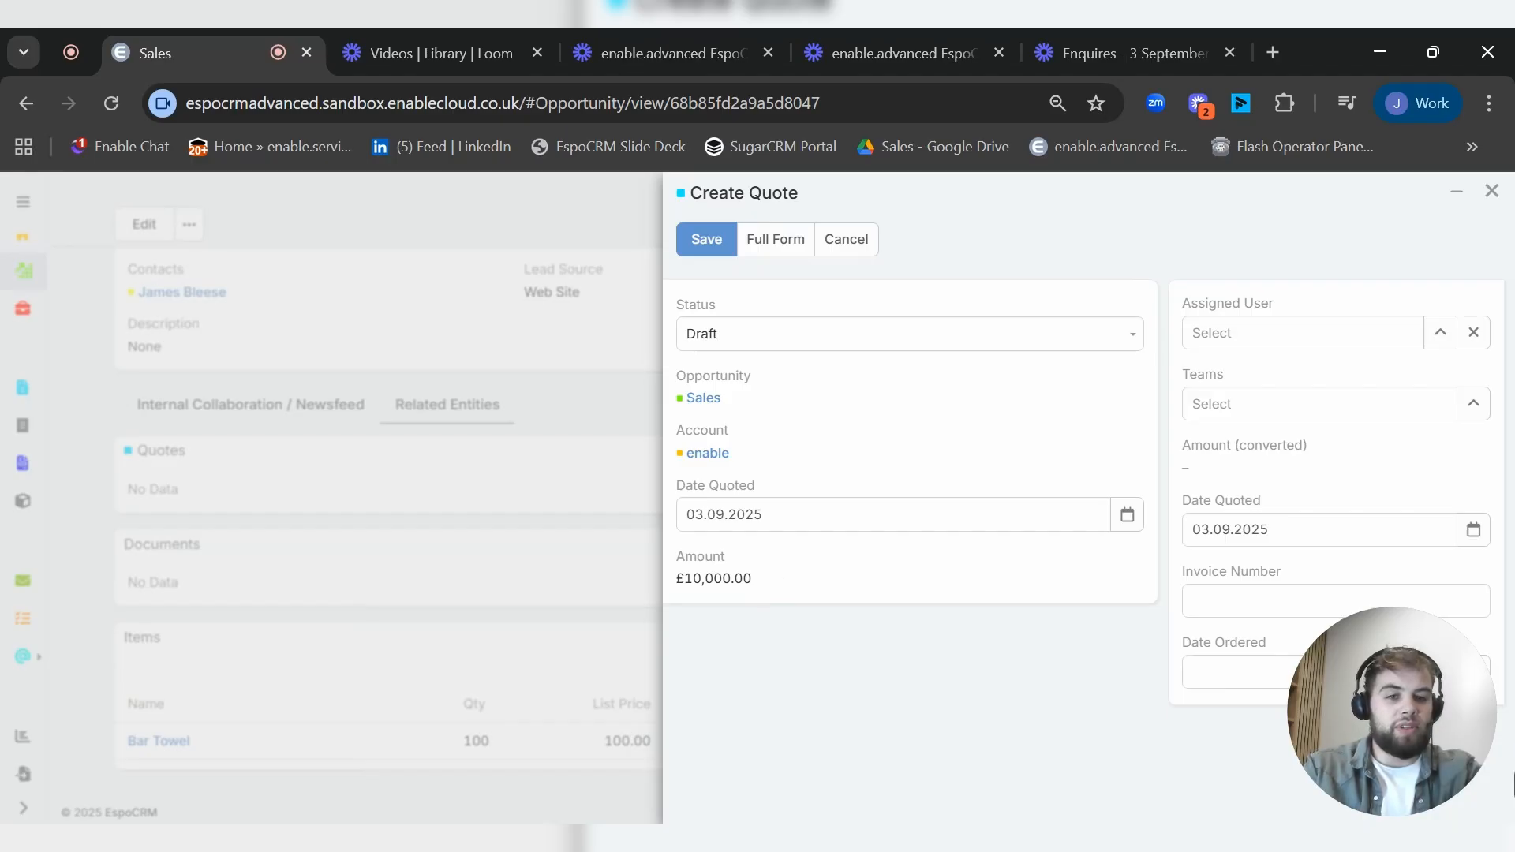
left_click(1301, 332)
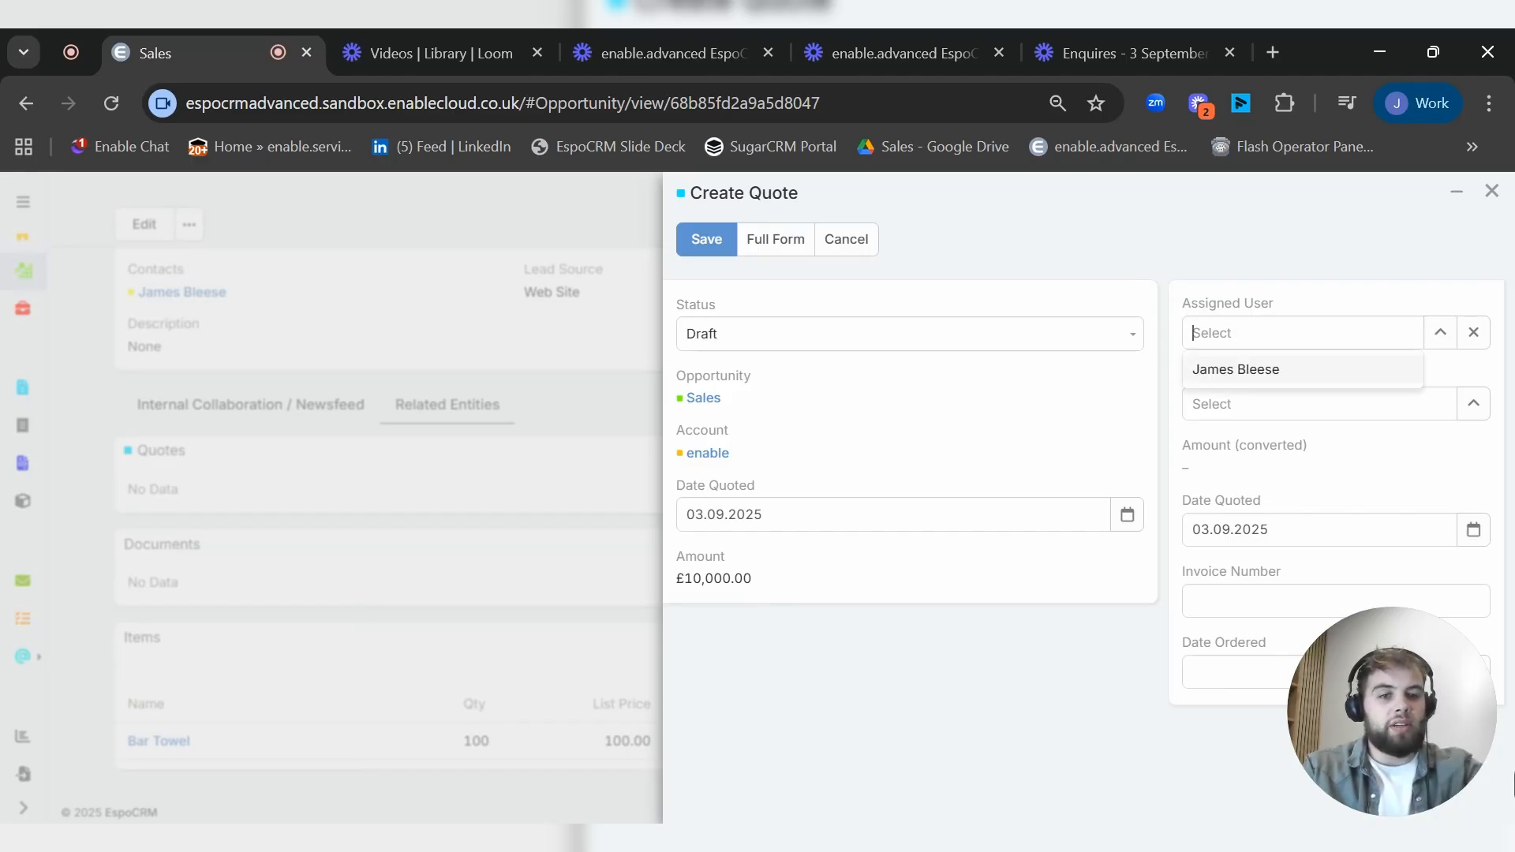
left_click(1235, 369)
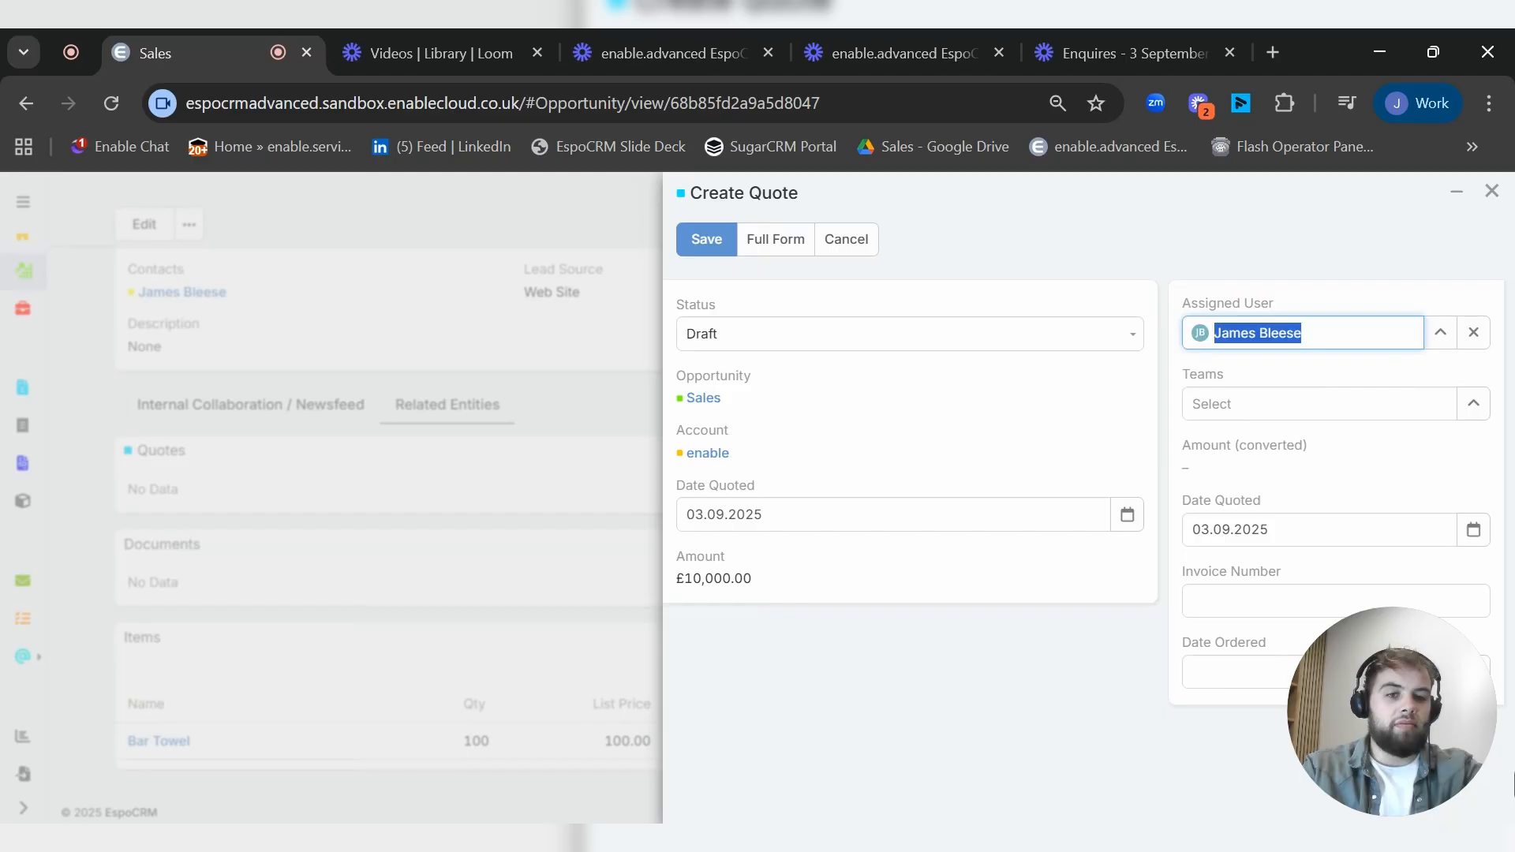
left_click(706, 238)
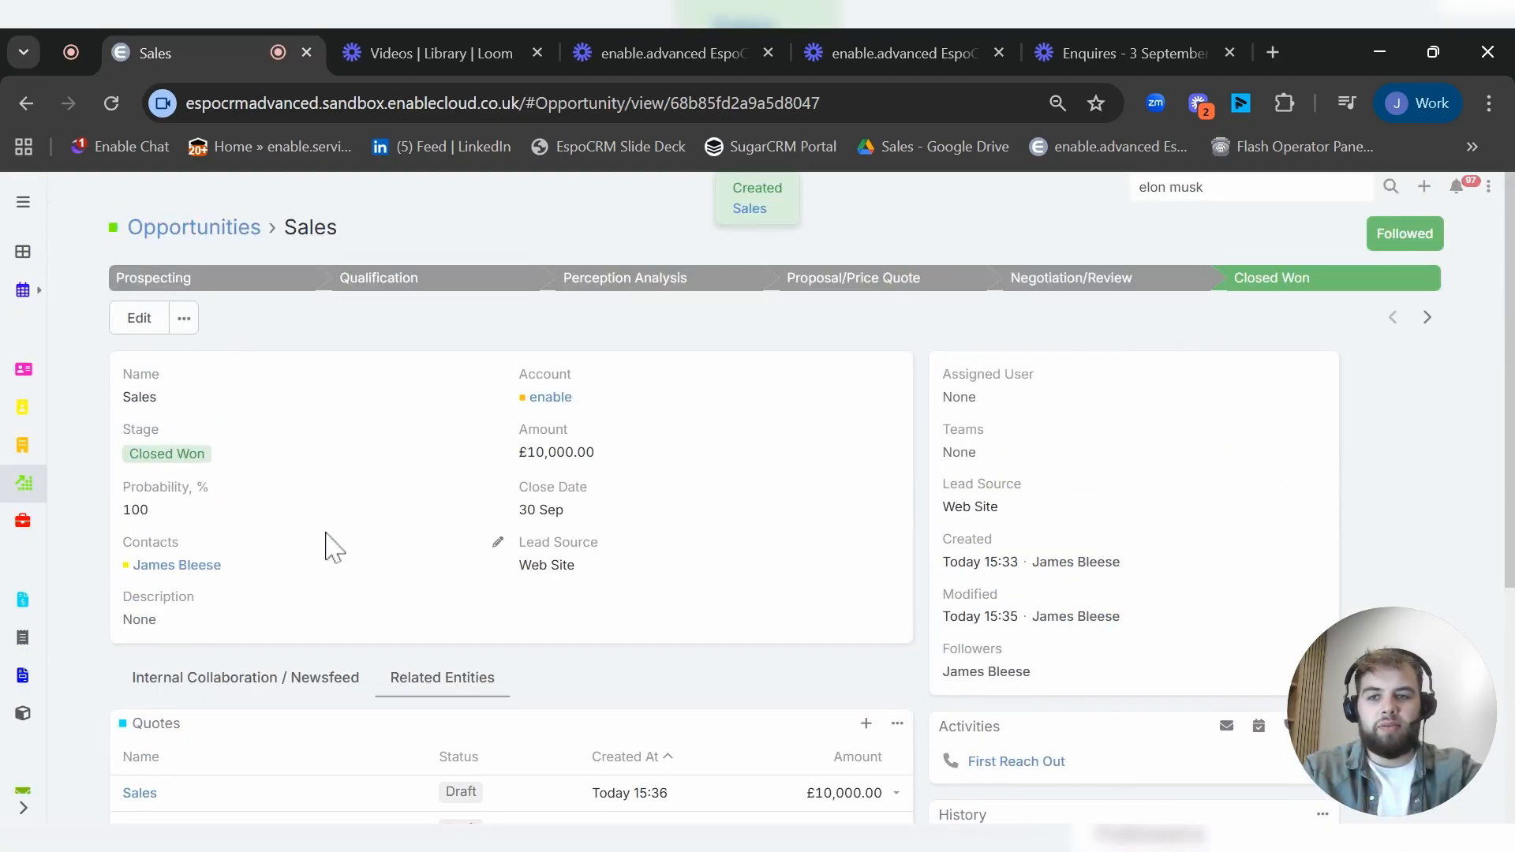
Step: Open the newly saved Sales quote Q-00011 from the Quotes list
scroll("down", 3)
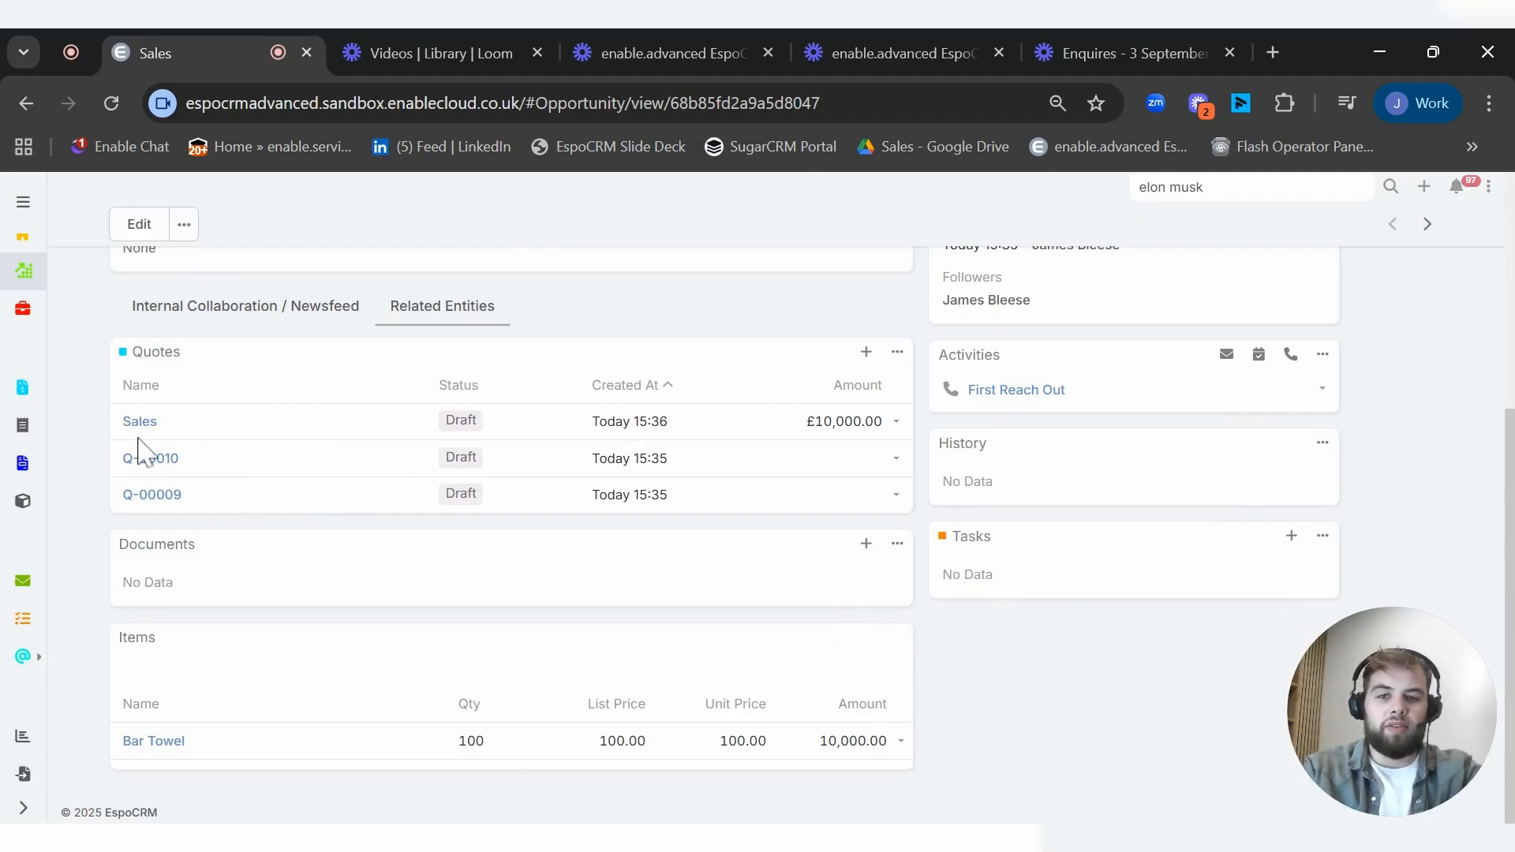
left_click(138, 420)
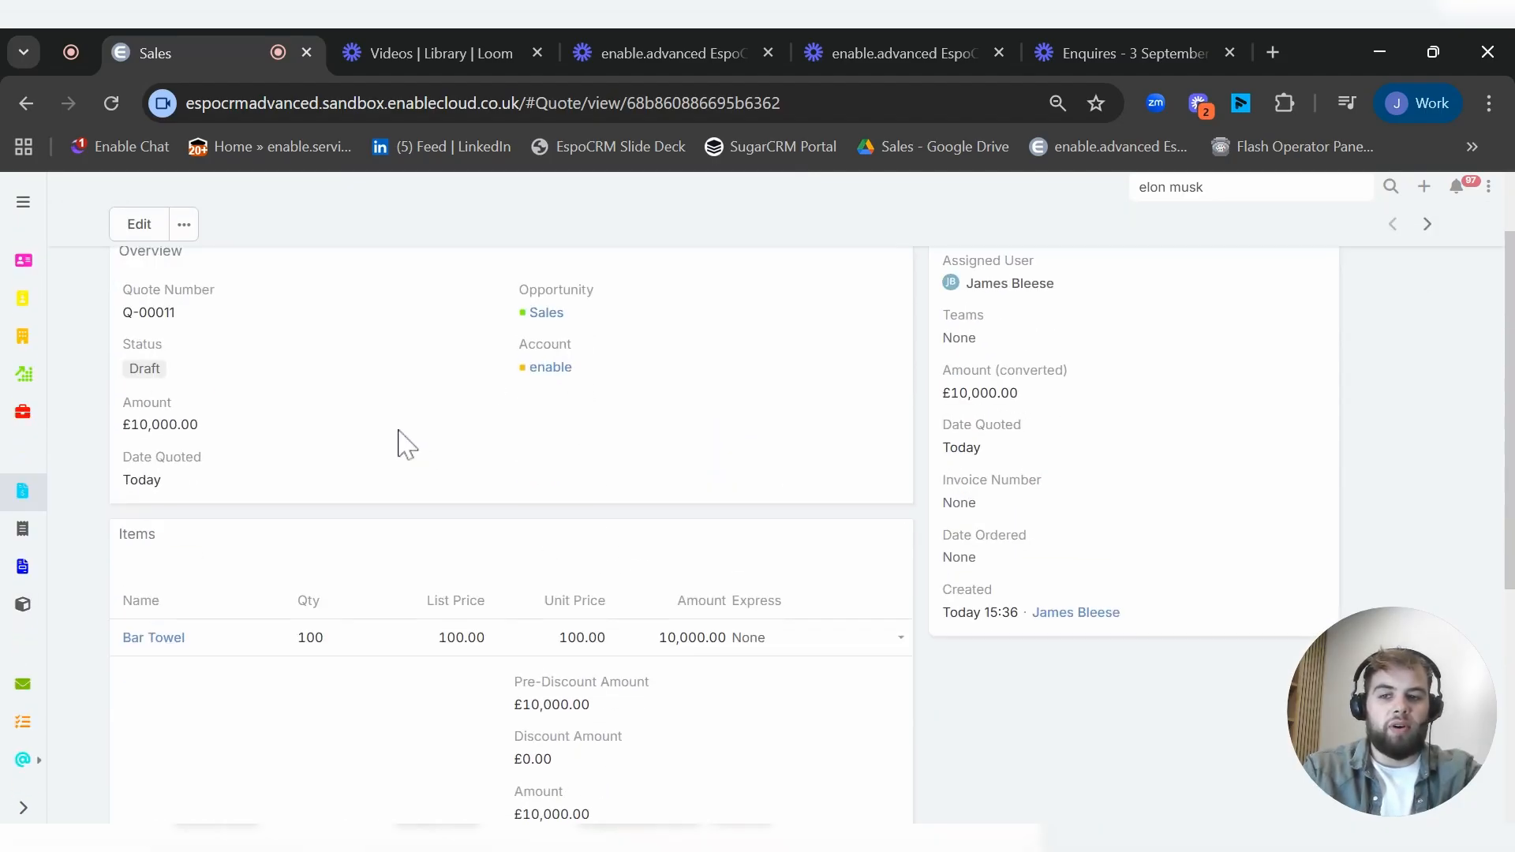
scroll("down", 3)
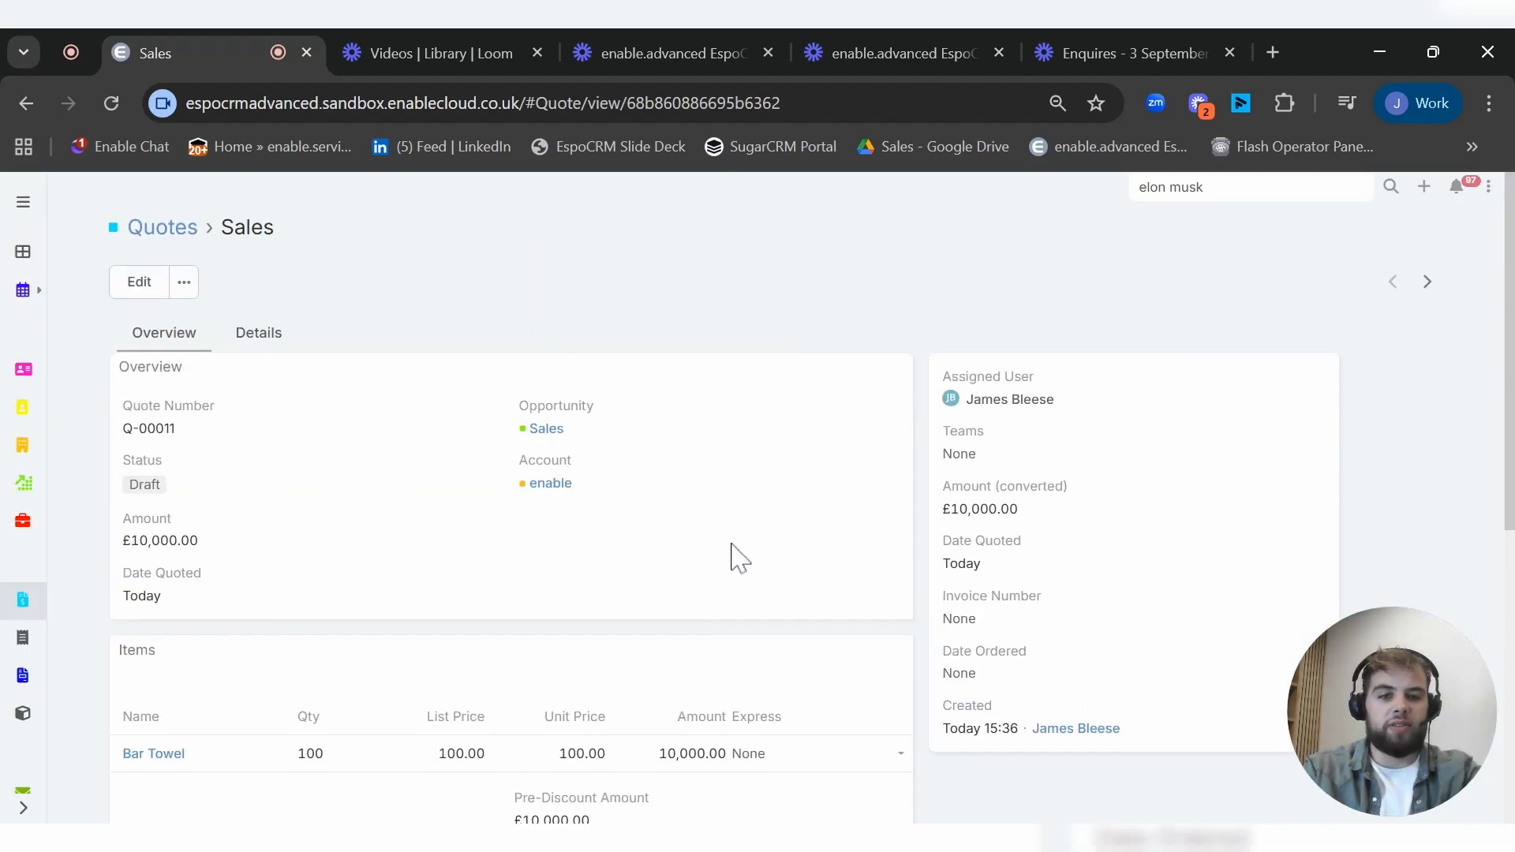
mouse_move(543, 430)
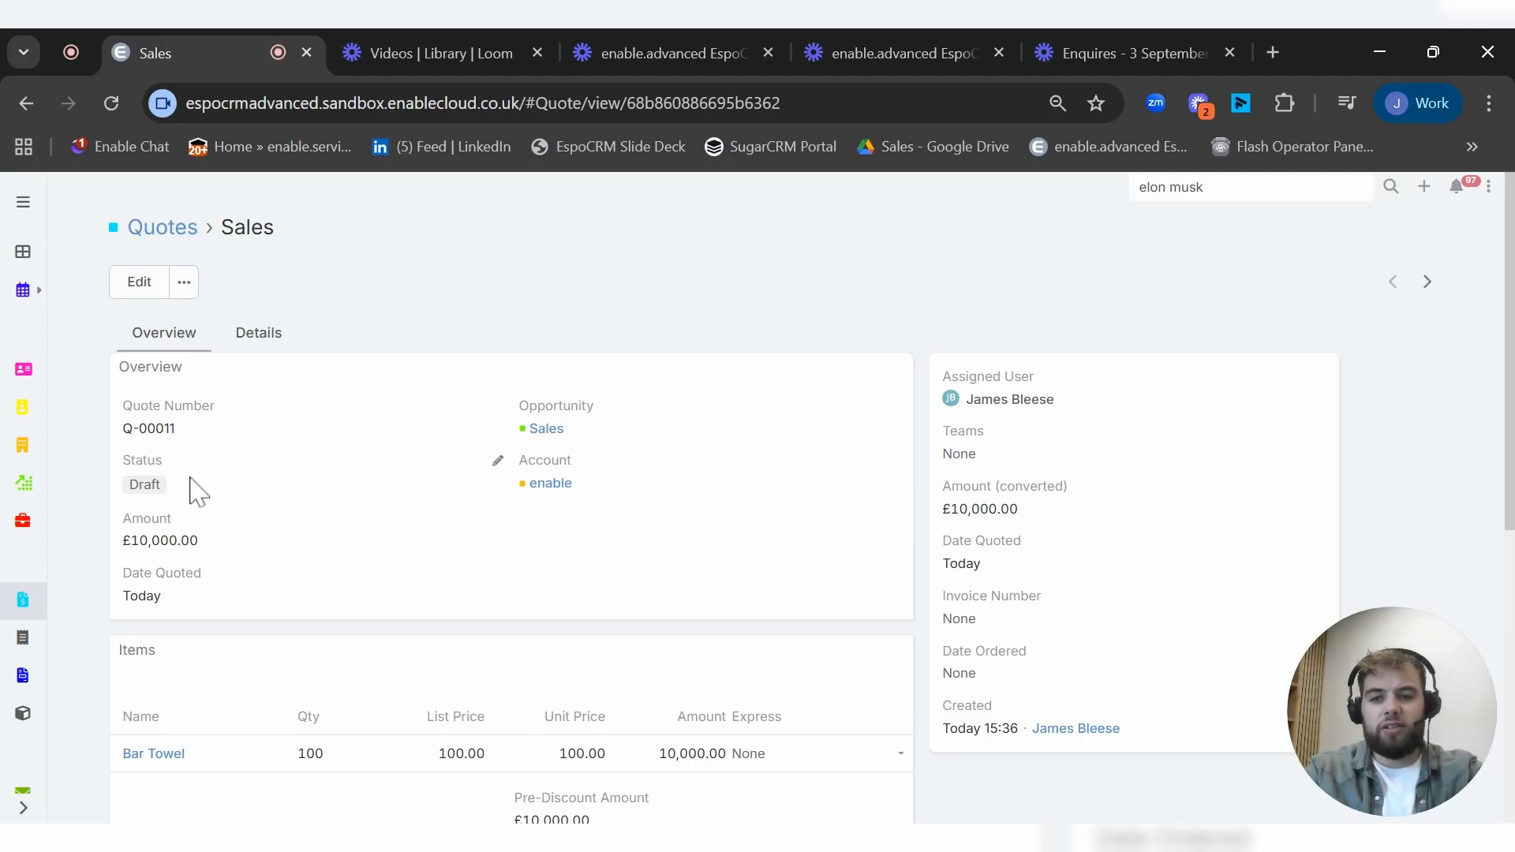
Step: Set the quote status to Presented inline, then leave for Home without saving
left_click(144, 483)
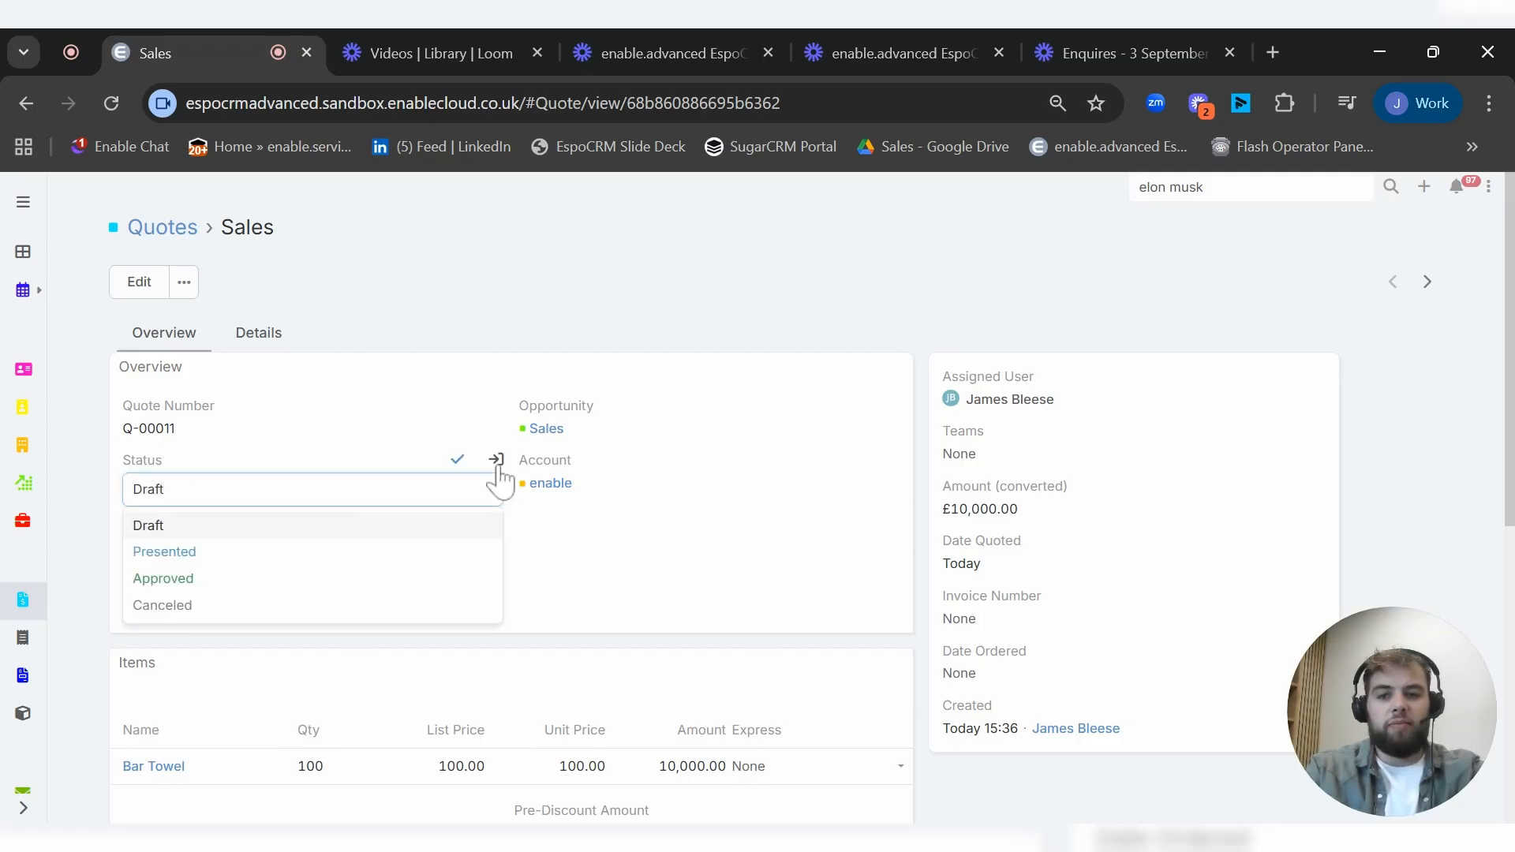
left_click(164, 550)
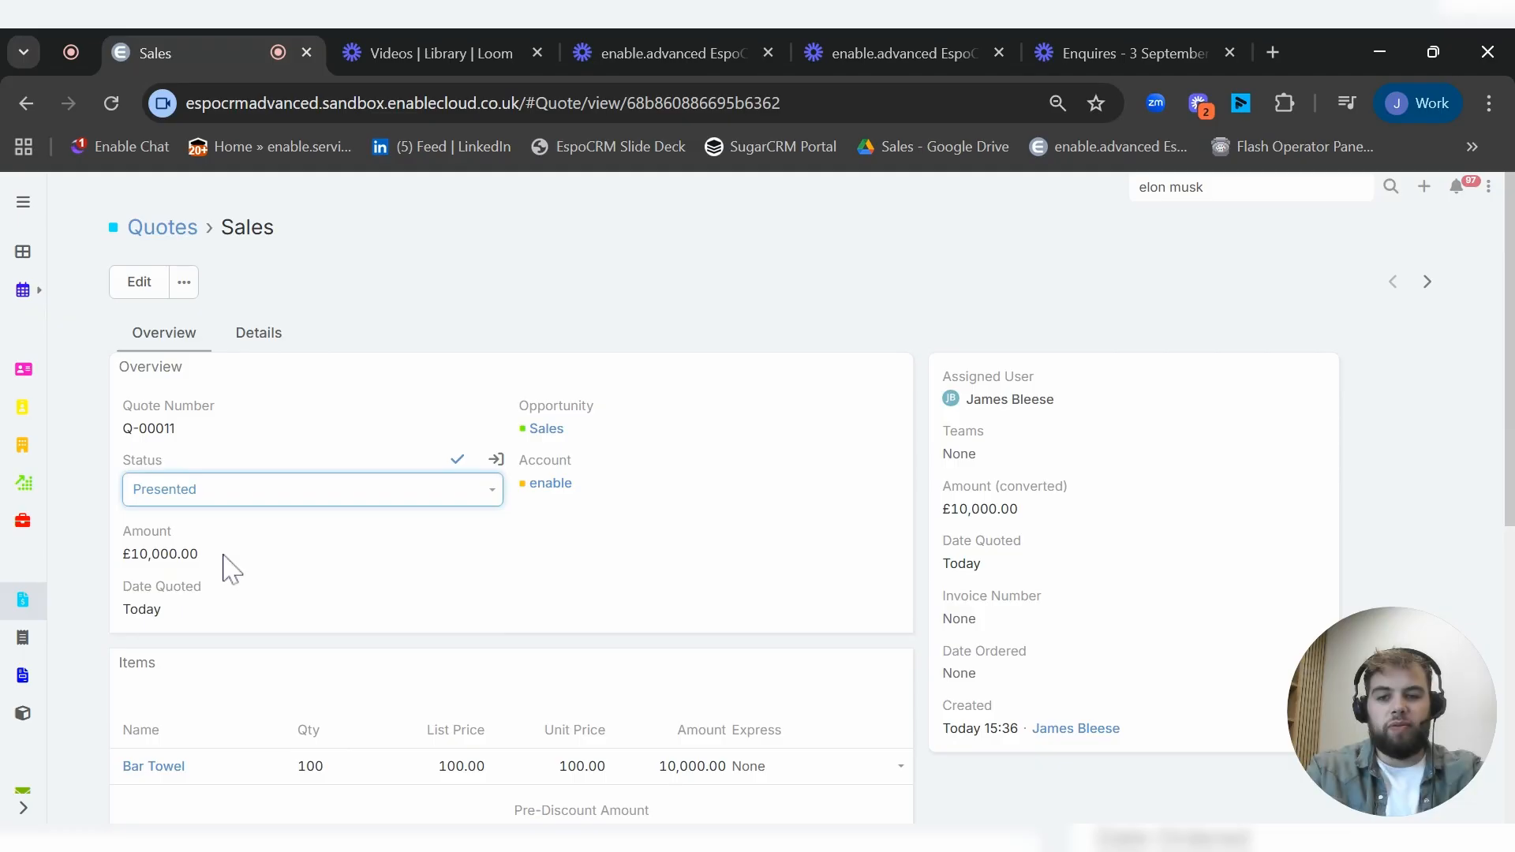
mouse_move(138, 281)
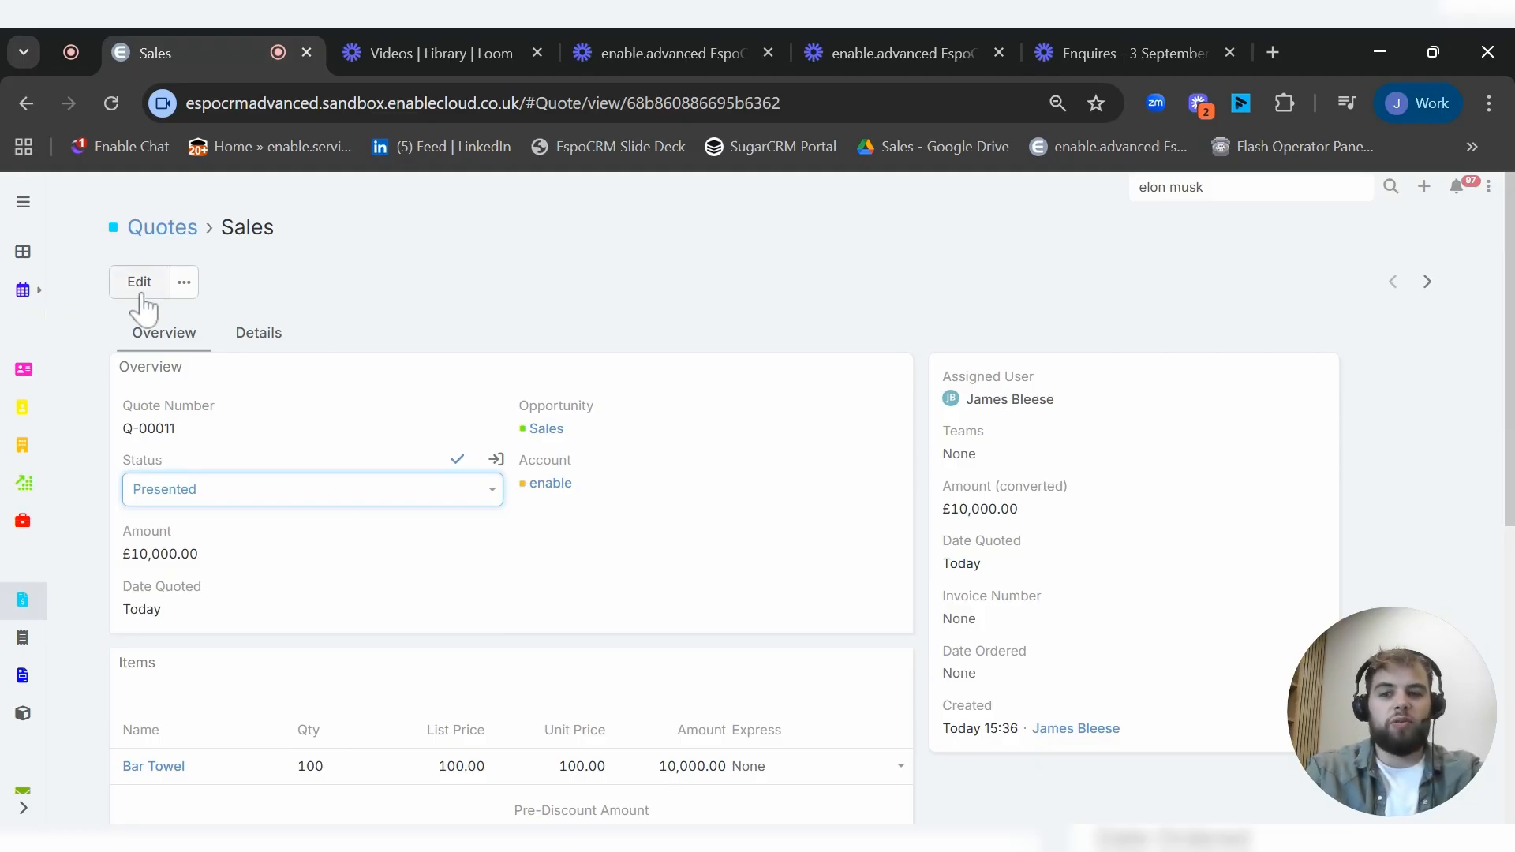
left_click(22, 253)
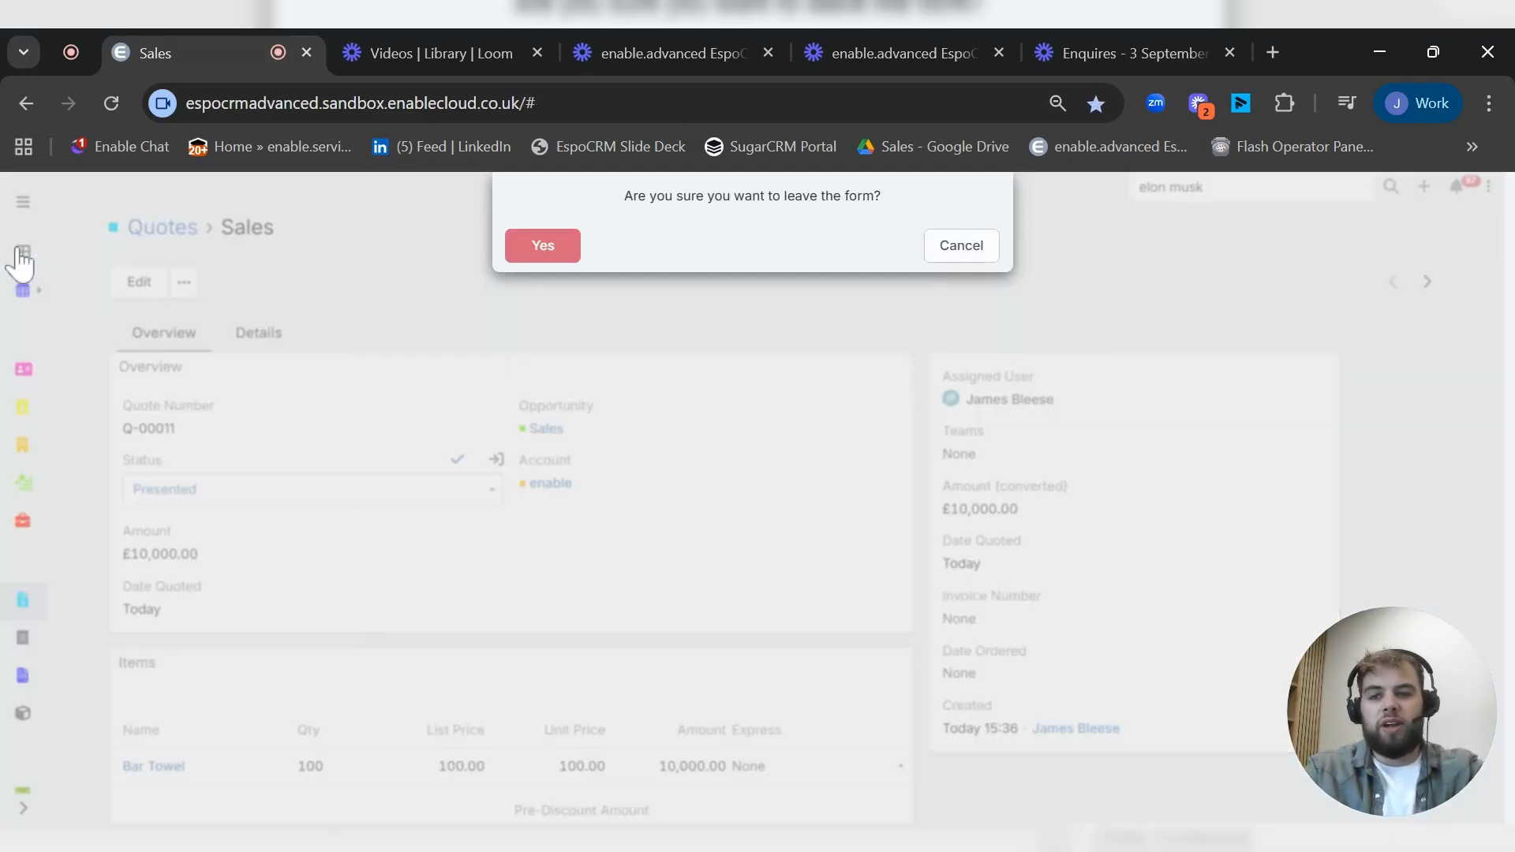
left_click(541, 245)
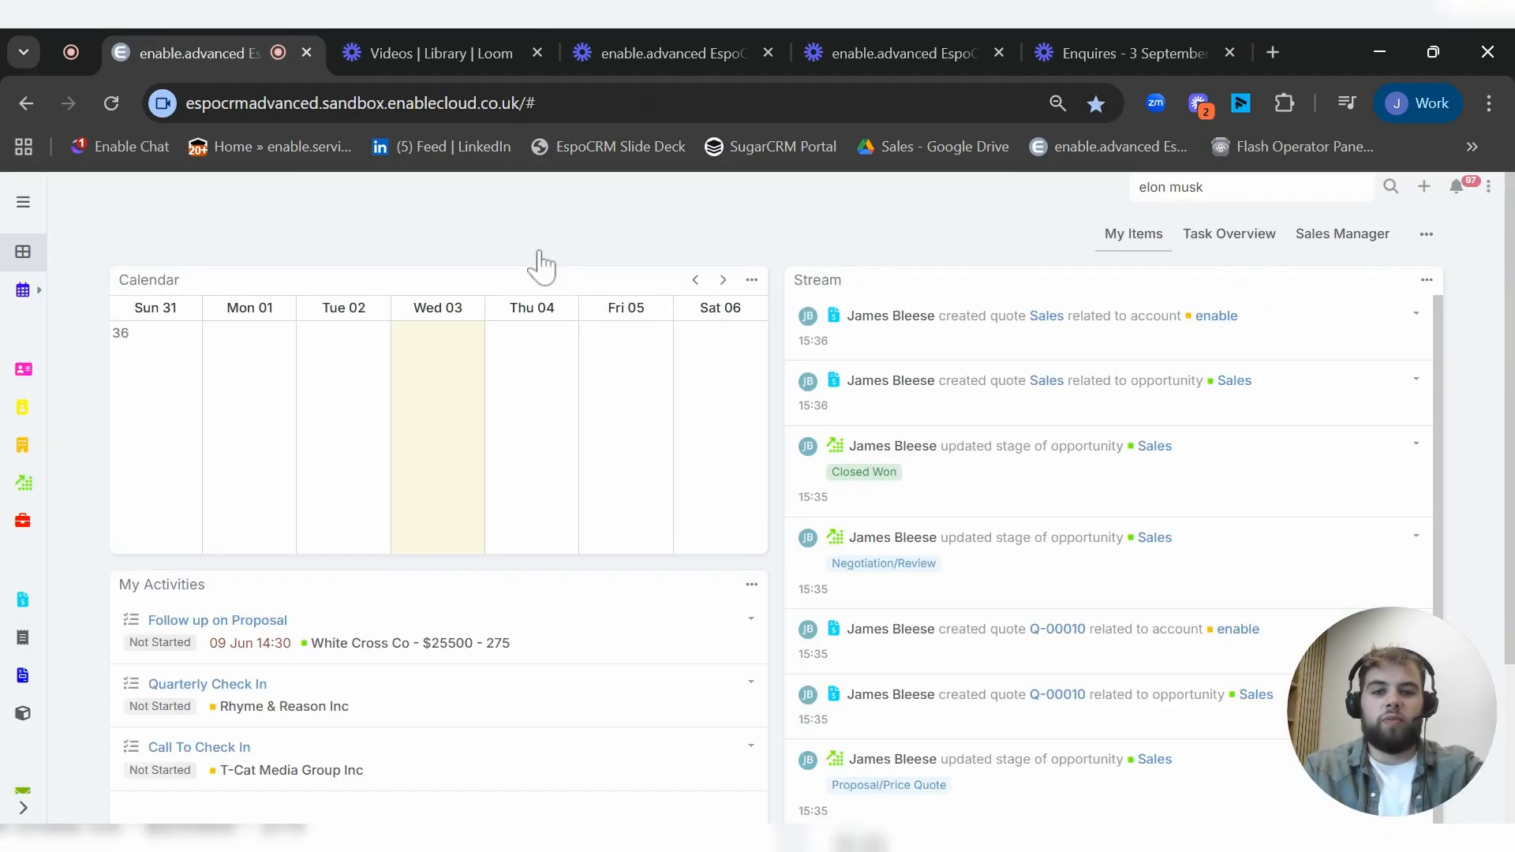
mouse_move(160, 526)
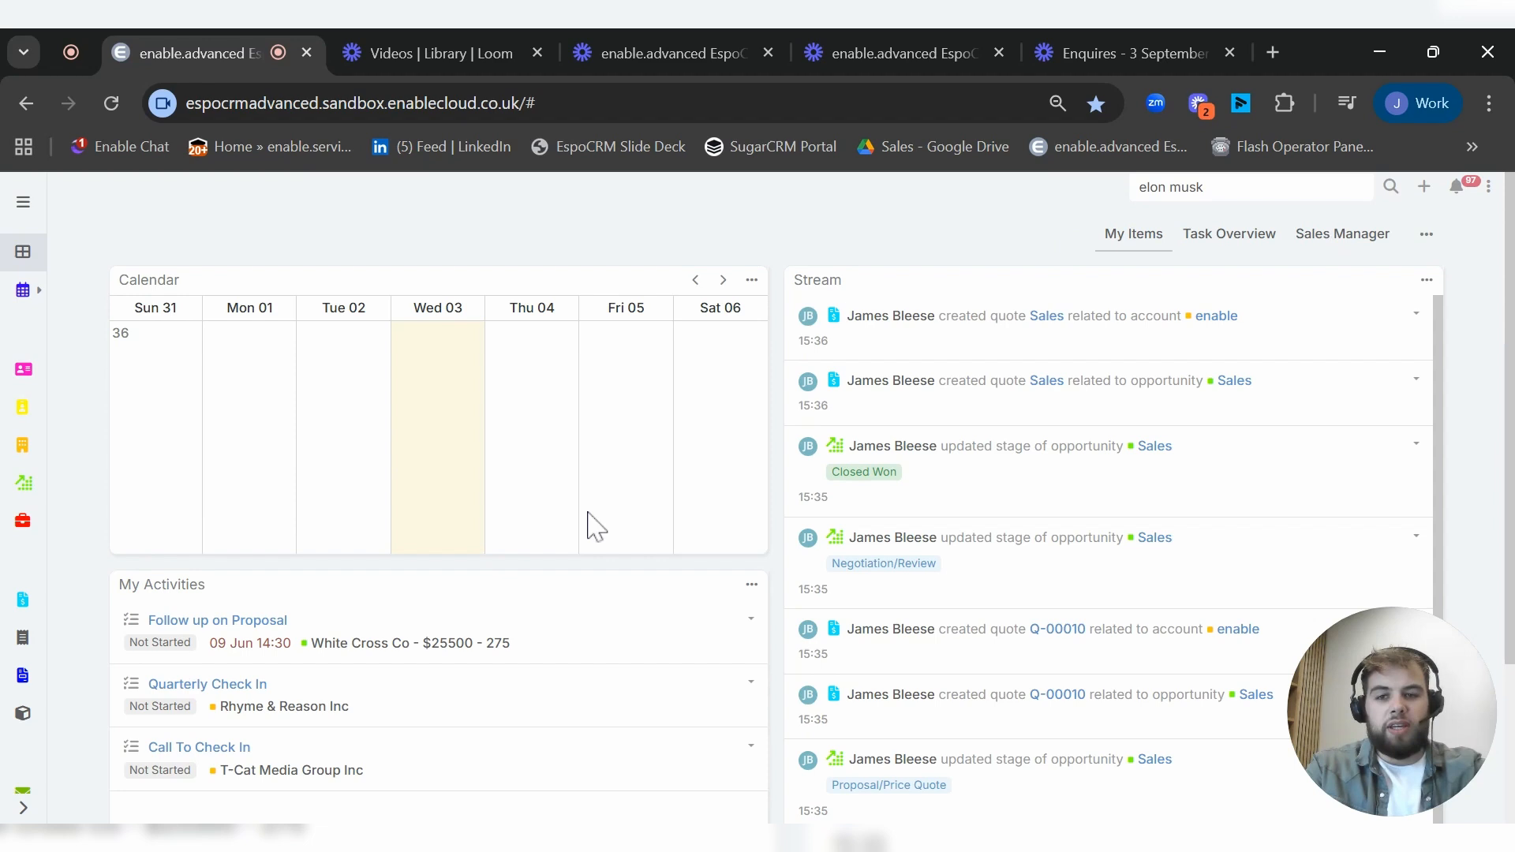
left_click(1341, 232)
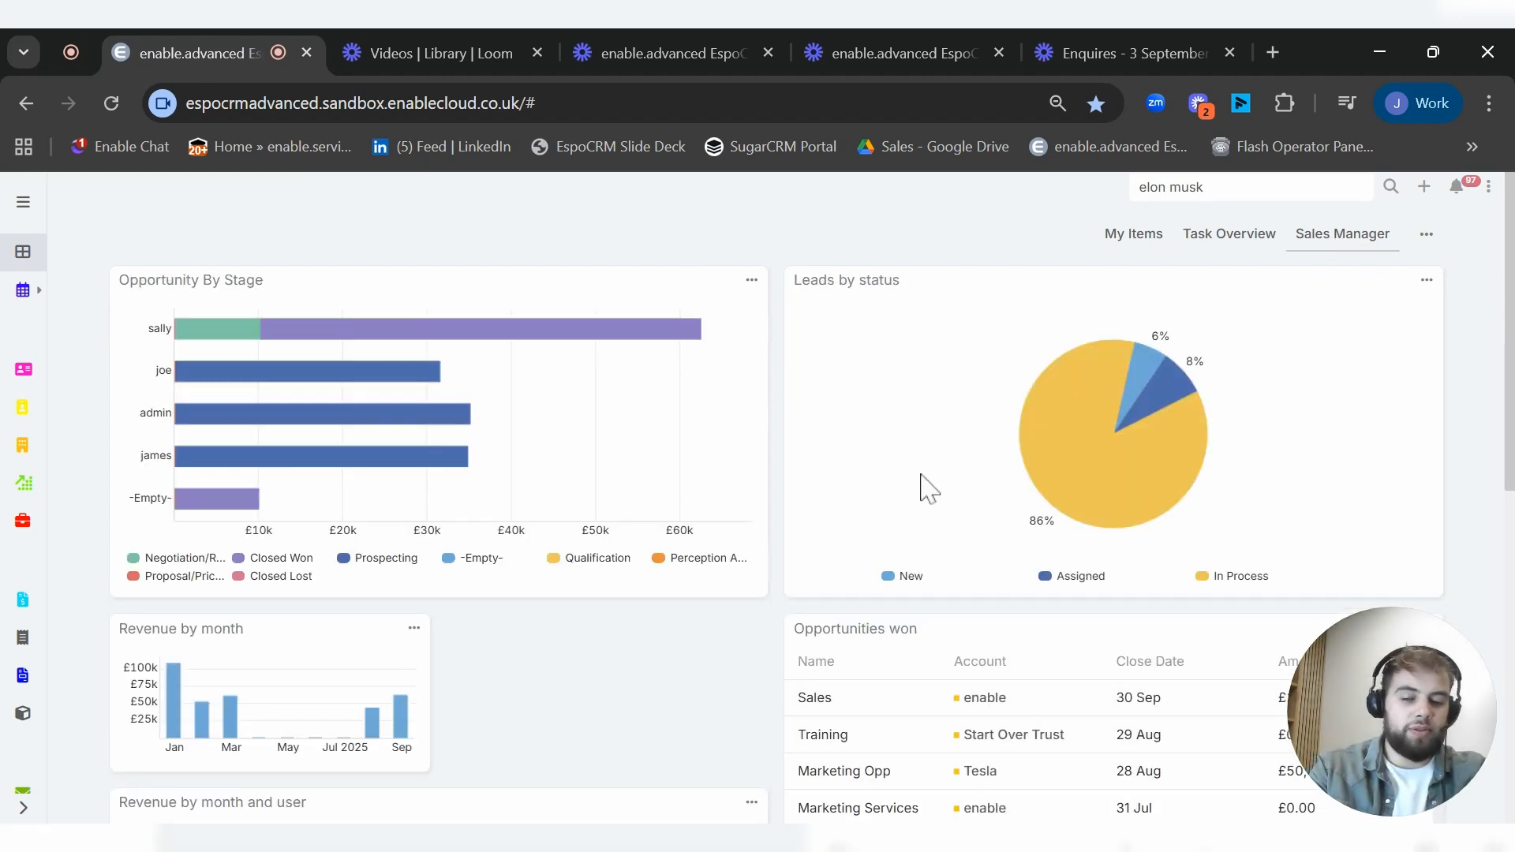
mouse_move(860, 449)
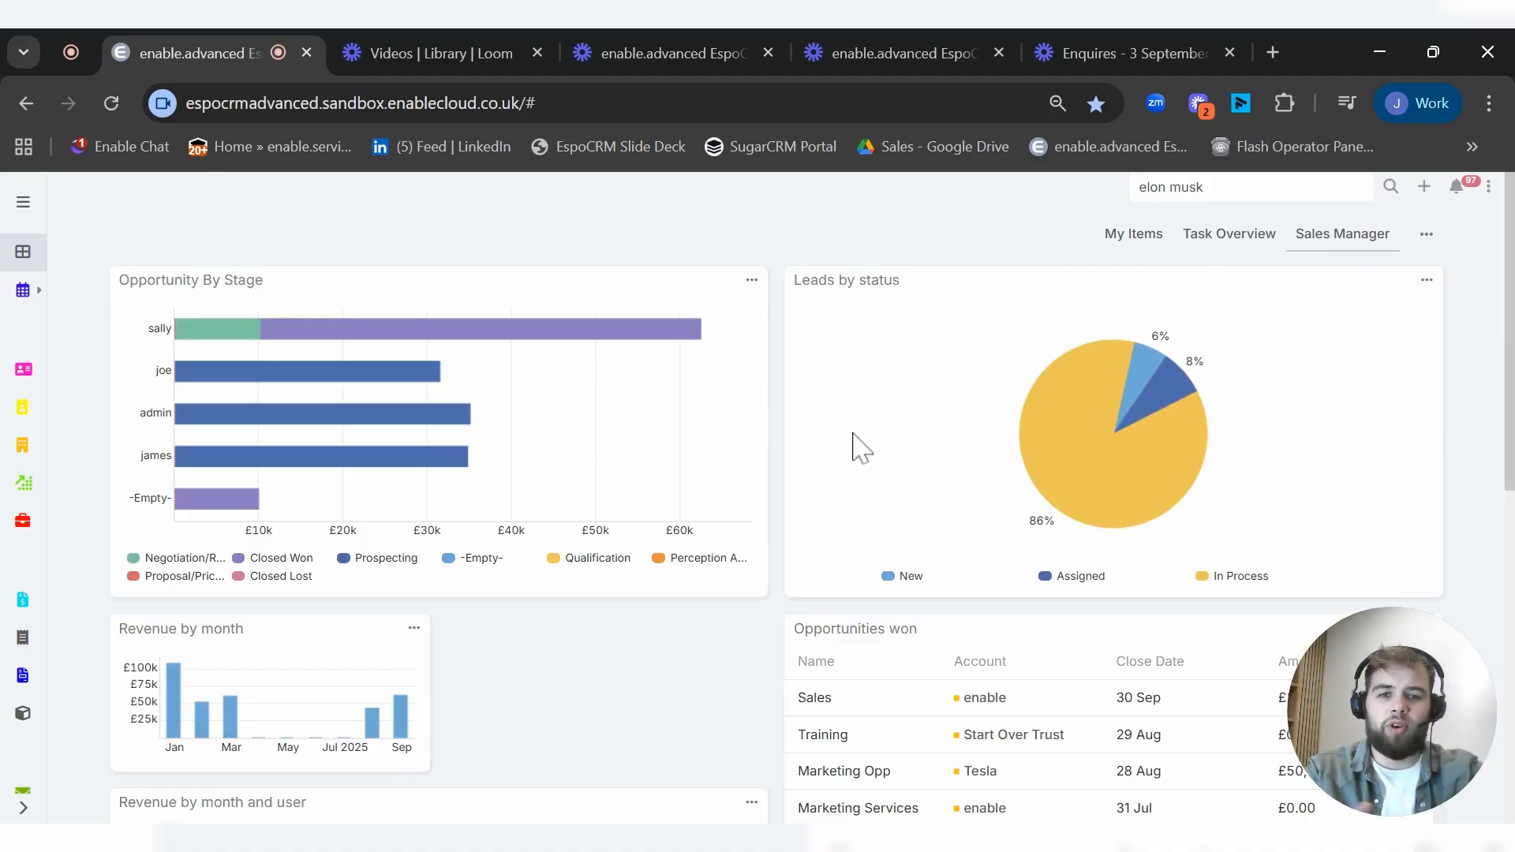
mouse_move(843, 442)
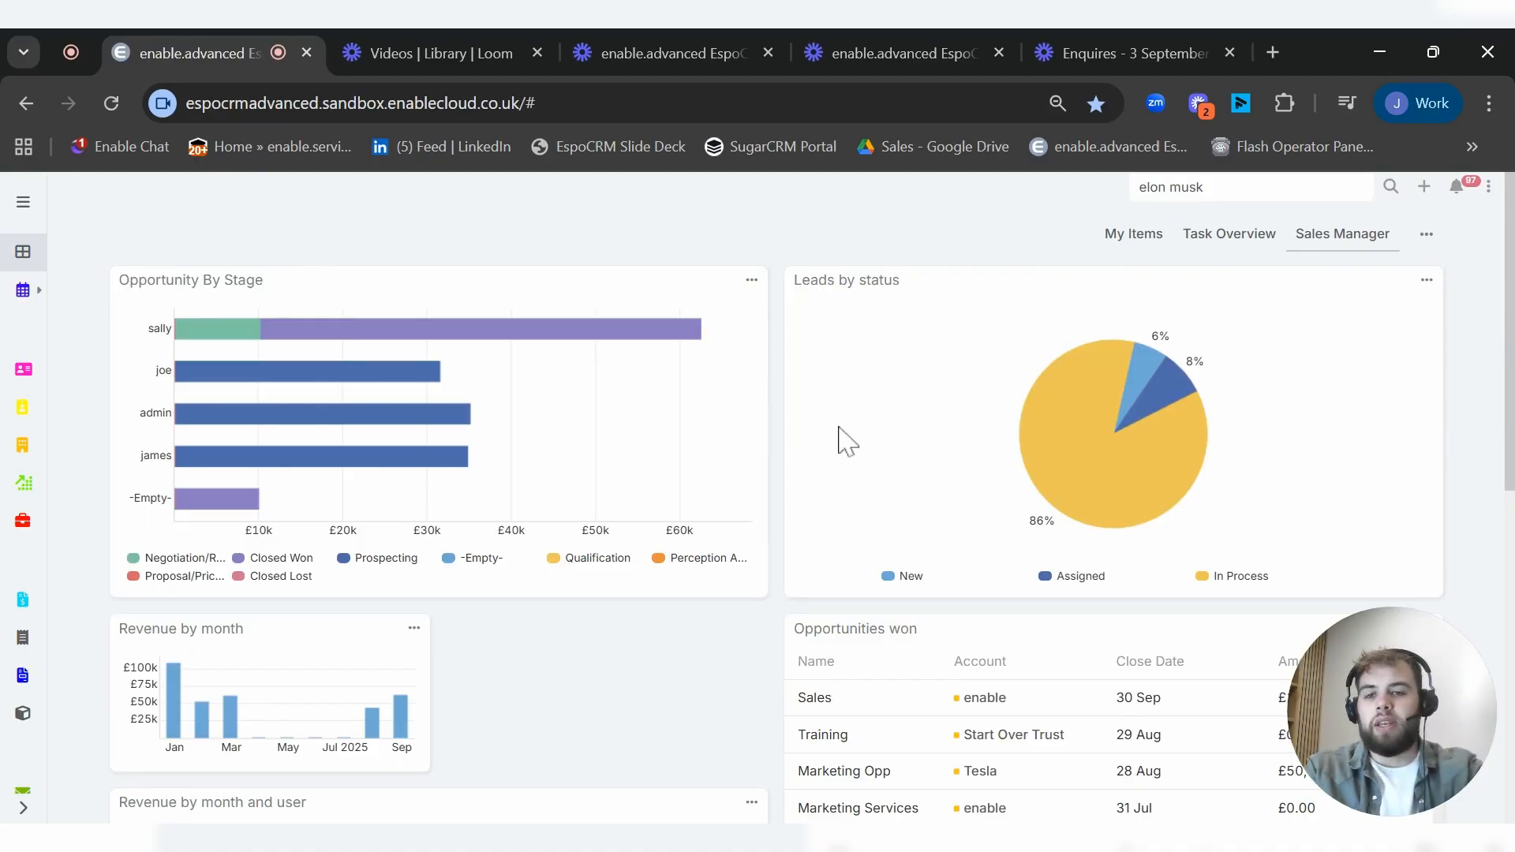
scroll("down", 3)
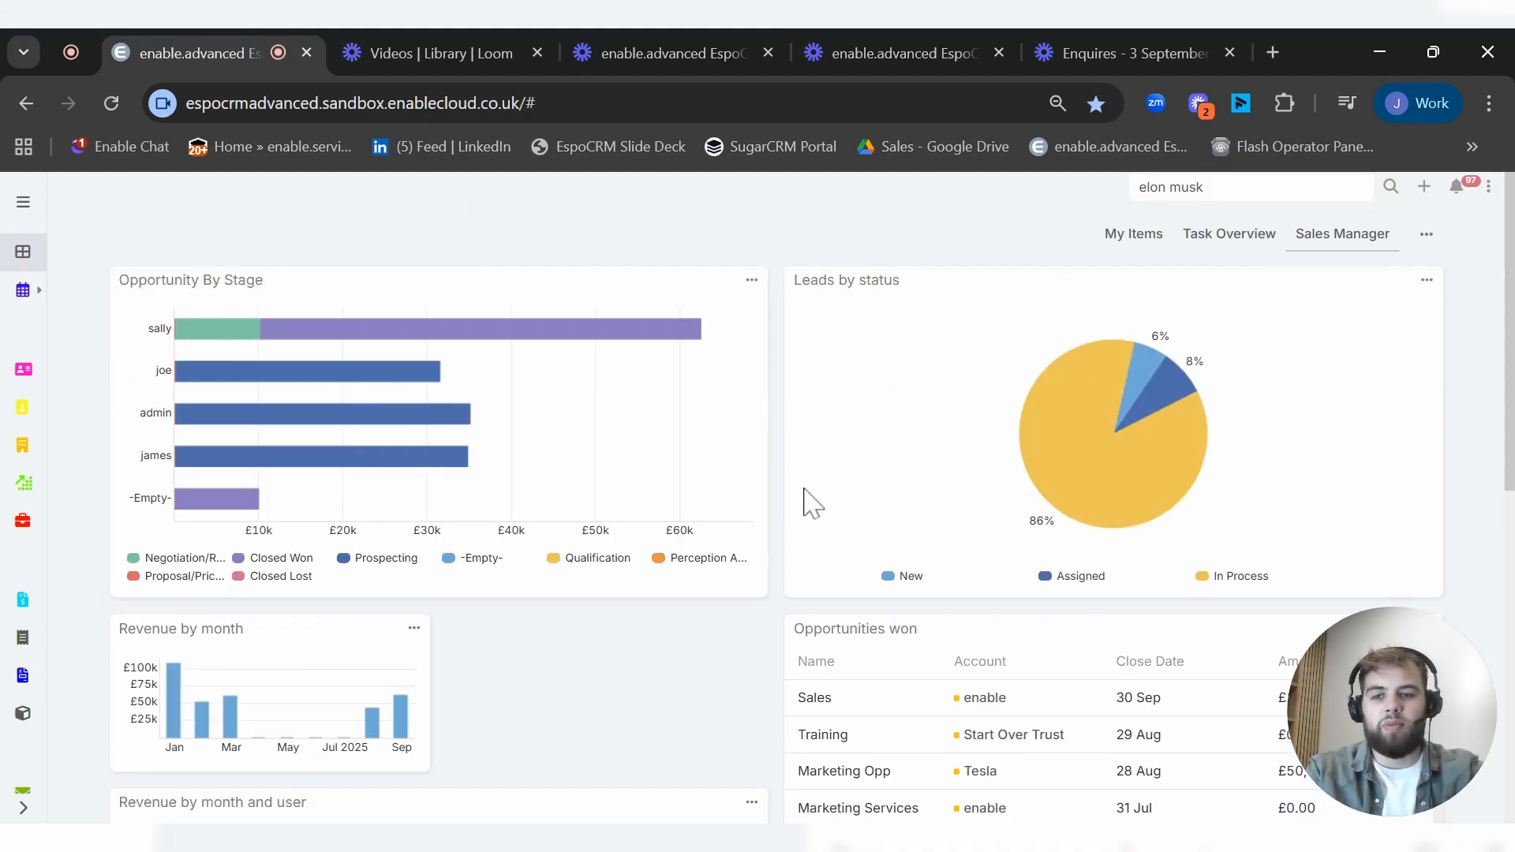
mouse_move(1073, 413)
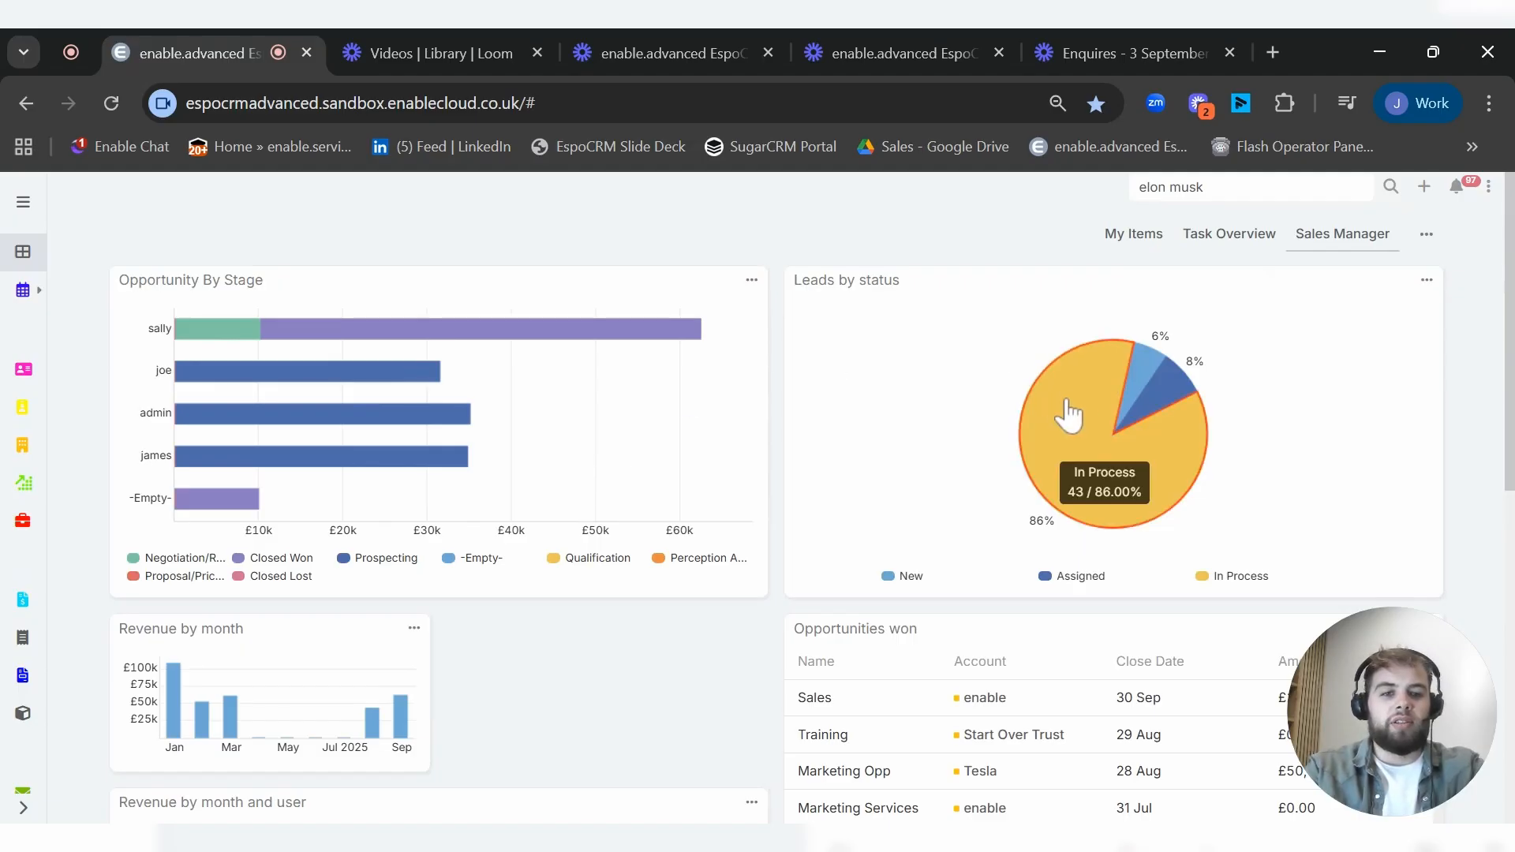
mouse_move(1175, 391)
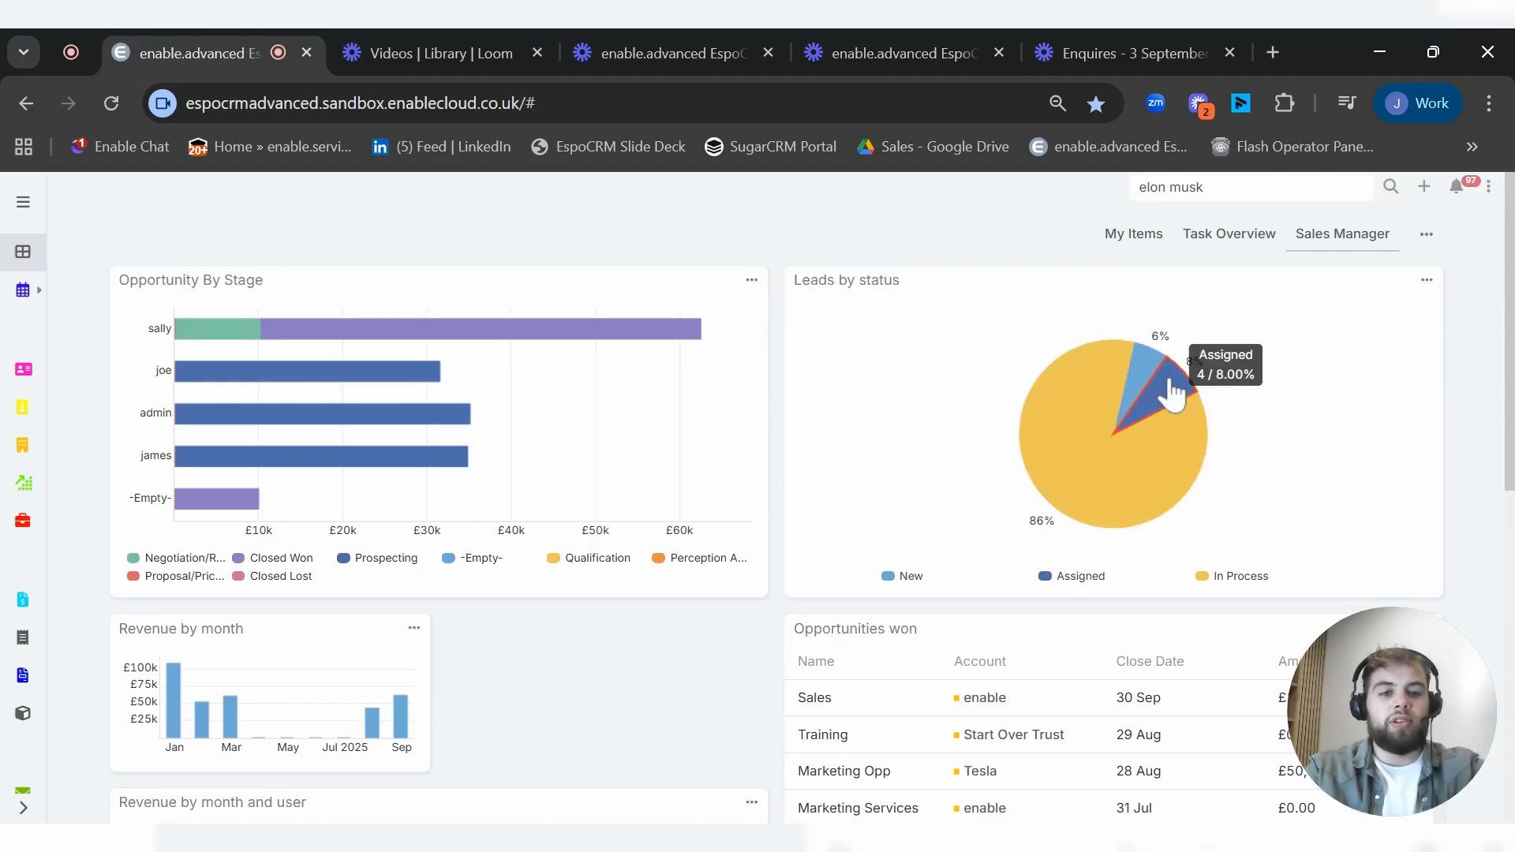
mouse_move(1172, 507)
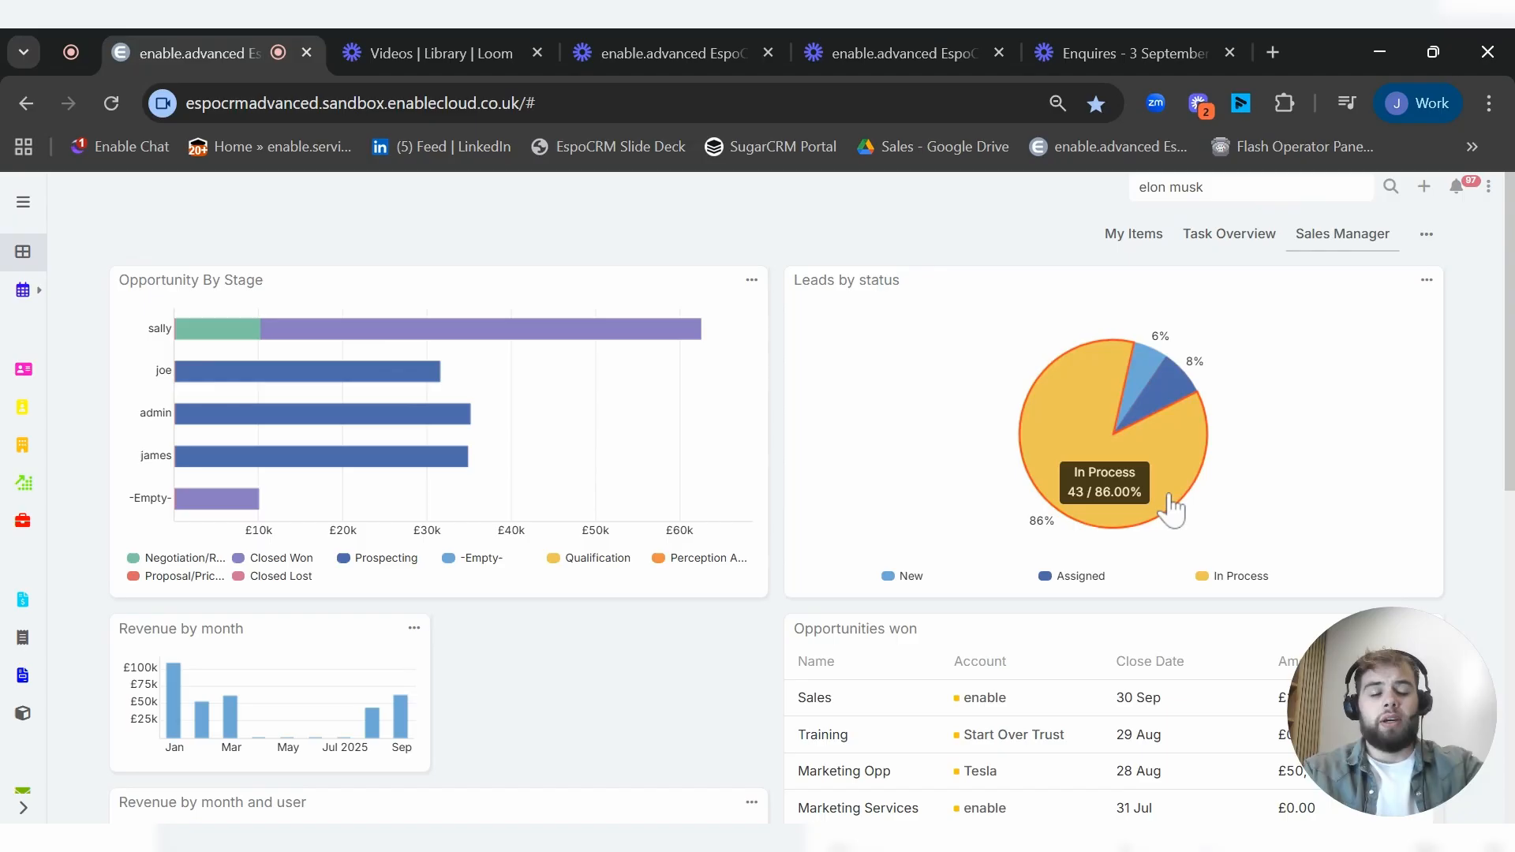
mouse_move(1170, 509)
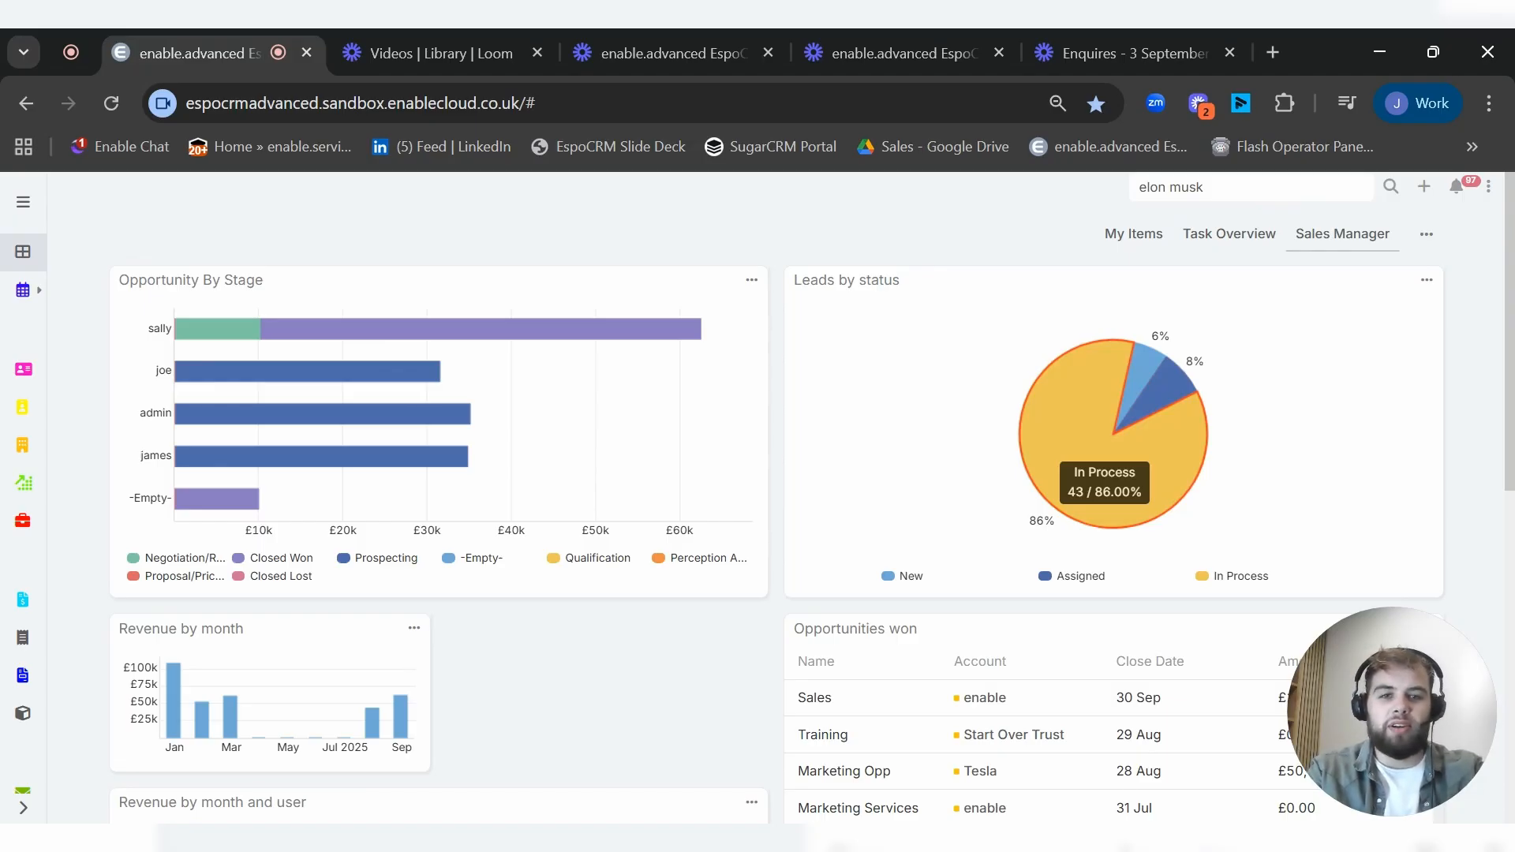
mouse_move(474, 331)
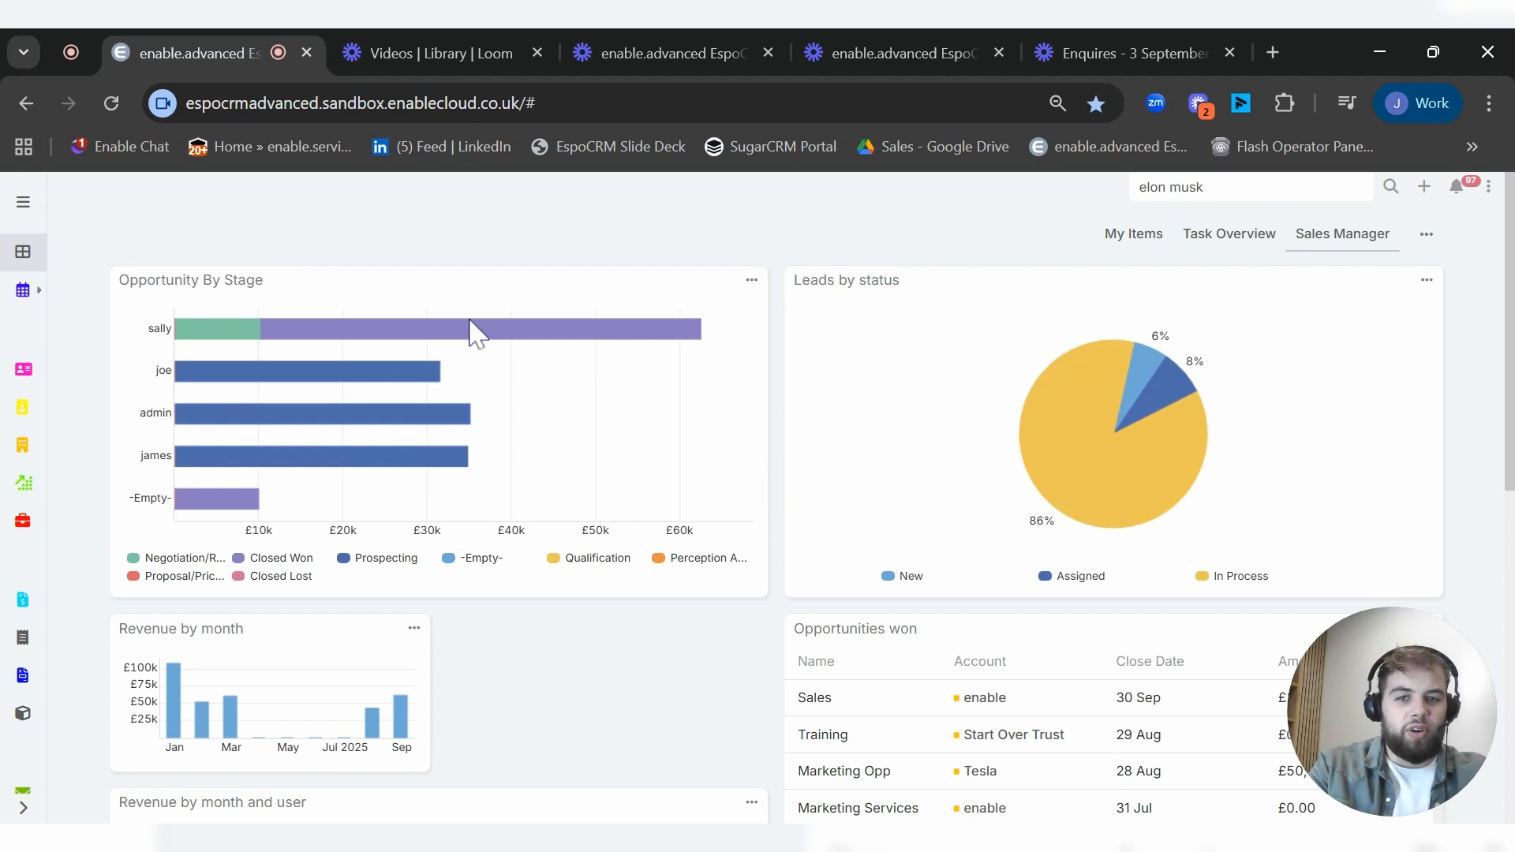
mouse_move(1111, 483)
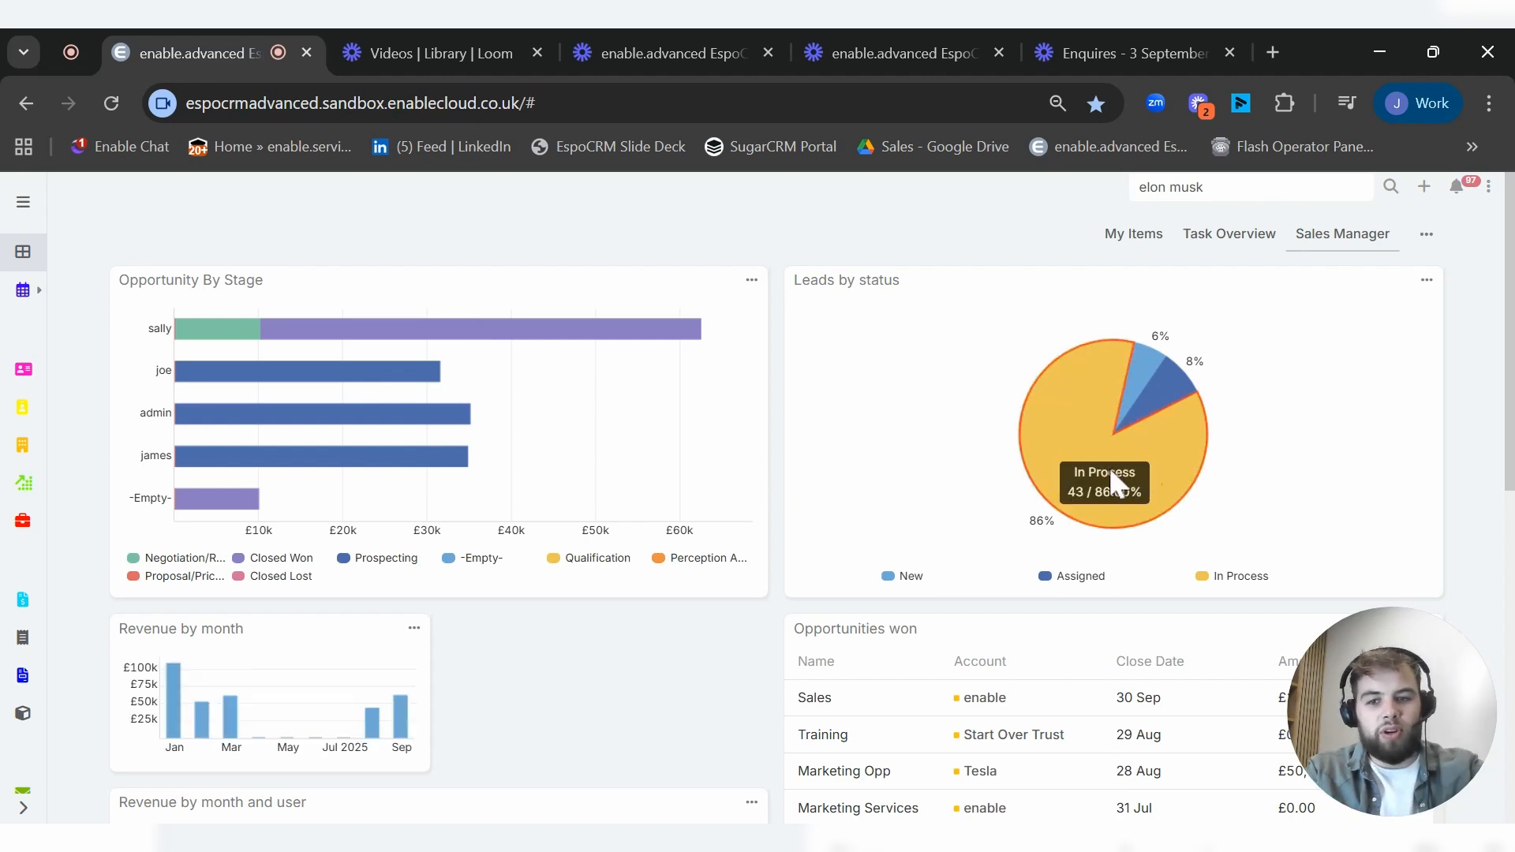
scroll("down", 3)
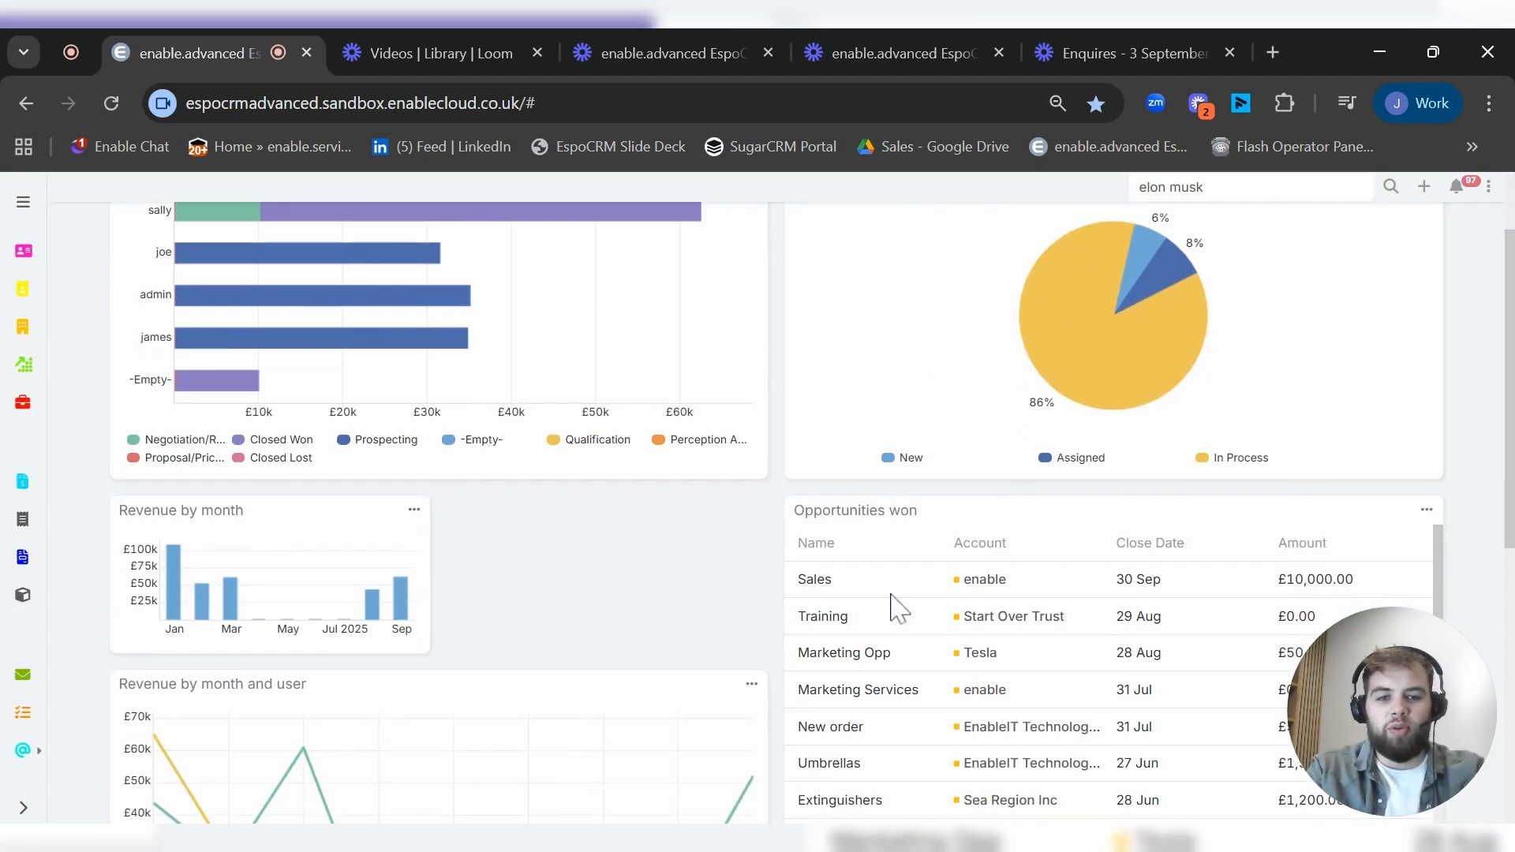
scroll("down", 3)
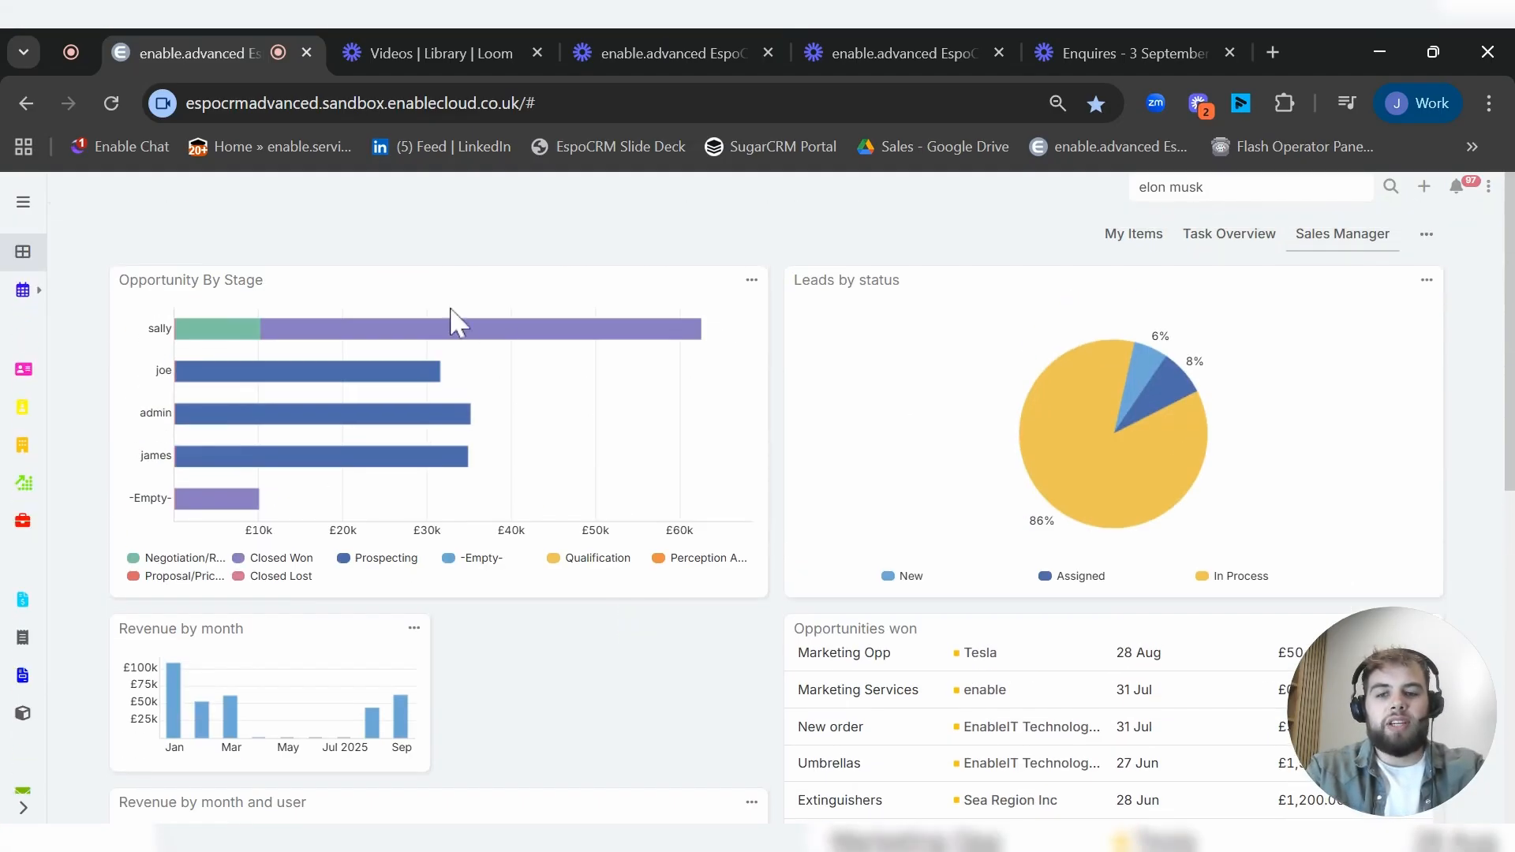
mouse_move(371, 375)
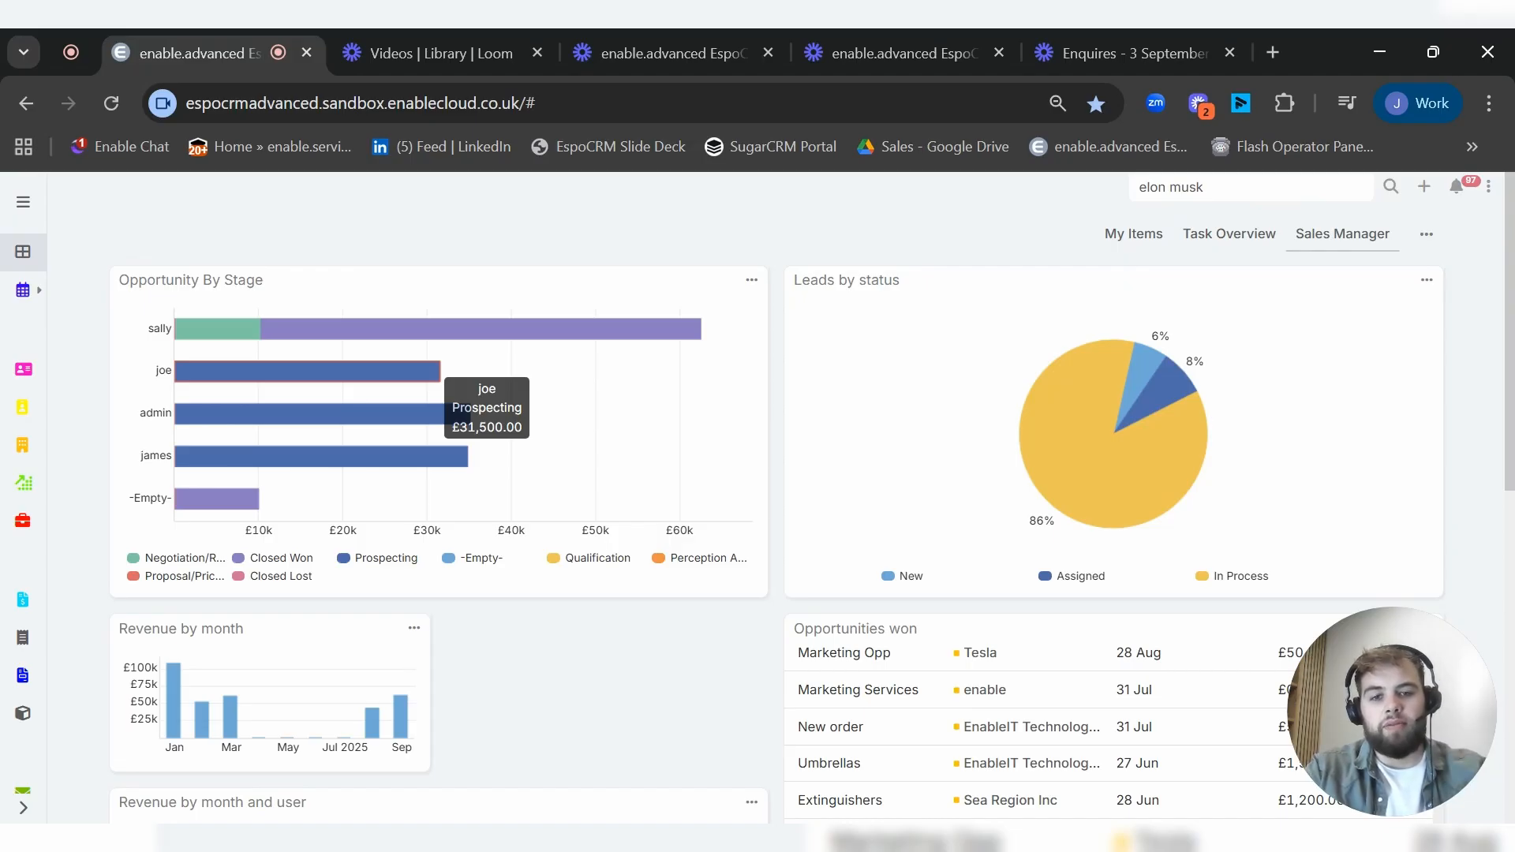
Step: Scroll the dashboard to view the Opportunities by user chart and back
scroll("down", 3)
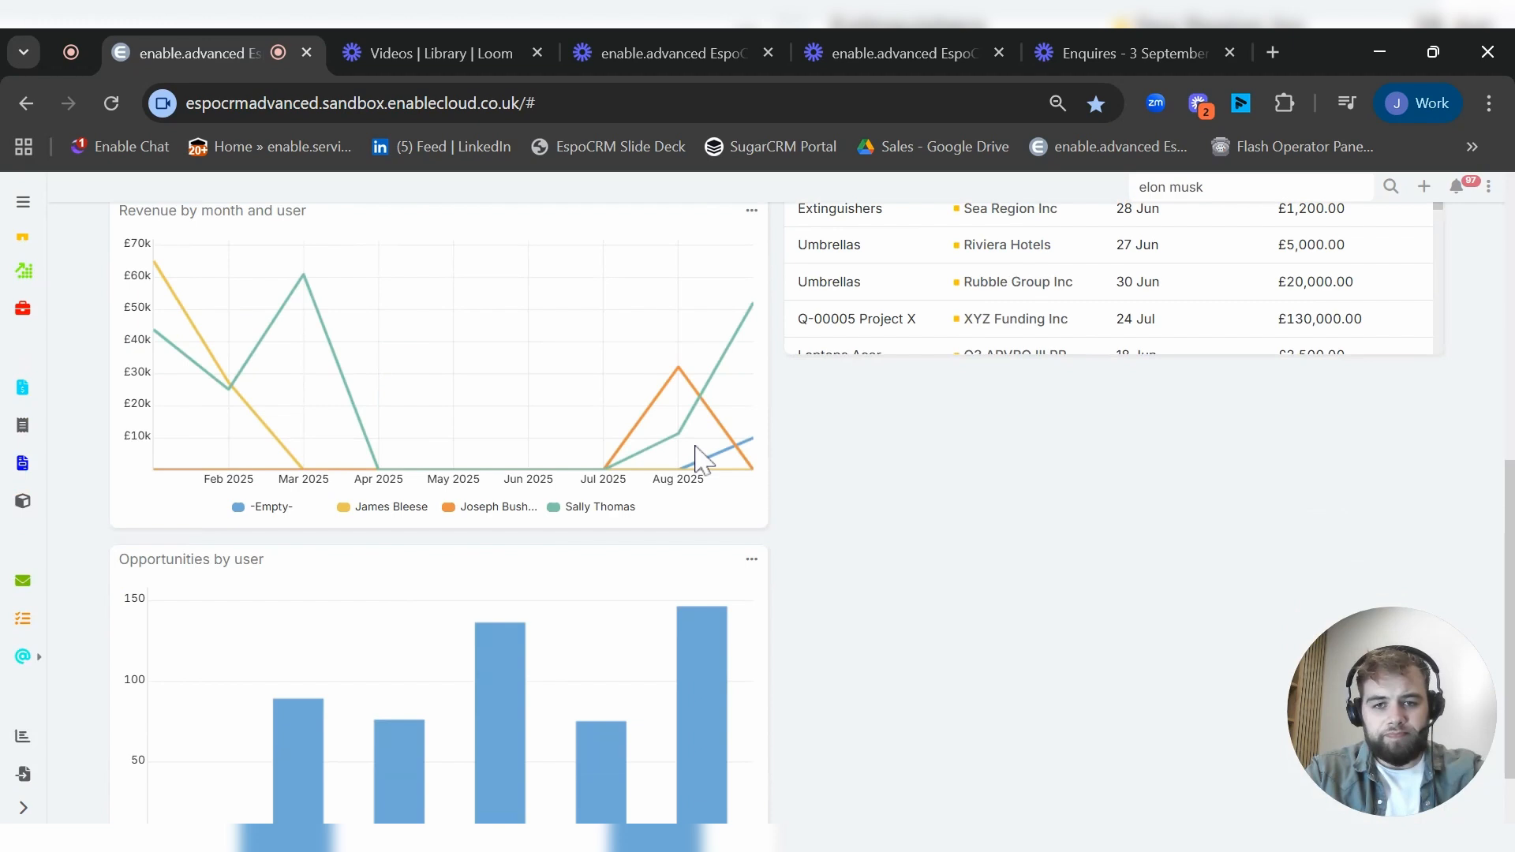
scroll("down", 3)
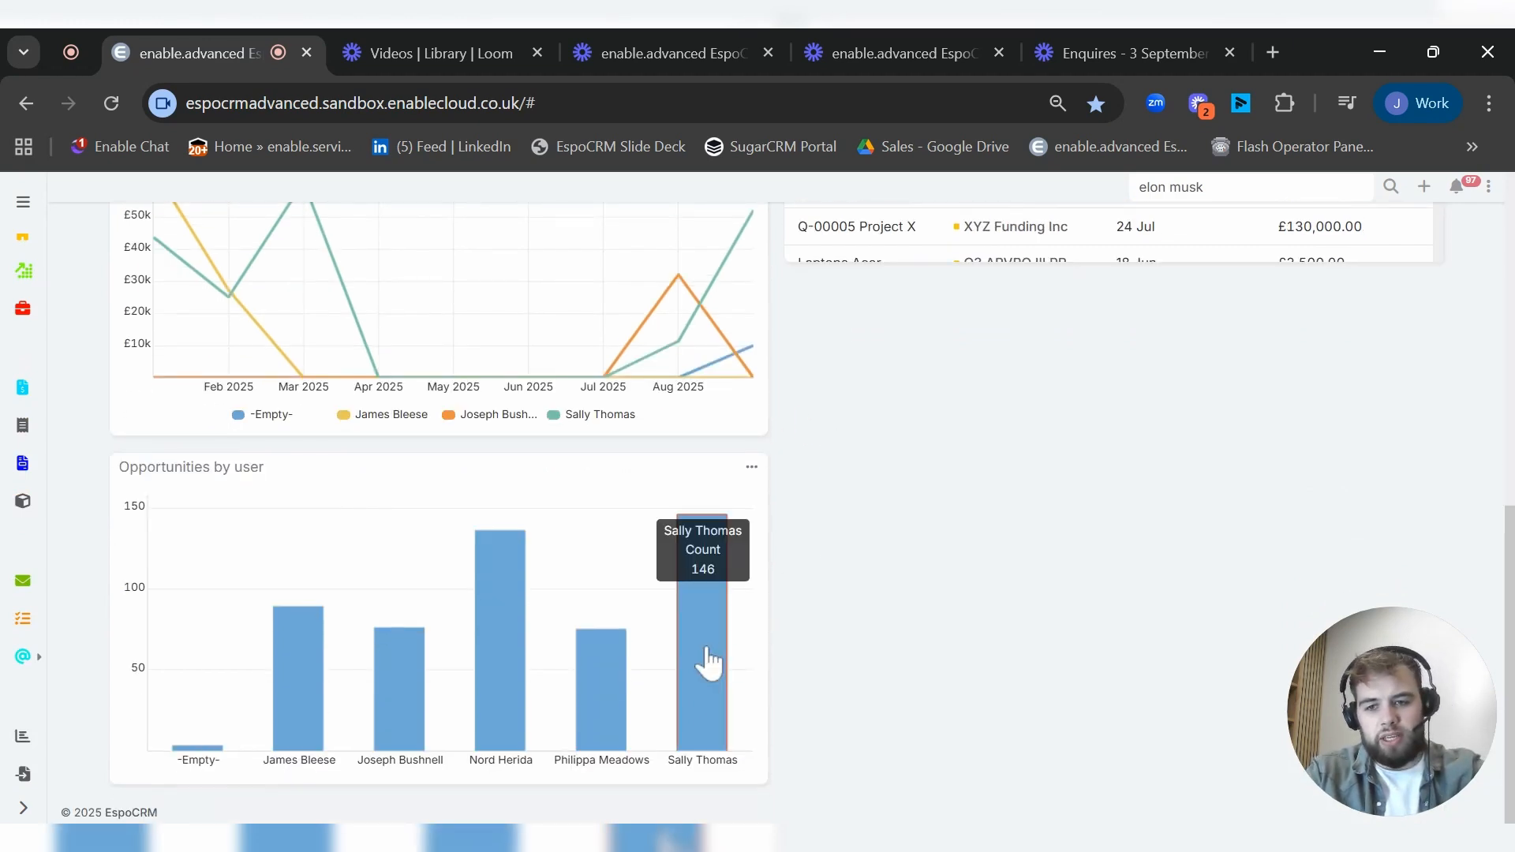
mouse_move(898, 768)
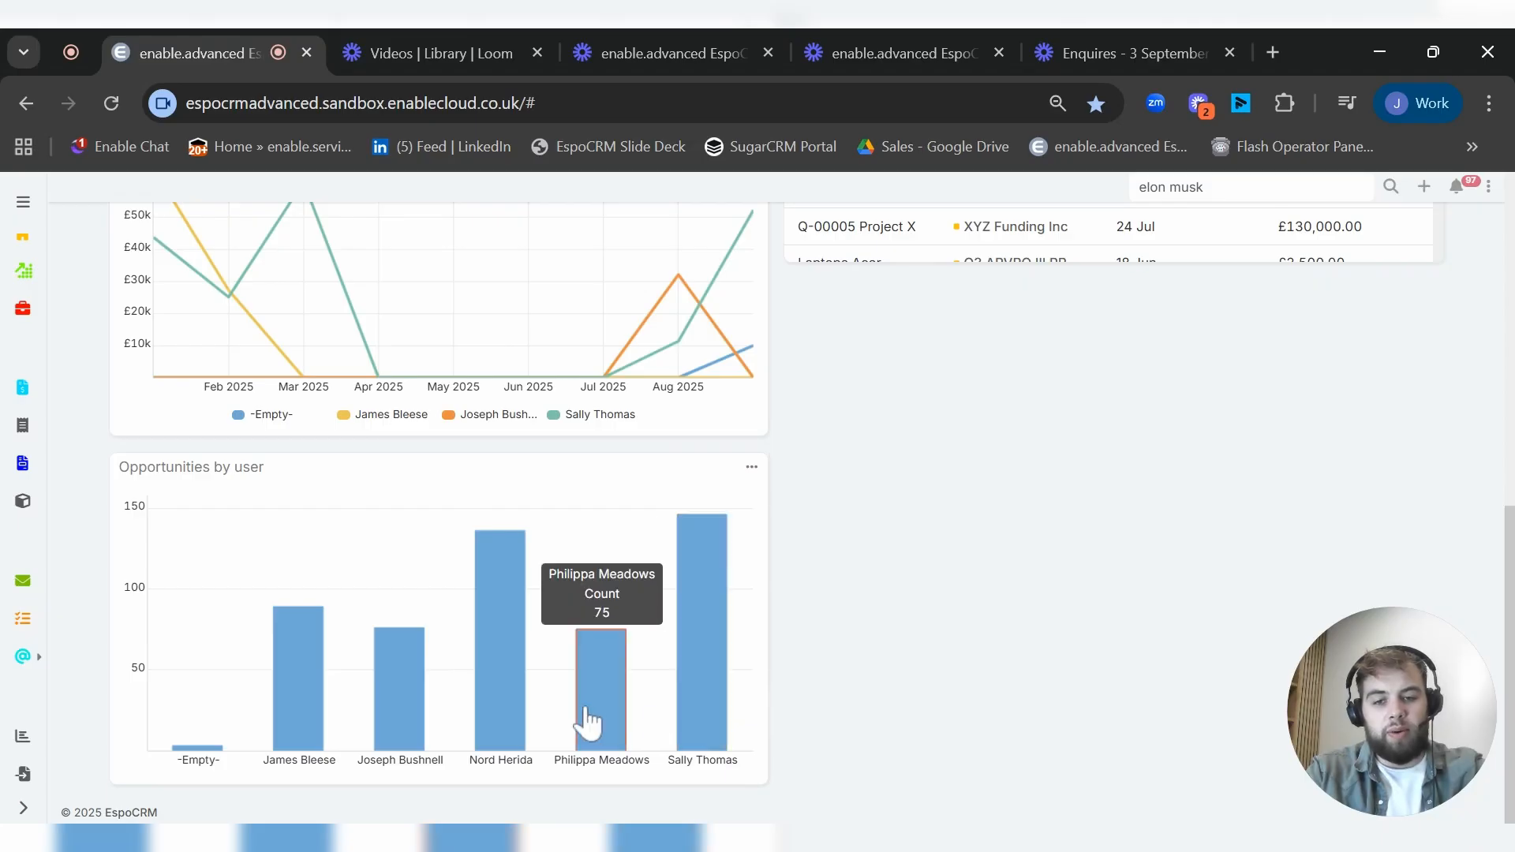
mouse_move(339, 437)
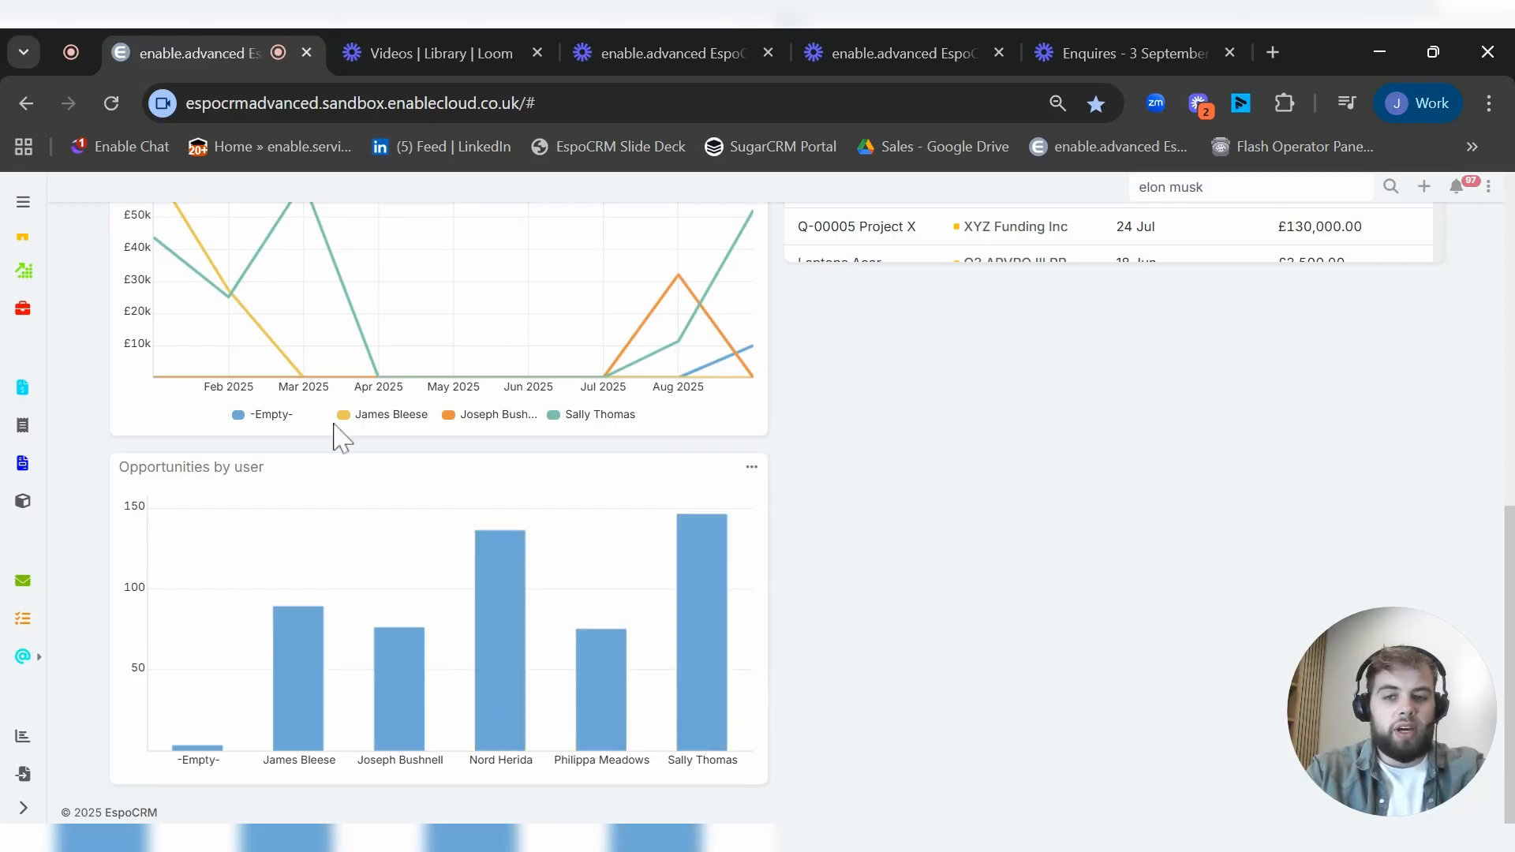
scroll("up", 3)
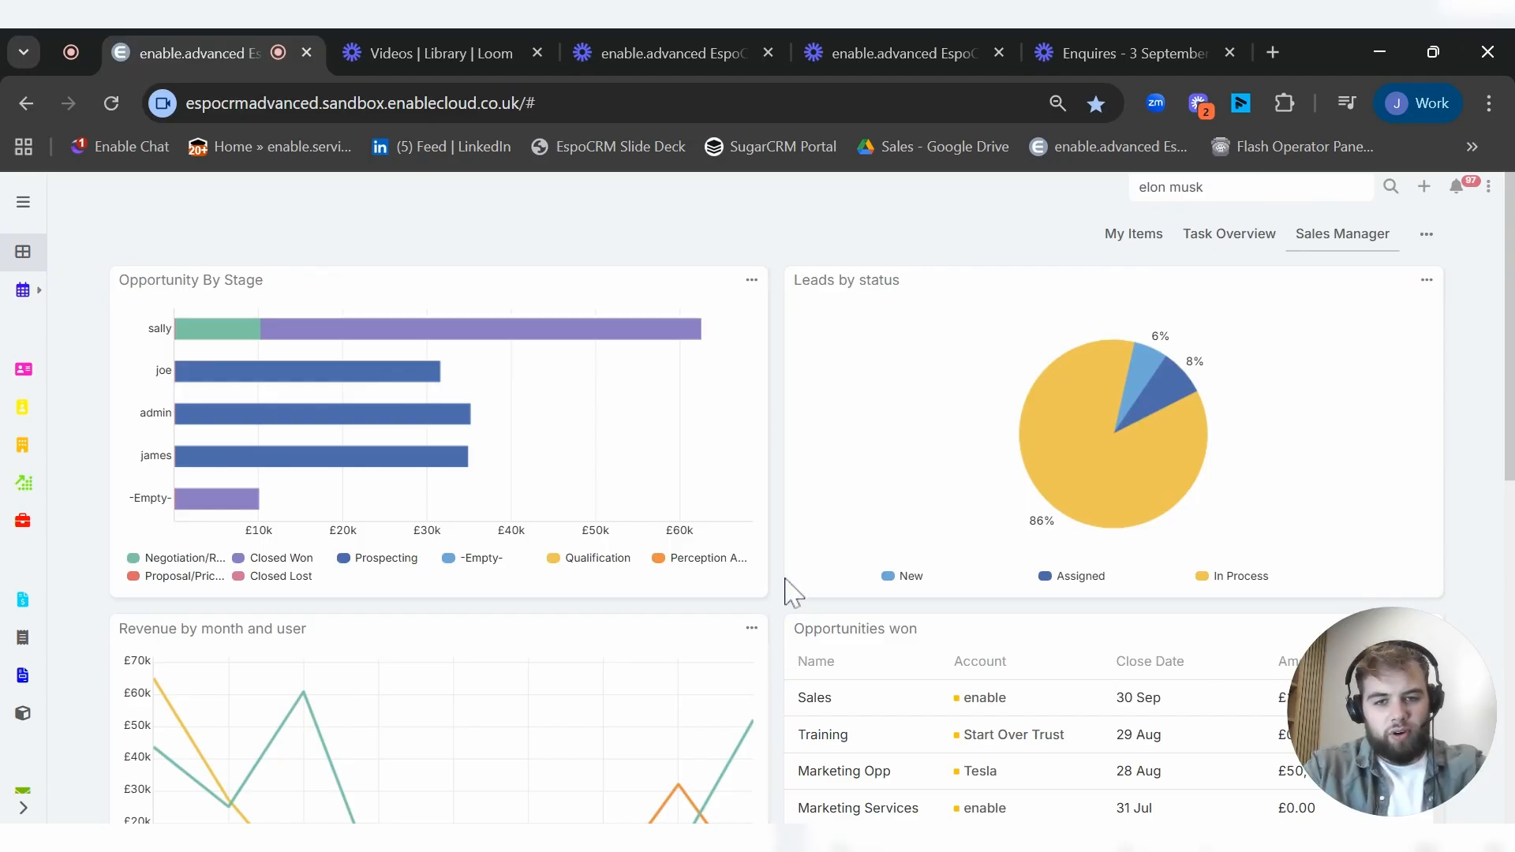
scroll("down", 3)
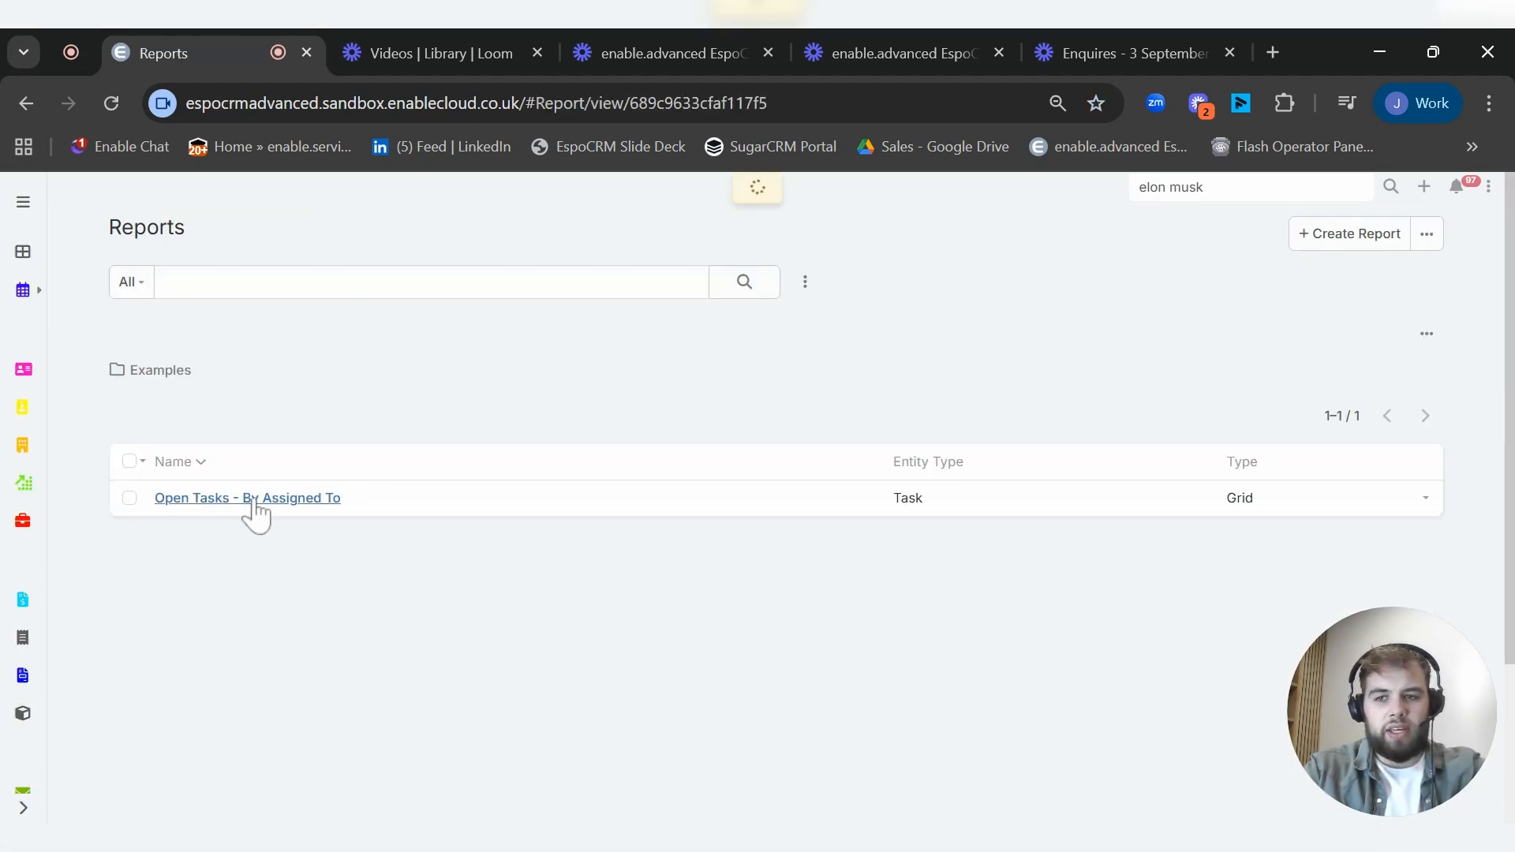
left_click(246, 498)
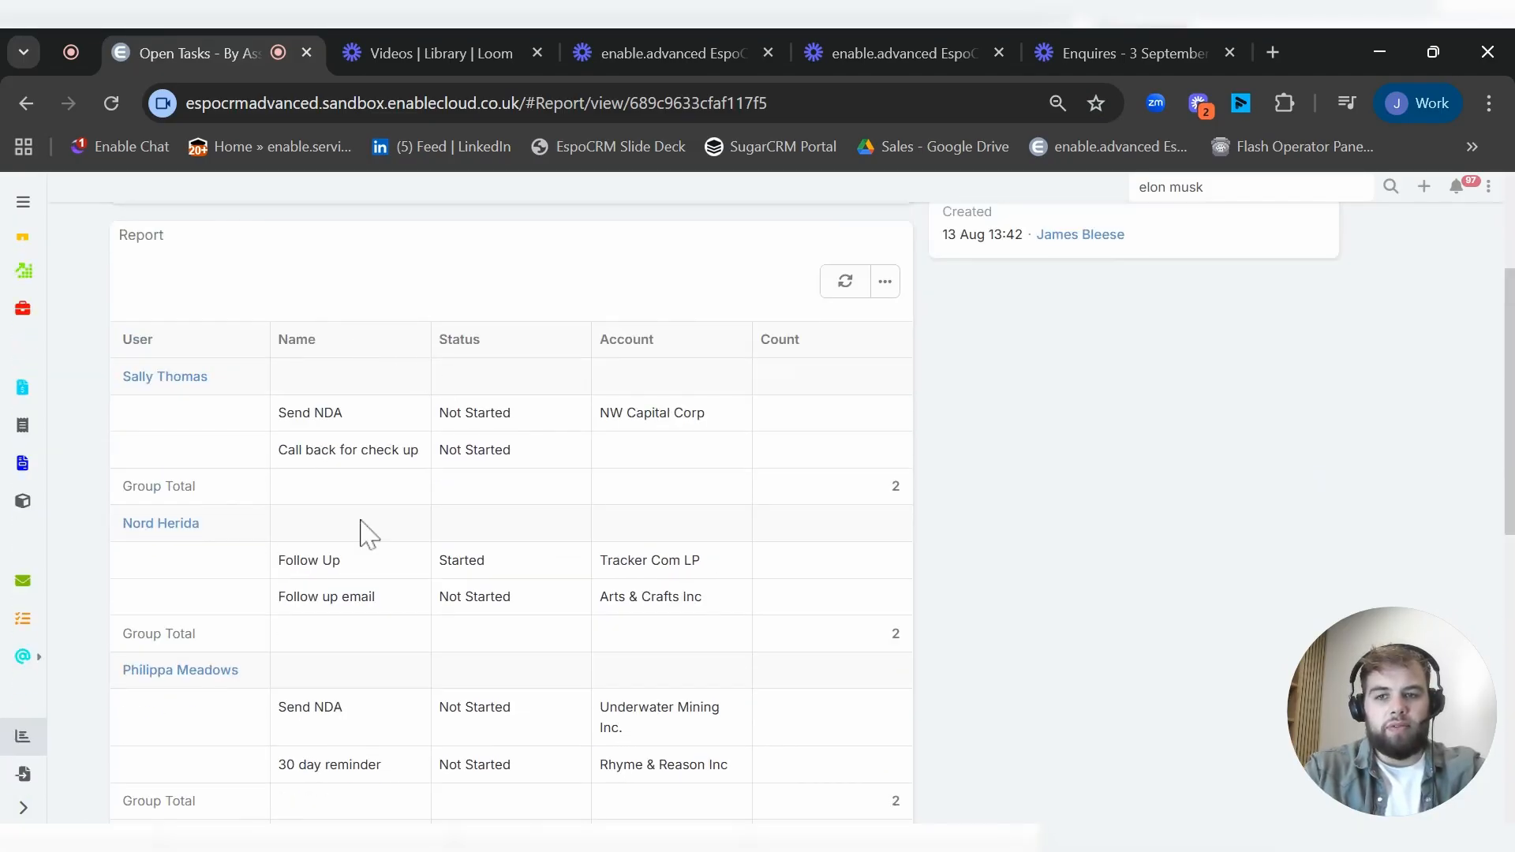
scroll("down", 3)
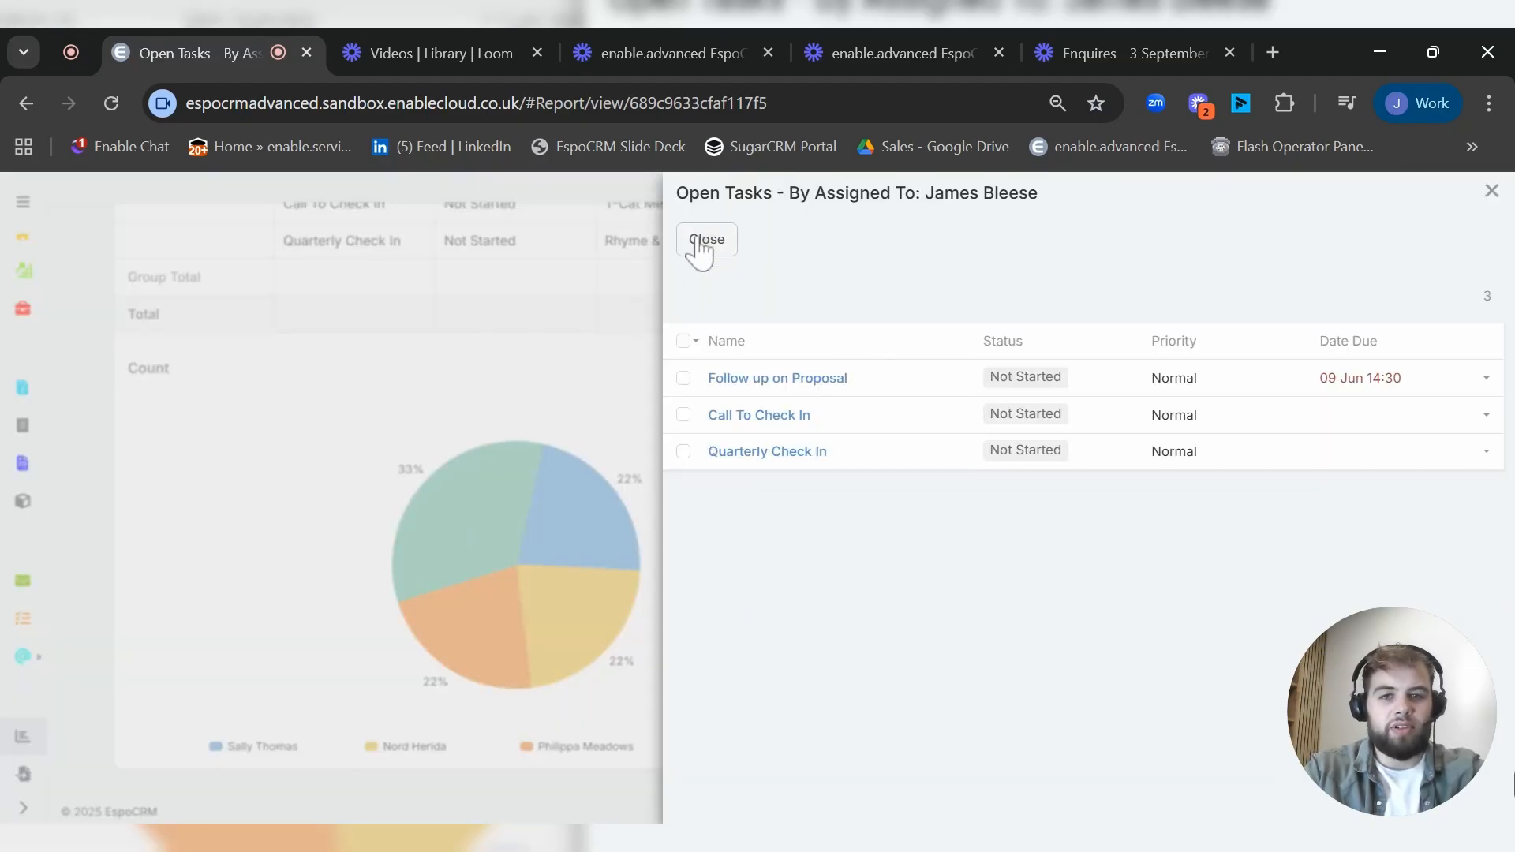
left_click(707, 238)
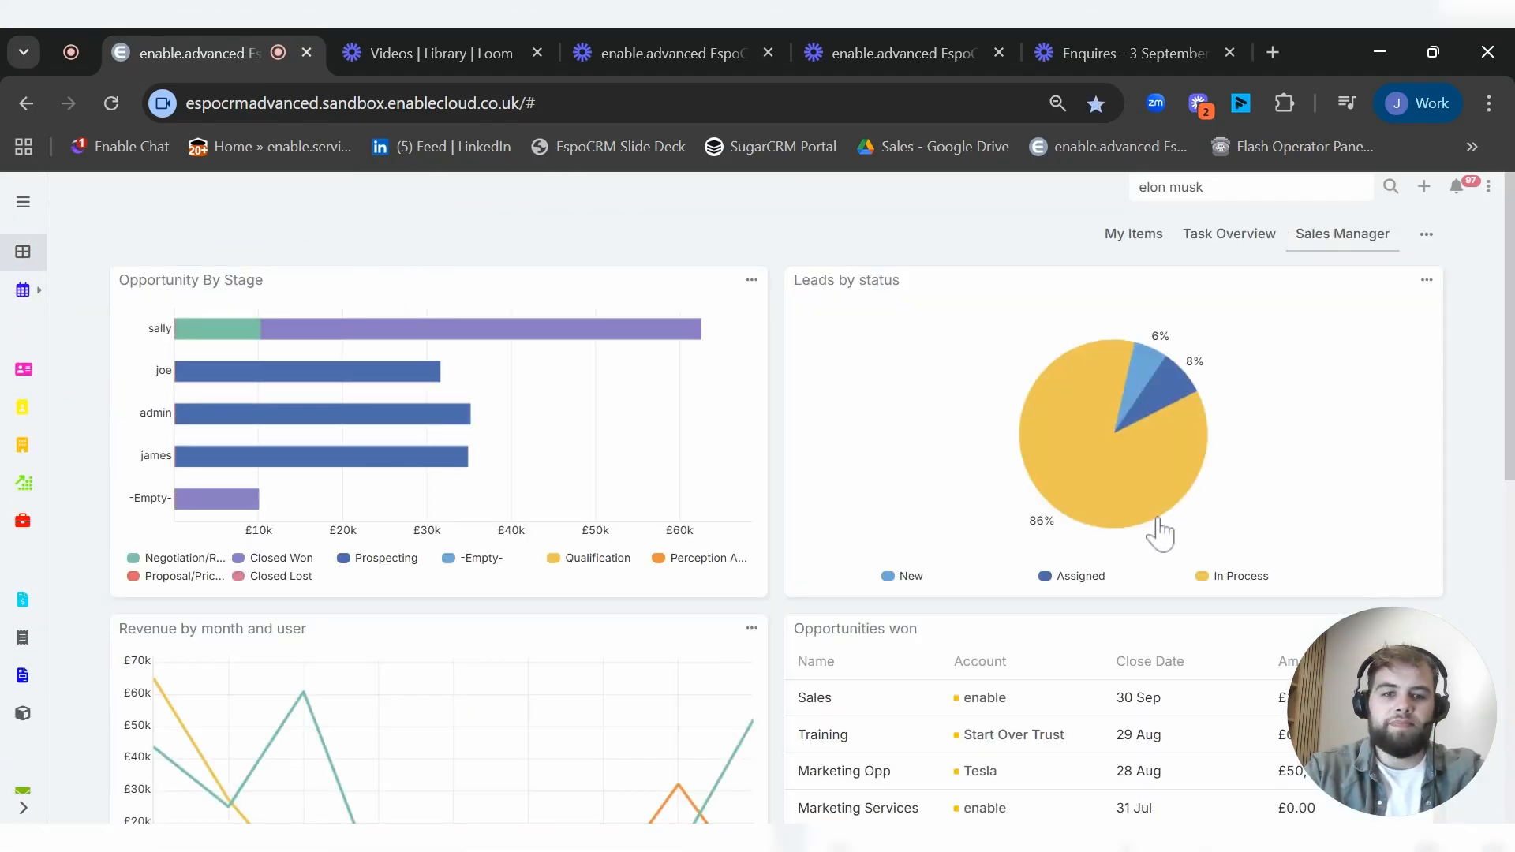
mouse_move(1140, 464)
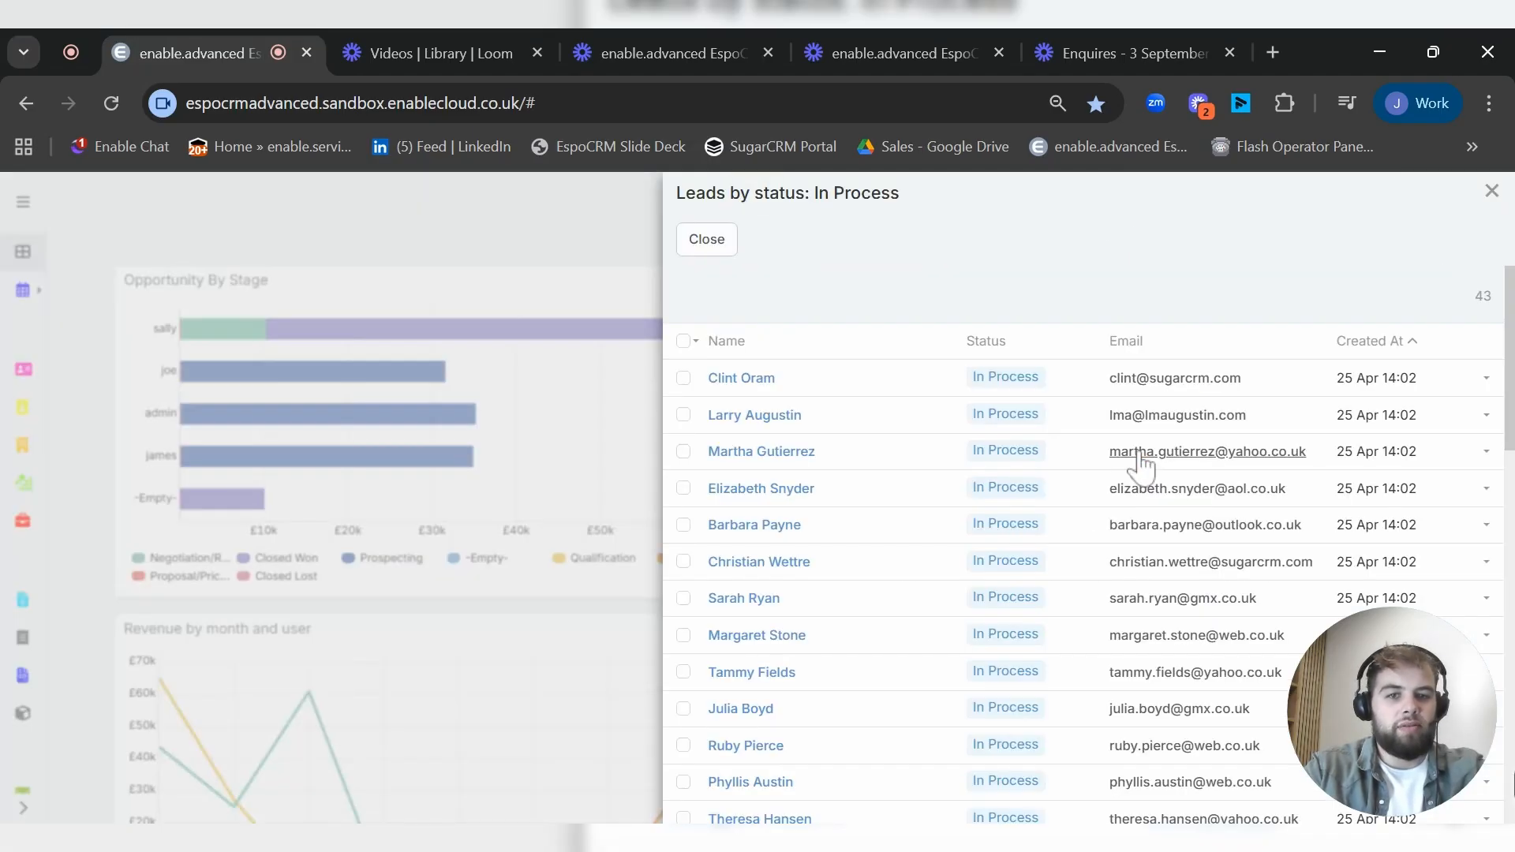
Step: Open Clint Oram's In Process enquiry from the lead list, then return Home
scroll("down", 3)
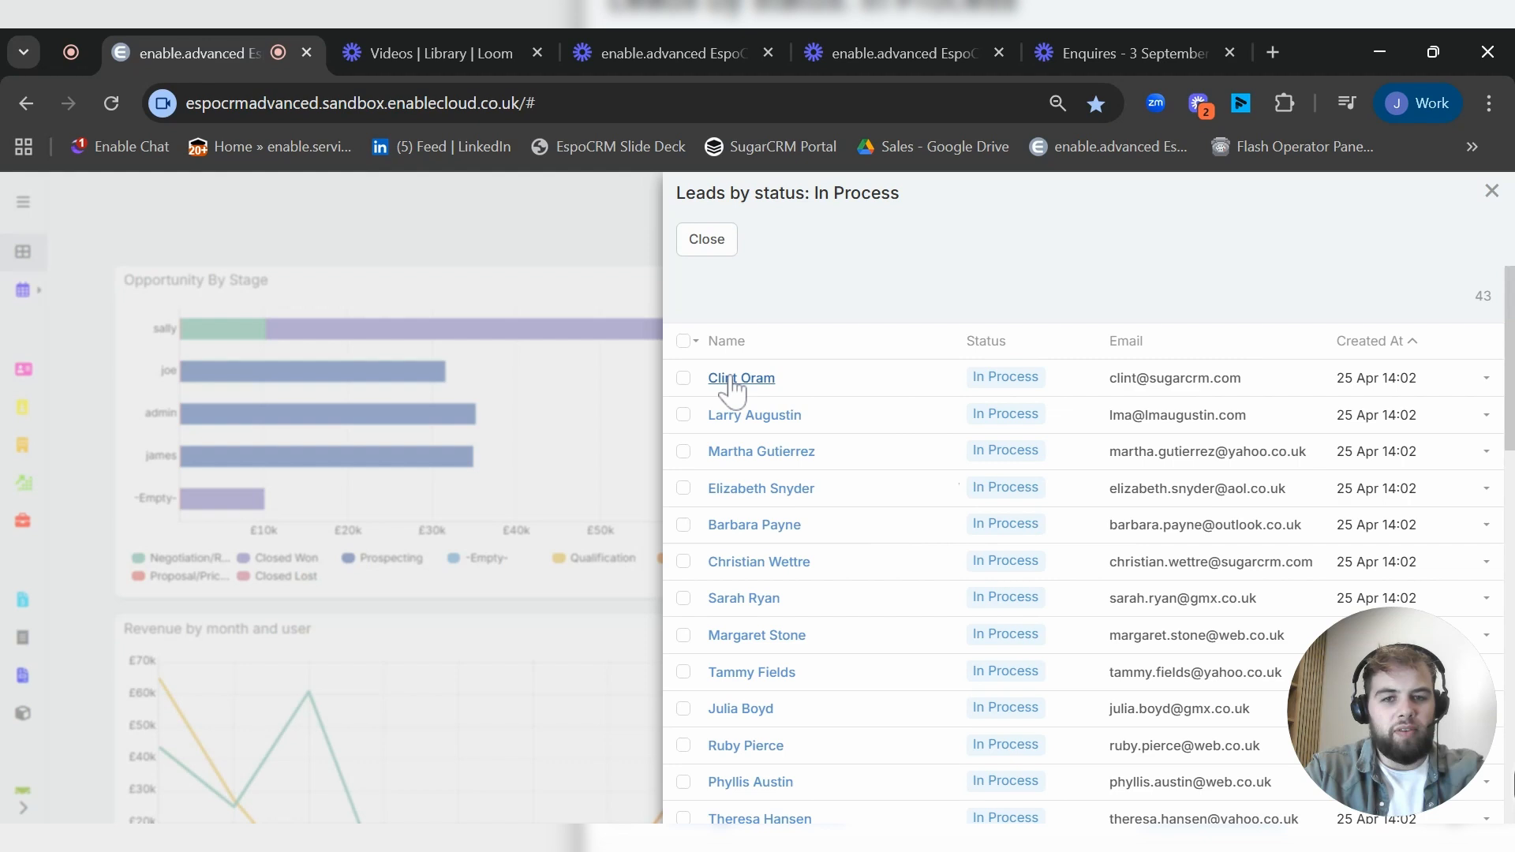
left_click(741, 378)
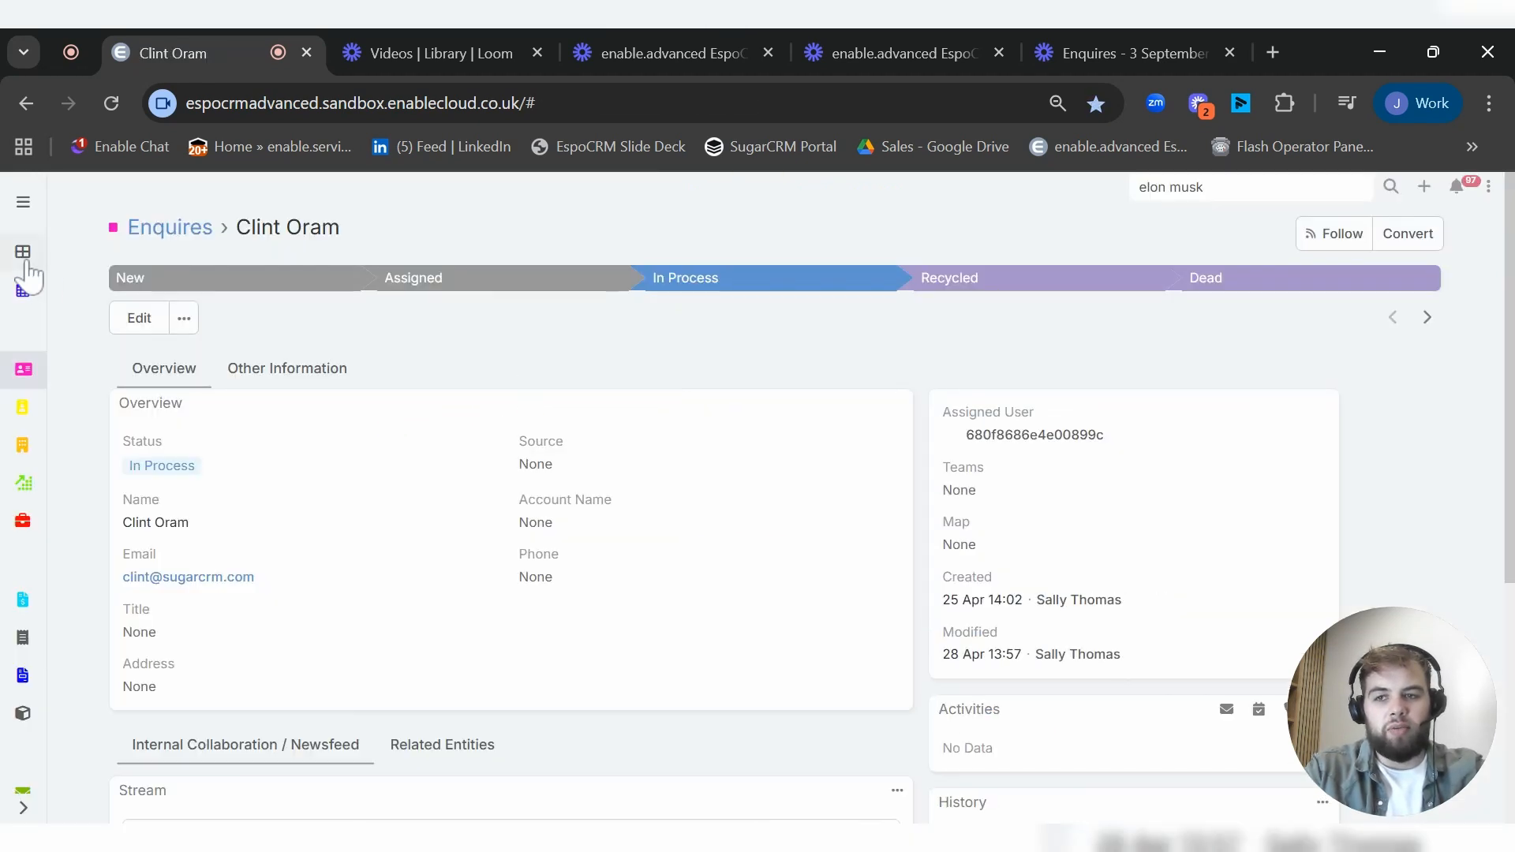
left_click(22, 253)
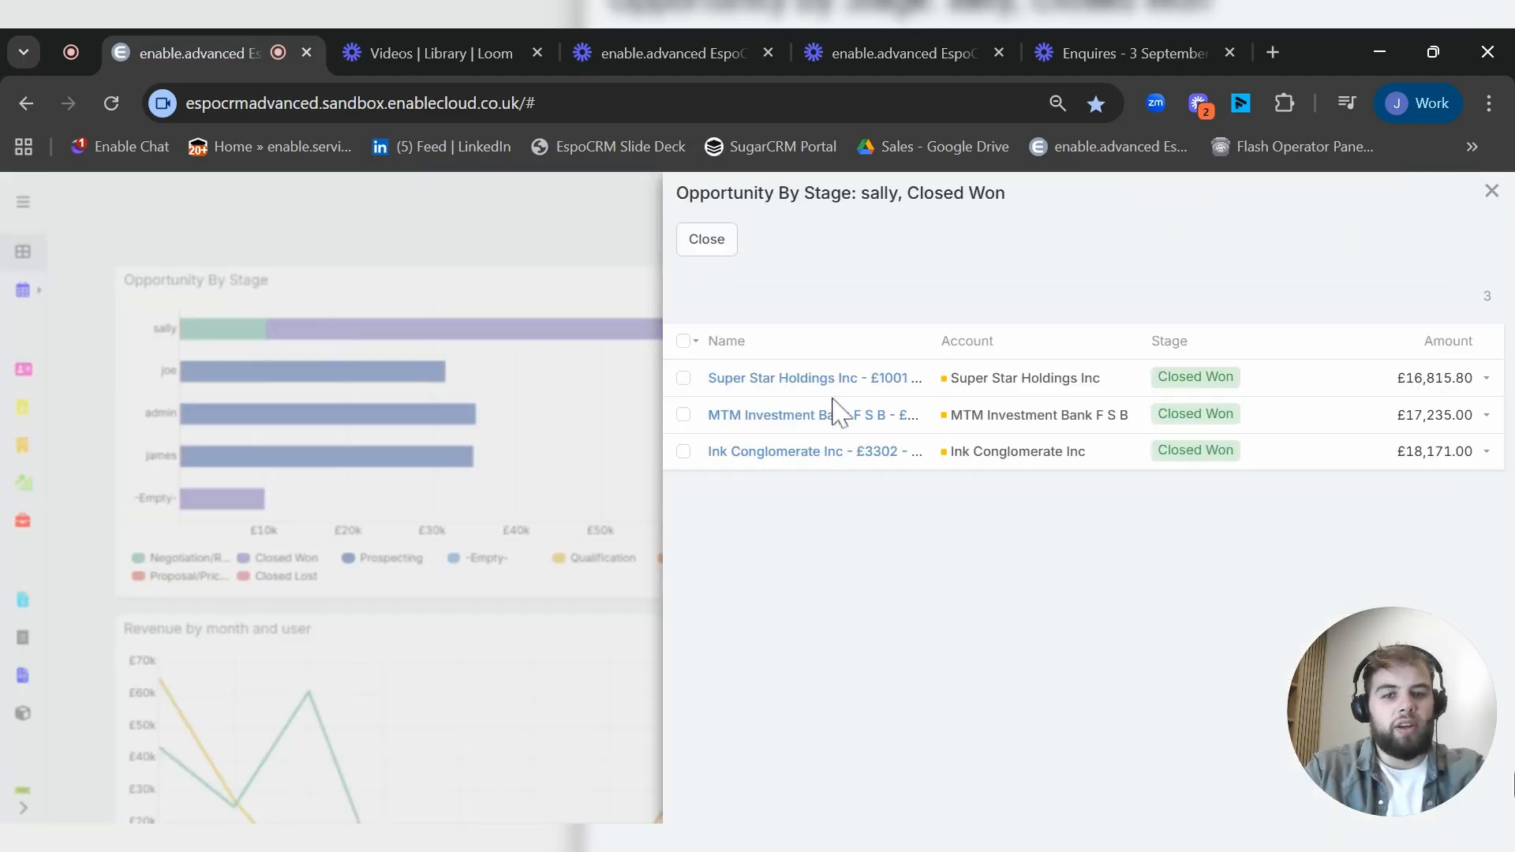
mouse_move(698, 297)
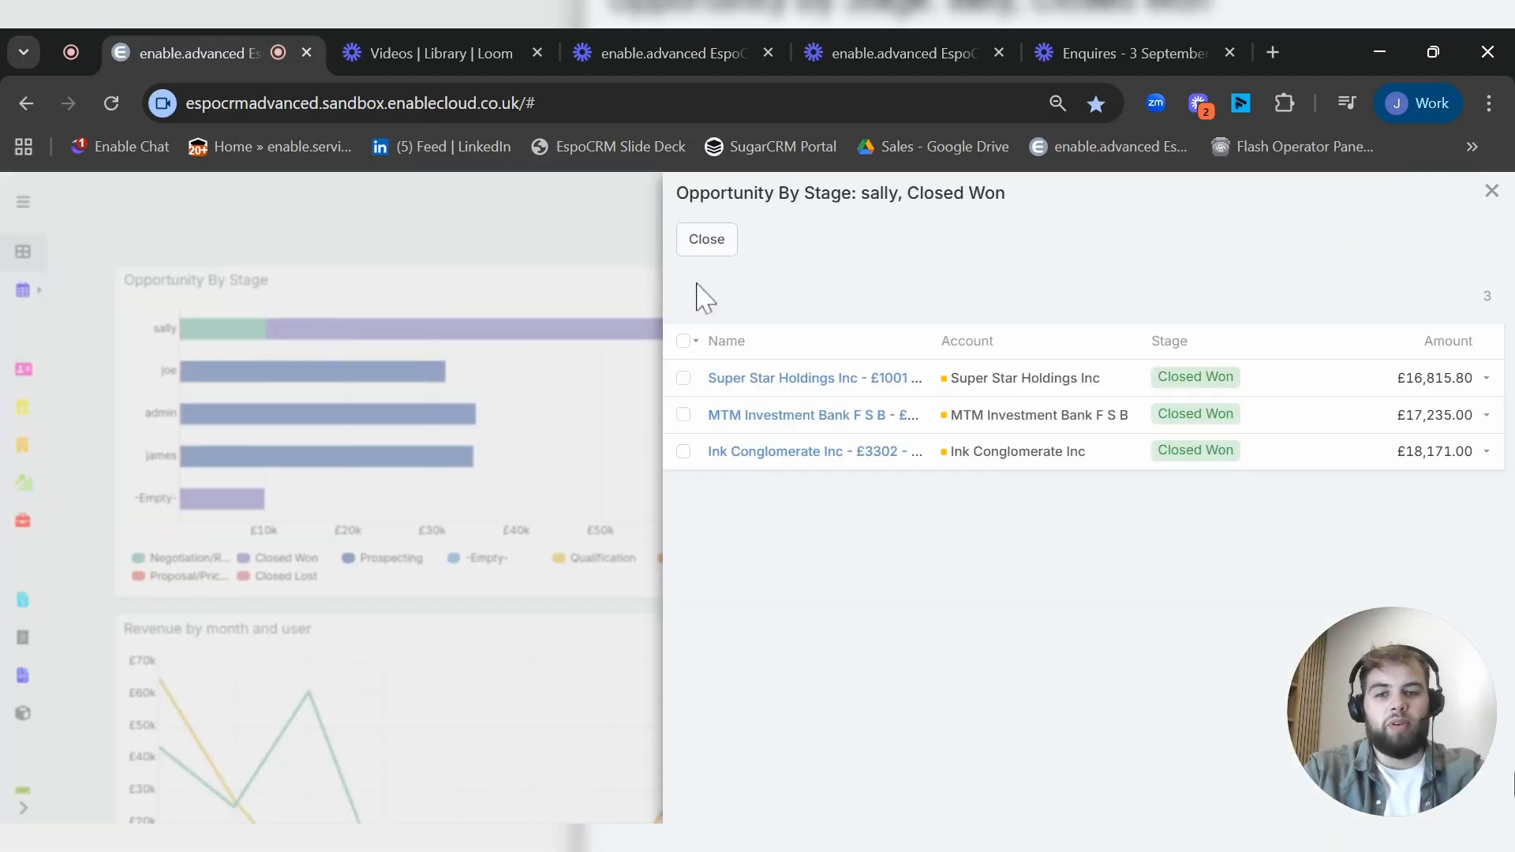
Step: Close Sally's Closed Won opportunity list, reopen it from the bar, and close again
left_click(705, 239)
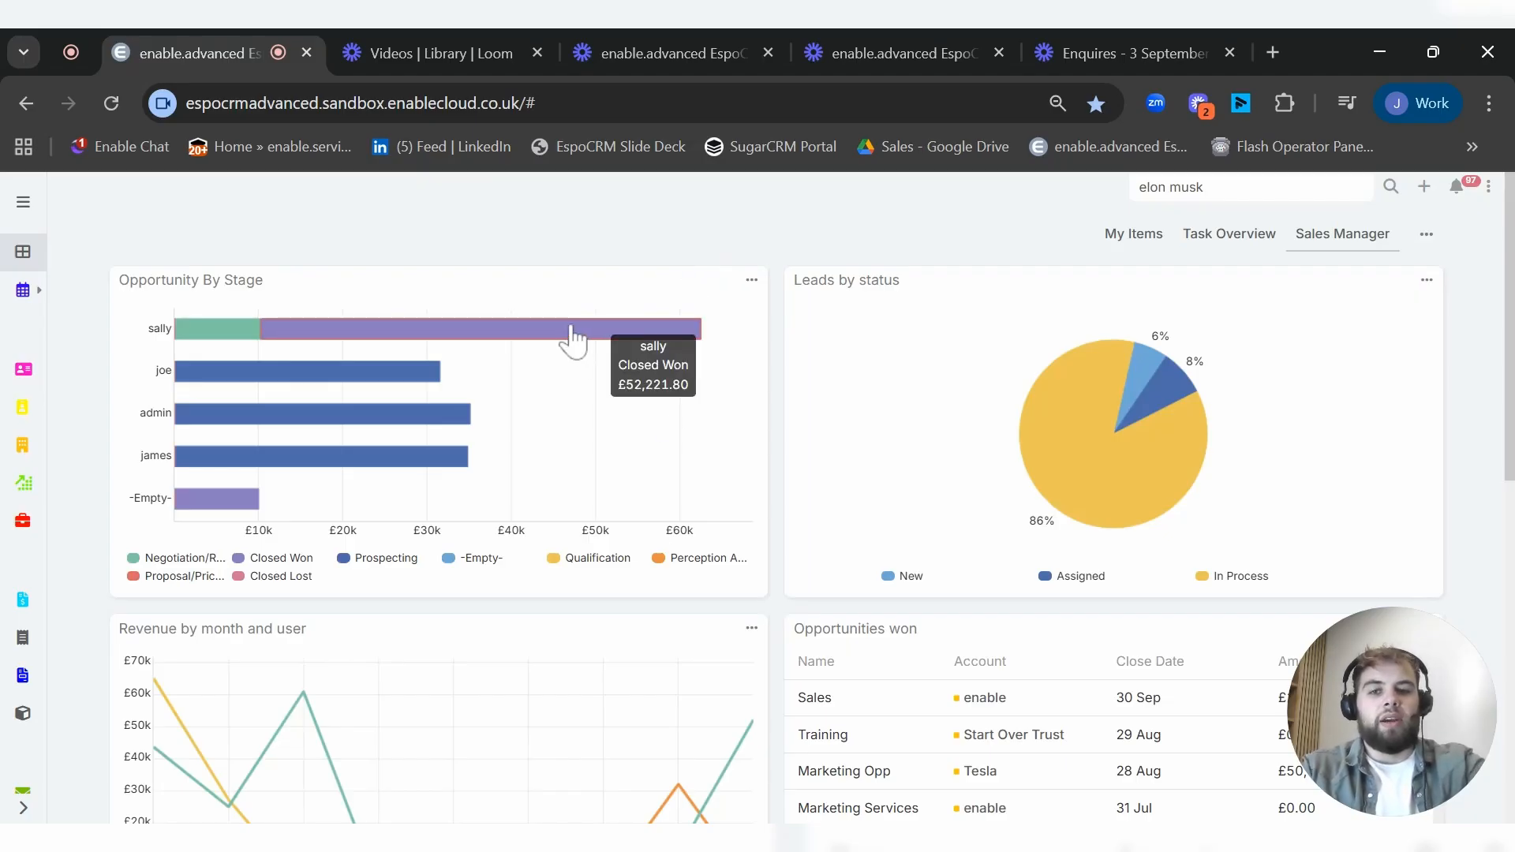
left_click(576, 328)
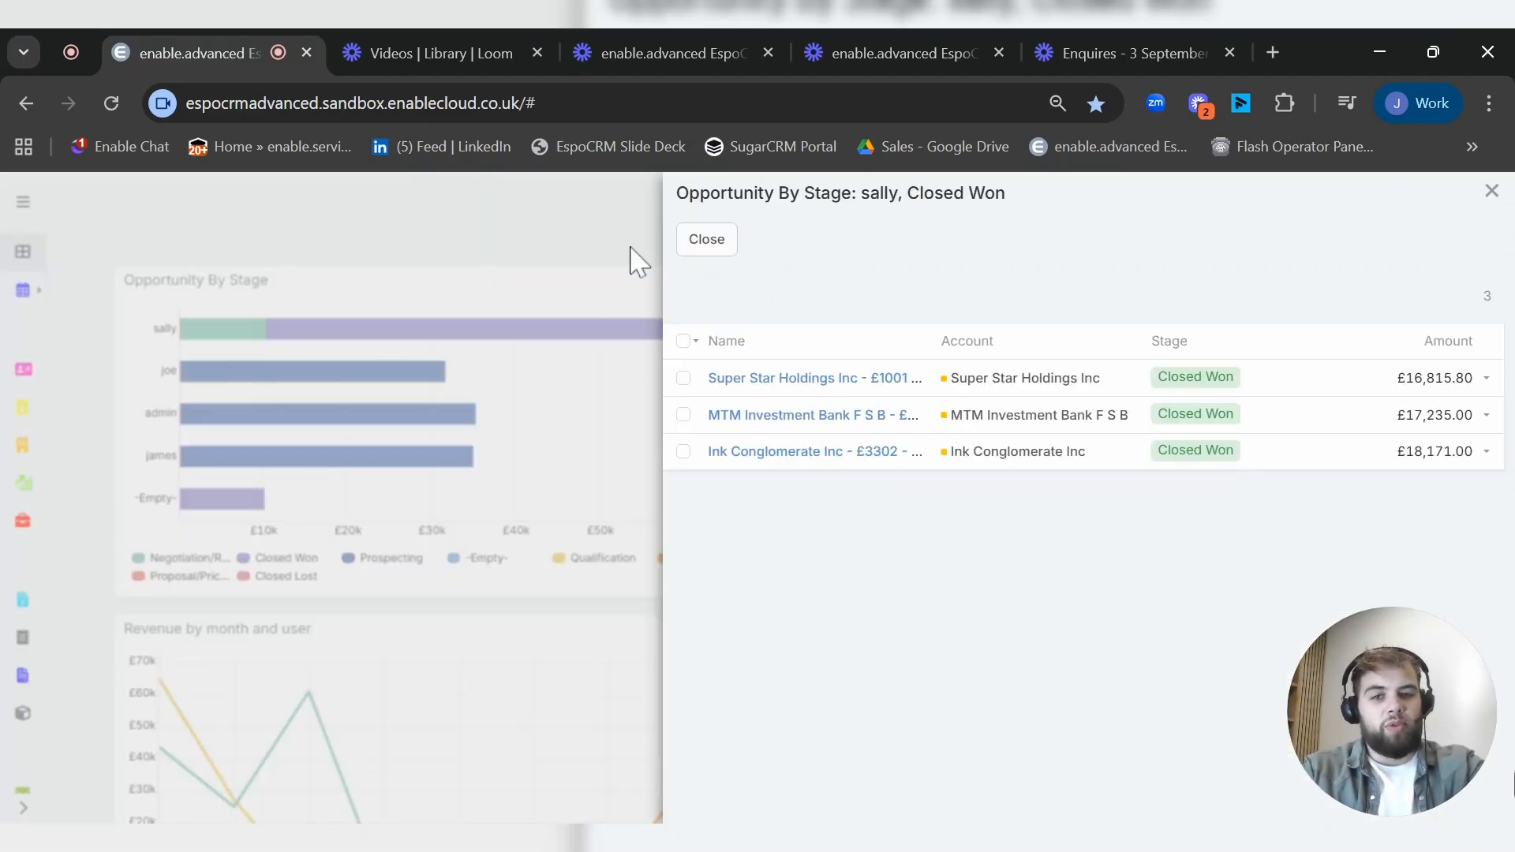
left_click(705, 238)
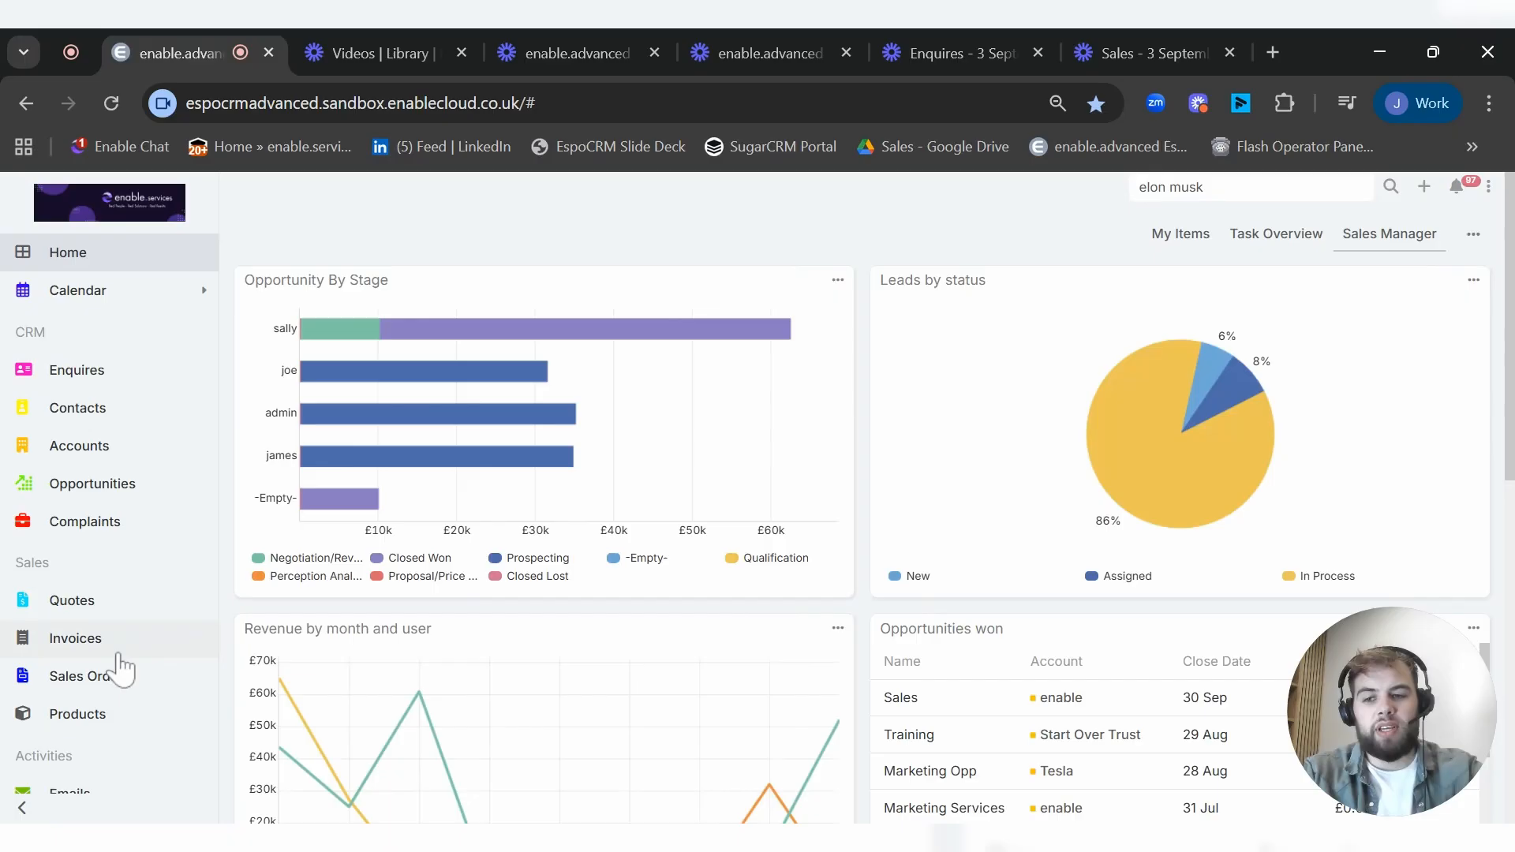
mouse_move(155, 691)
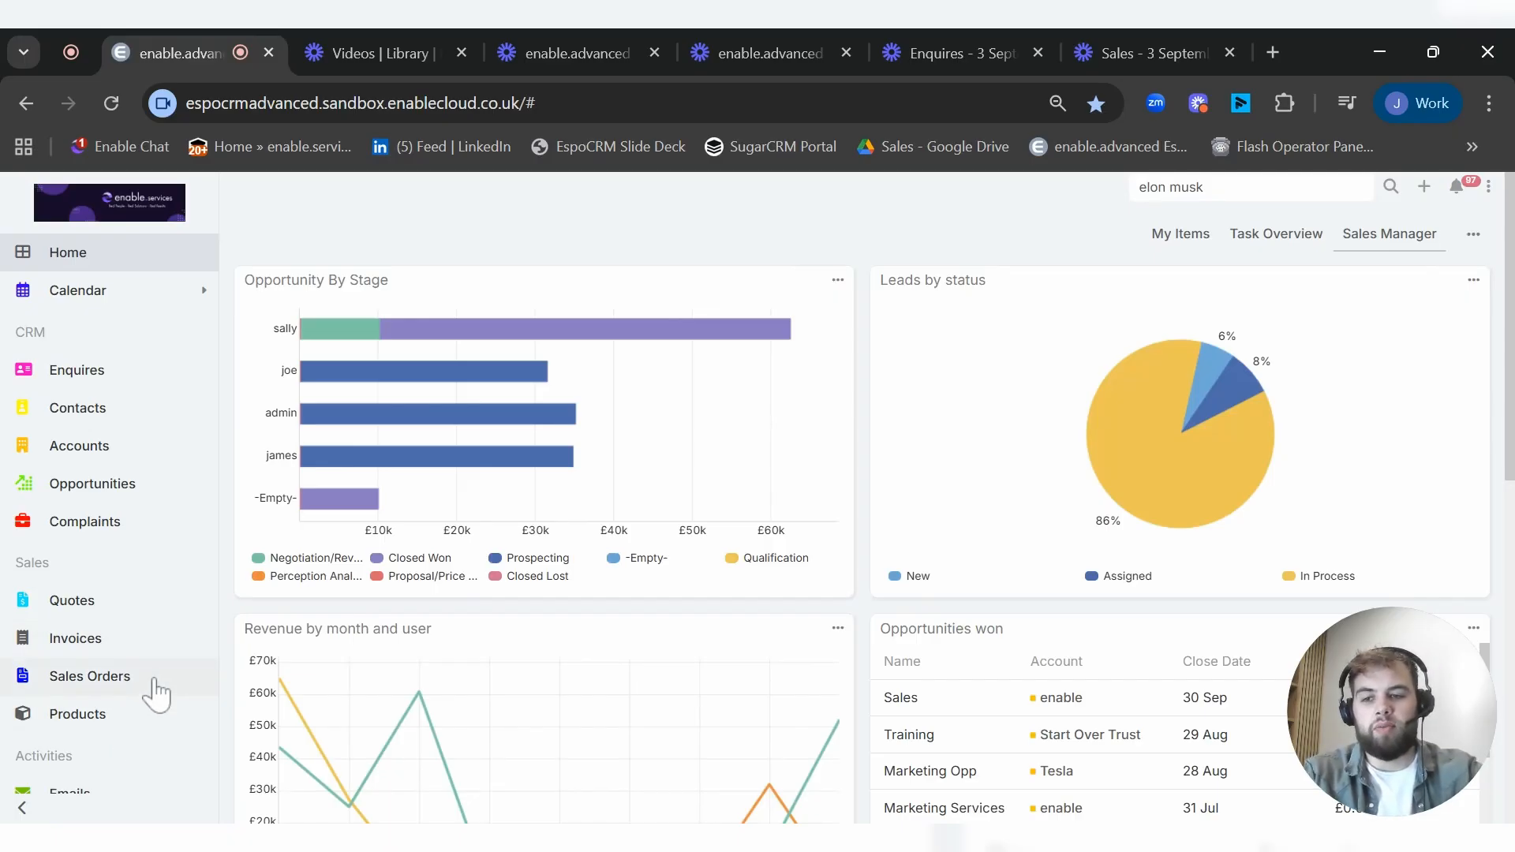
Step: Switch to the Administration panel and scroll through System settings and Official Extensions like Advanced Pack
scroll("down", 3)
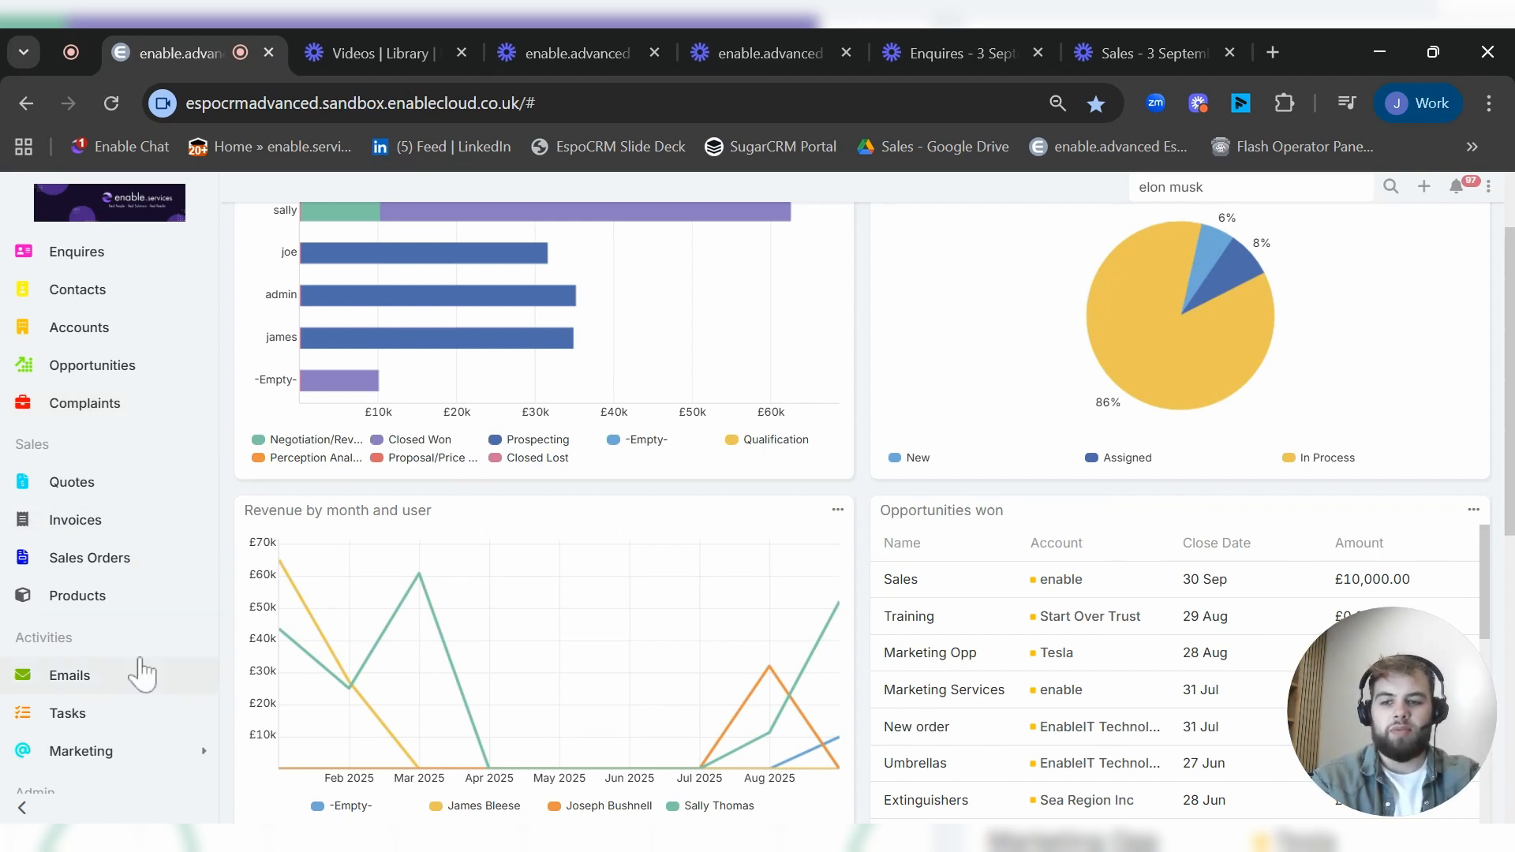
scroll("down", 3)
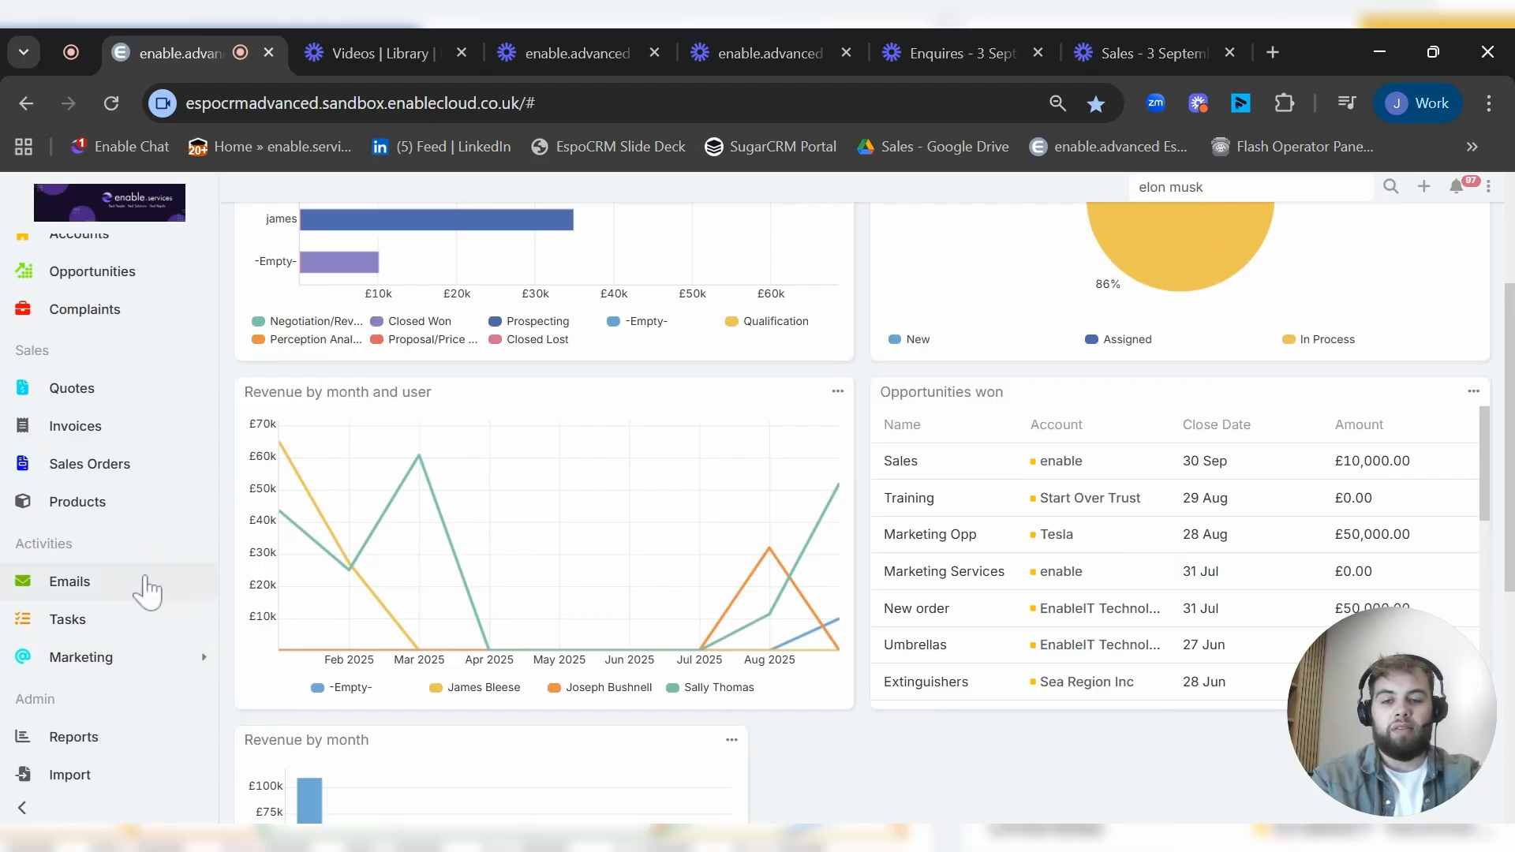
mouse_move(147, 589)
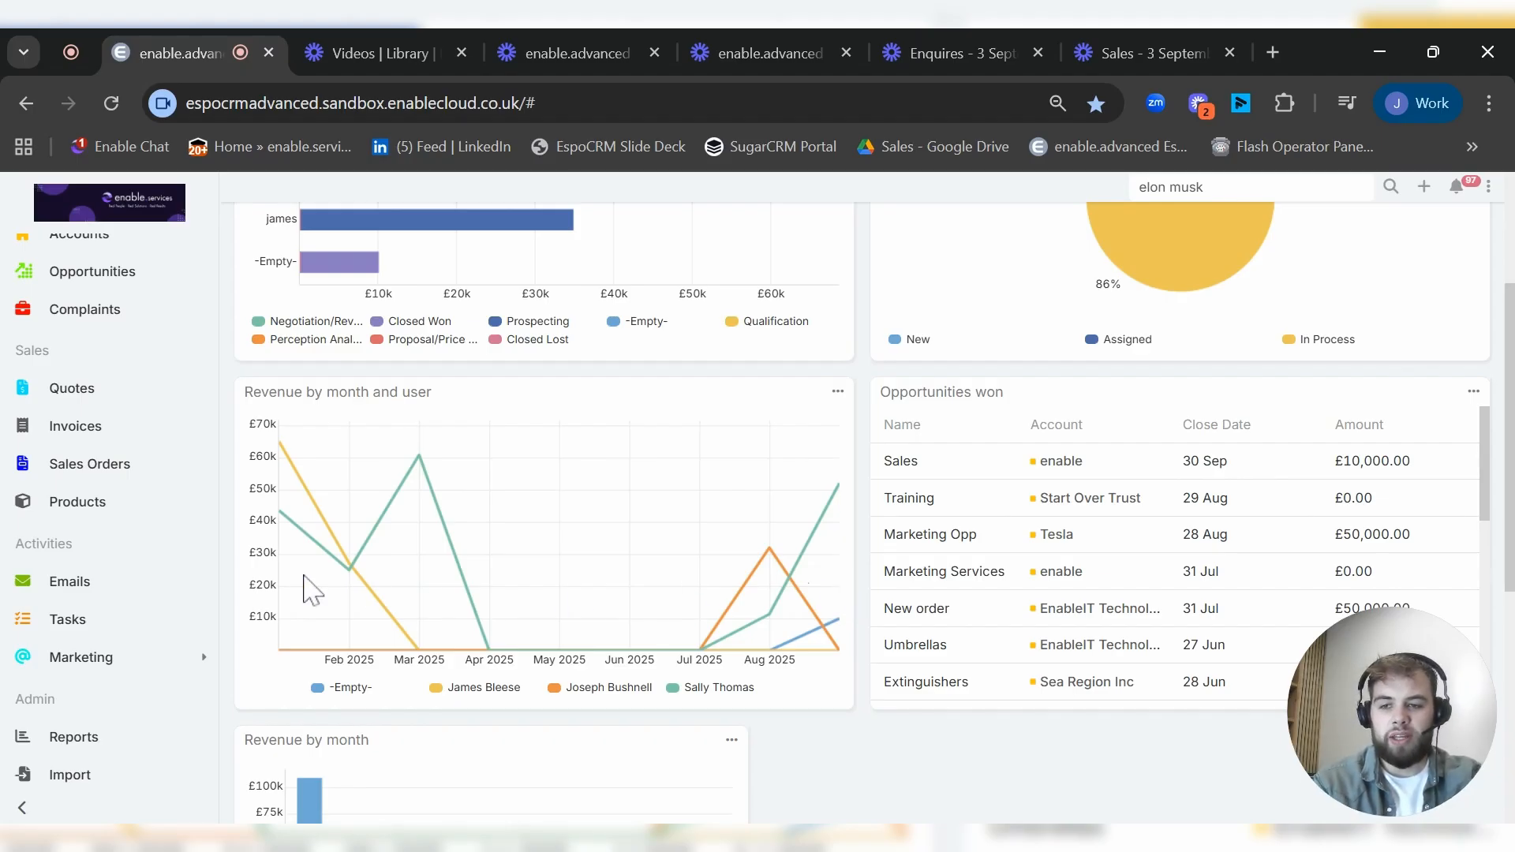
left_click(81, 658)
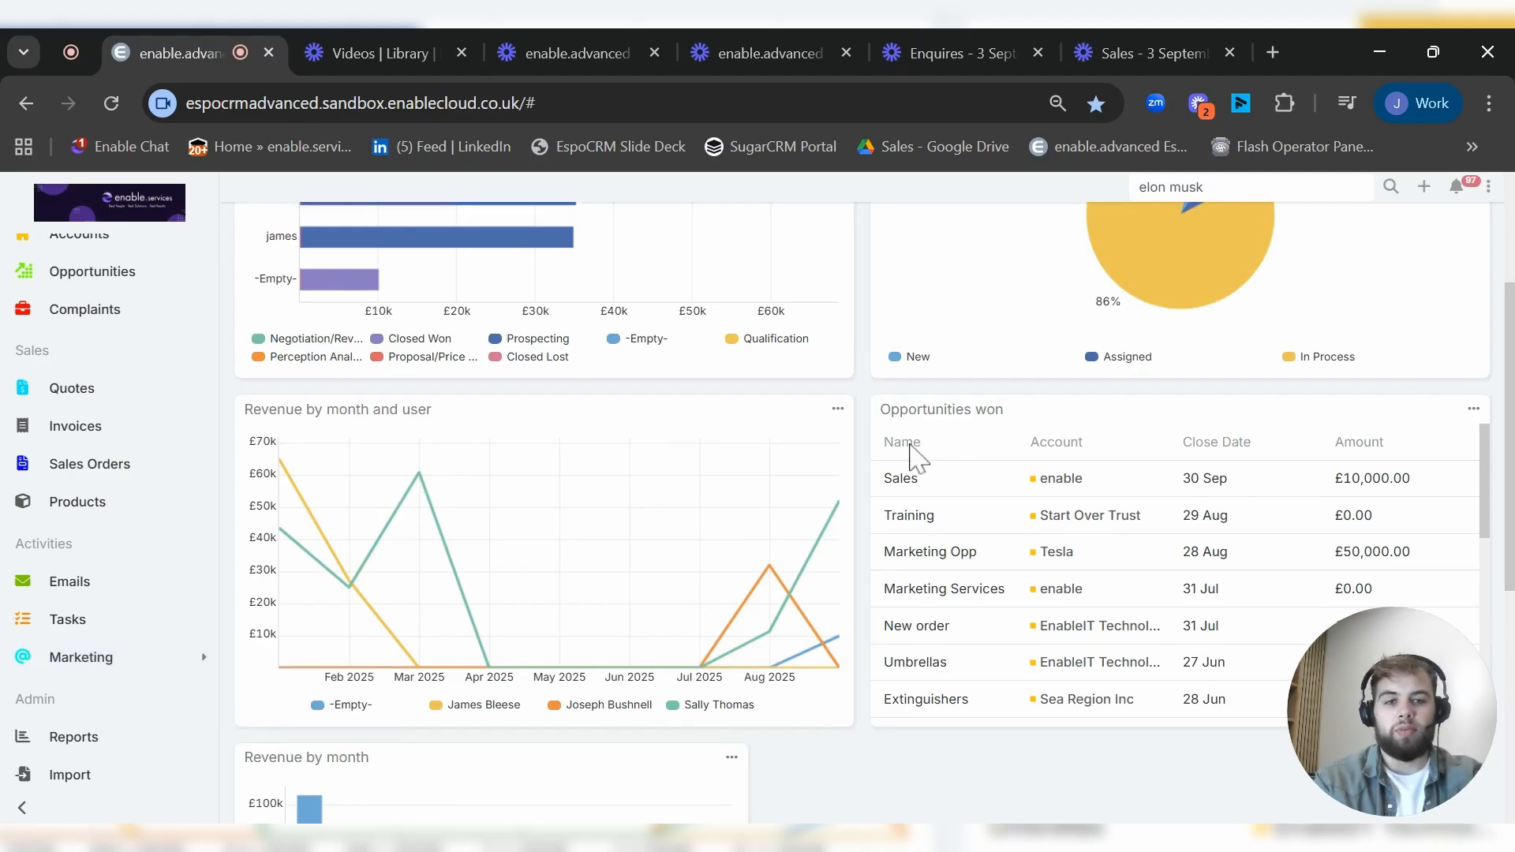
scroll("up", 3)
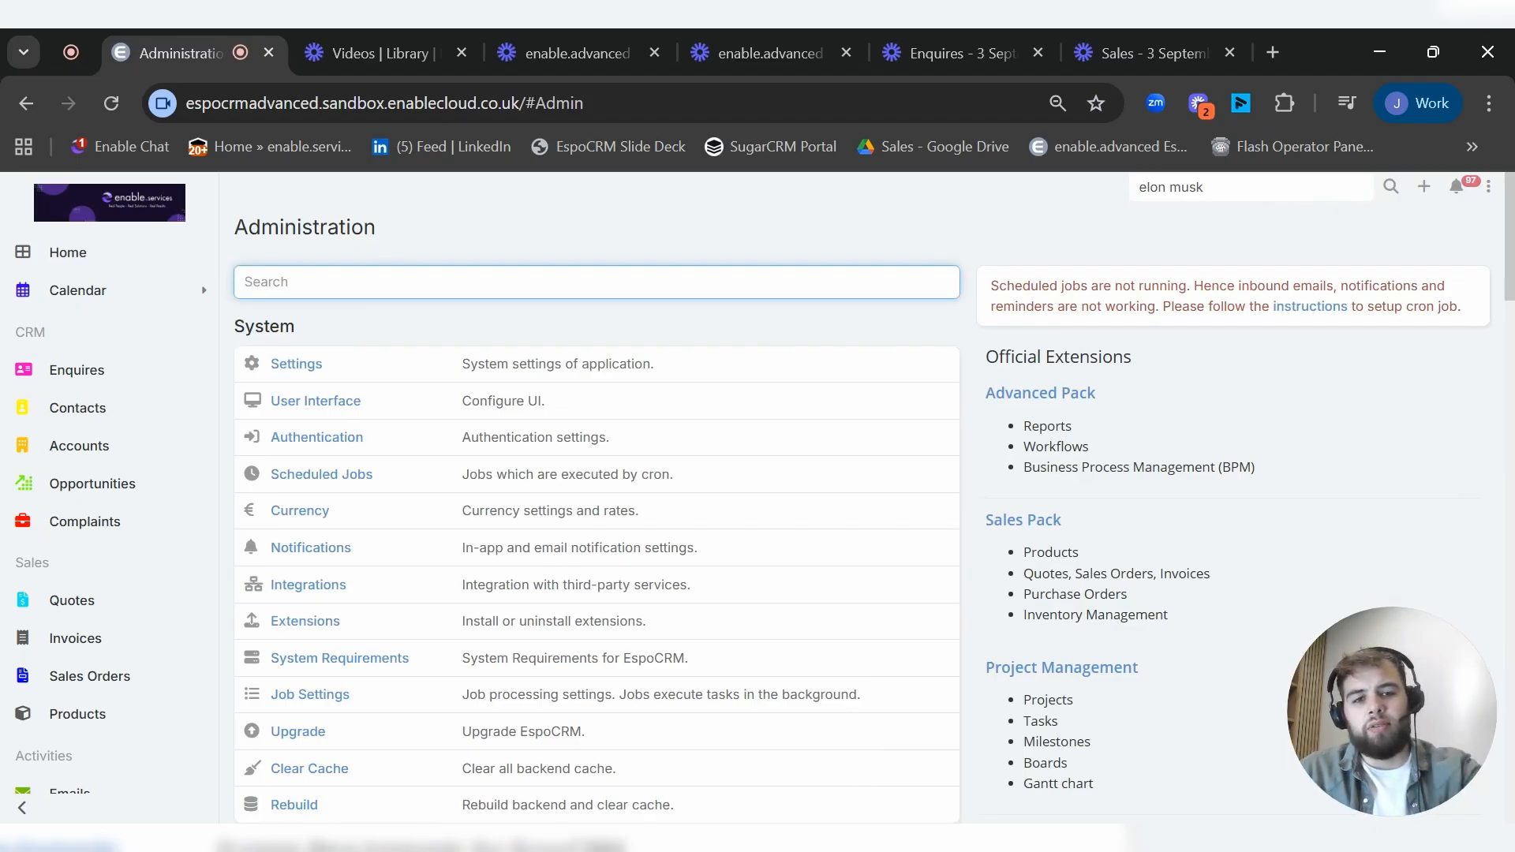
scroll("down", 3)
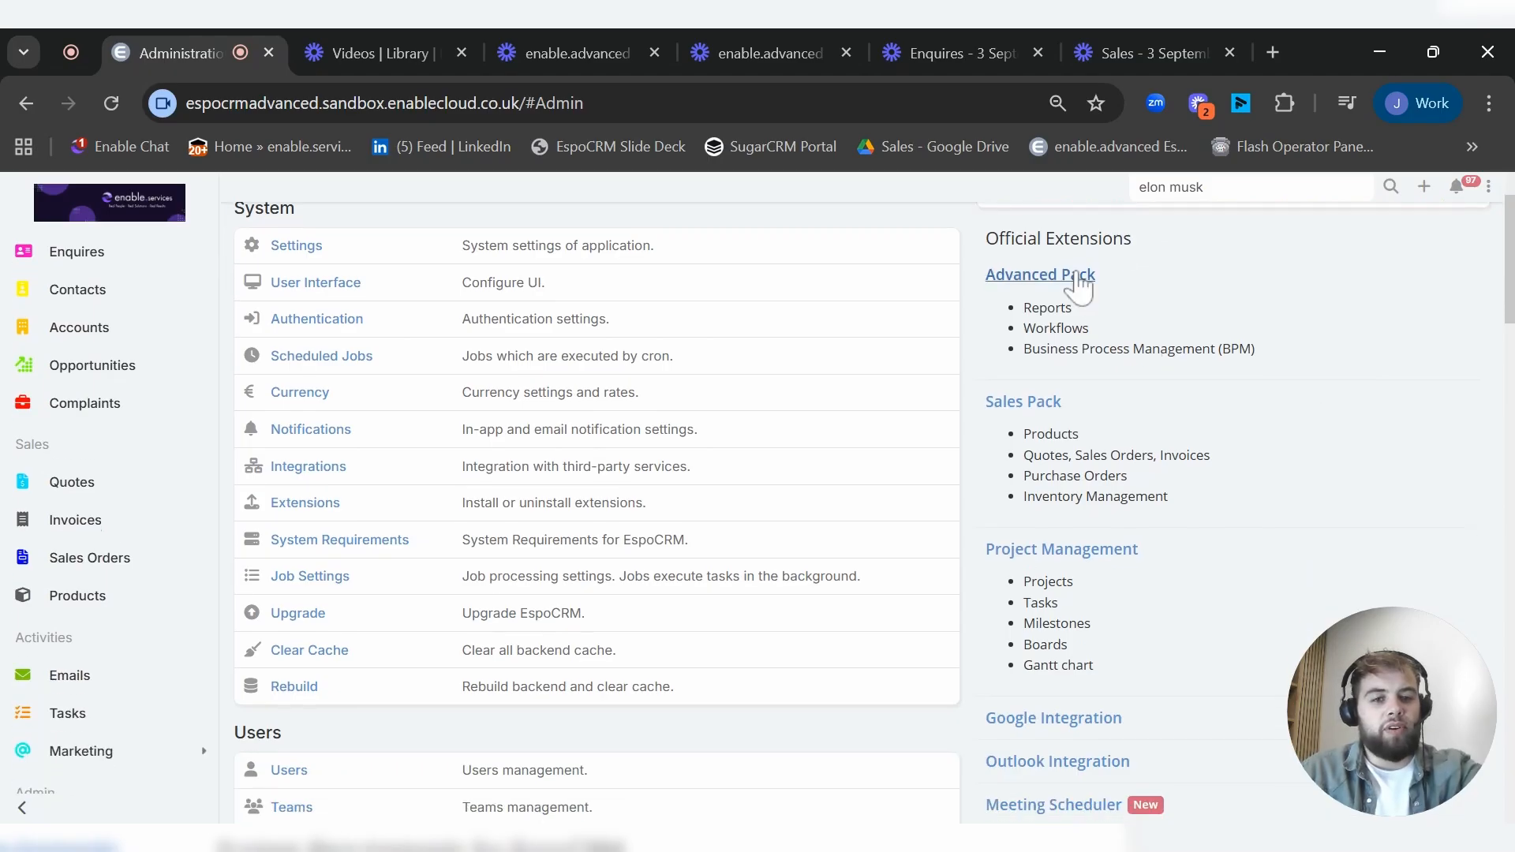
scroll("down", 3)
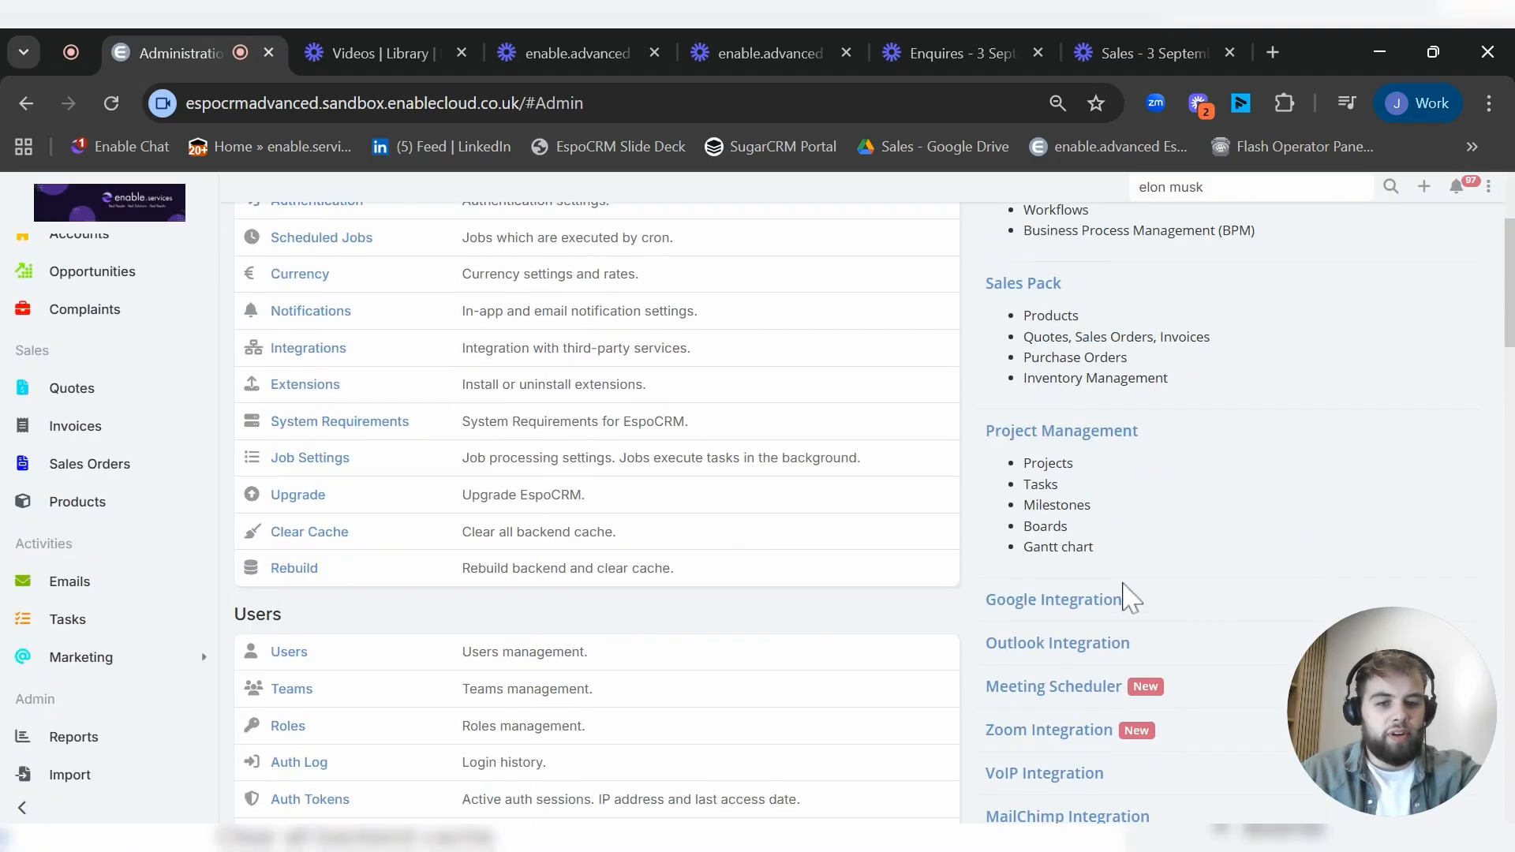
mouse_move(1051, 598)
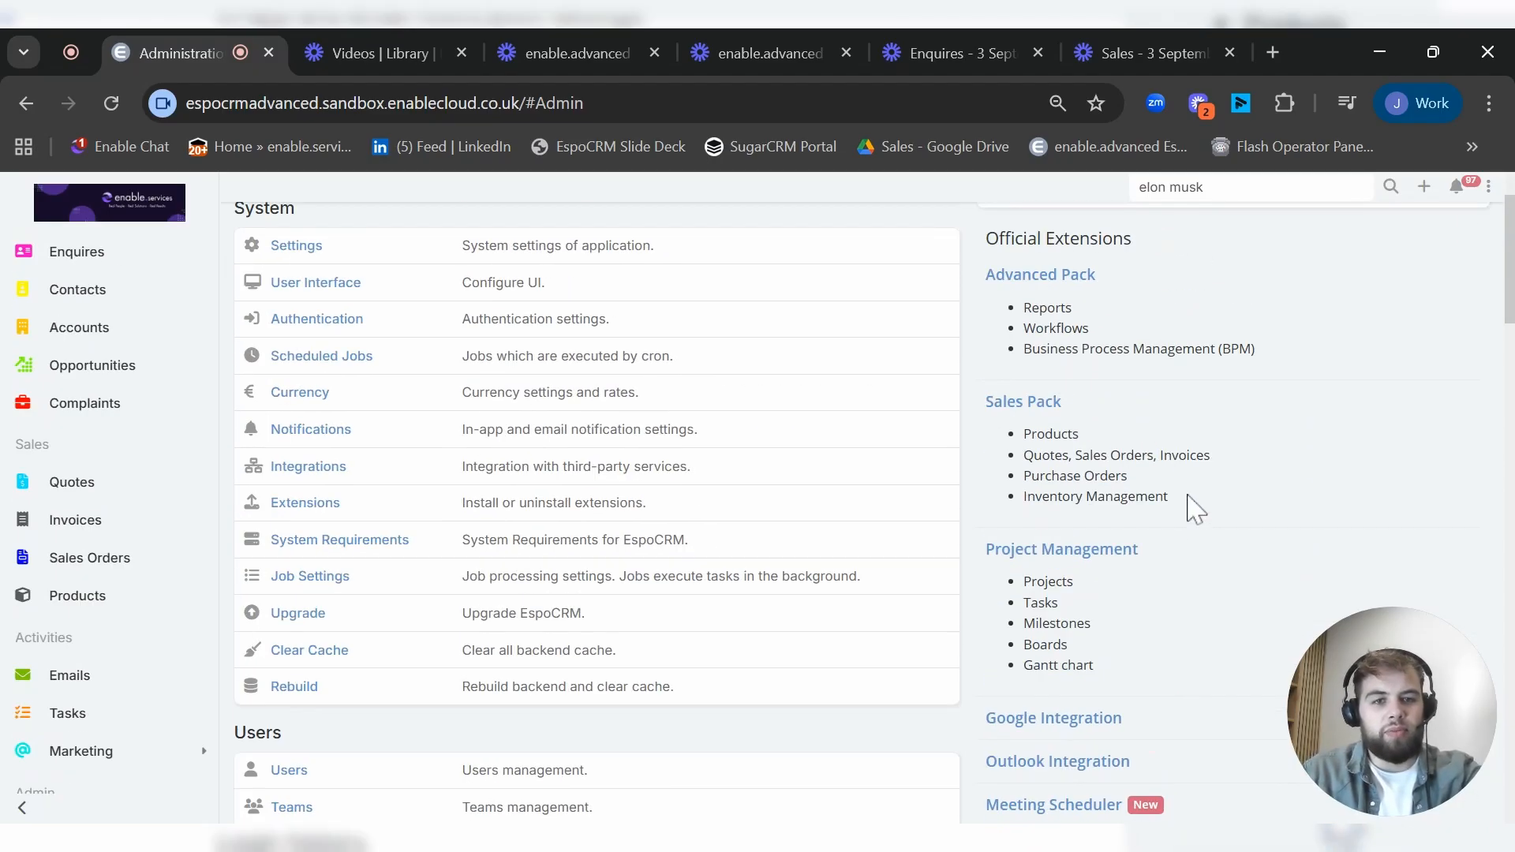
mouse_move(1060, 549)
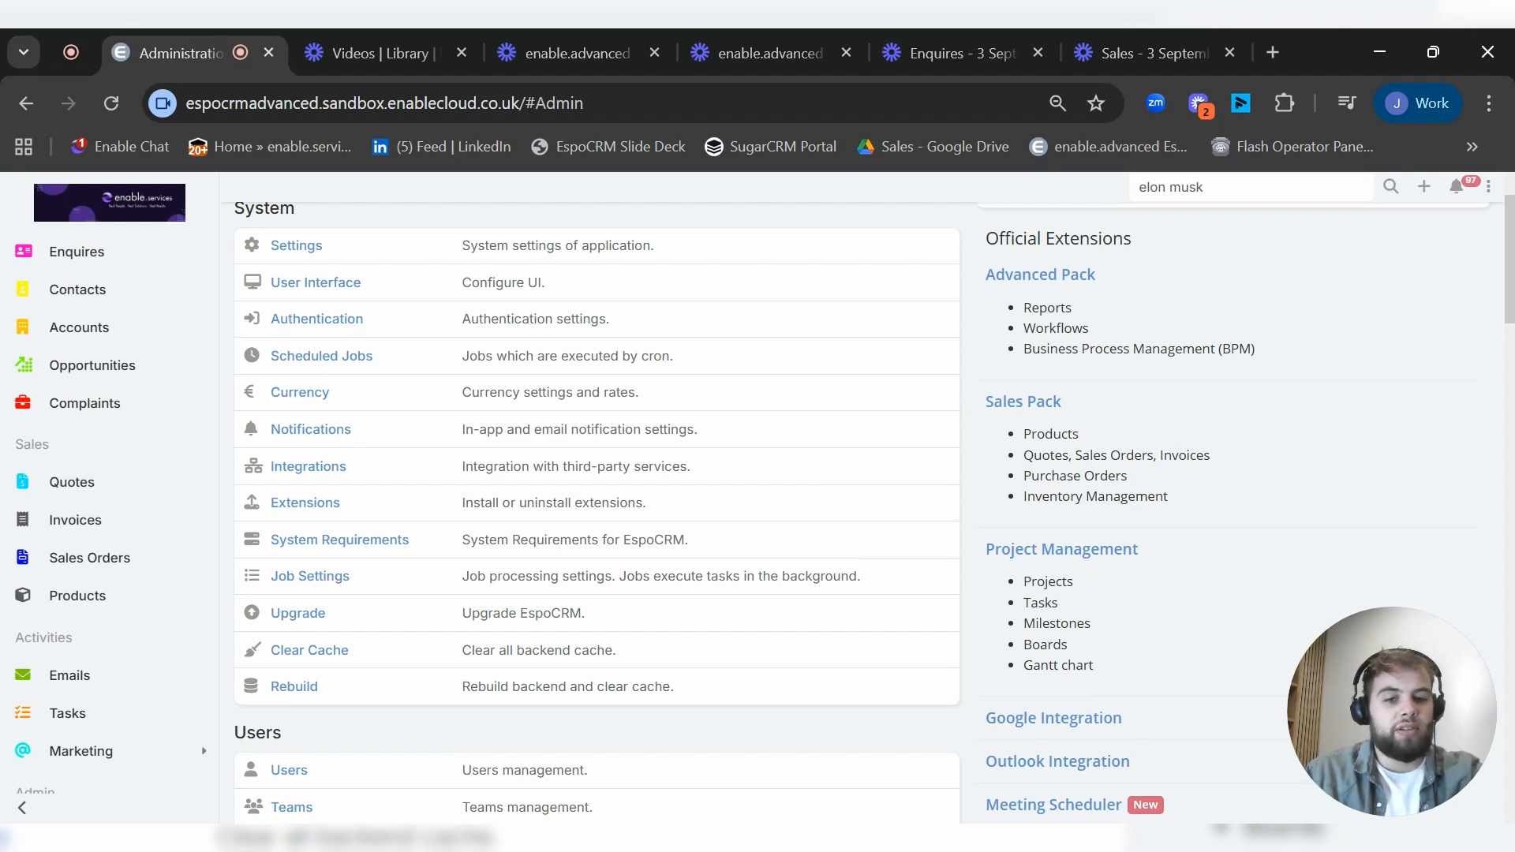
mouse_move(1082, 611)
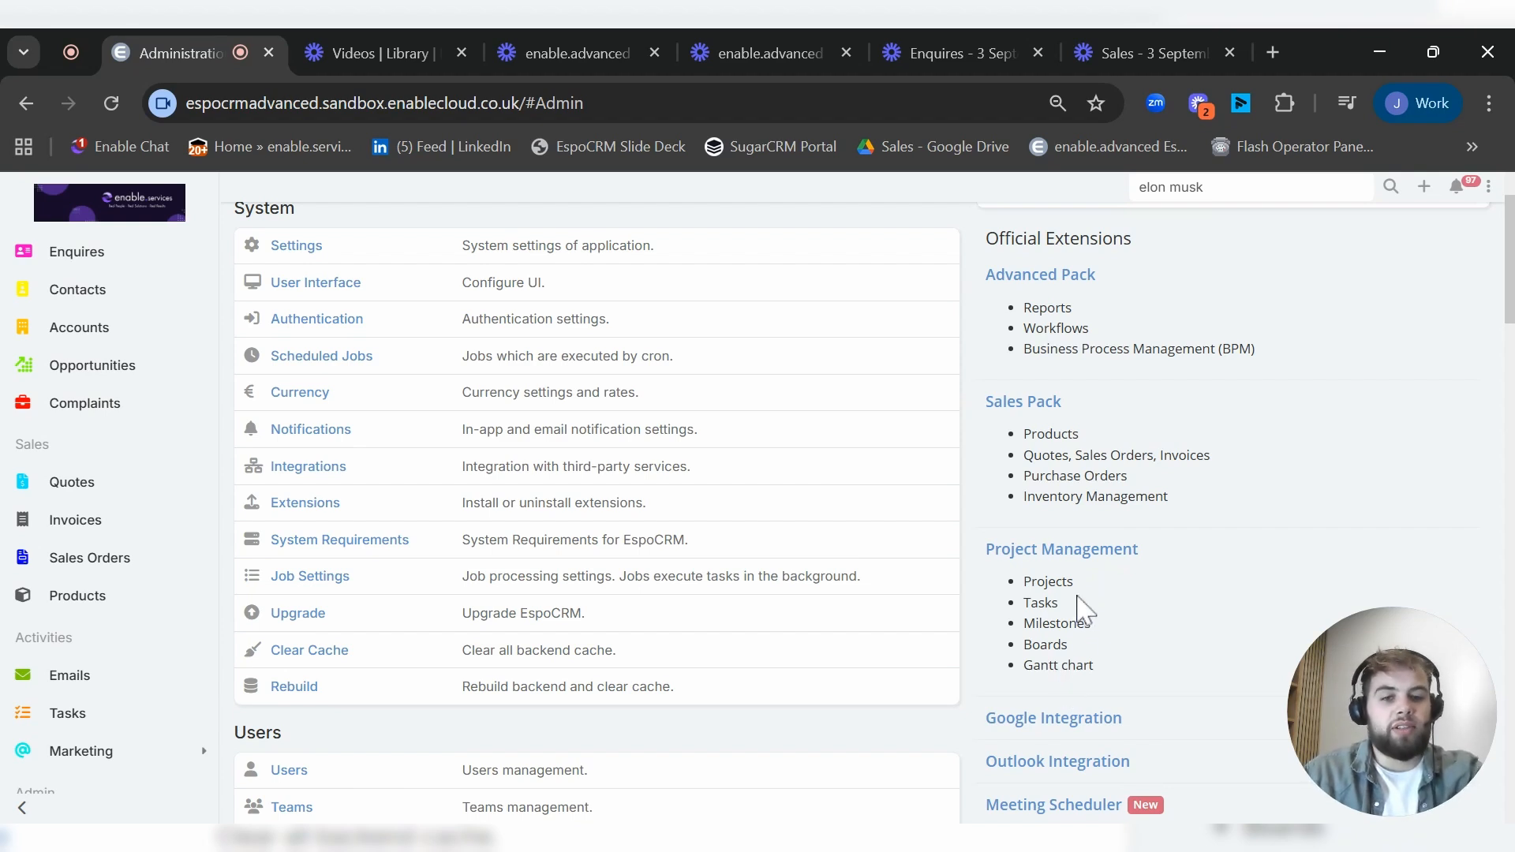
mouse_move(1060, 549)
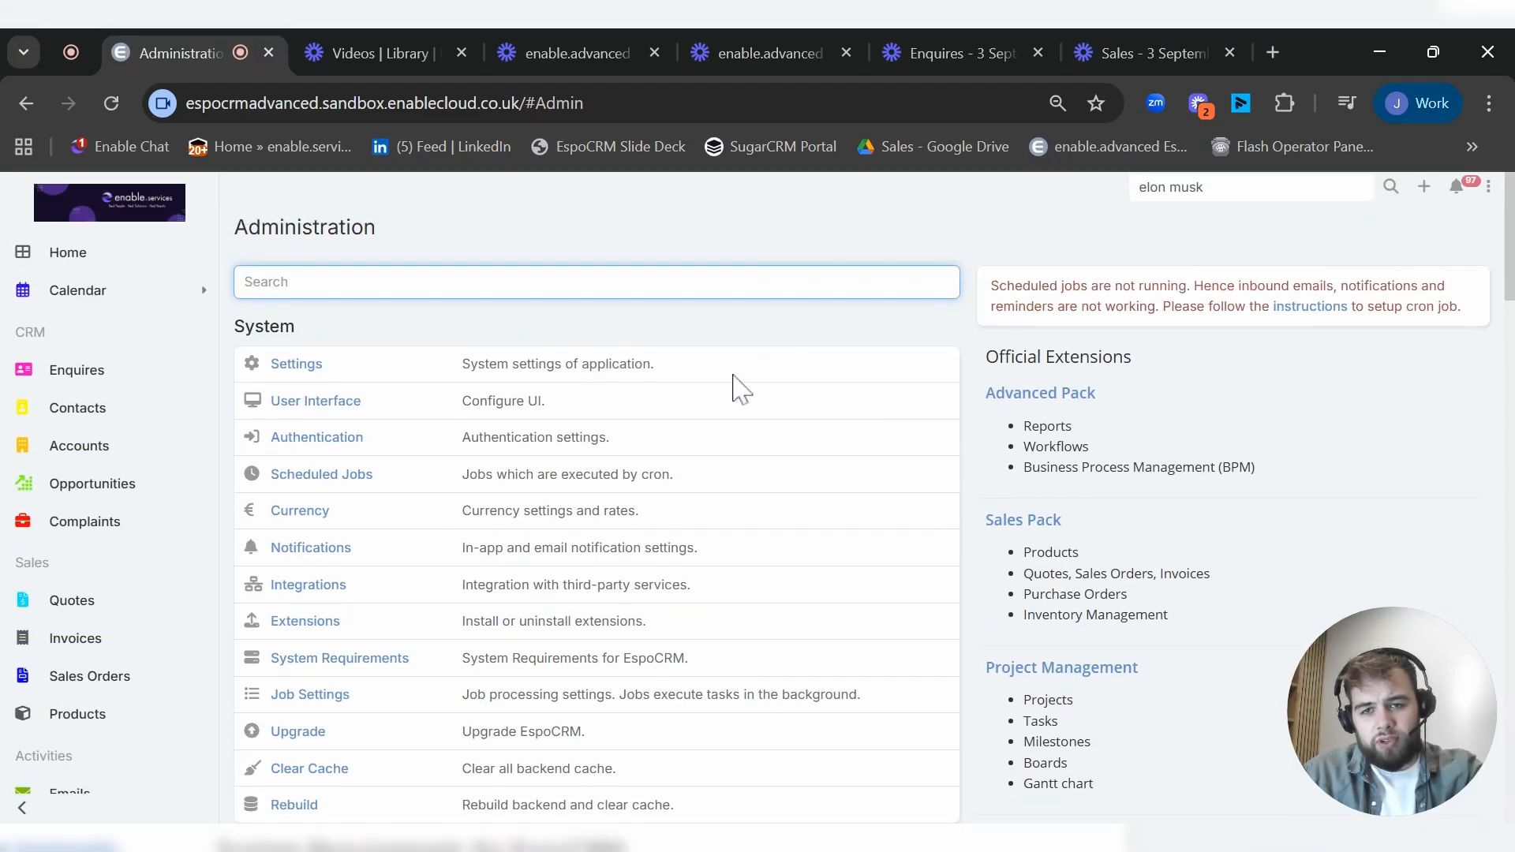
mouse_move(315, 400)
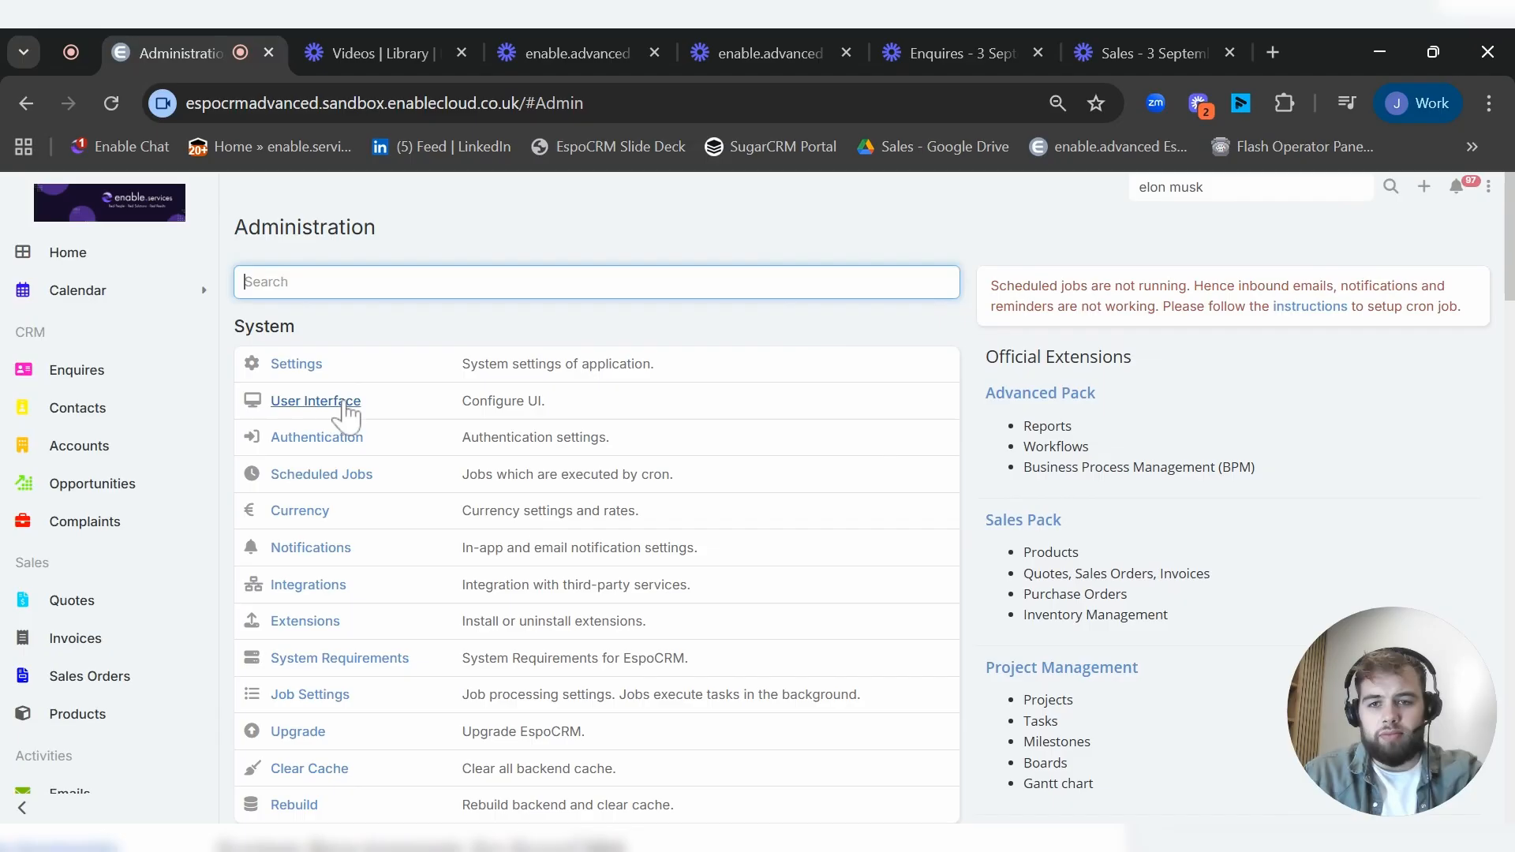
mouse_move(467, 419)
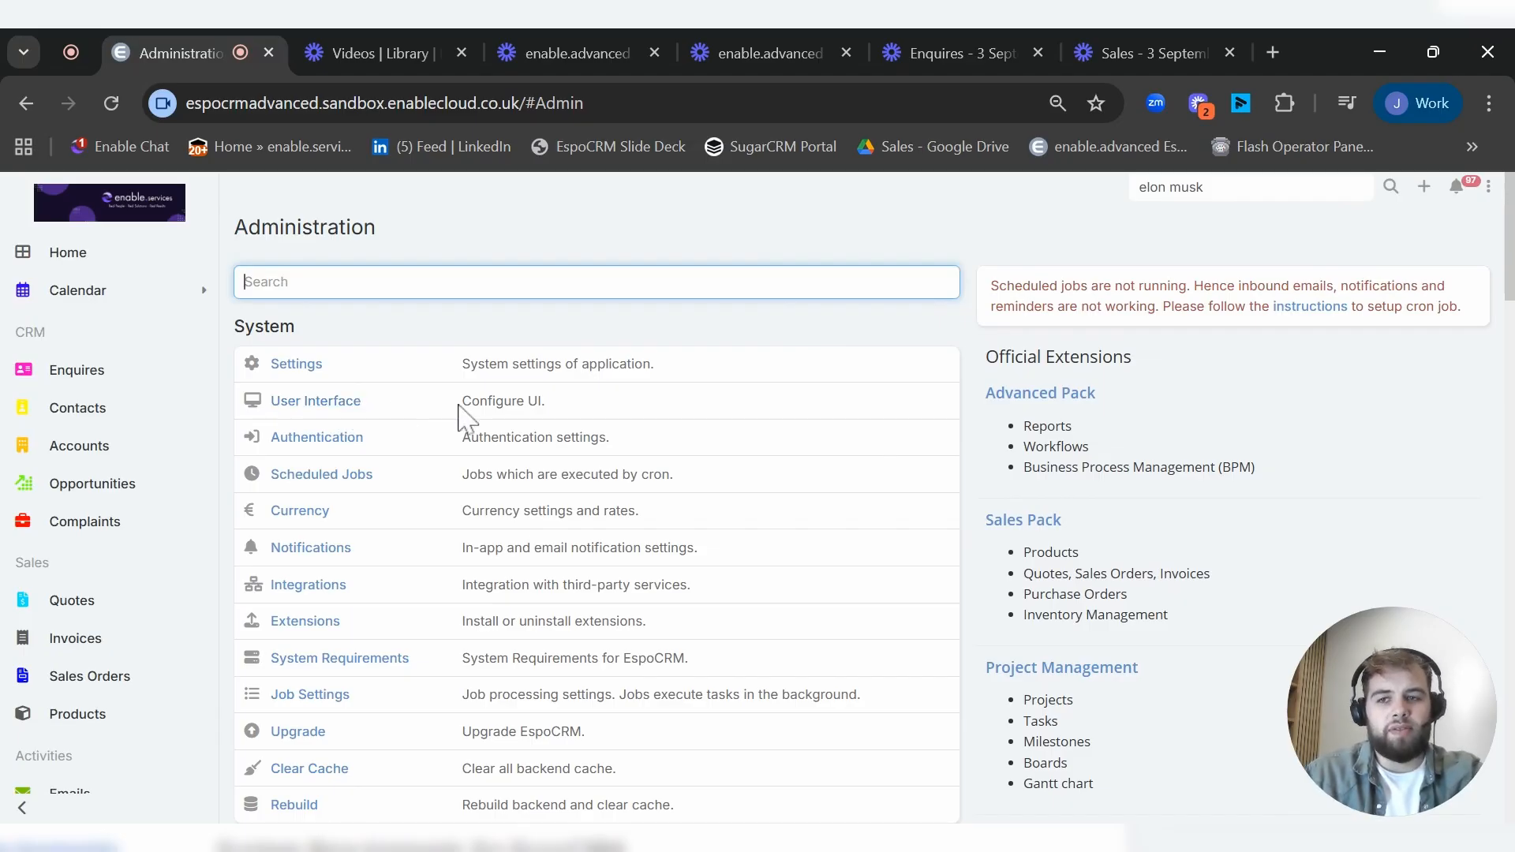
mouse_move(147, 214)
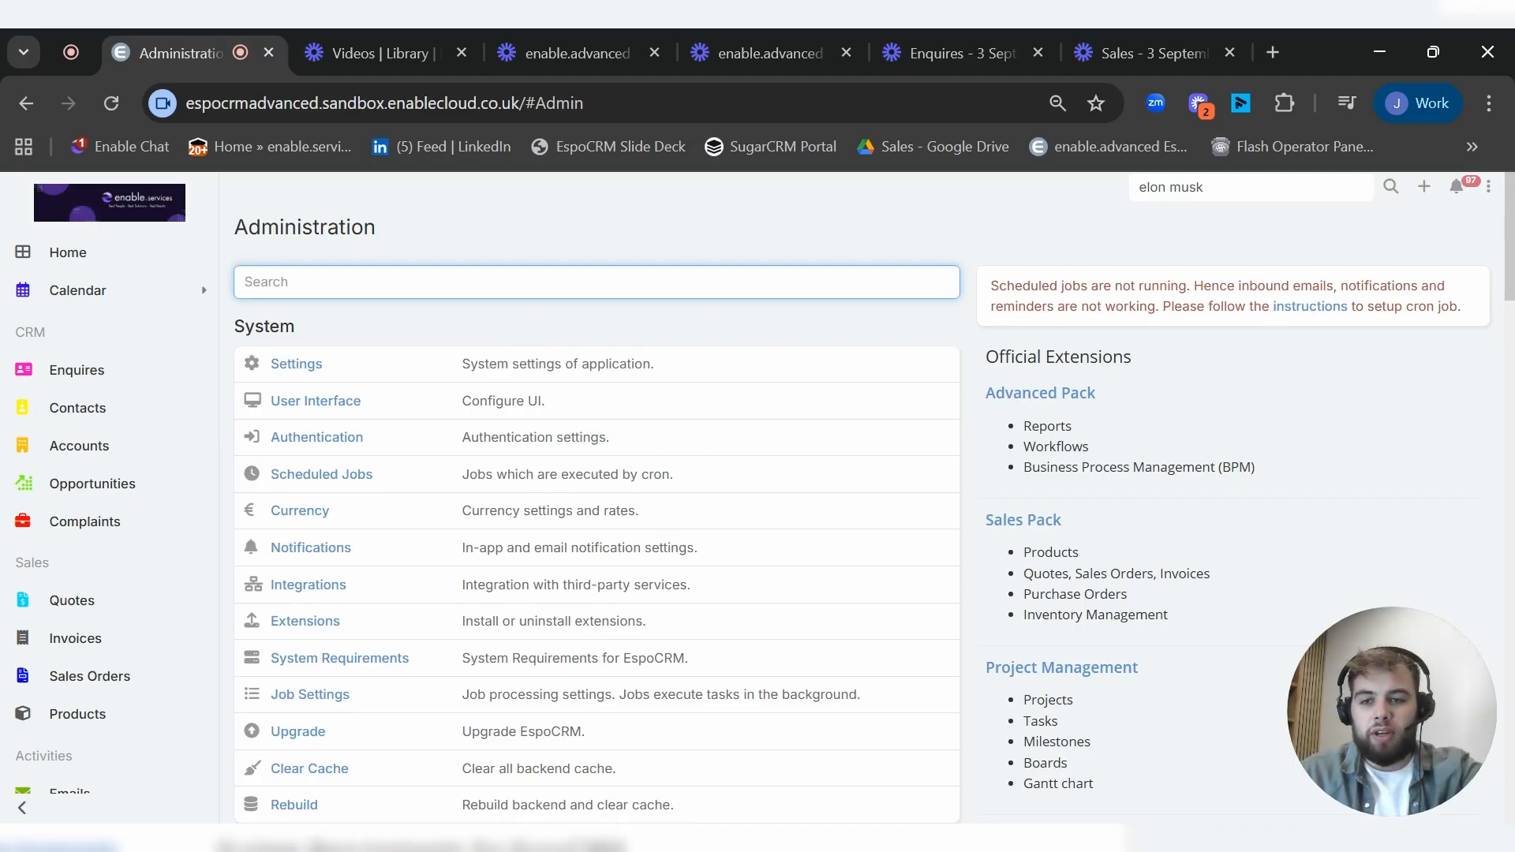
mouse_move(375, 525)
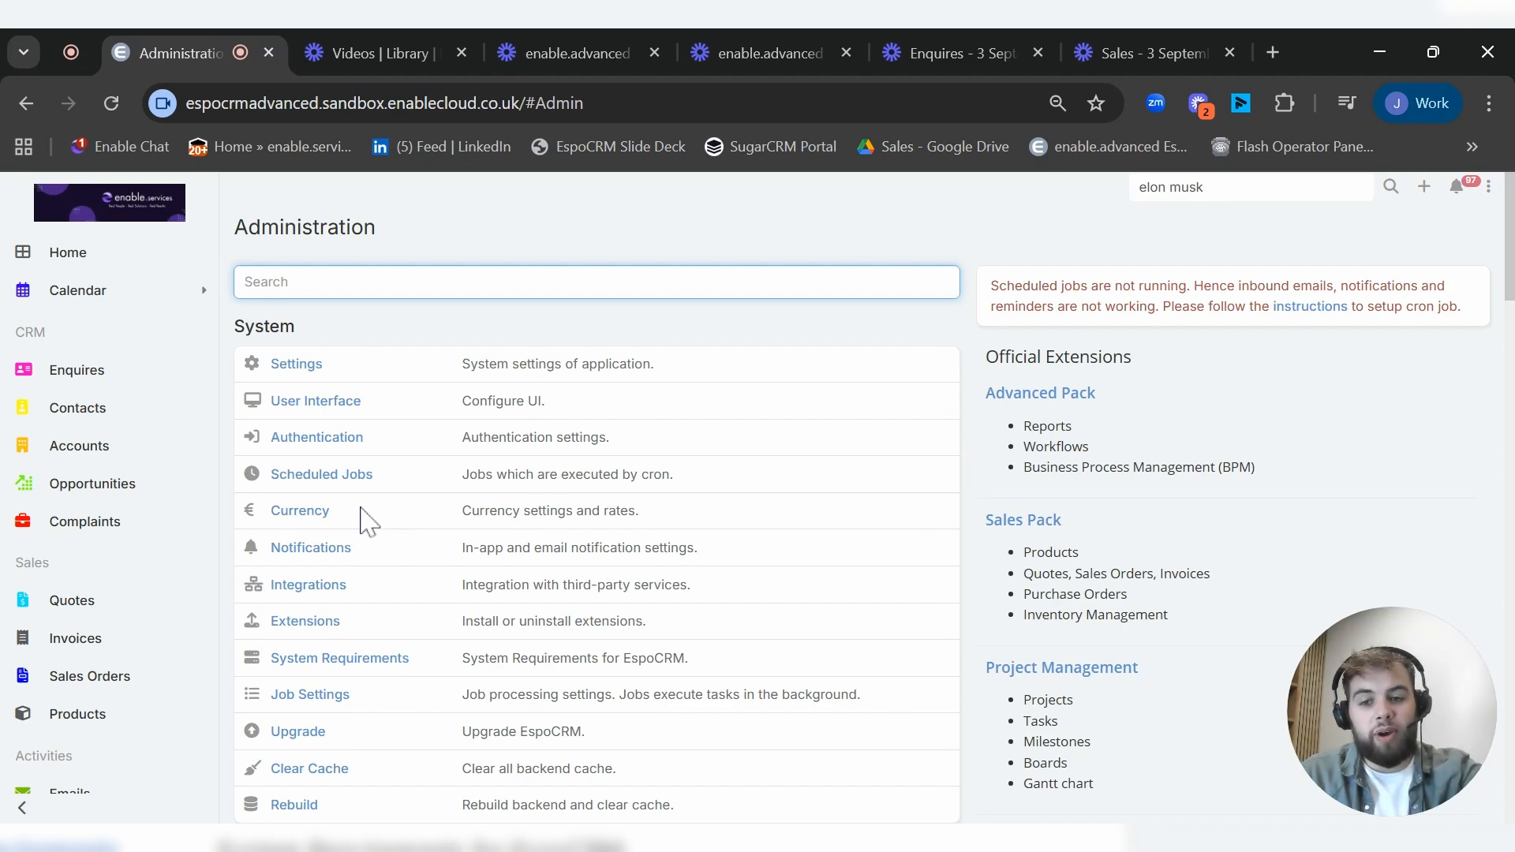
scroll("down", 3)
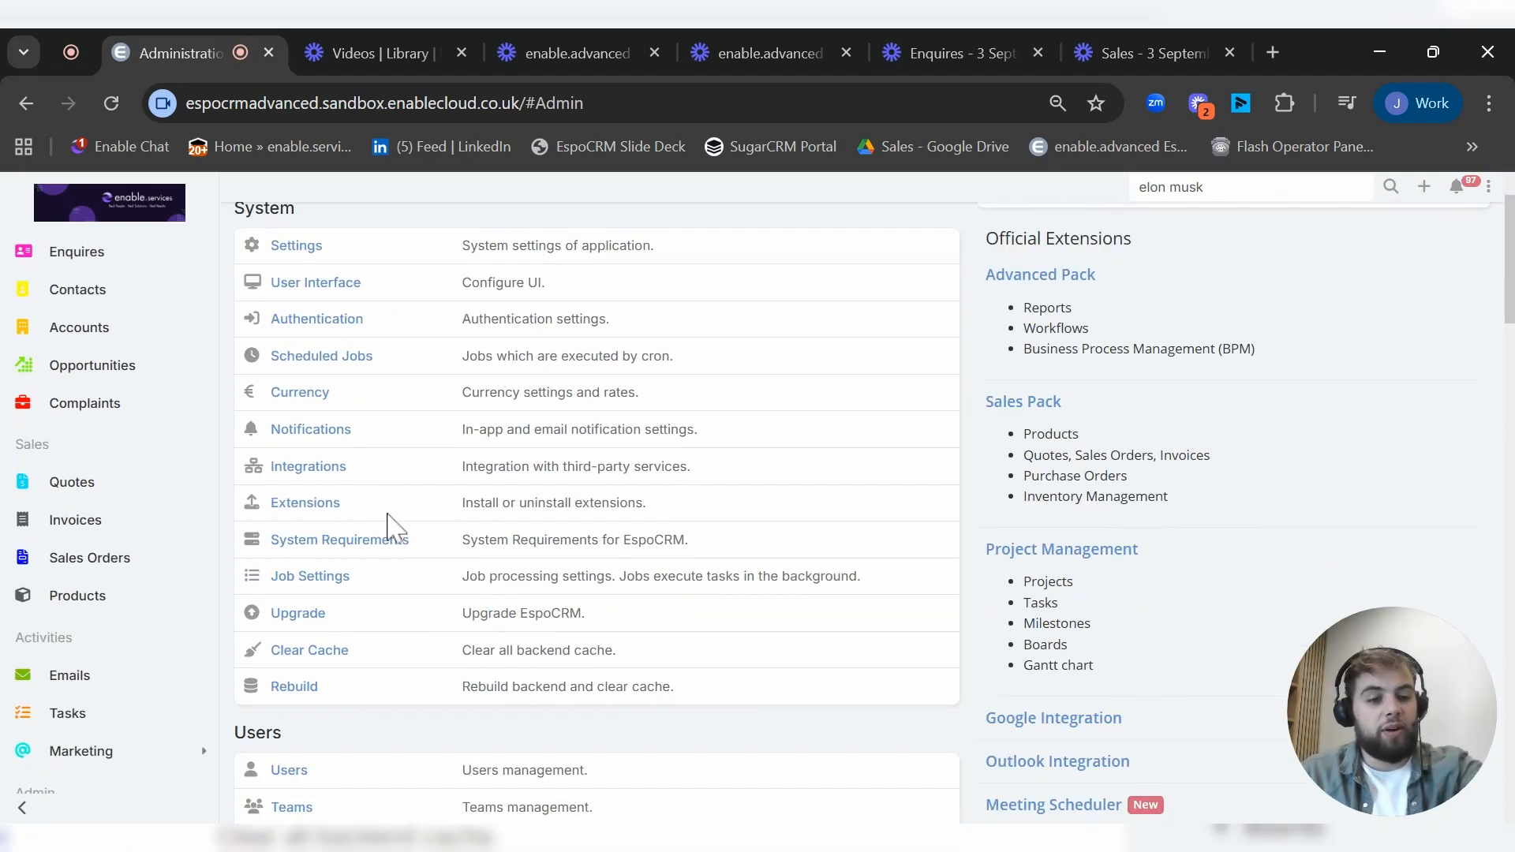
scroll("down", 3)
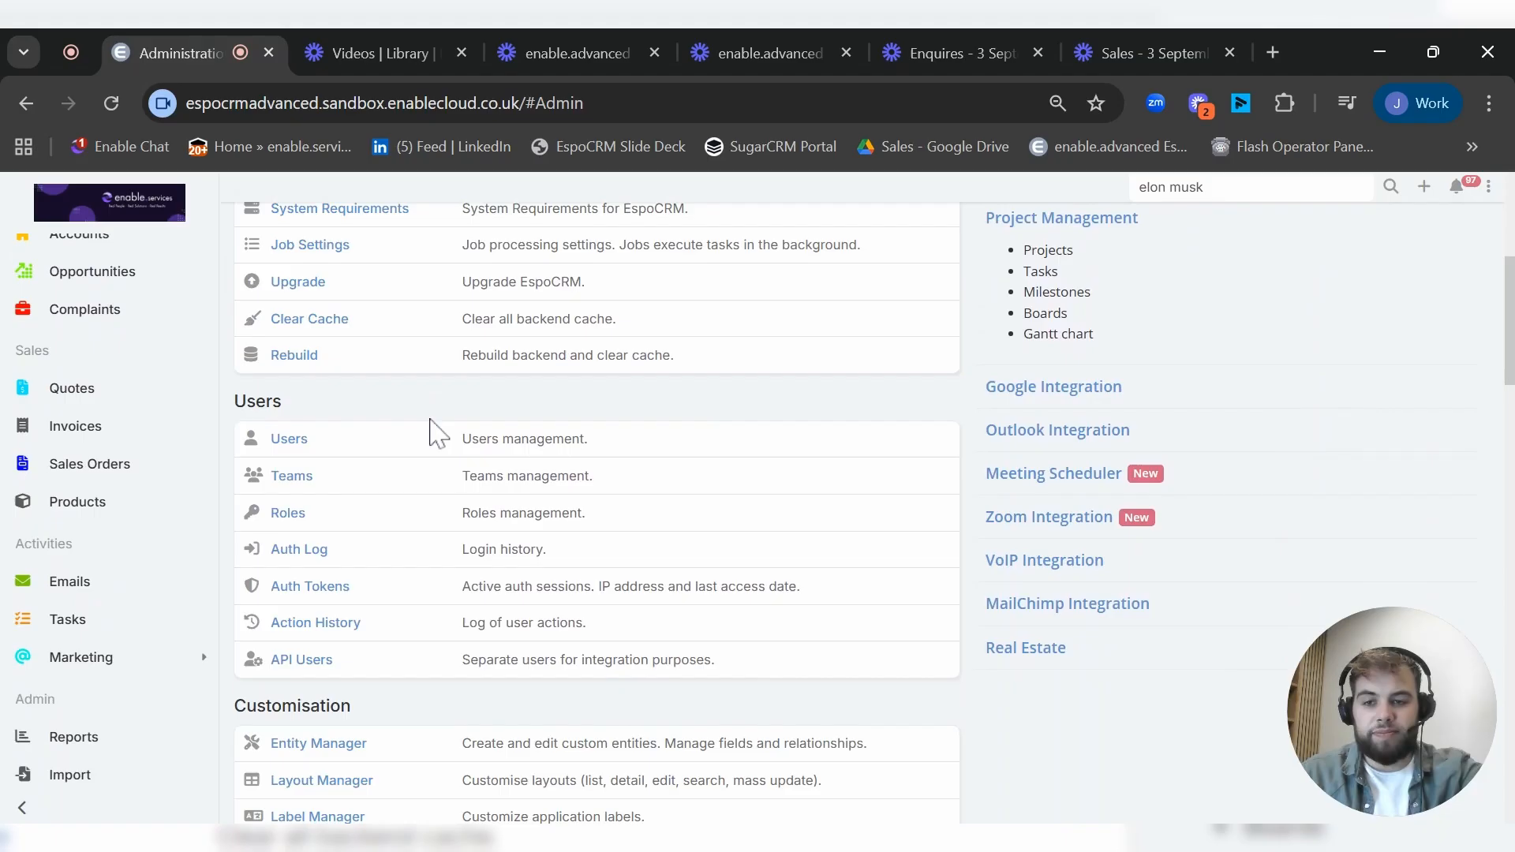
scroll("down", 3)
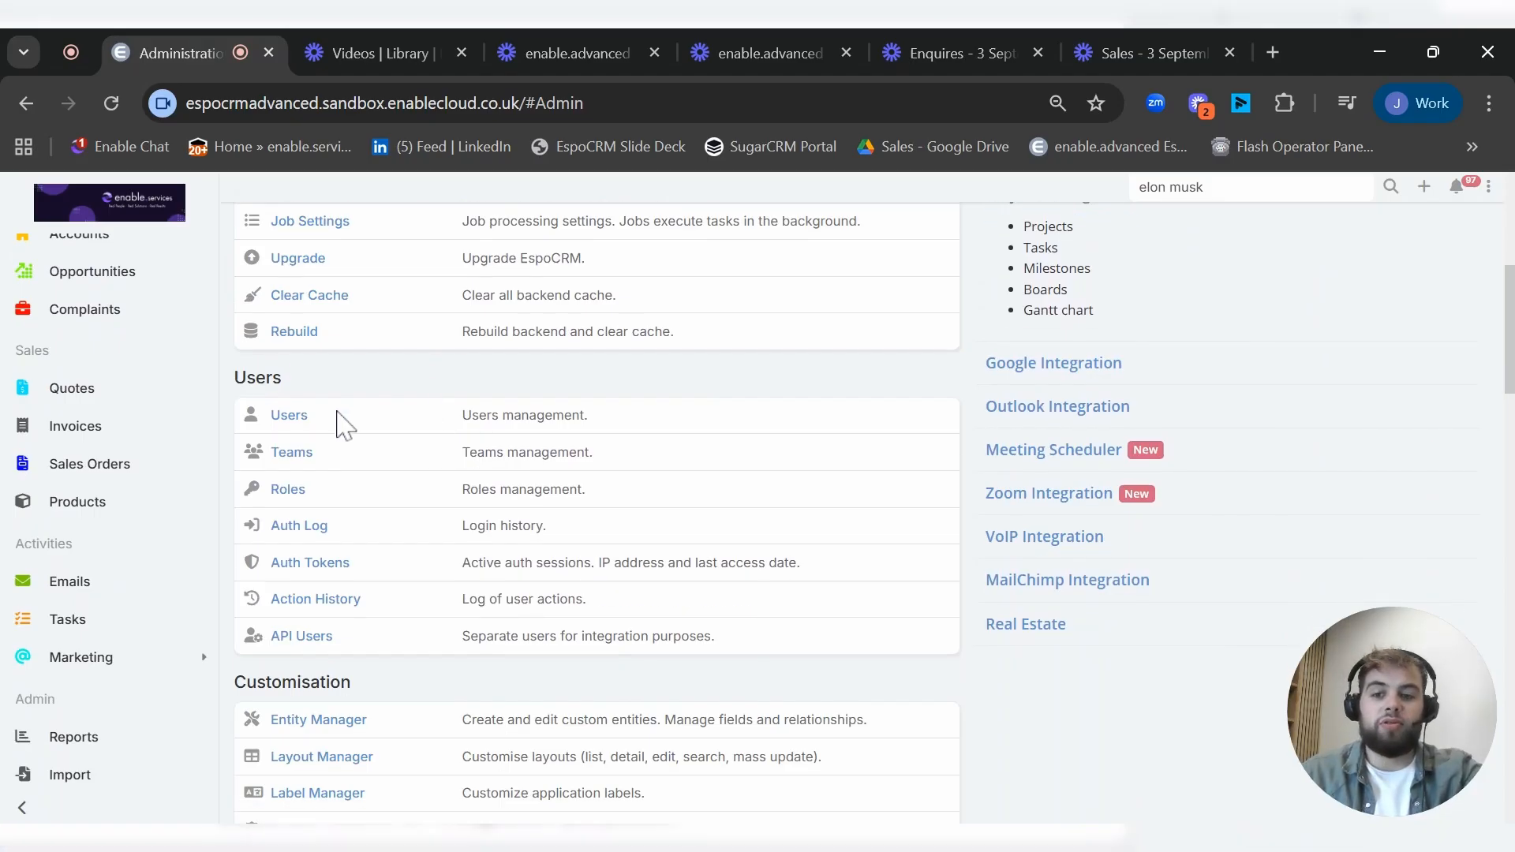
mouse_move(343, 512)
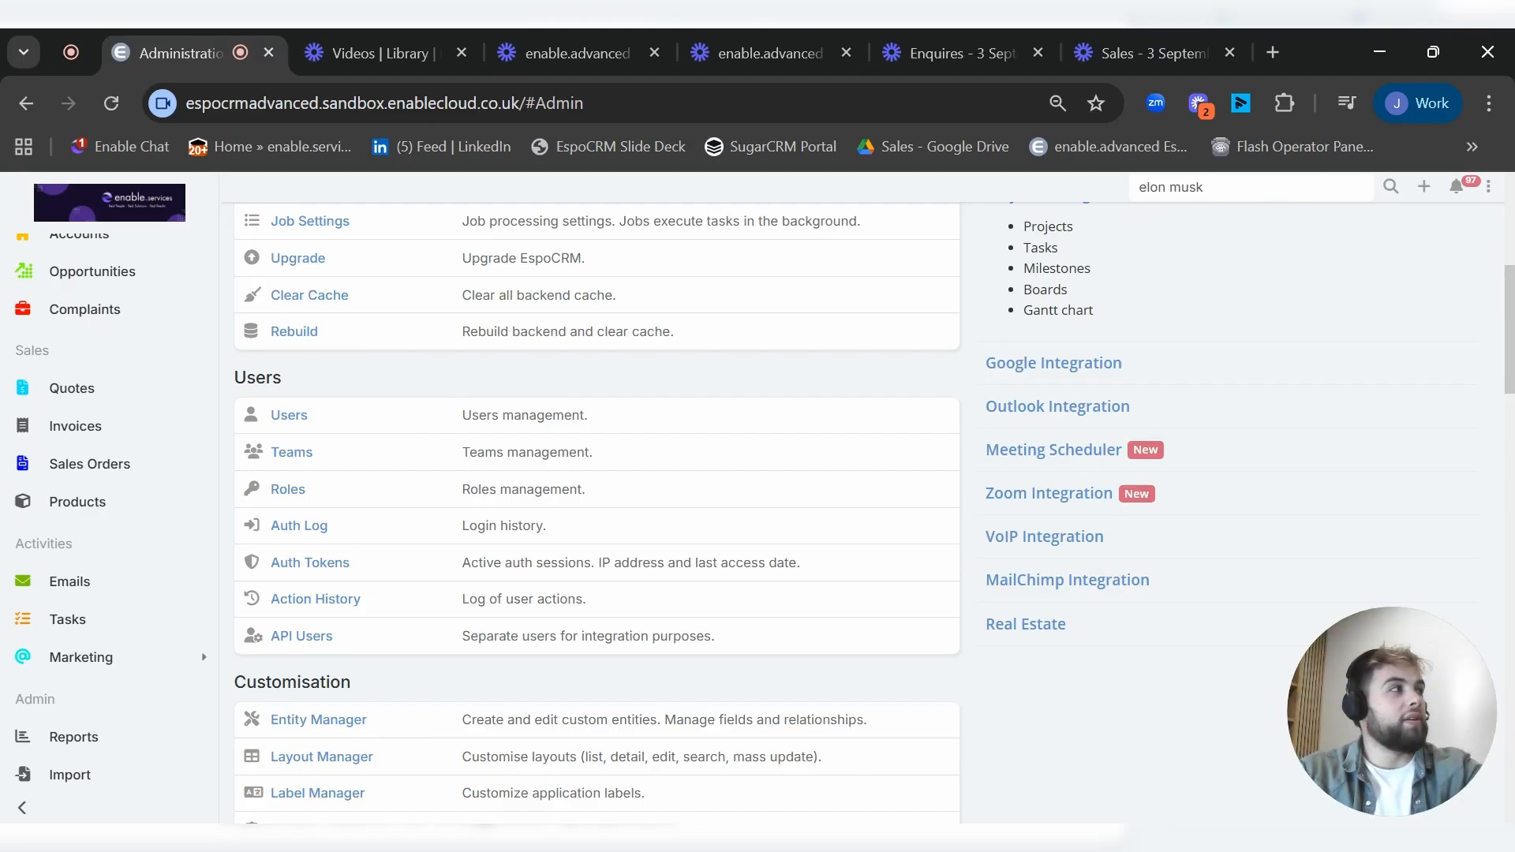
scroll("down", 3)
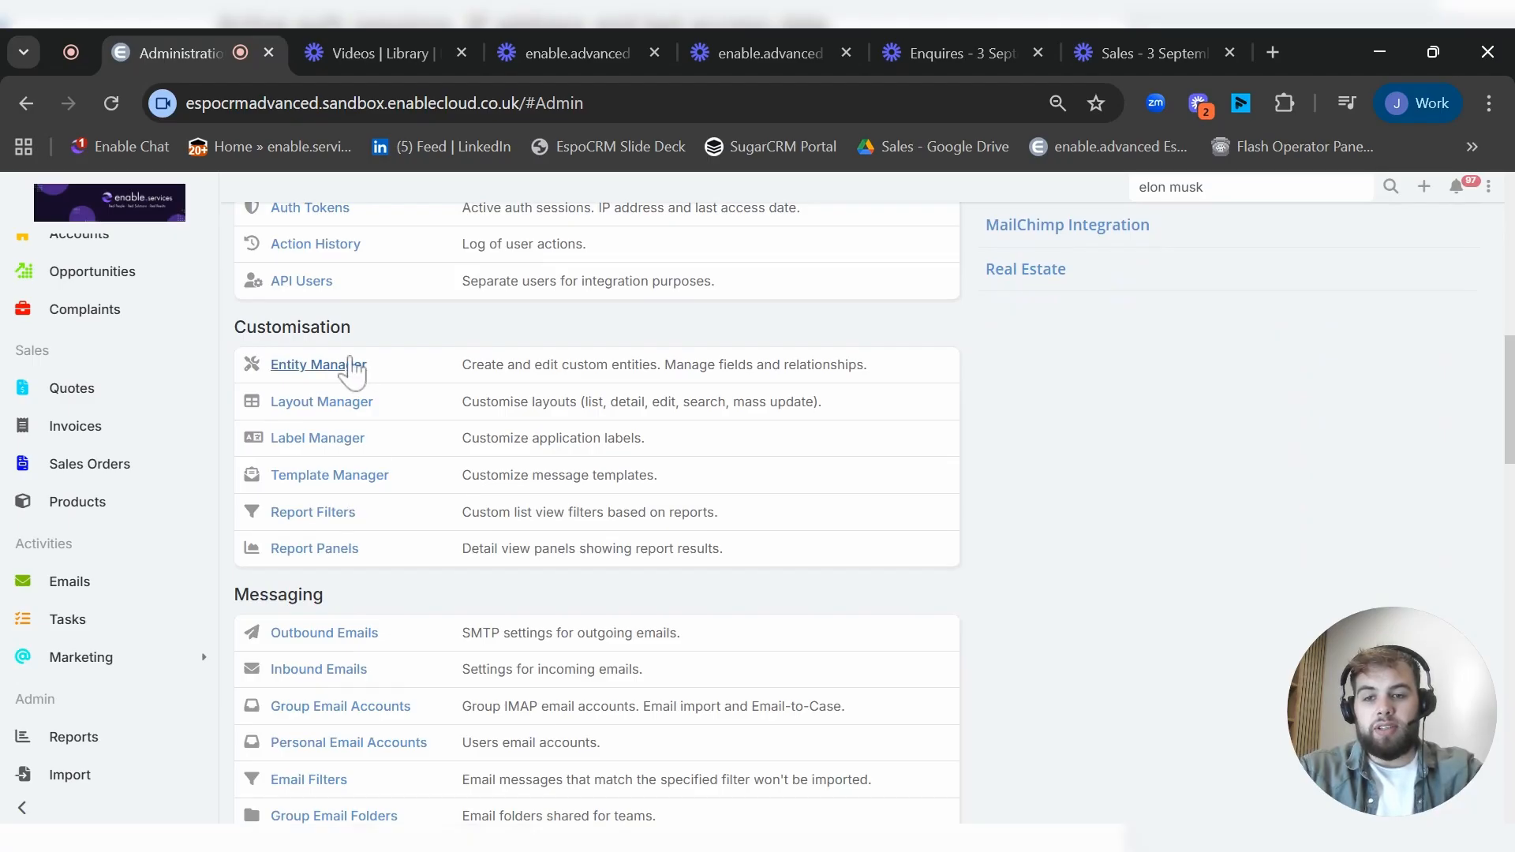
scroll("down", 3)
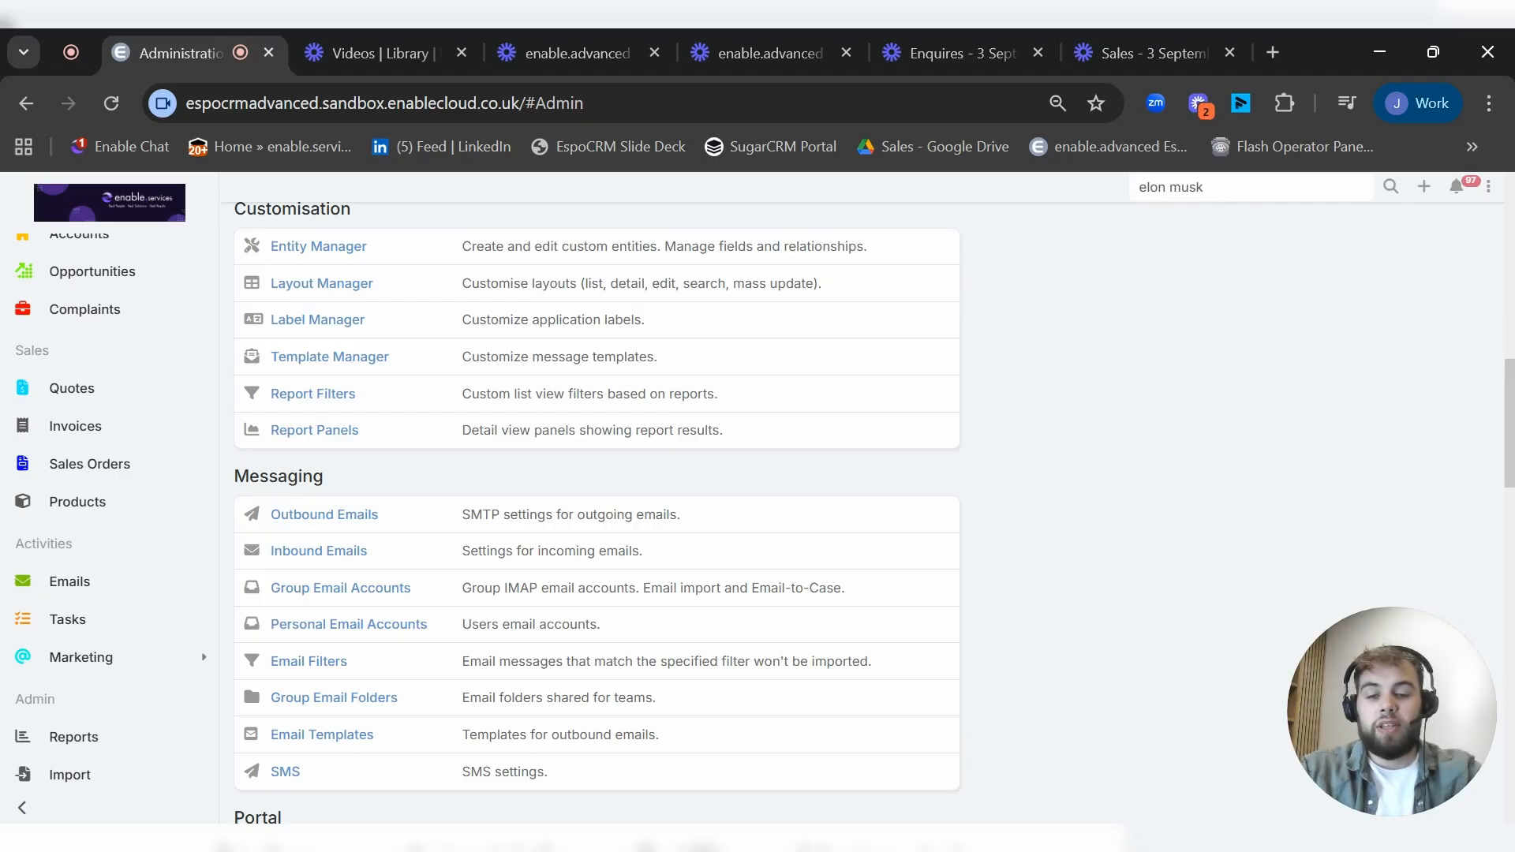
mouse_move(1441, 625)
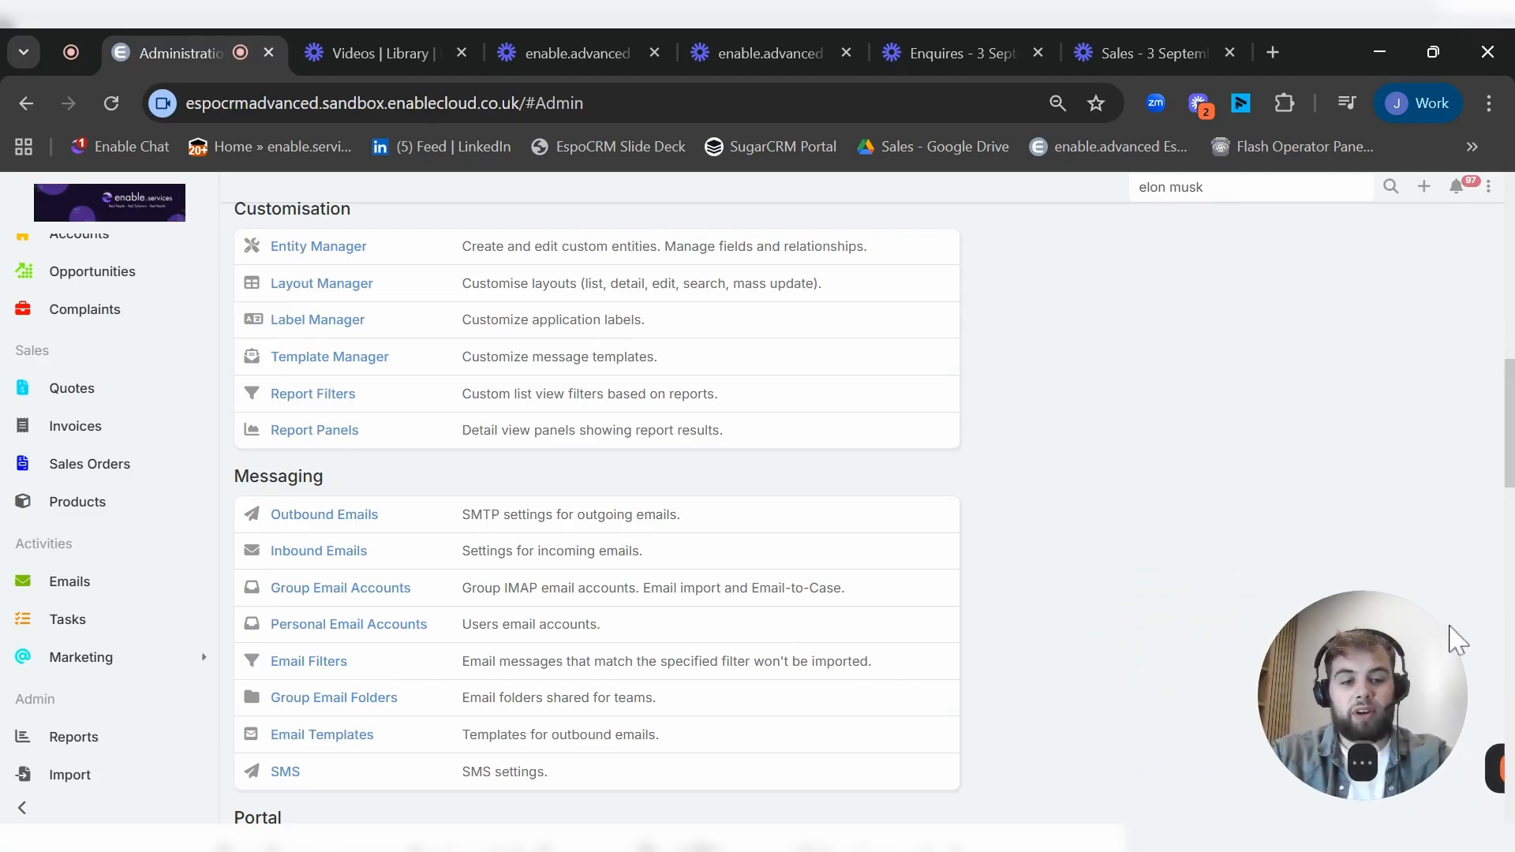
scroll("down", 3)
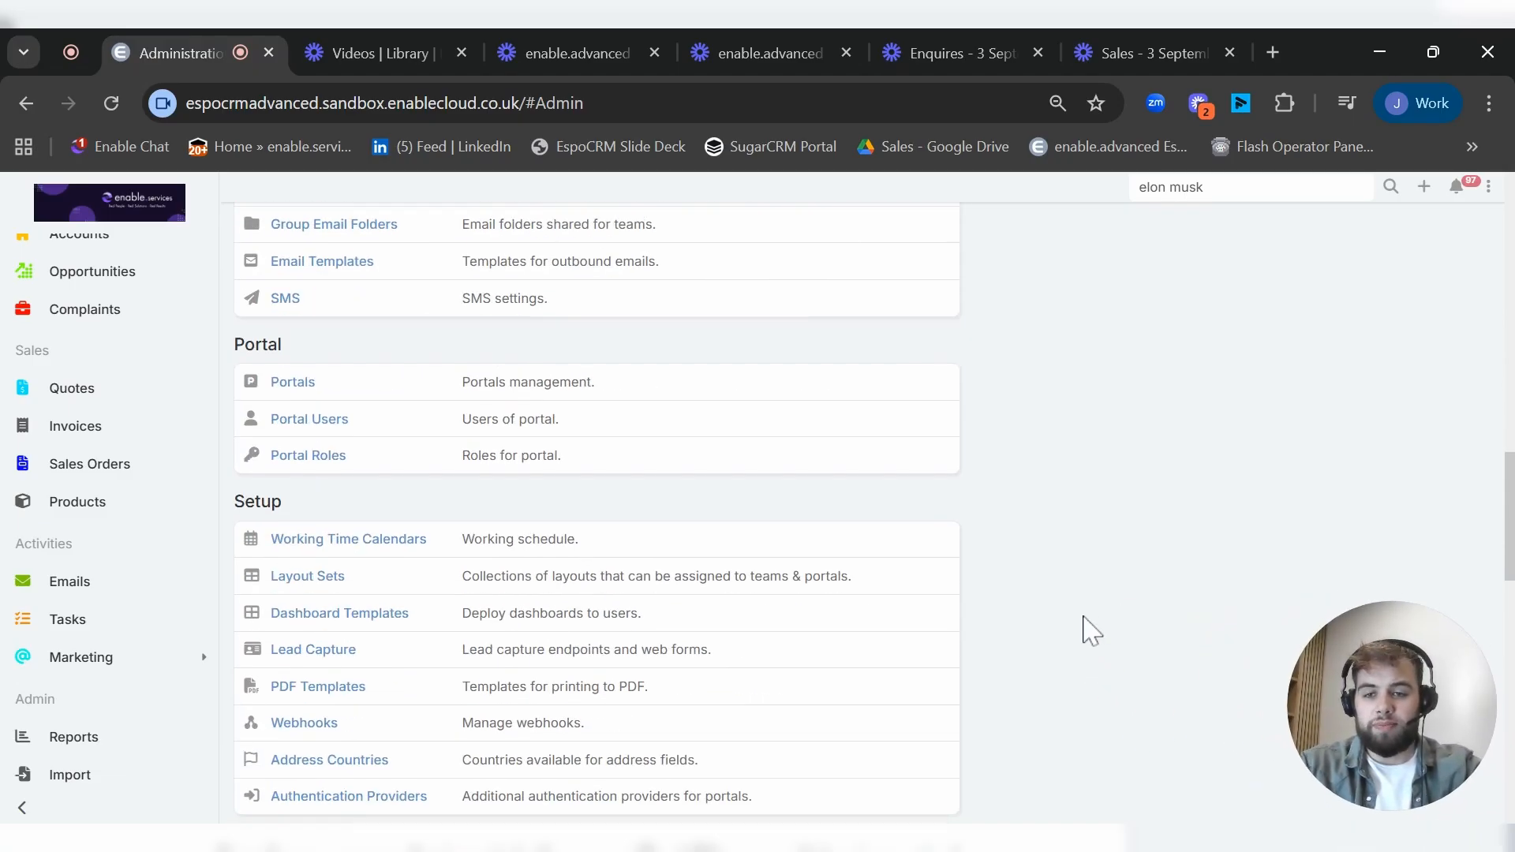
scroll("down", 3)
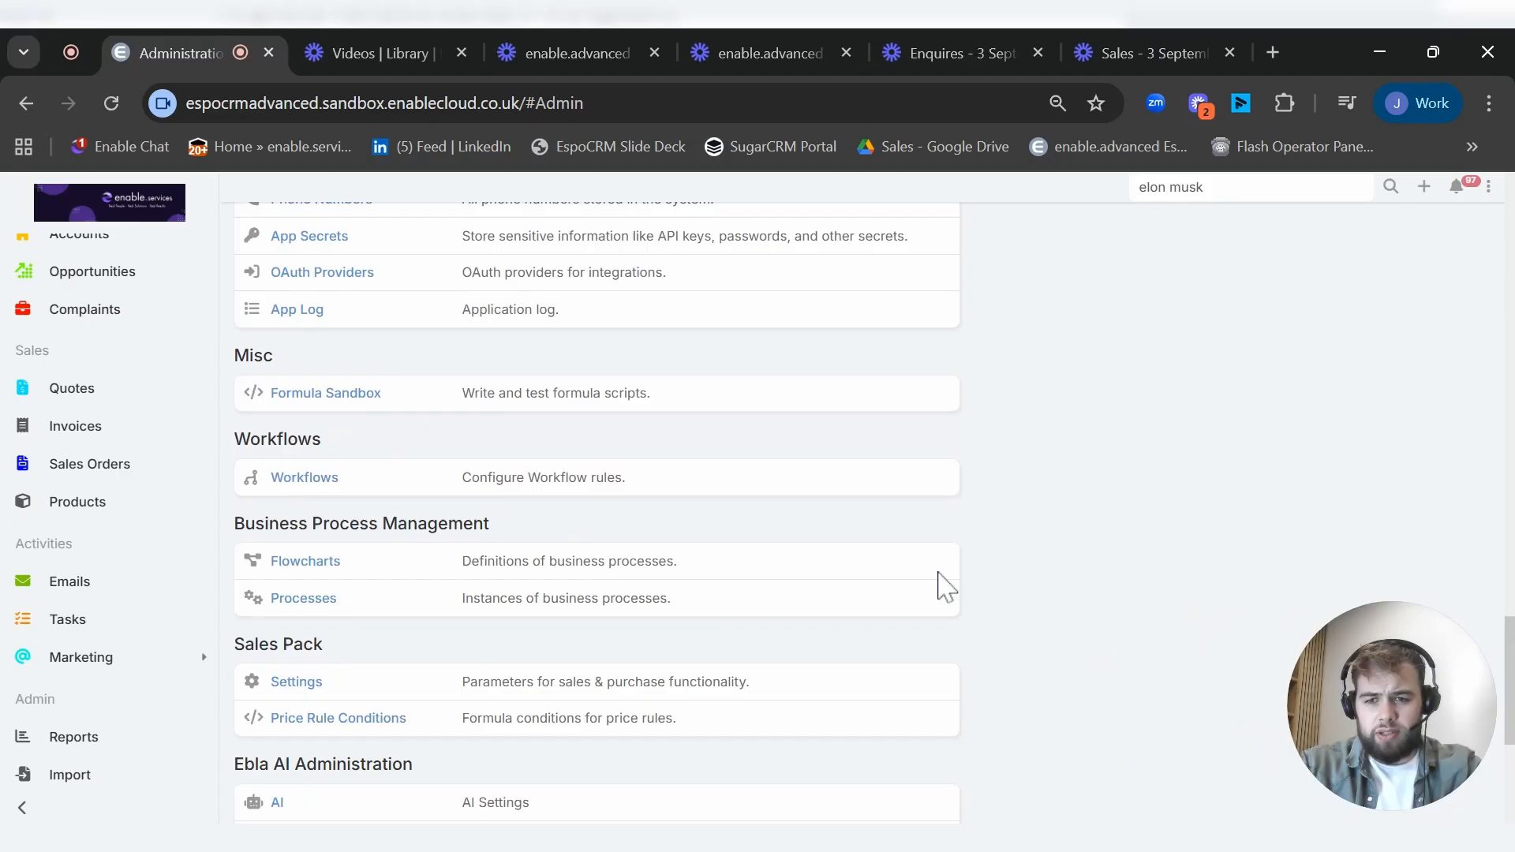
Step: Show the four workflow rules and open the Account Welcome Email workflow
left_click(303, 477)
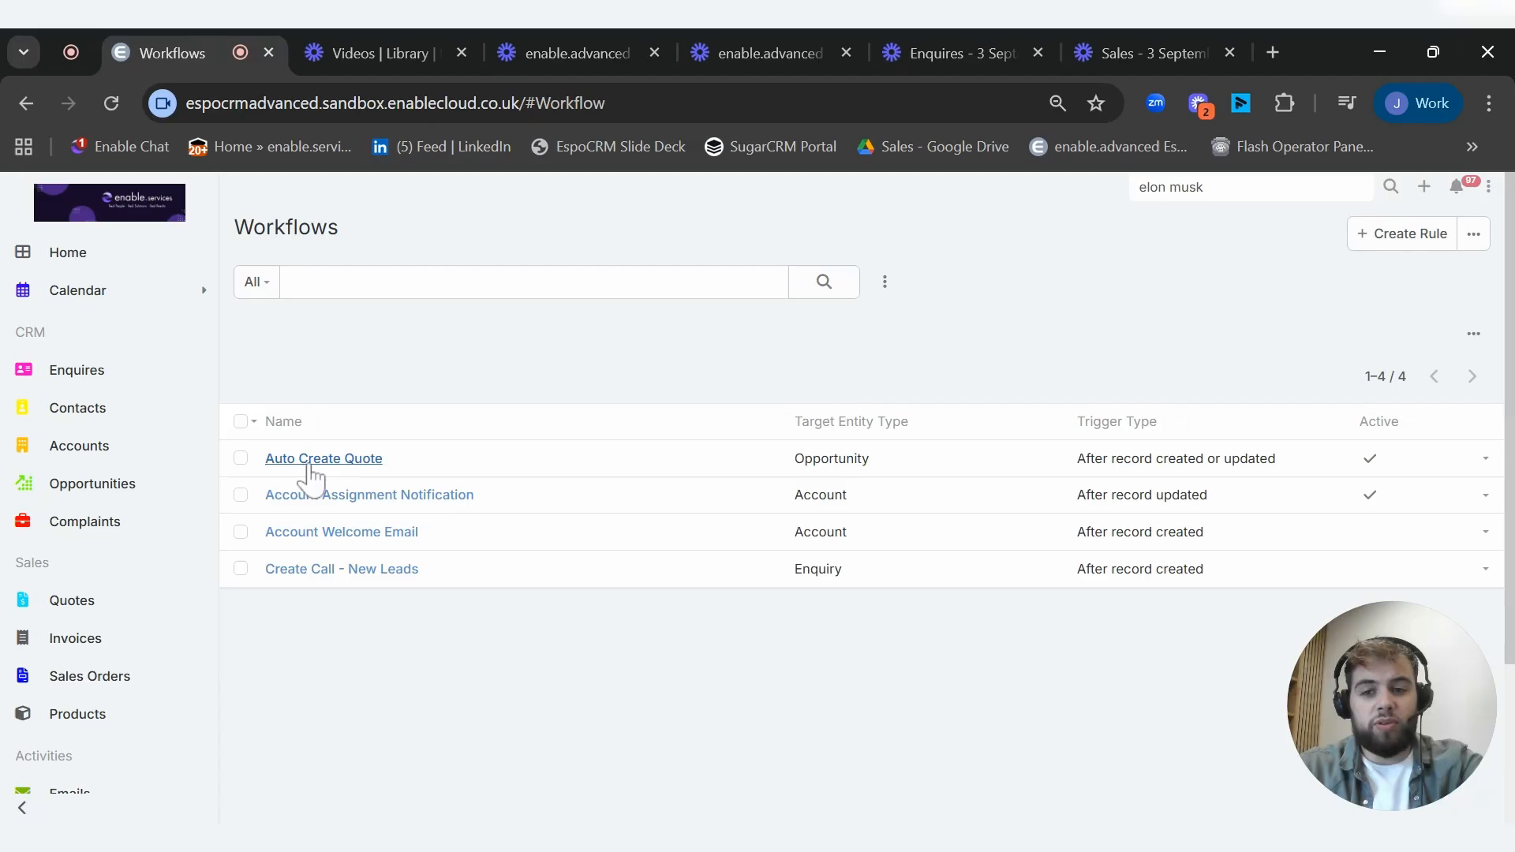
mouse_move(307, 541)
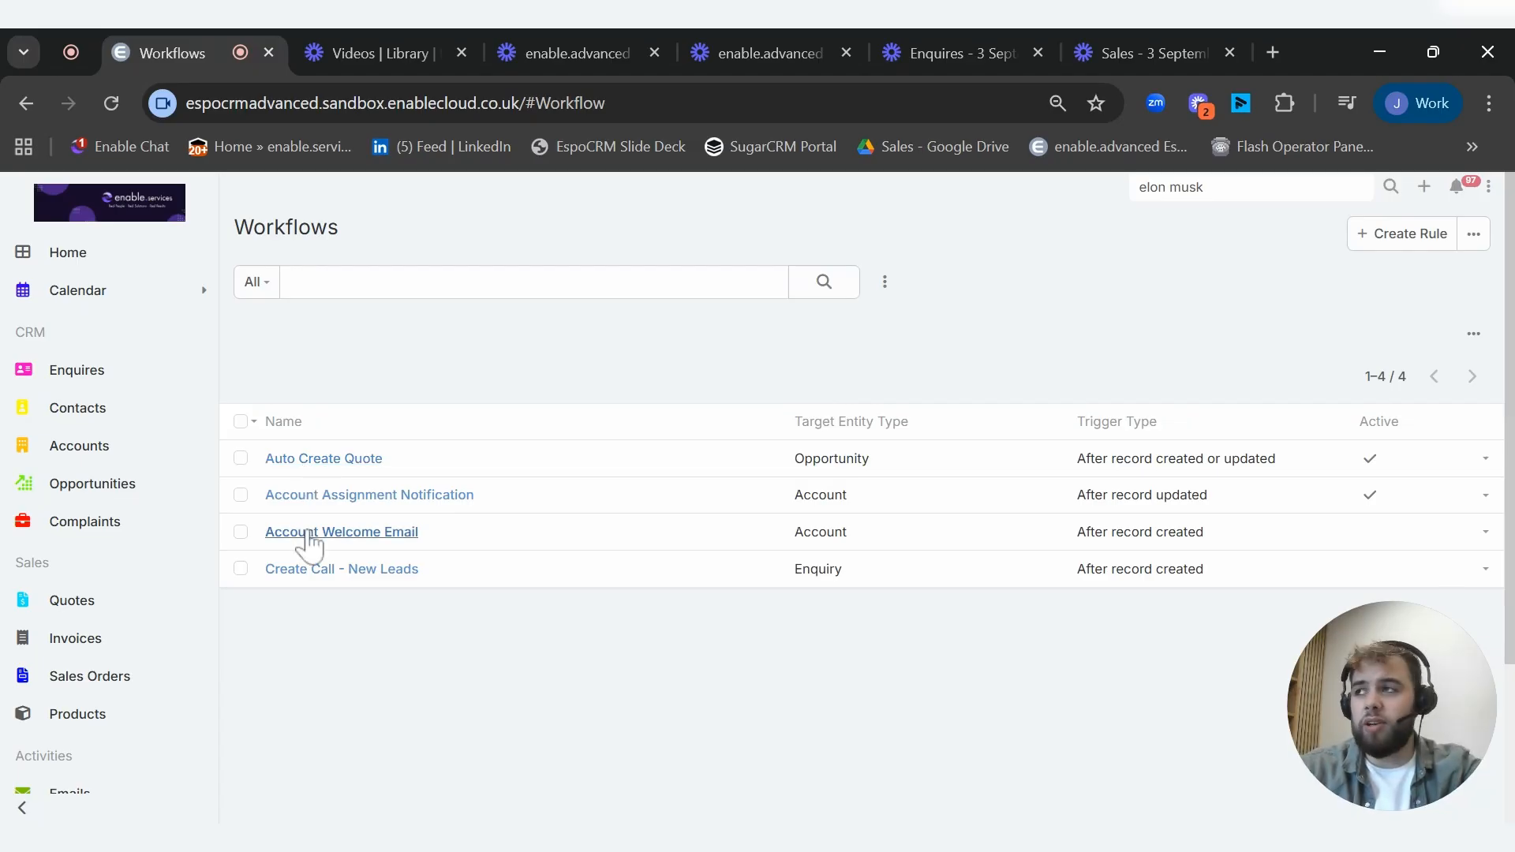
mouse_move(341, 531)
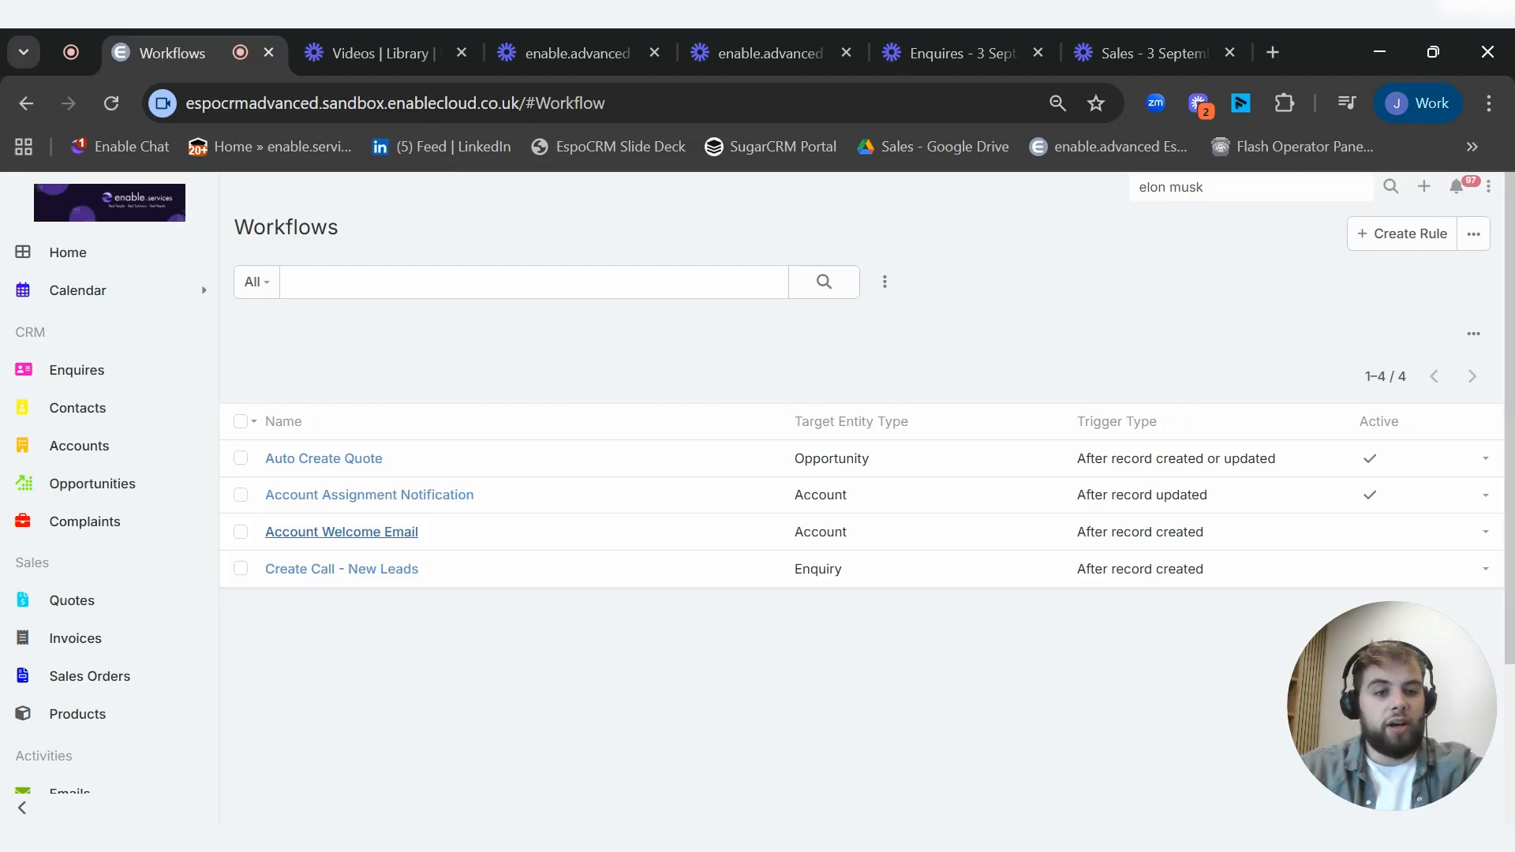
mouse_move(526, 537)
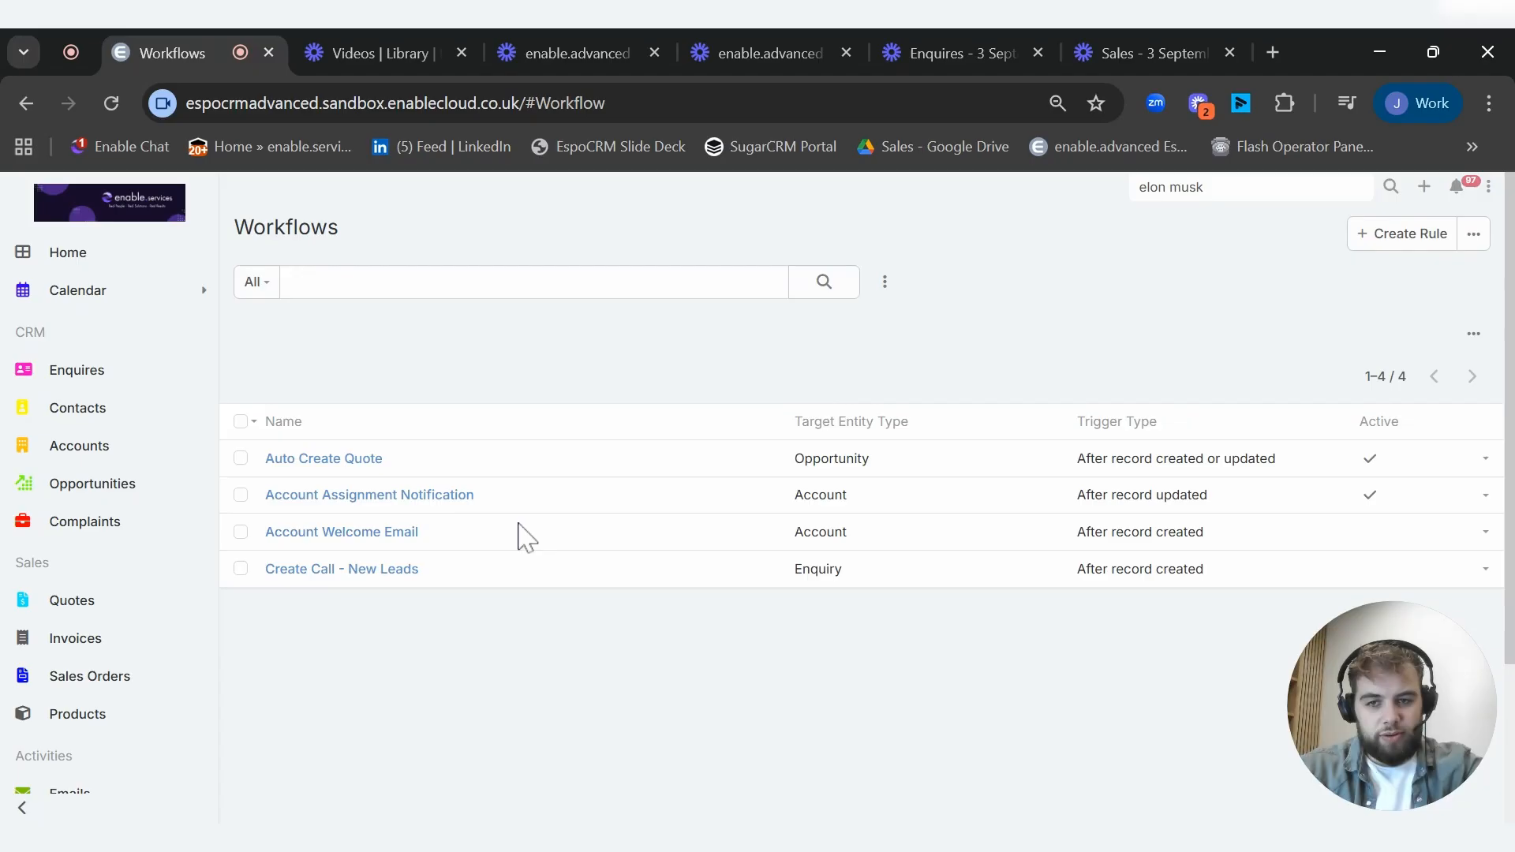
left_click(340, 531)
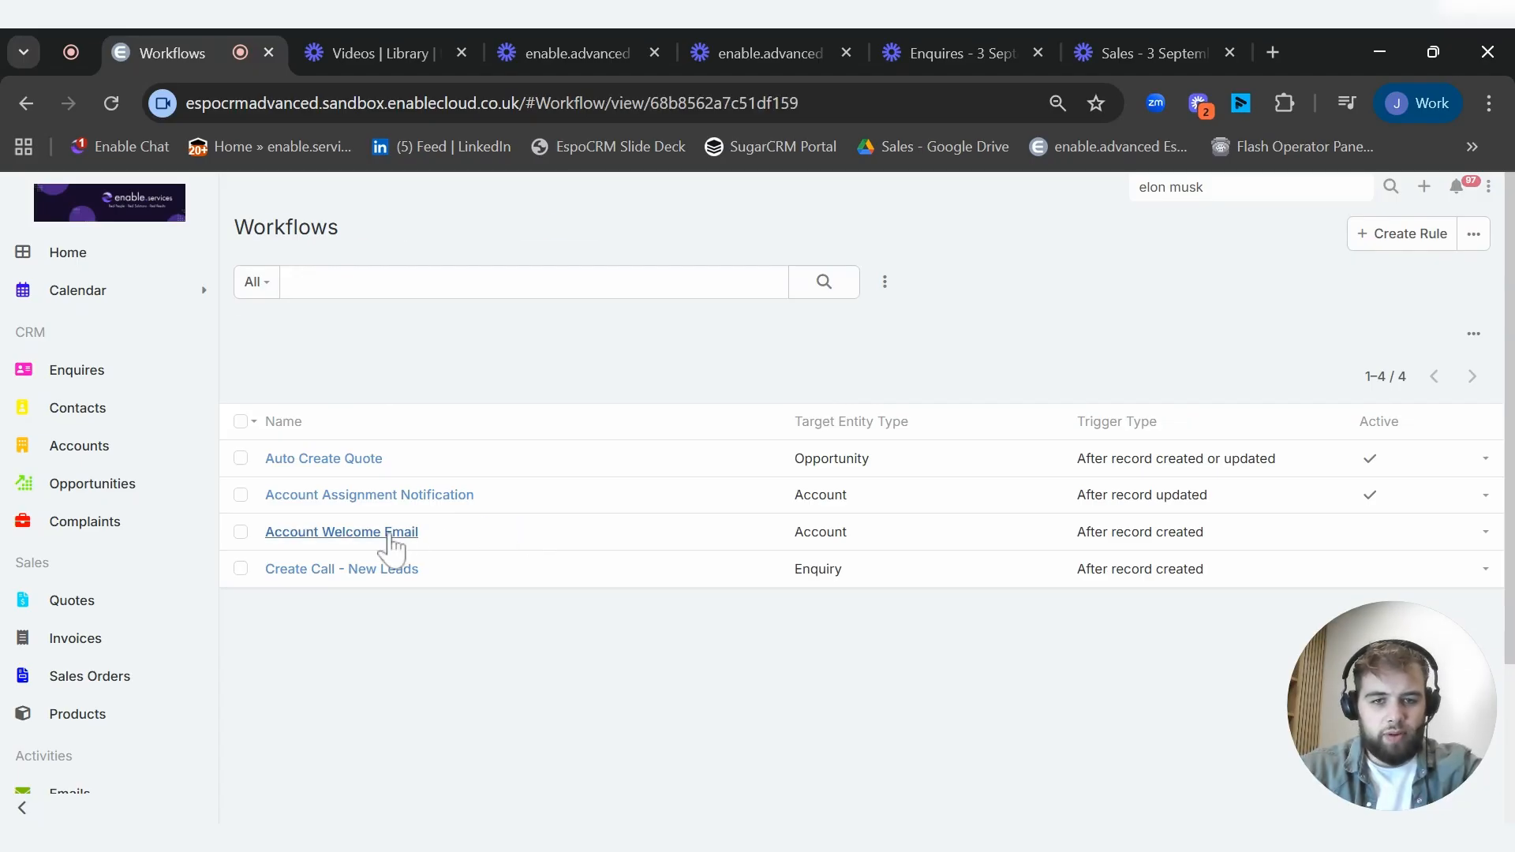
Step: Open Auto Create Quote to view its Proposal/Price Quote condition, Create Quote action and log
left_click(341, 531)
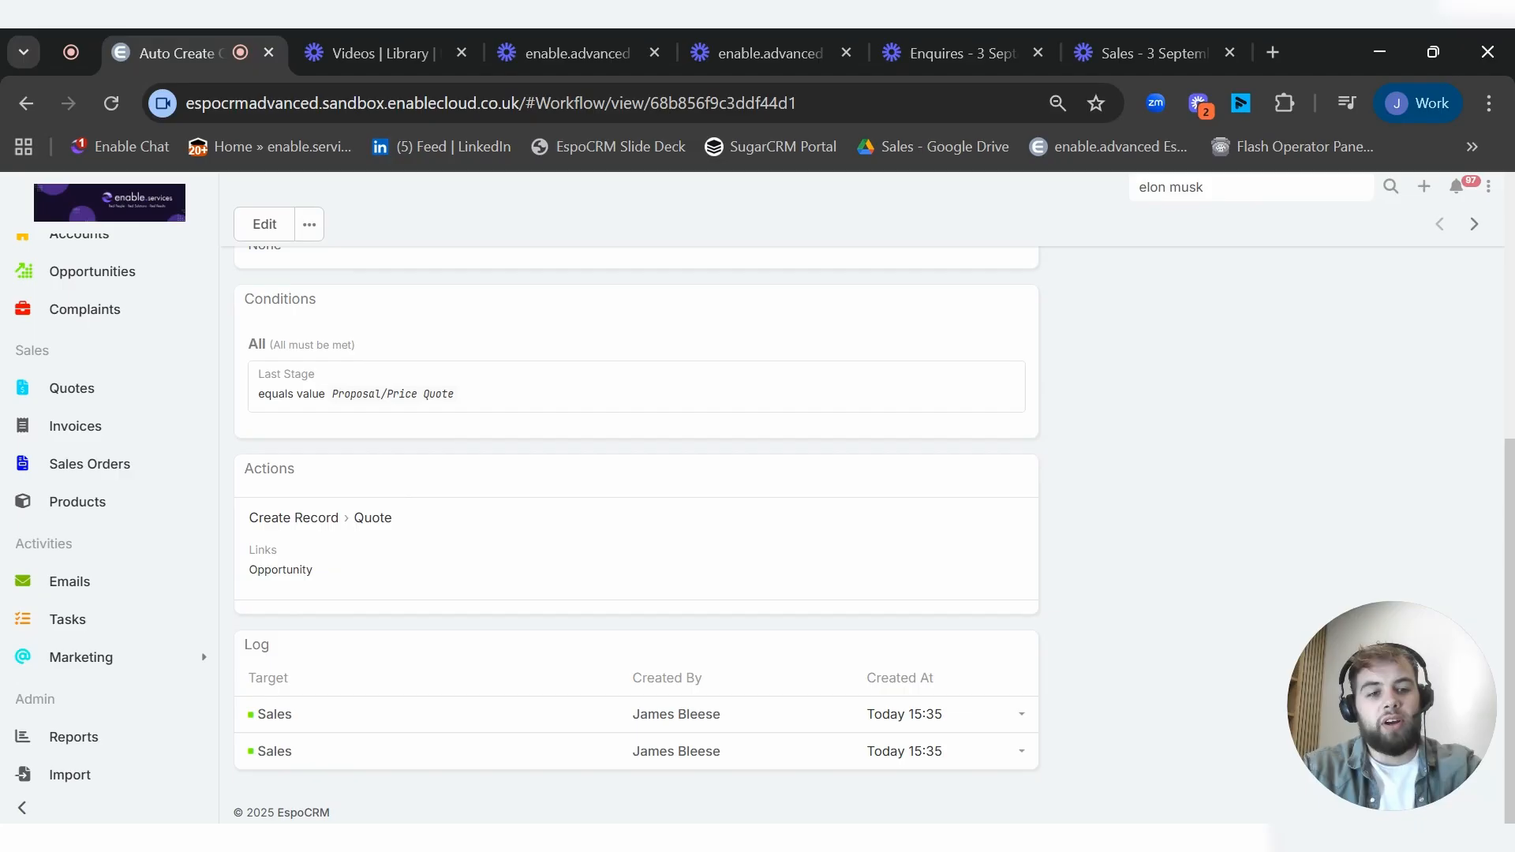
mouse_move(407, 552)
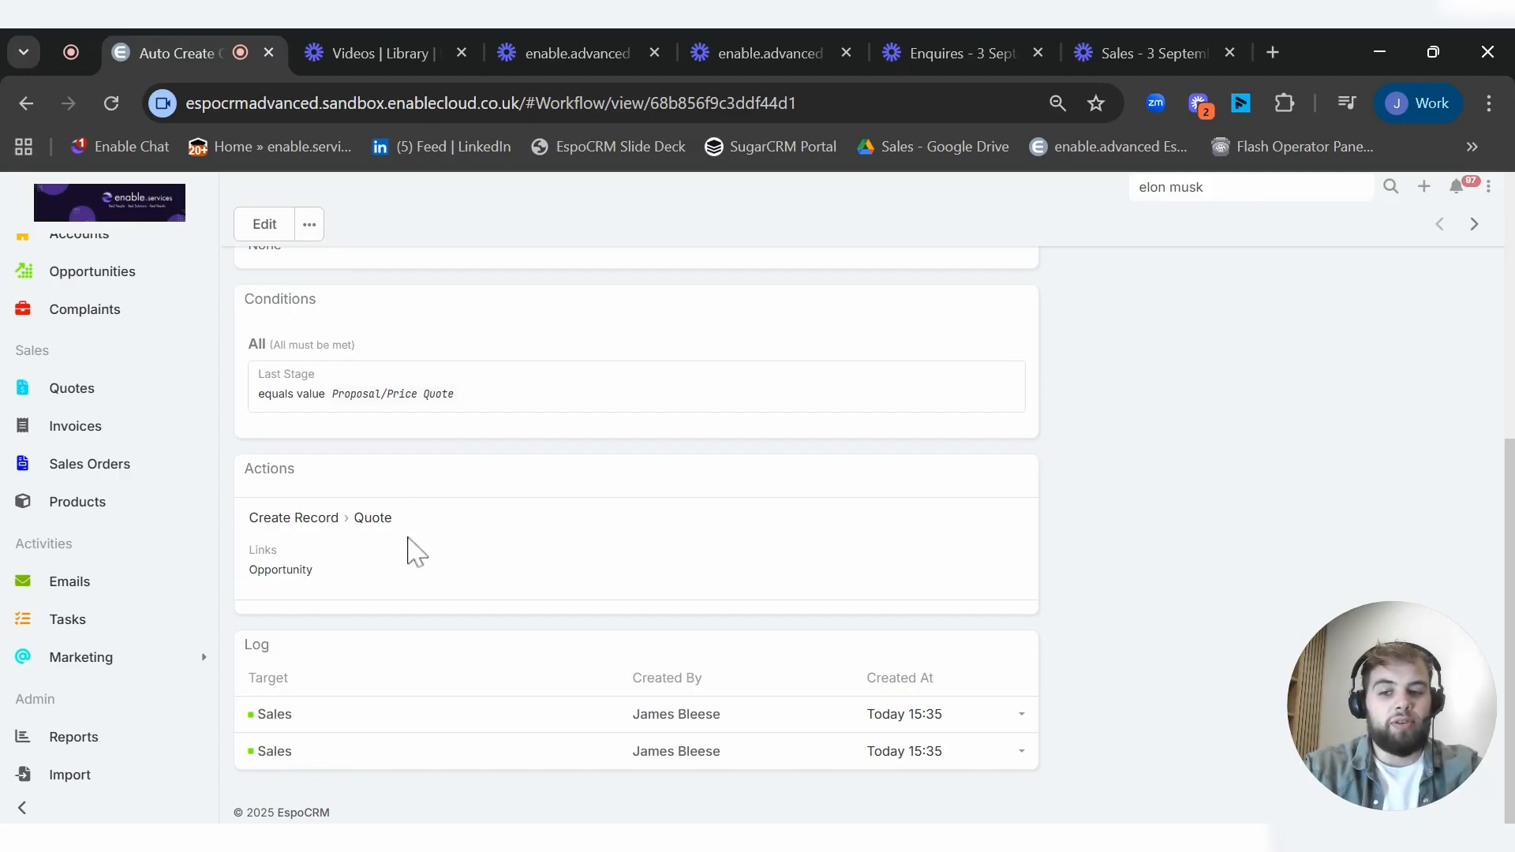
mouse_move(191, 642)
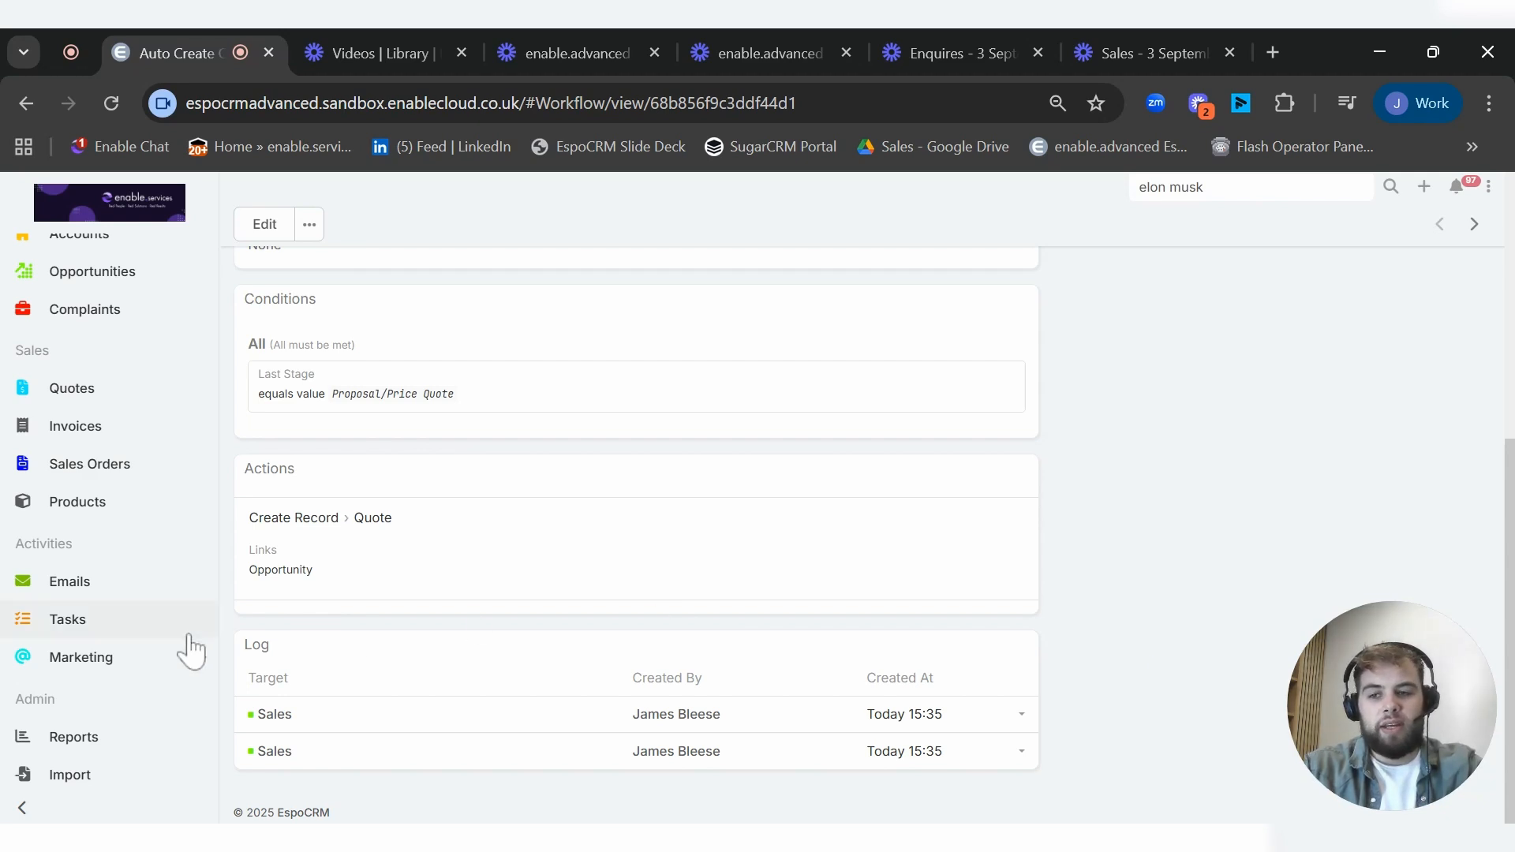
Step: Return to the Home dashboard's Task Overview of open, by-assignee and completed tasks
left_click(26, 104)
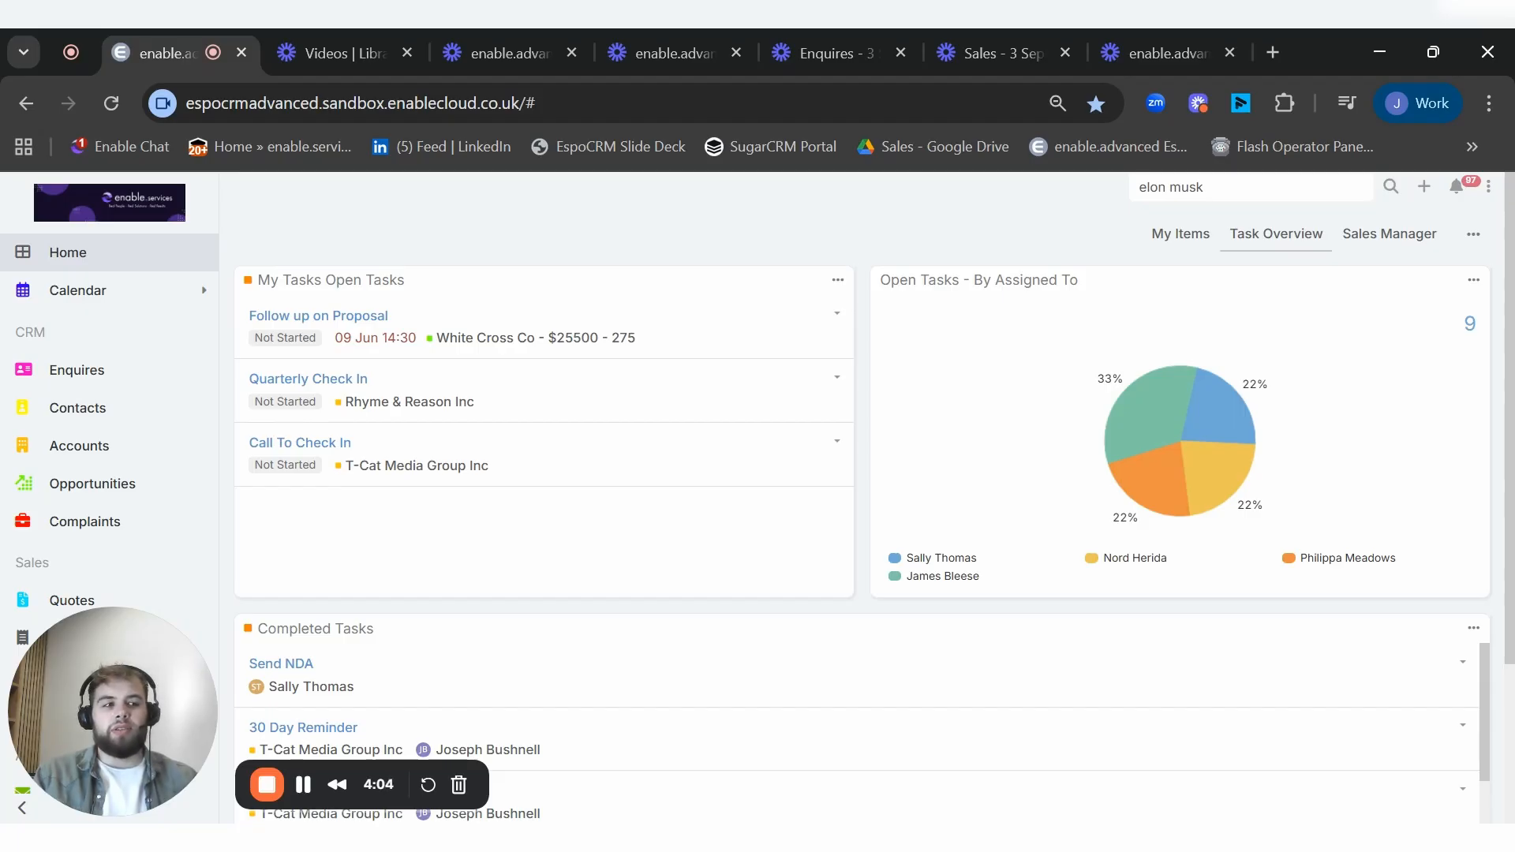
mouse_move(886, 620)
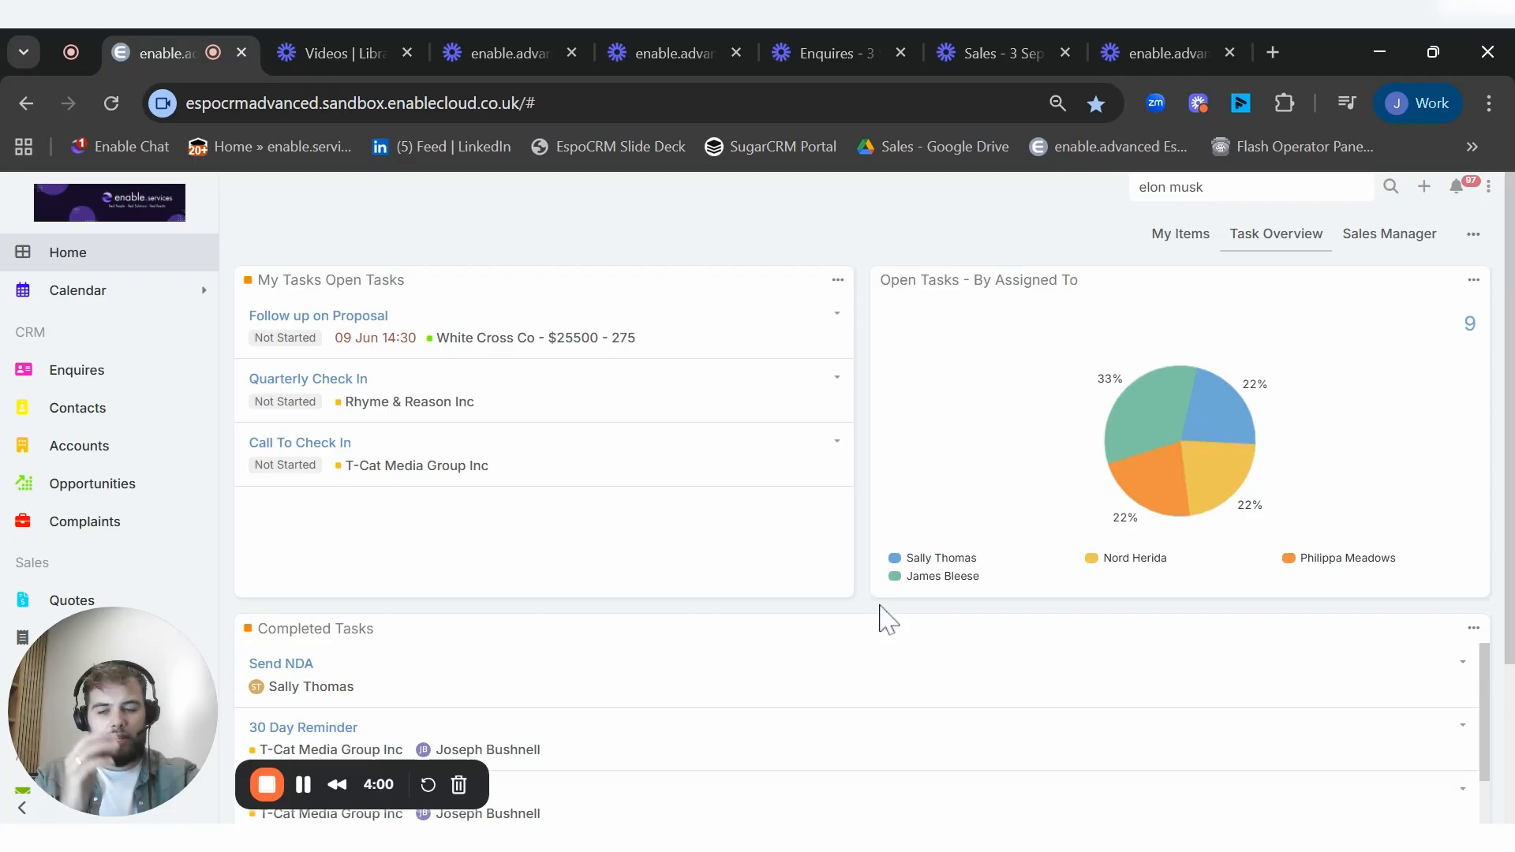